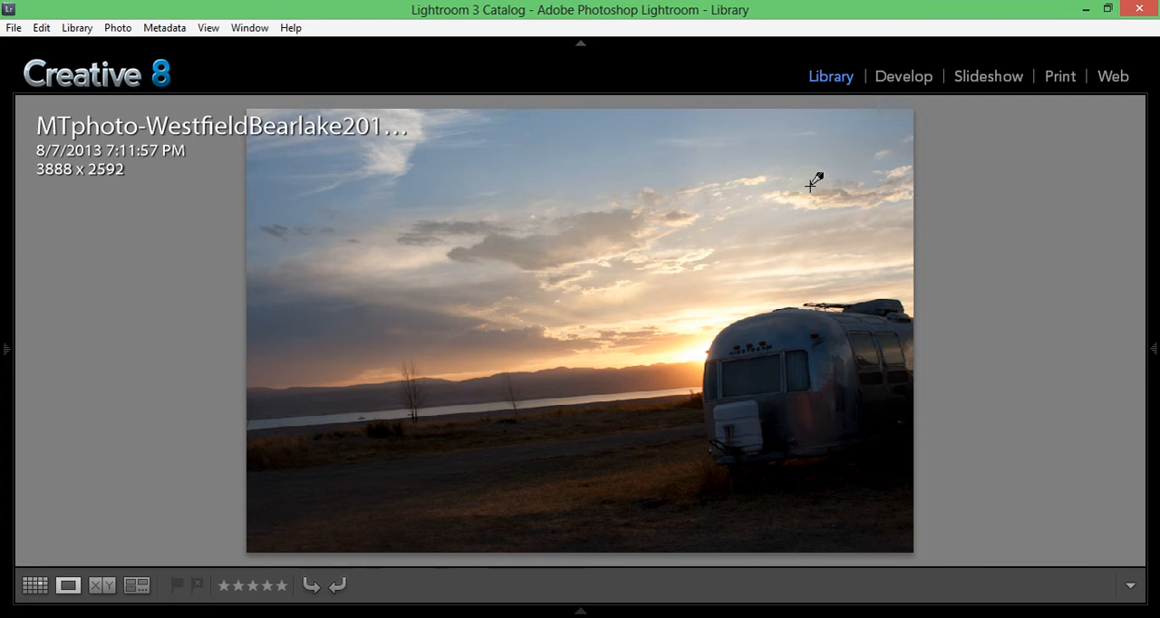
mouse_move(544, 330)
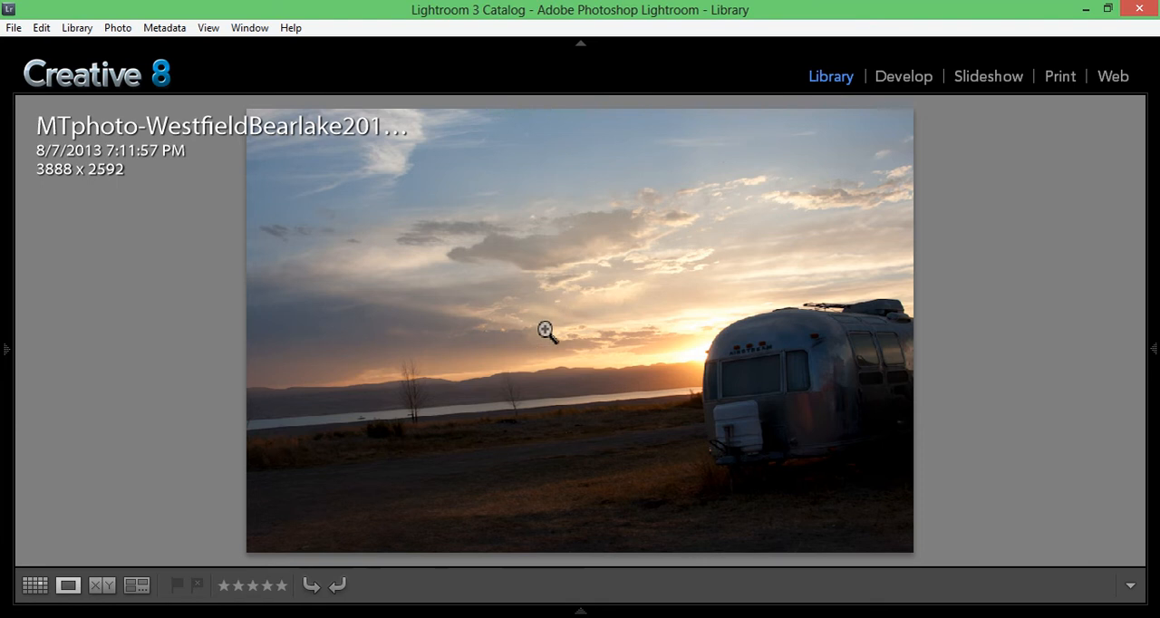
mouse_move(755, 434)
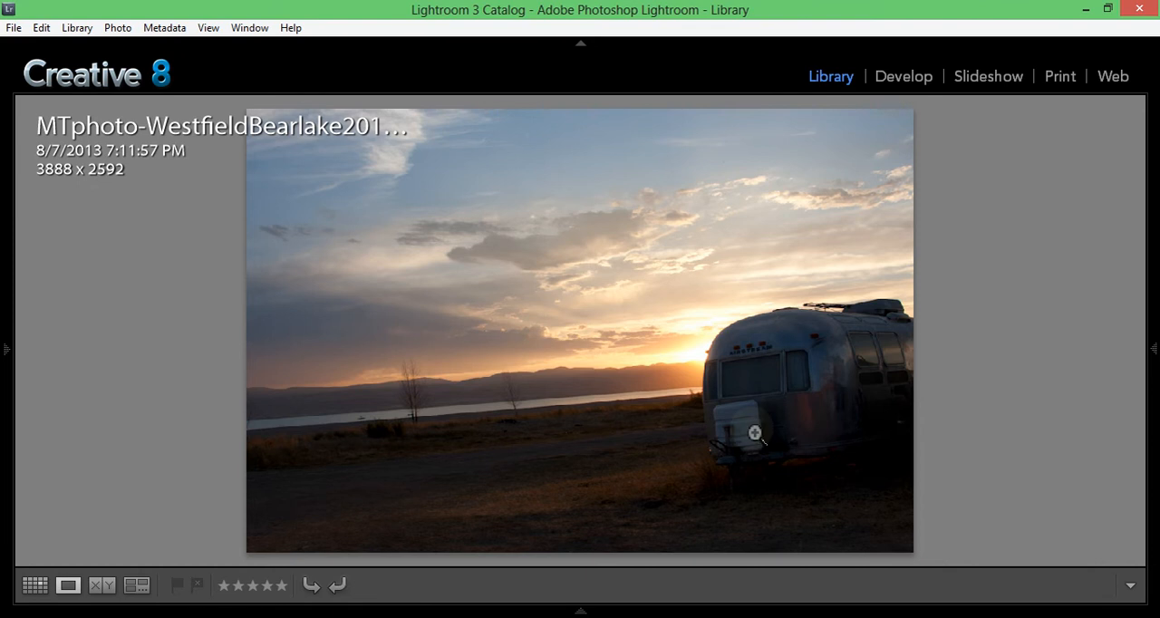
mouse_move(678, 409)
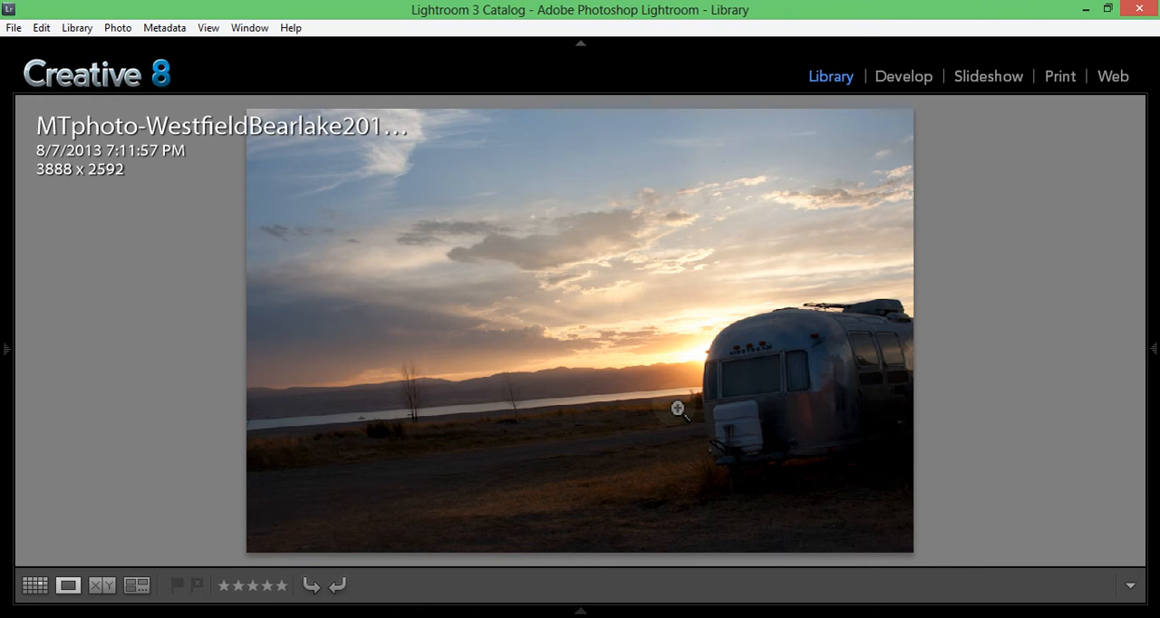
mouse_move(819, 464)
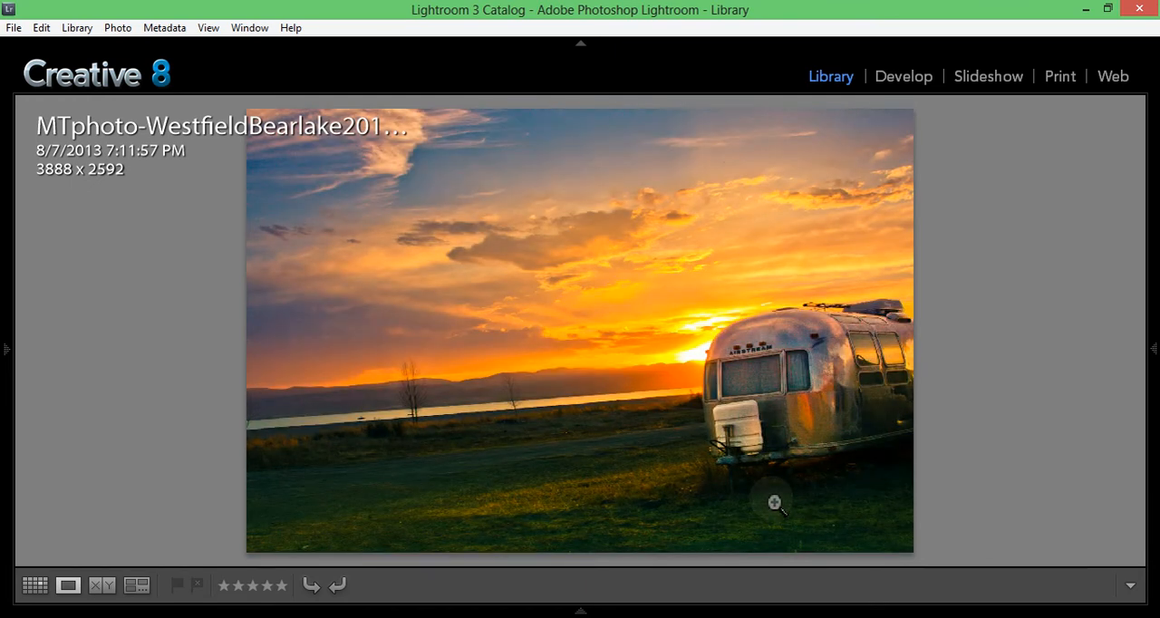
mouse_move(689, 422)
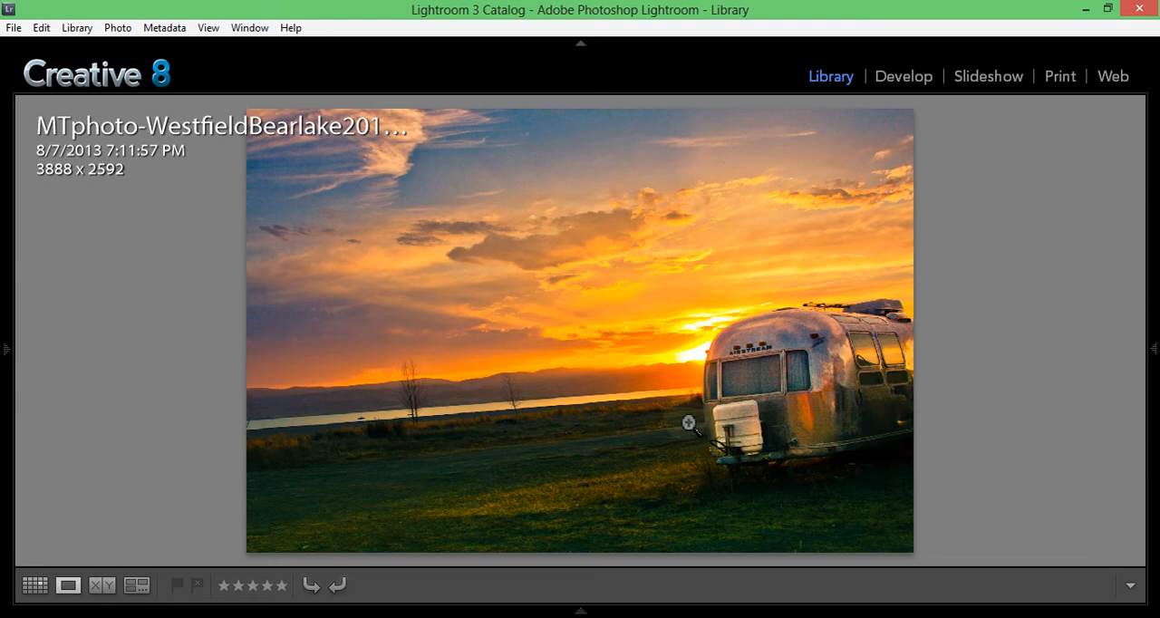
Step: View both photos in Survey and Before/After, then return to the single original in the Library
click(138, 583)
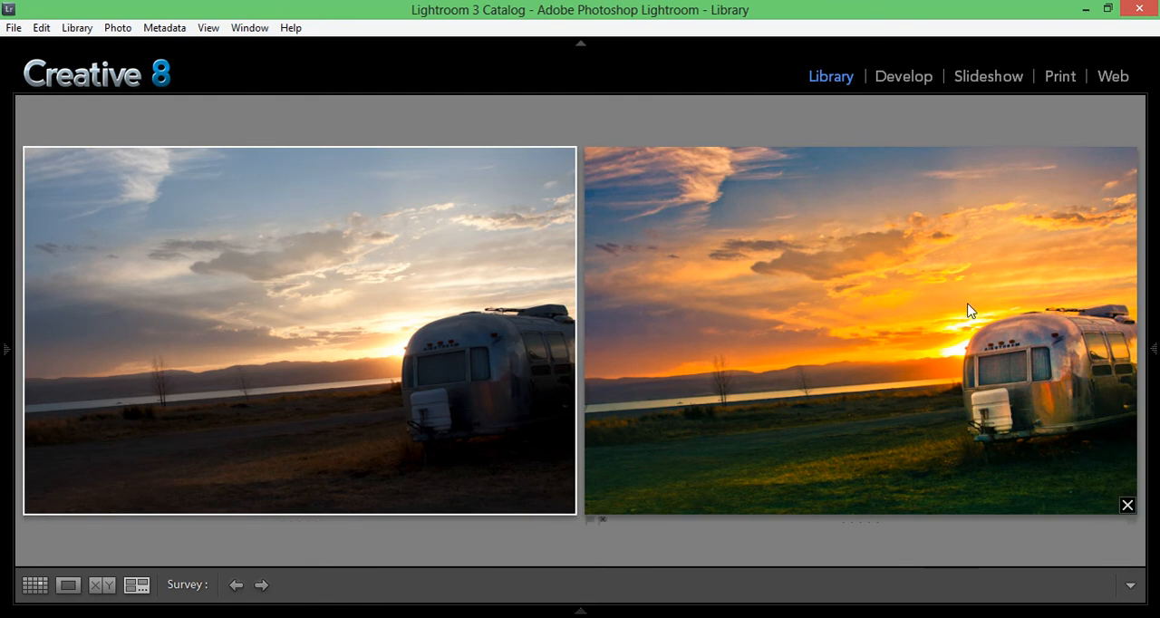
mouse_move(963, 342)
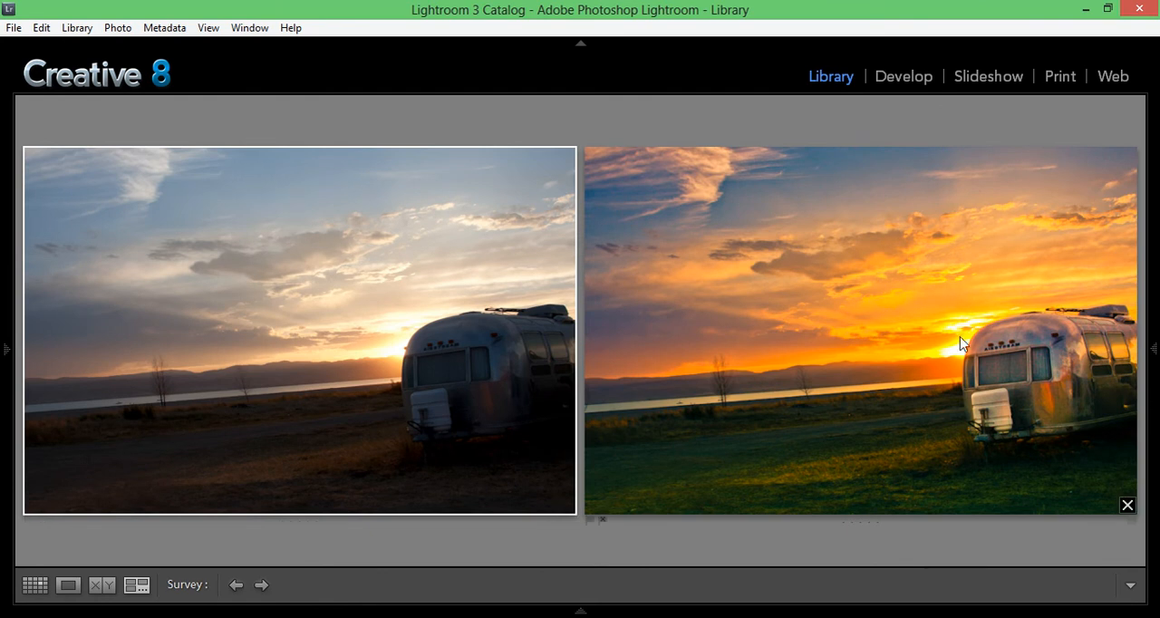
mouse_move(814, 372)
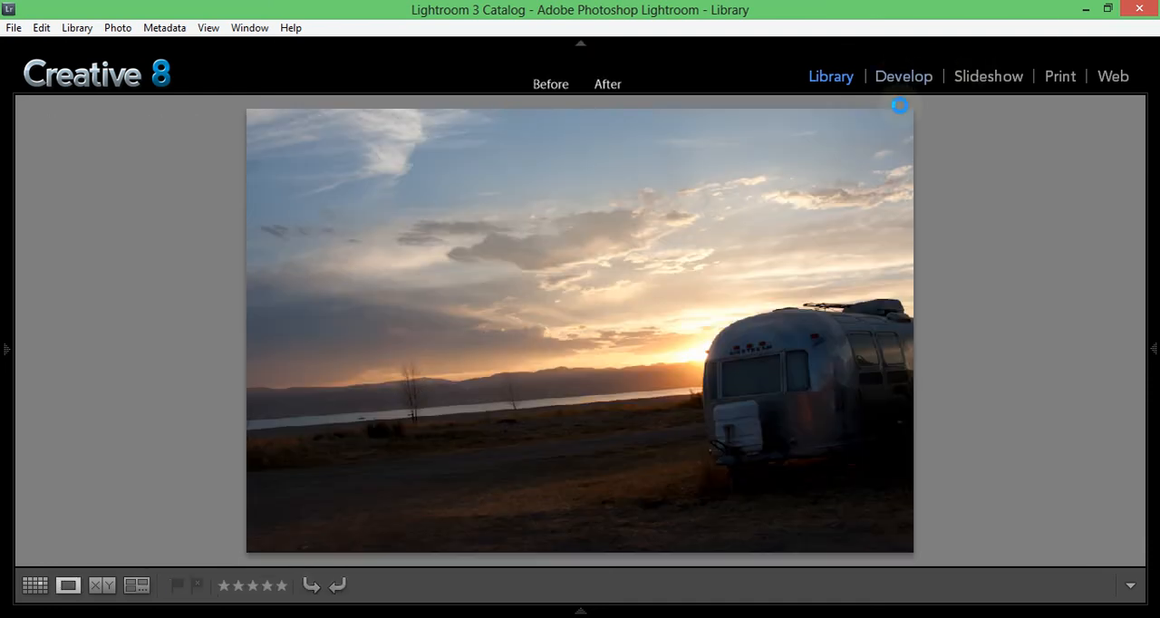
click(902, 76)
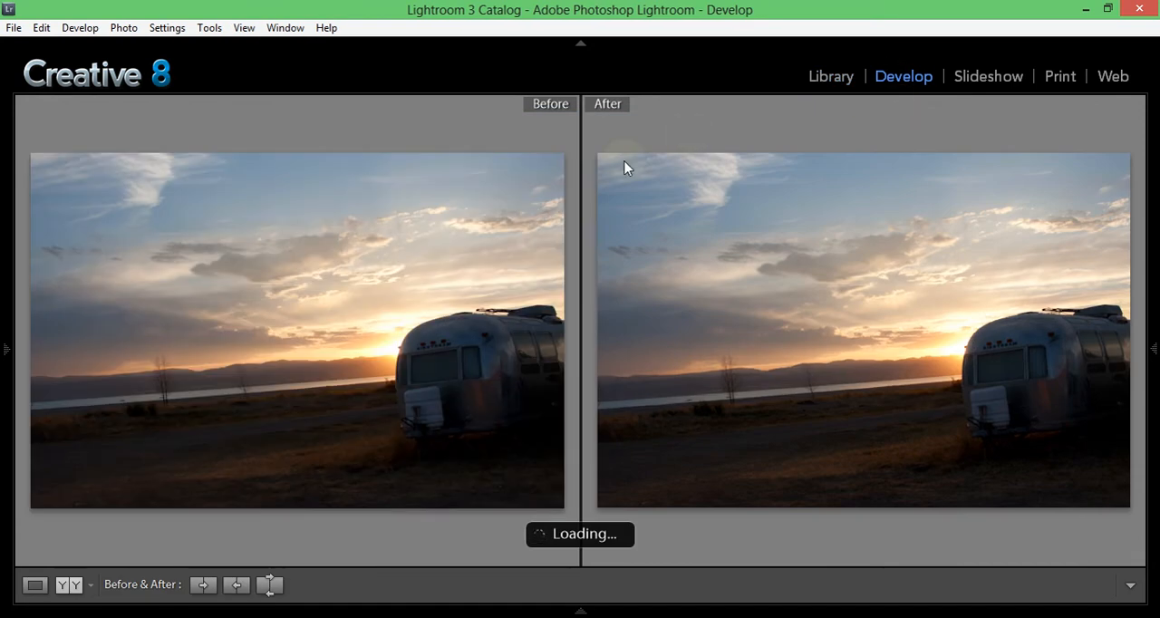
click(34, 584)
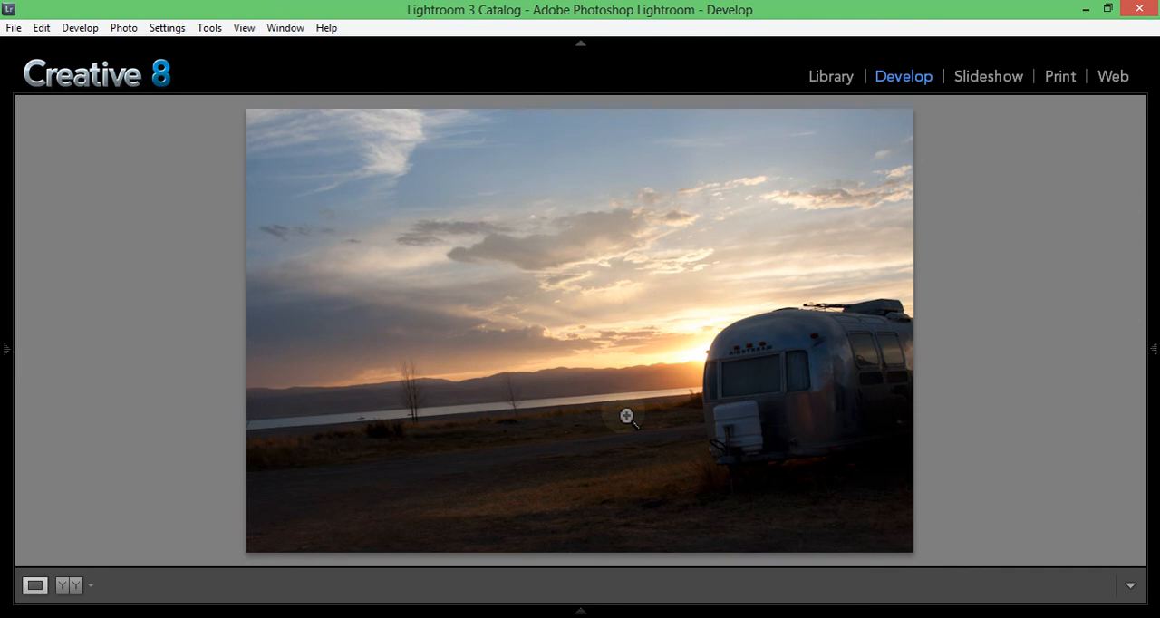
click(830, 76)
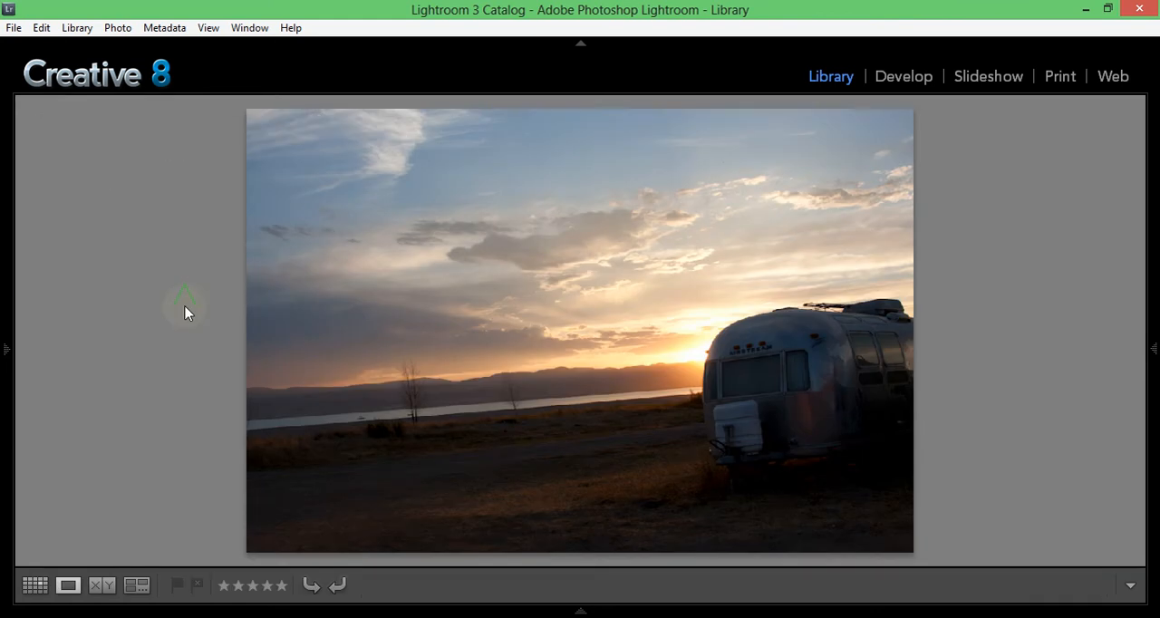
mouse_move(841, 263)
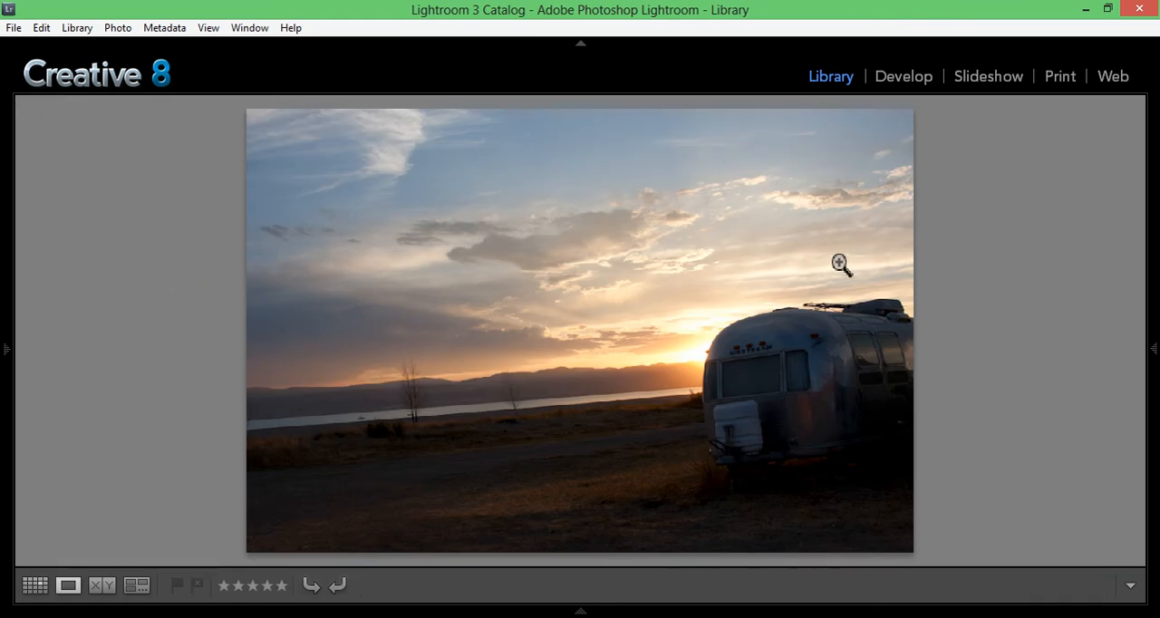
Step: Switch the original sunset photo into the Develop module and reveal the Basic tone sliders
click(902, 76)
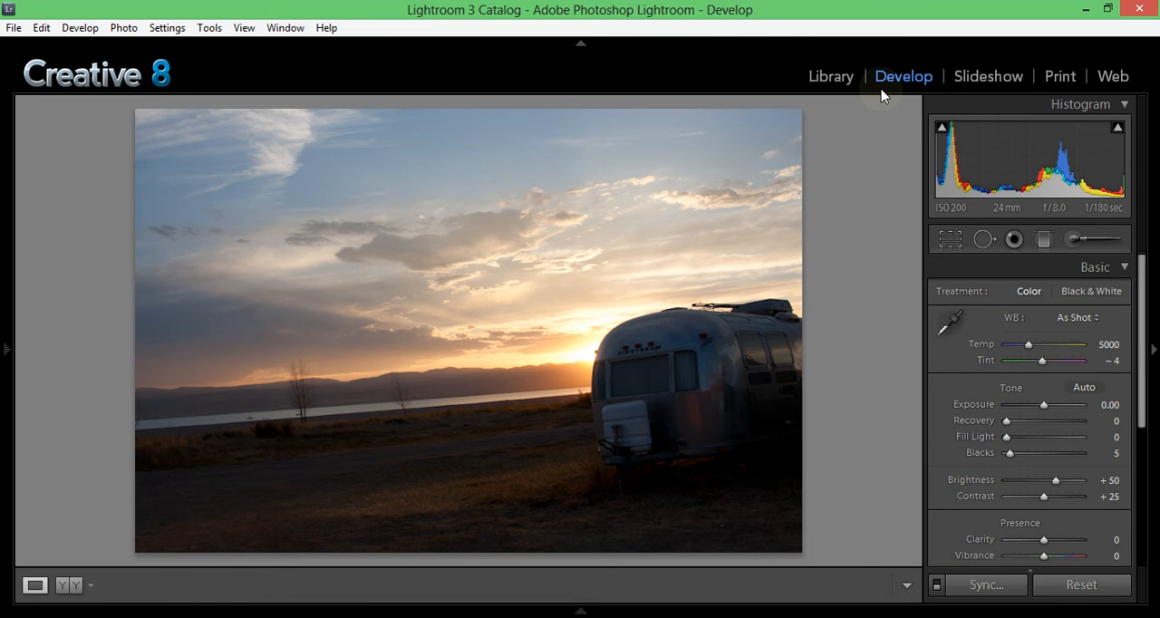
mouse_move(1041, 272)
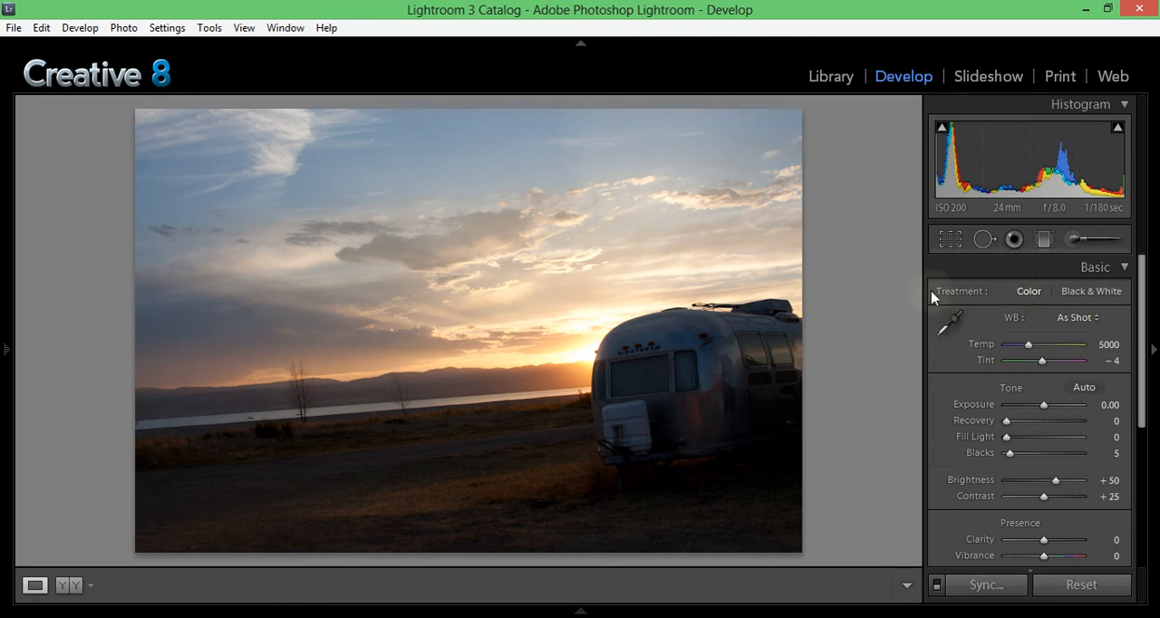
scroll(down, 3)
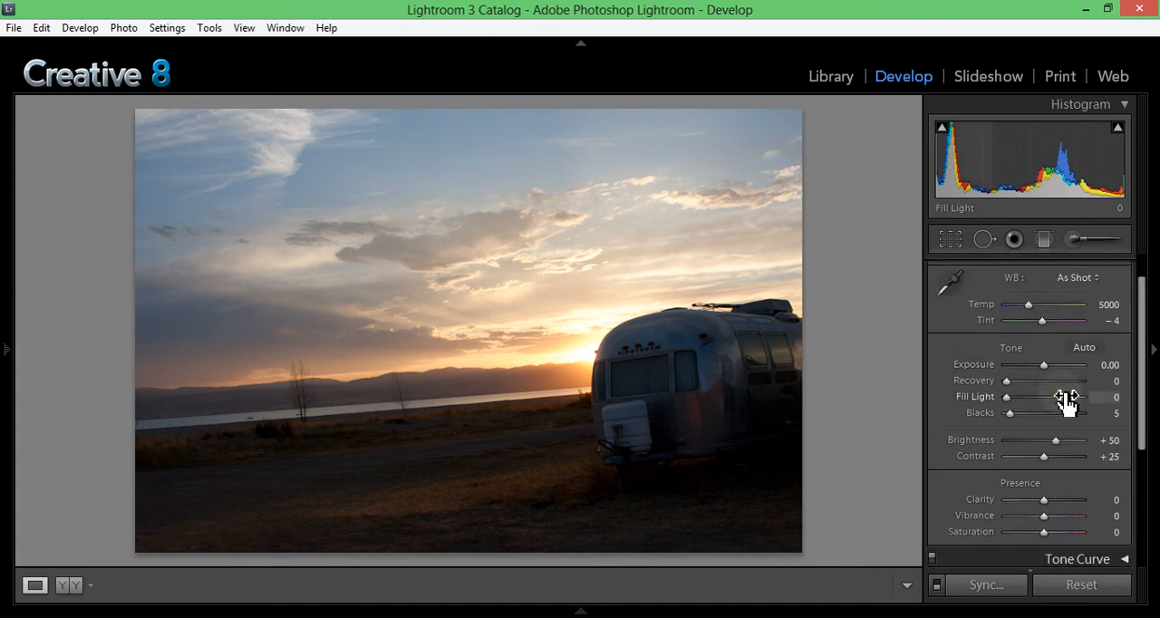
mouse_move(763, 370)
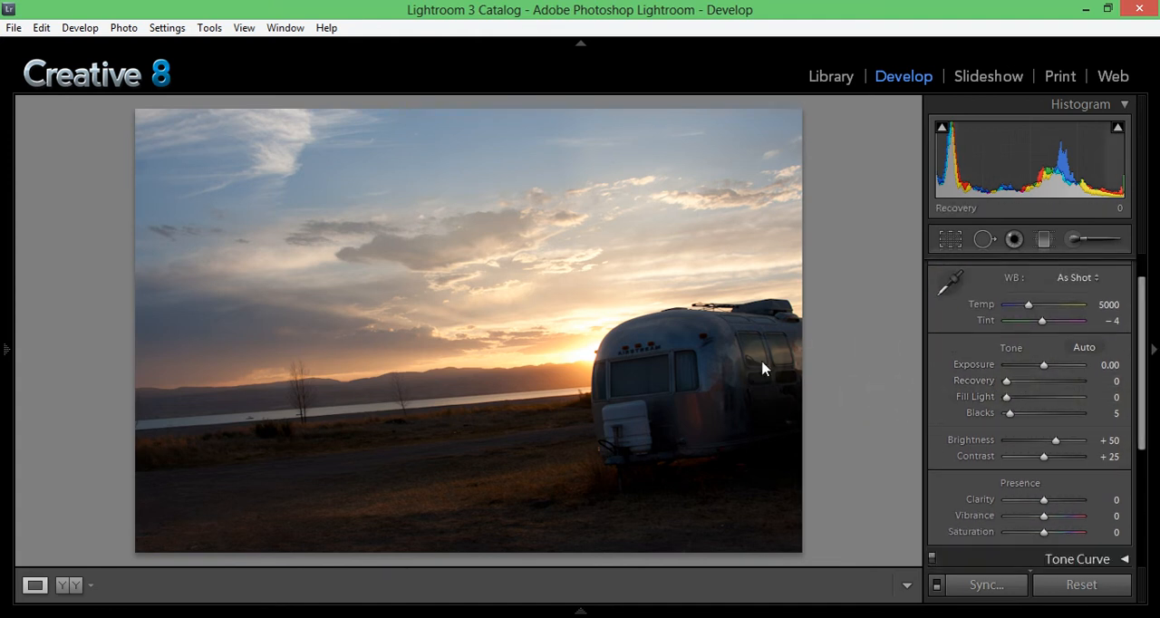
mouse_move(765, 434)
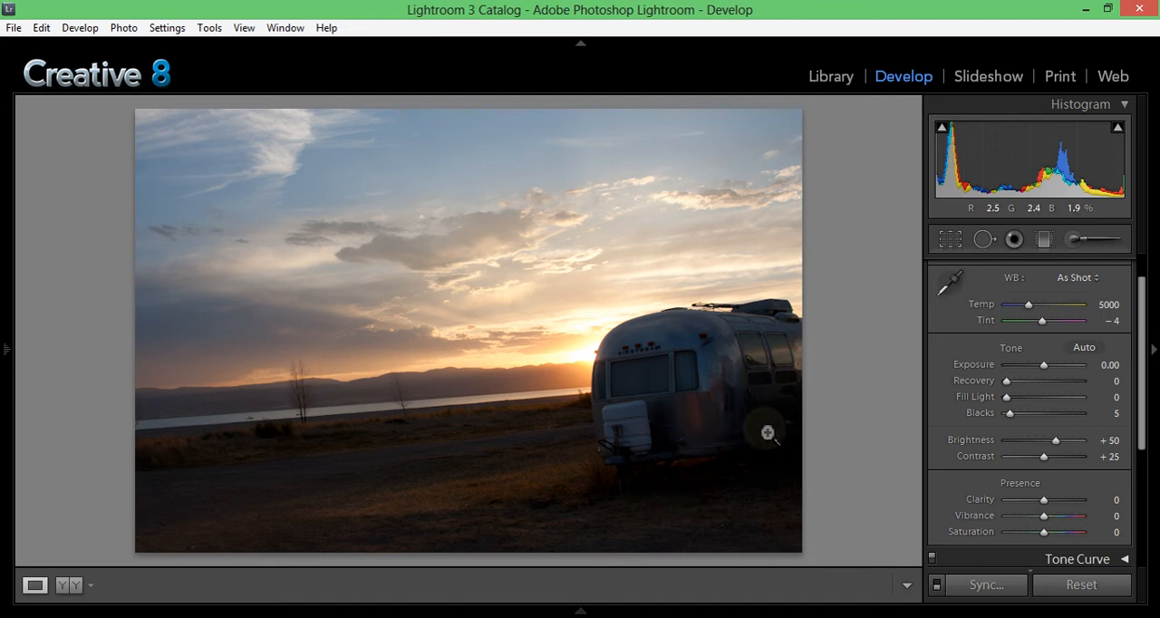
mouse_move(1008, 413)
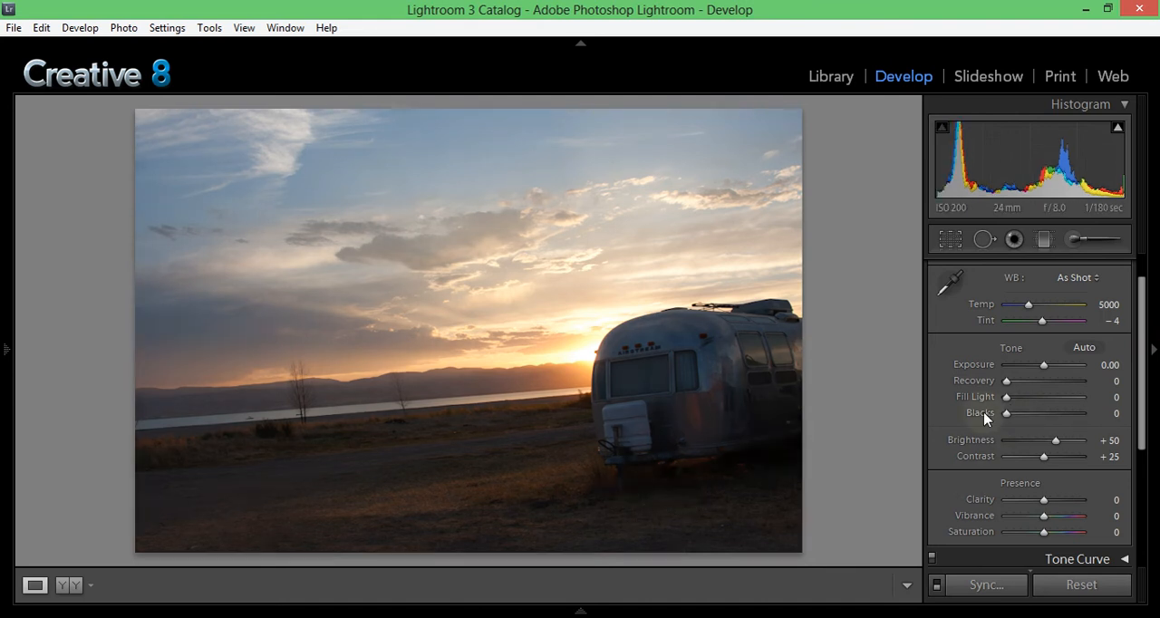
mouse_move(794, 486)
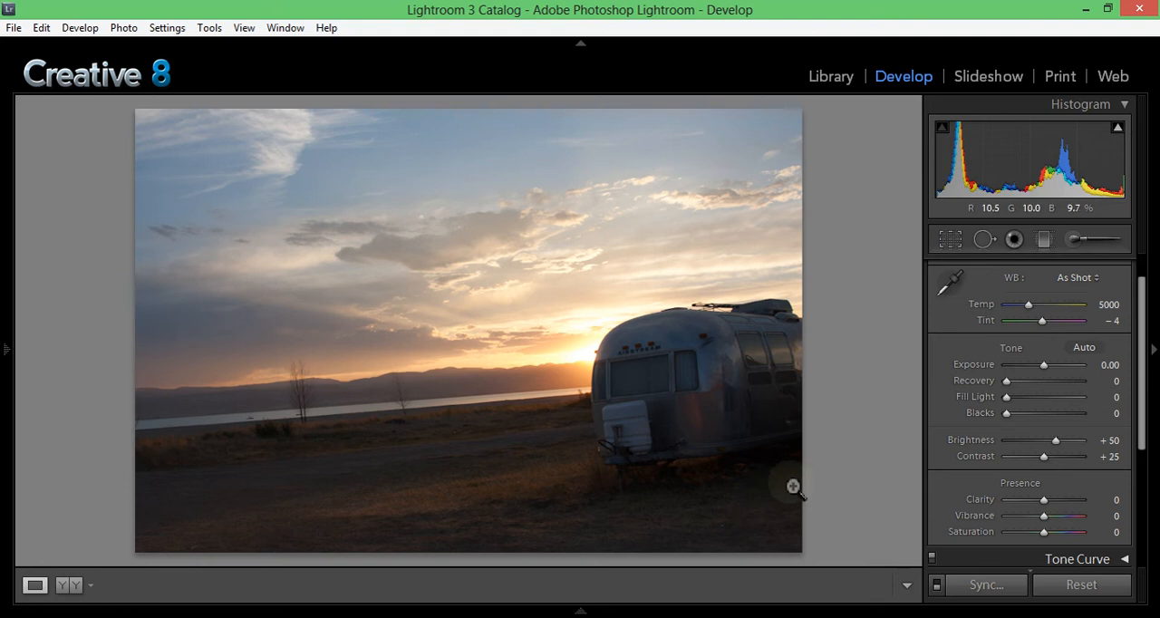
mouse_move(655, 479)
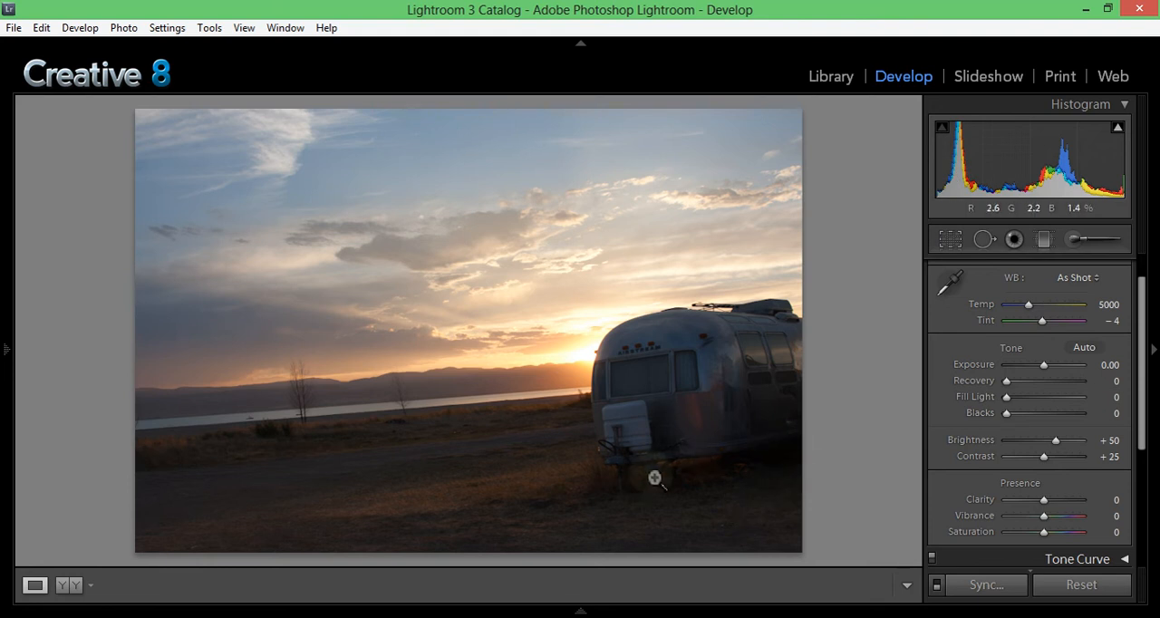
Step: Raise Vibrance to about +31 and Contrast to +45 on the sunset photo
scroll(down, 3)
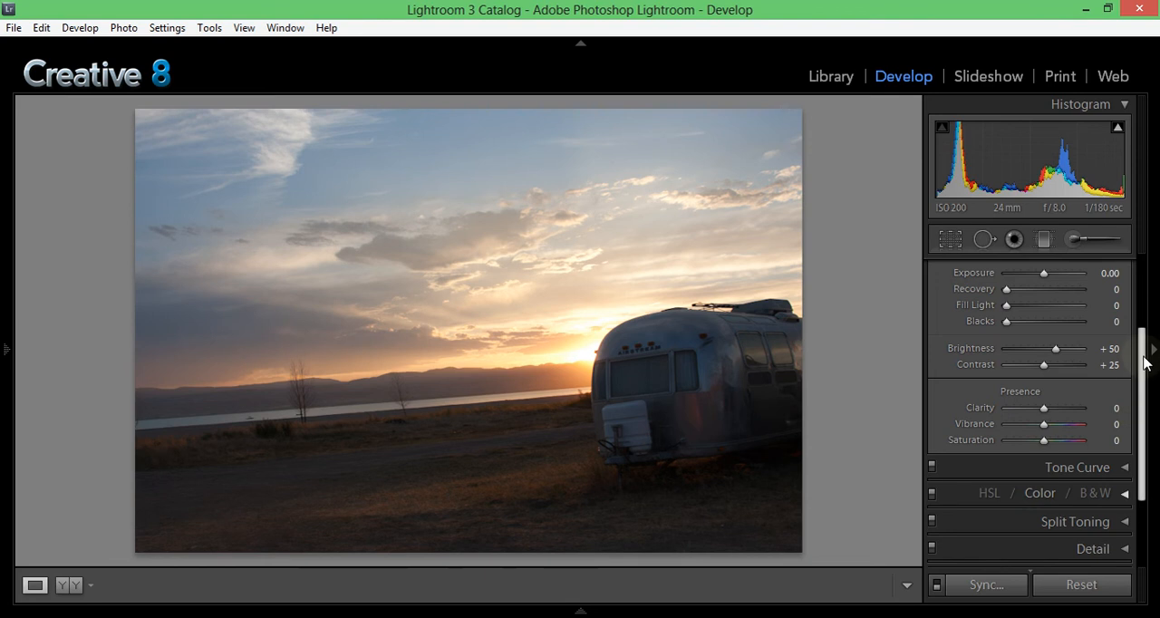
drag(1044, 424, 1077, 424)
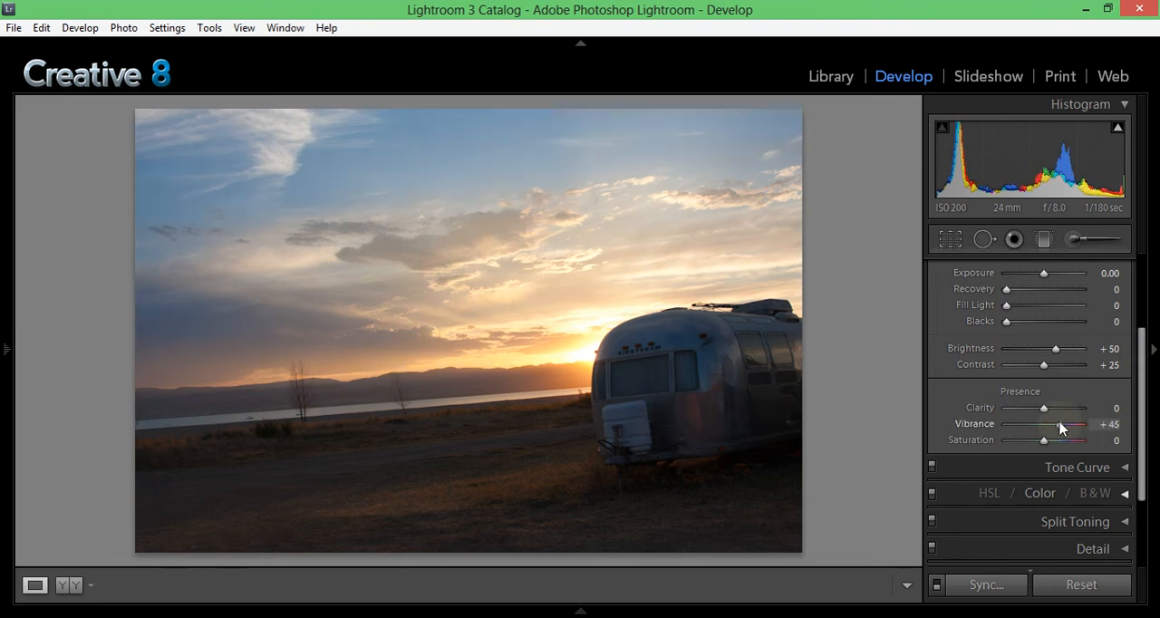
drag(1045, 441, 1055, 441)
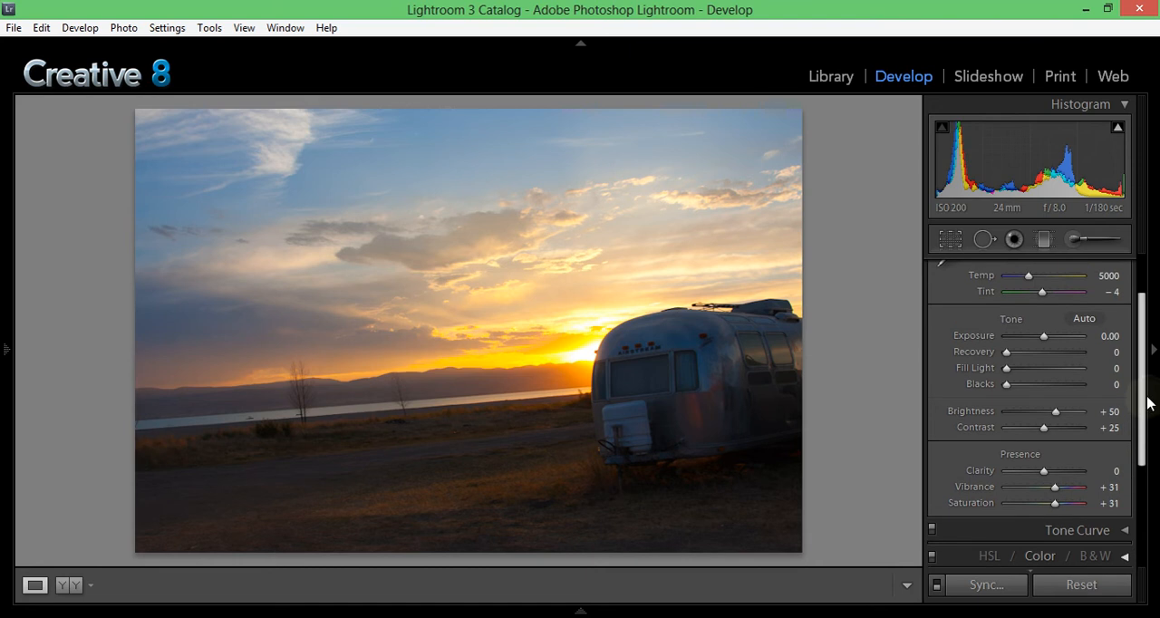
drag(1049, 428, 1055, 428)
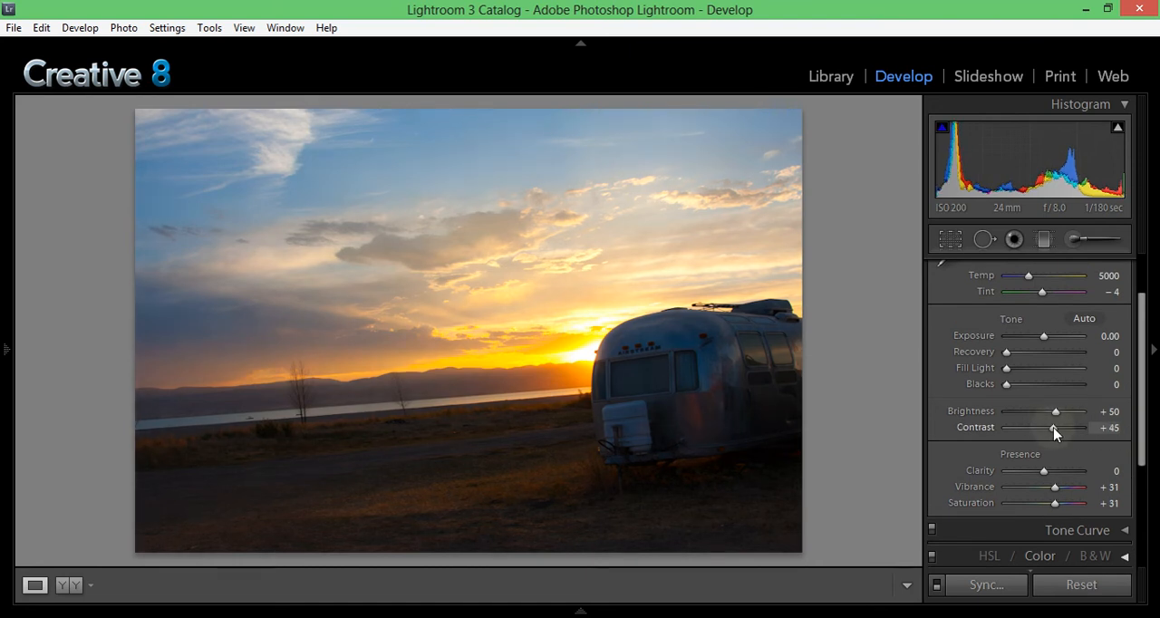
mouse_move(1004, 359)
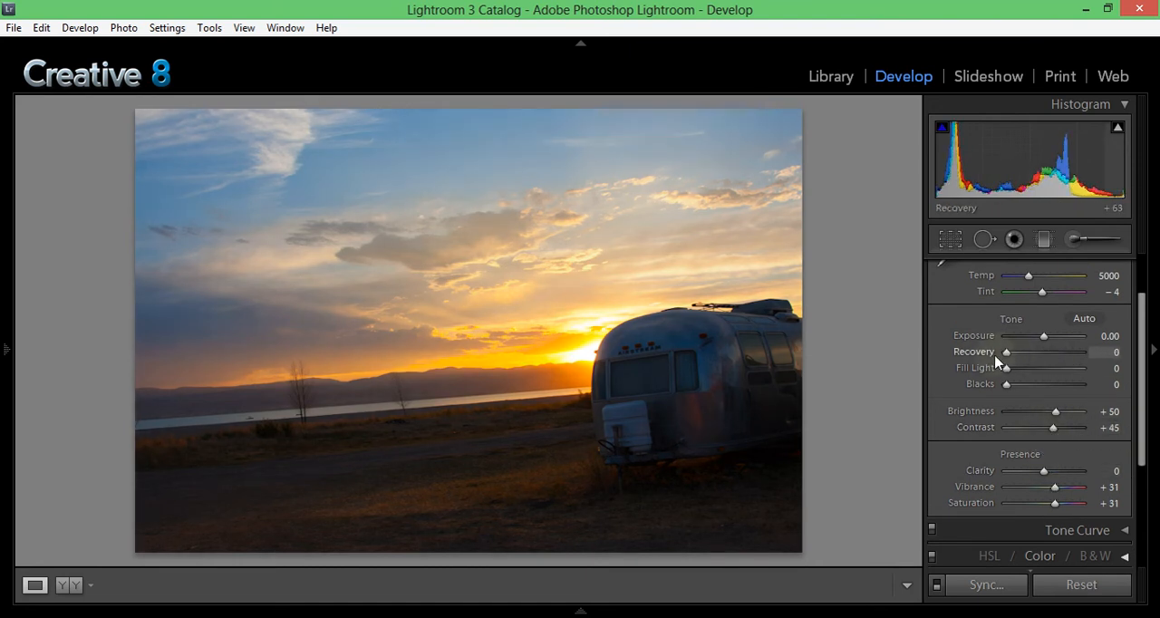
Step: Set Recovery to about 51 and Fill Light to 23 to tame the sky and open the shadows
drag(1004, 352, 1041, 351)
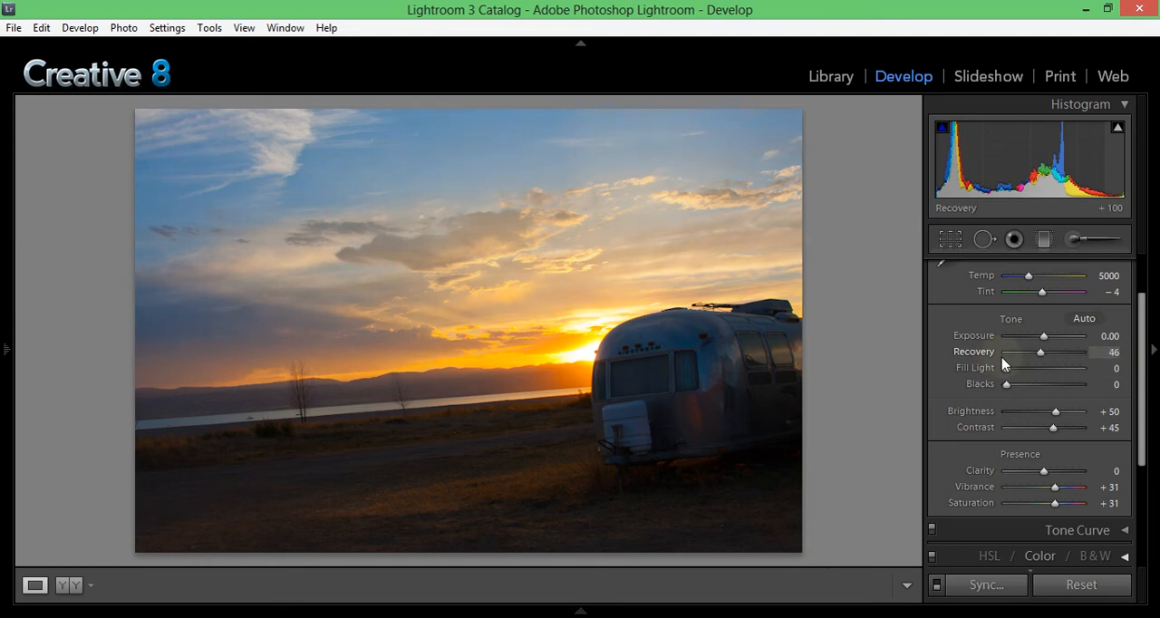
drag(1041, 352, 1010, 352)
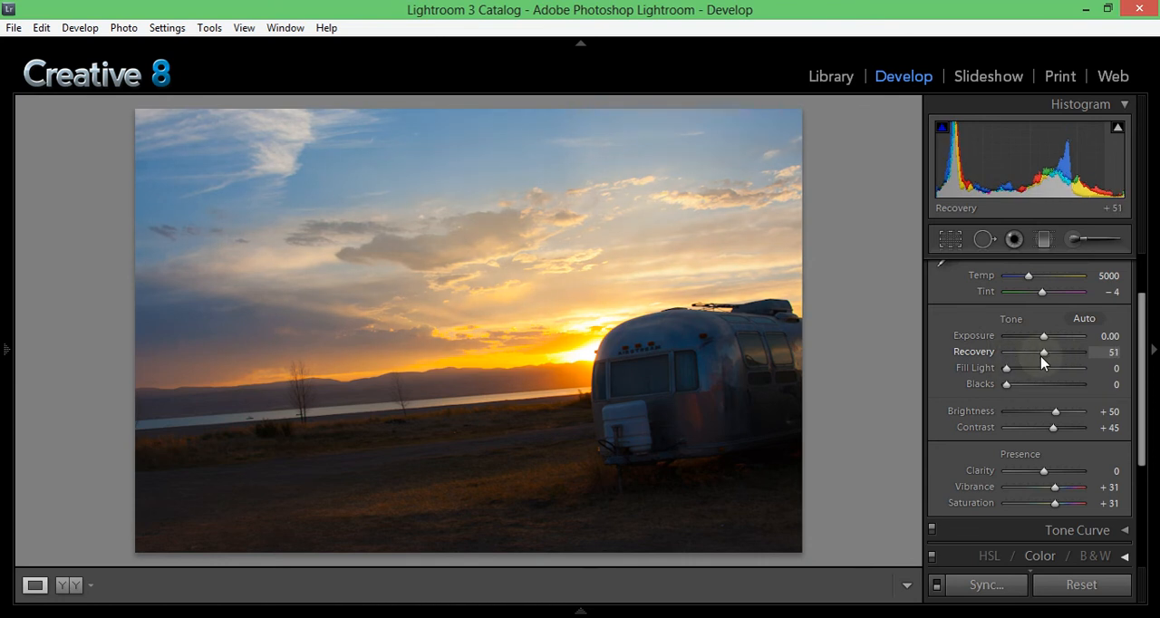
drag(1006, 368, 1010, 368)
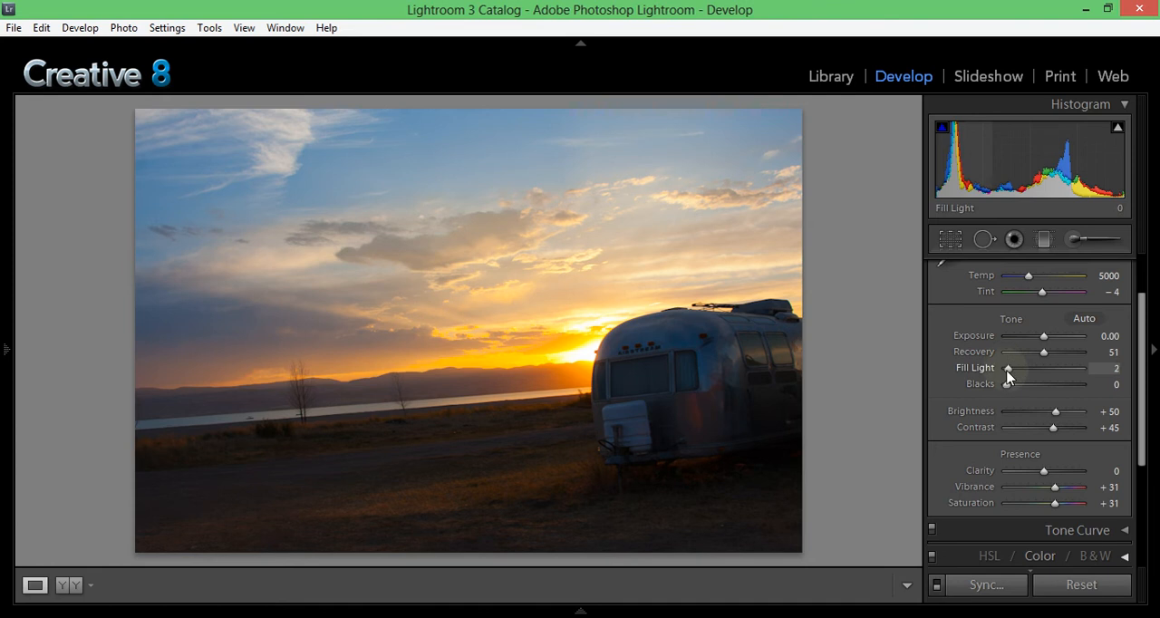
drag(1008, 368, 1023, 368)
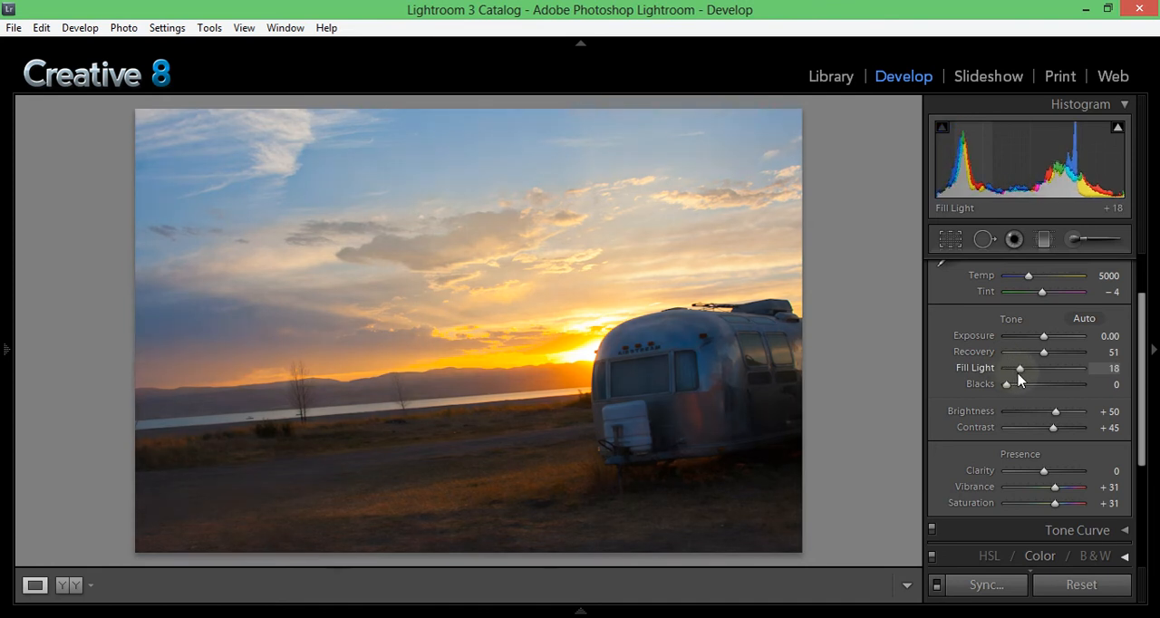
drag(1019, 368, 1023, 368)
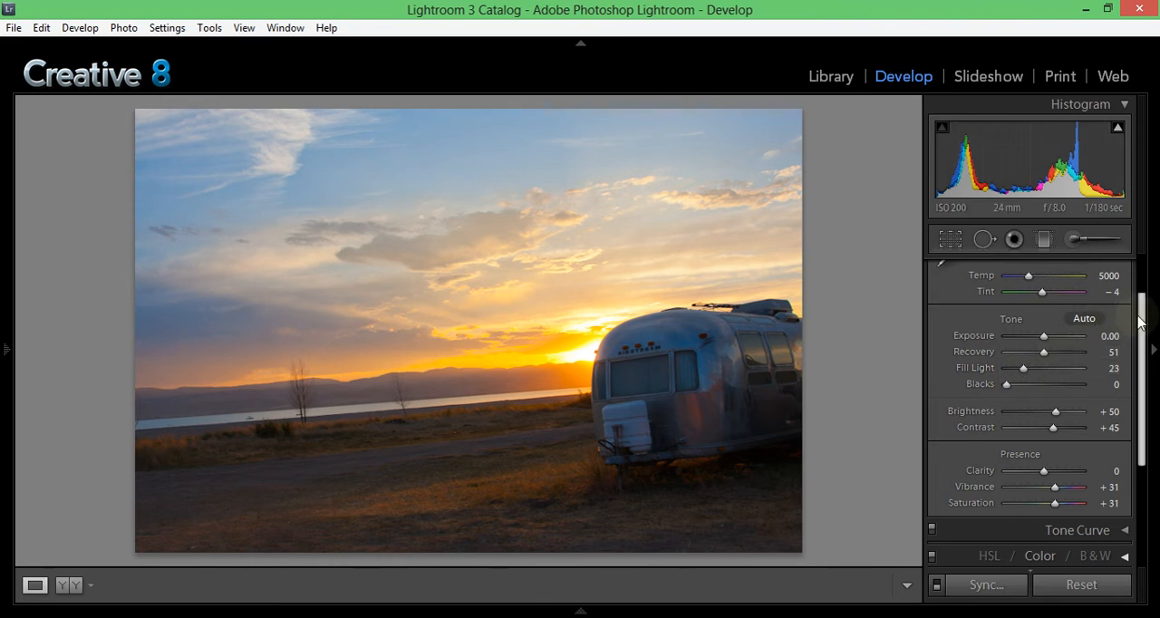
Step: Expand the Tone Curve panel and shift a split point on the curve
scroll(down, 3)
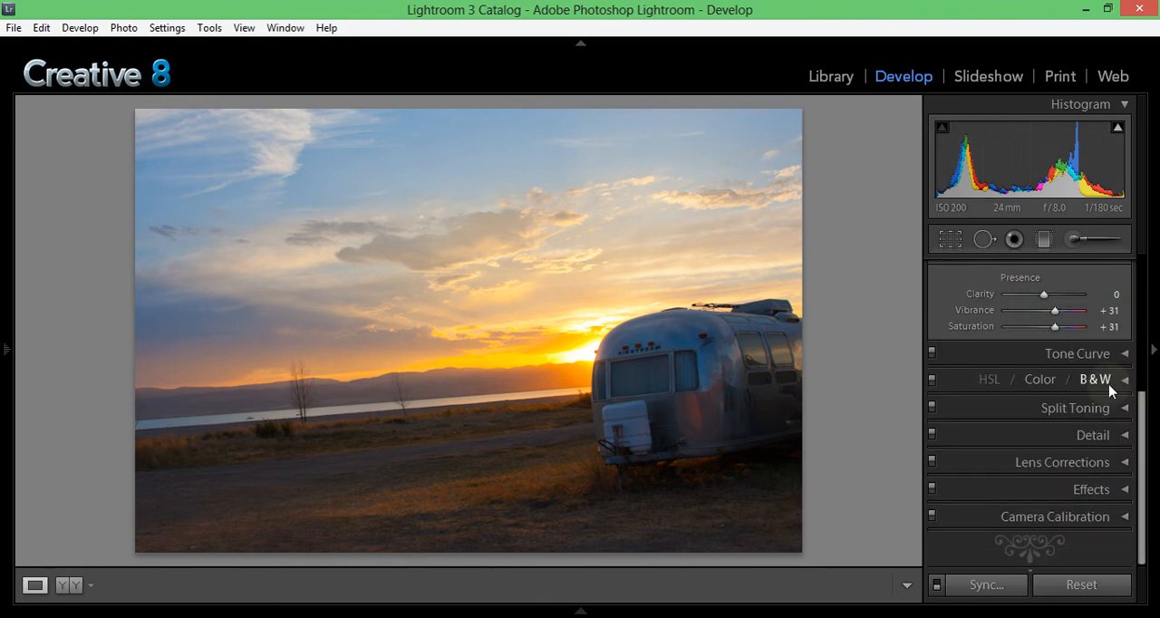
click(1077, 353)
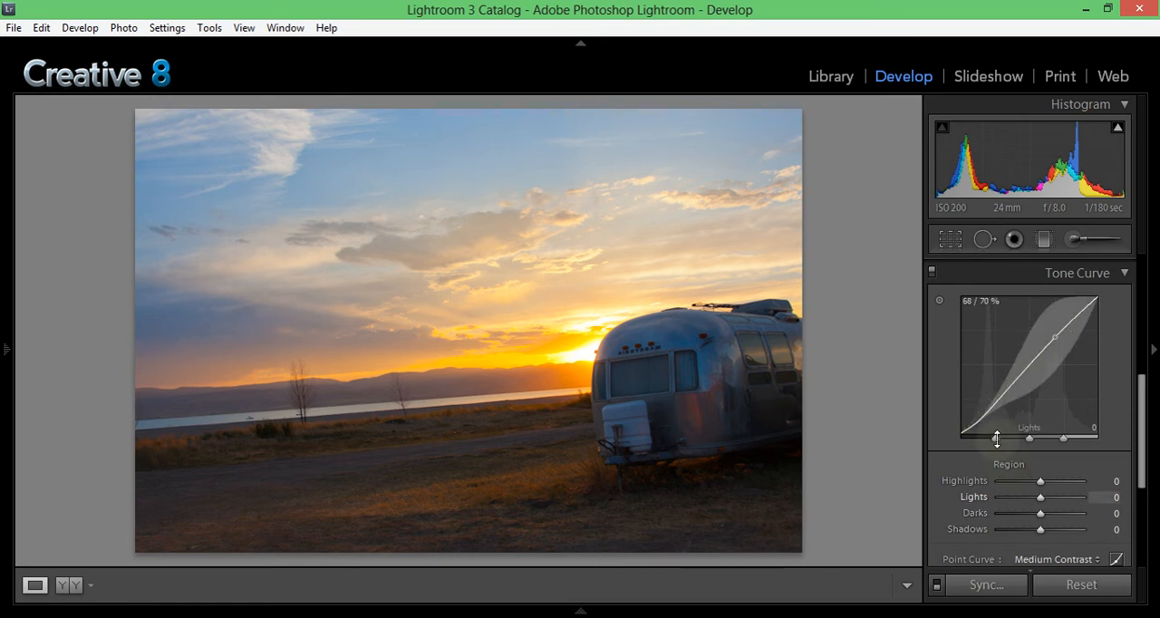
scroll(down, 3)
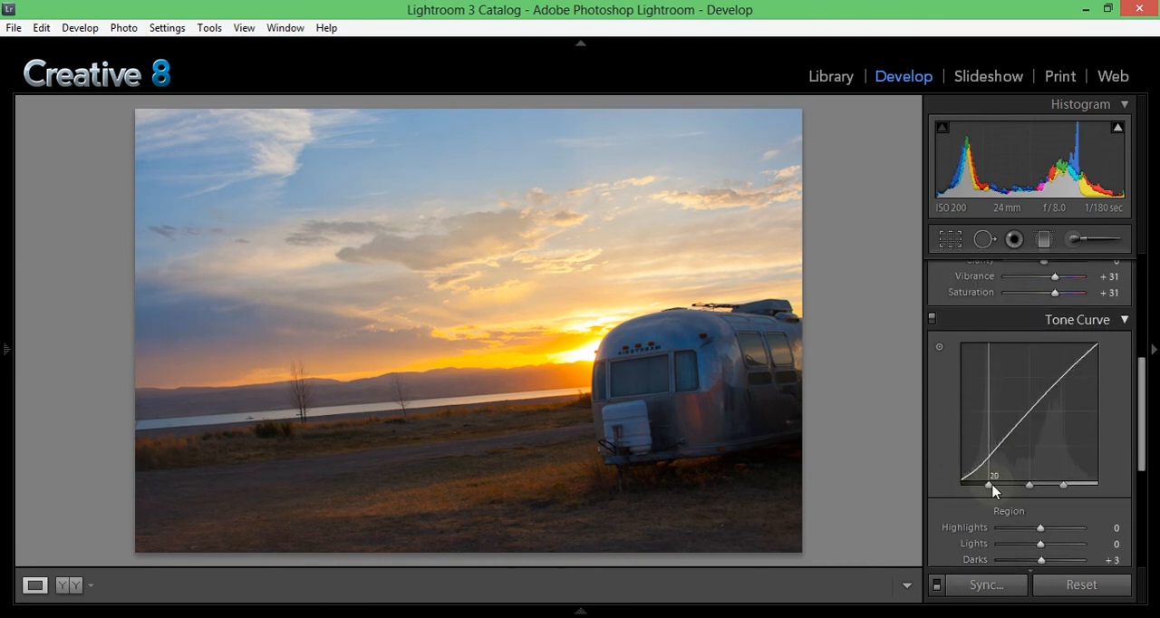
drag(988, 486, 1068, 486)
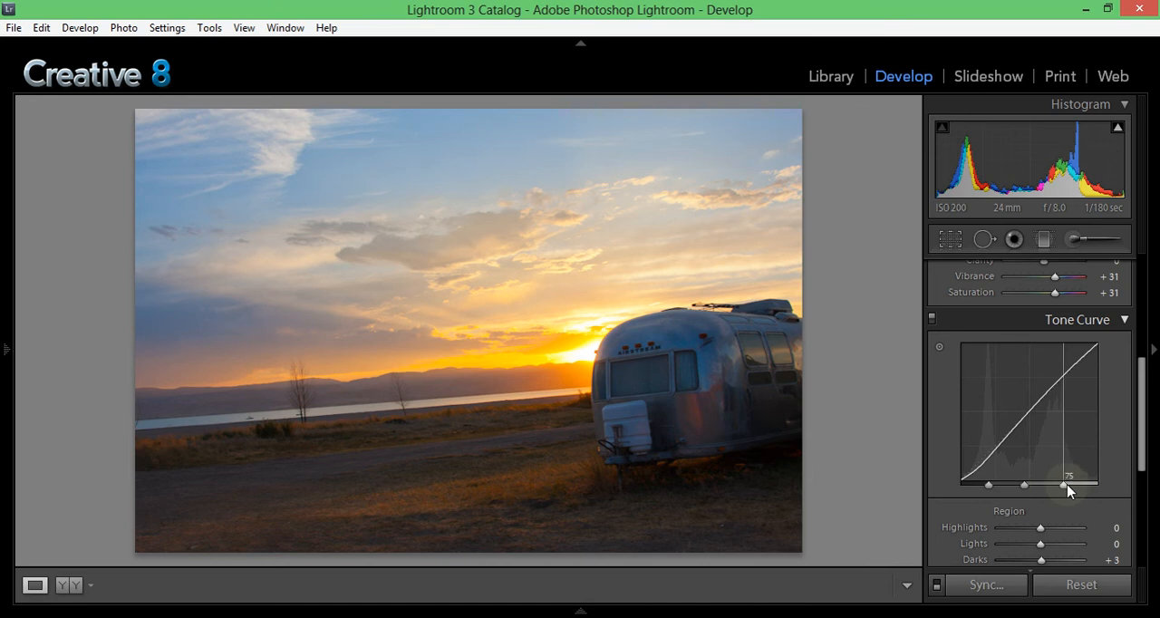
scroll(down, 3)
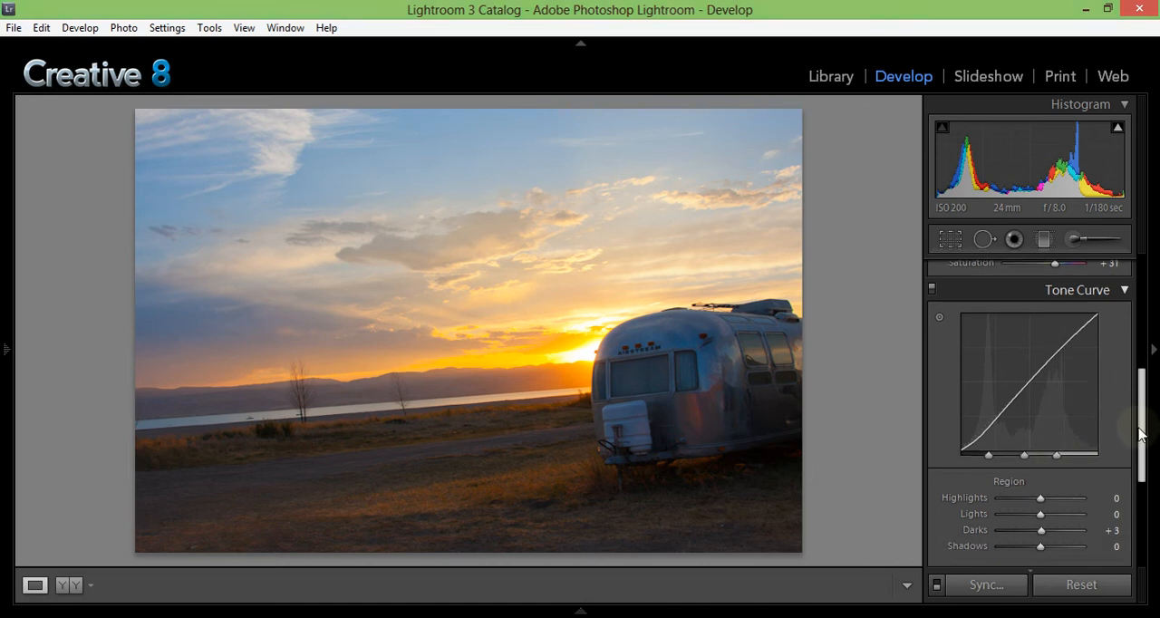
scroll(down, 3)
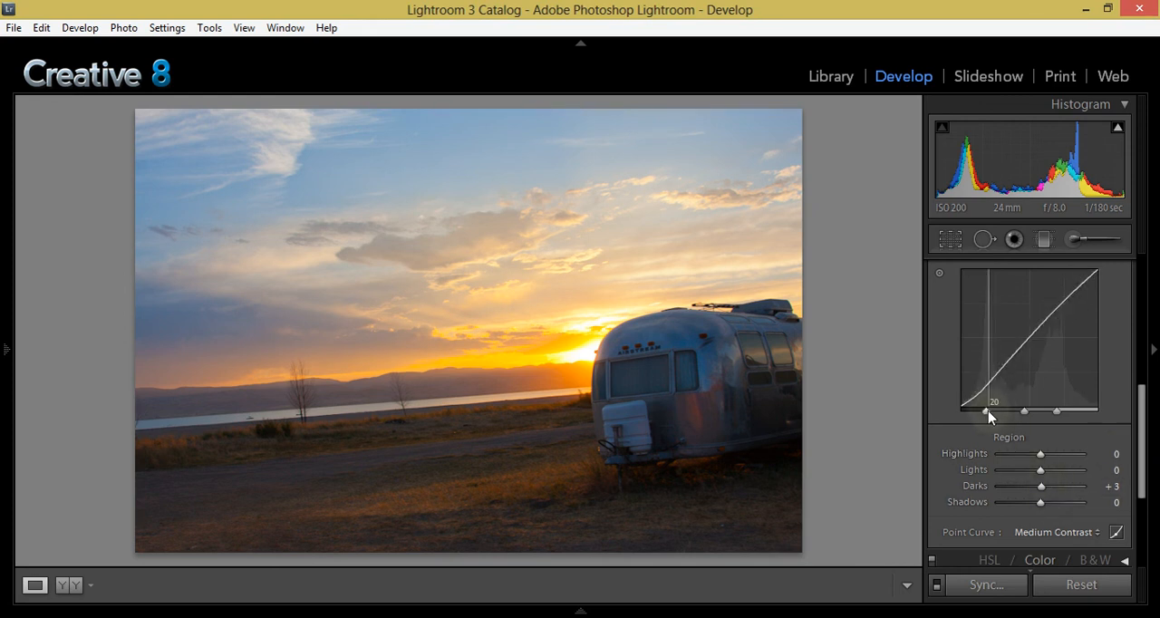
Step: Experiment with the Highlights region and settle it at +16
drag(1040, 453, 1073, 453)
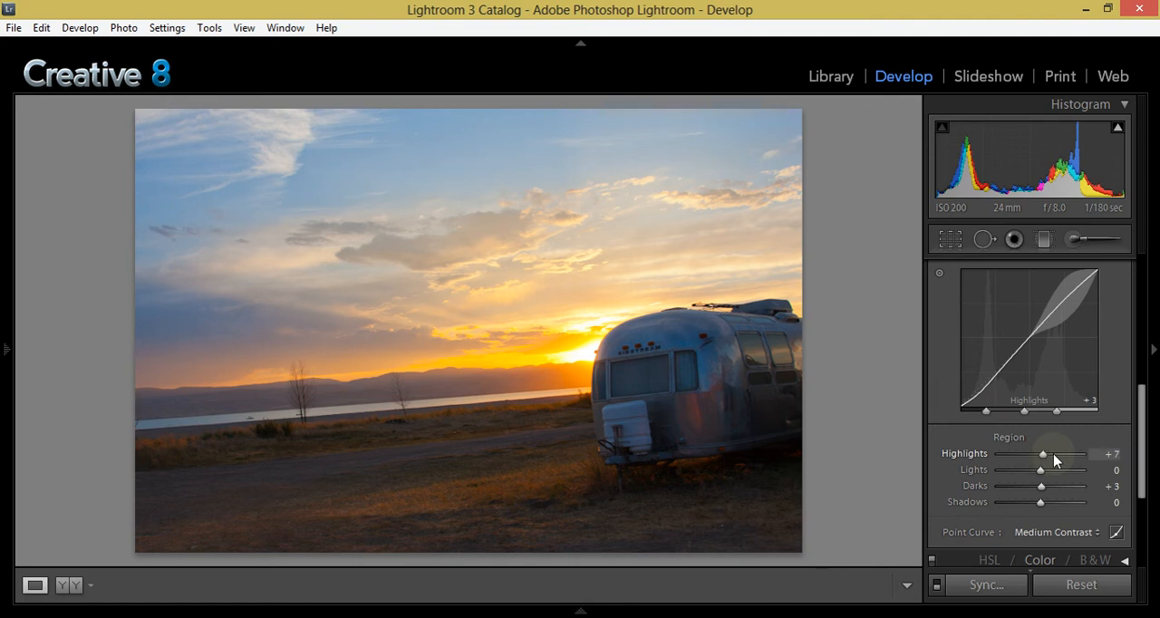
drag(1042, 454, 1067, 454)
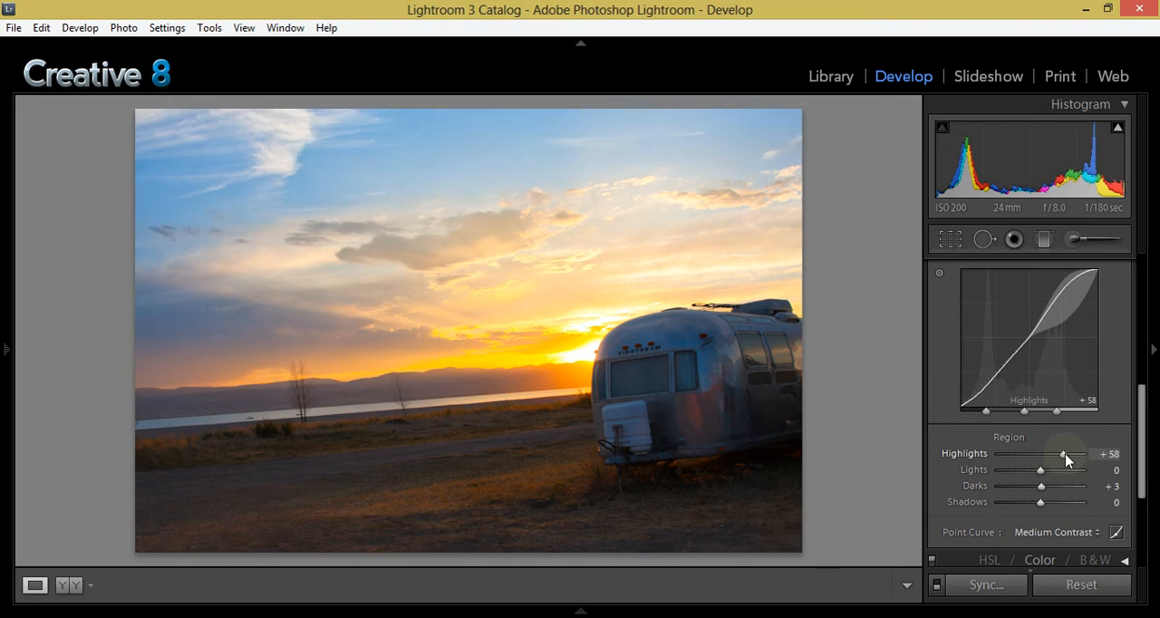
drag(1066, 453, 1041, 453)
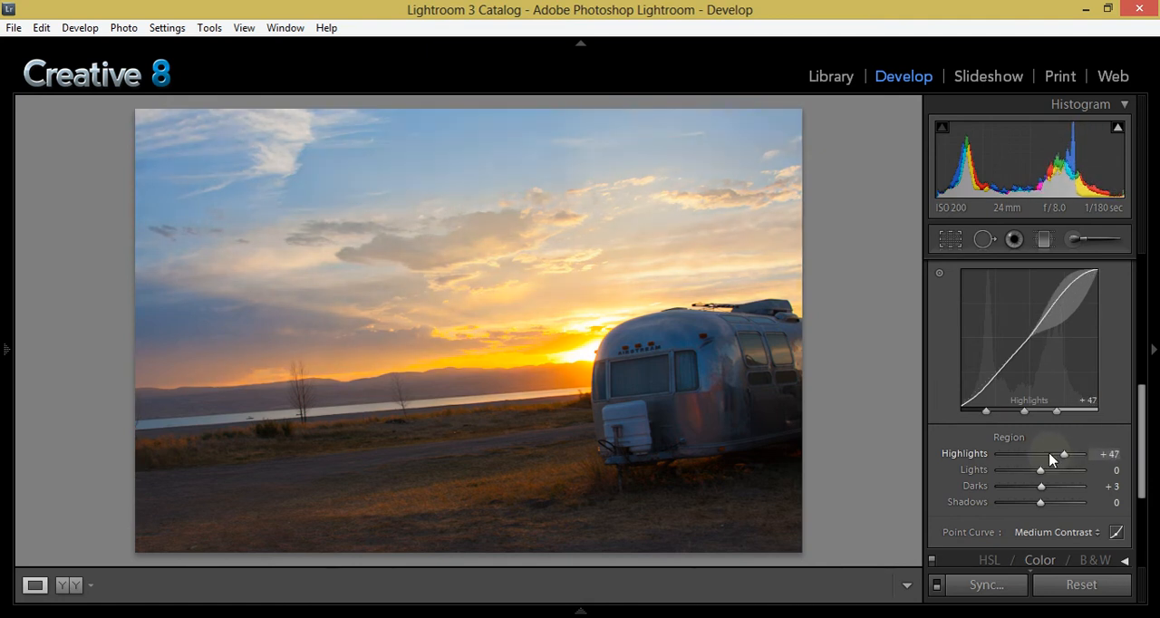
drag(1063, 454, 1025, 453)
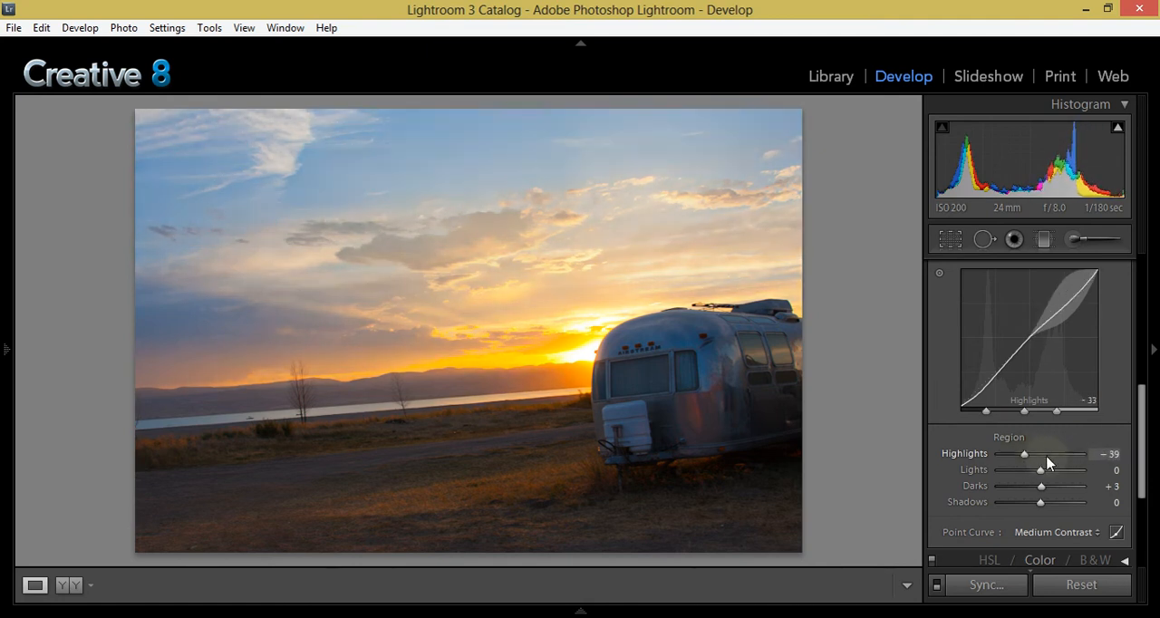
drag(1023, 453, 1026, 453)
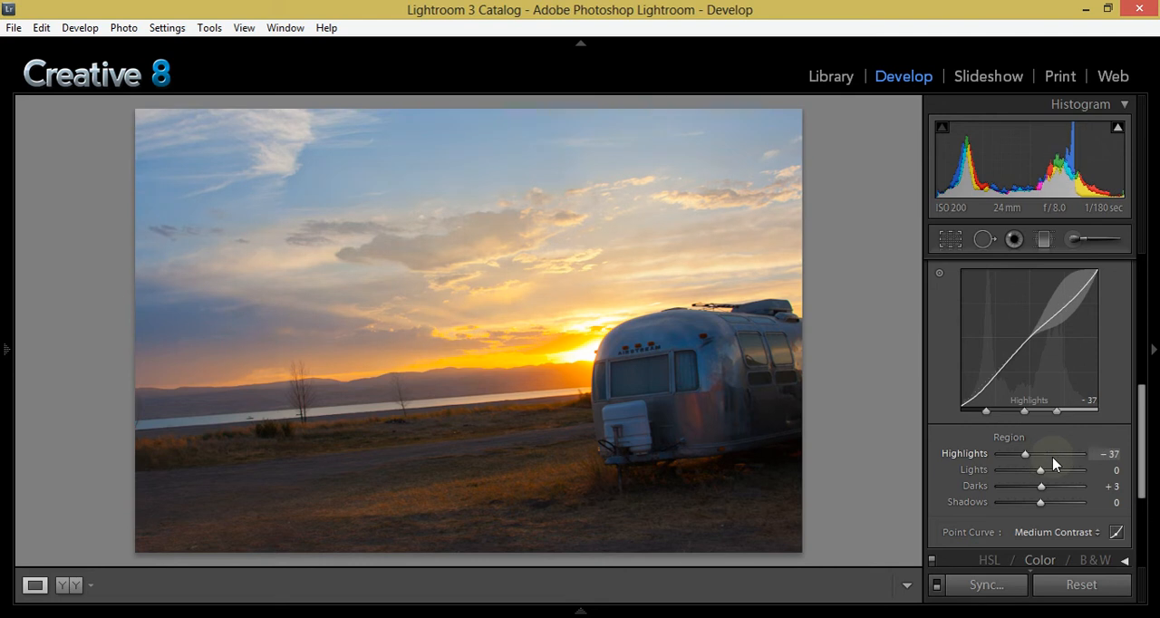
drag(1026, 453, 1048, 453)
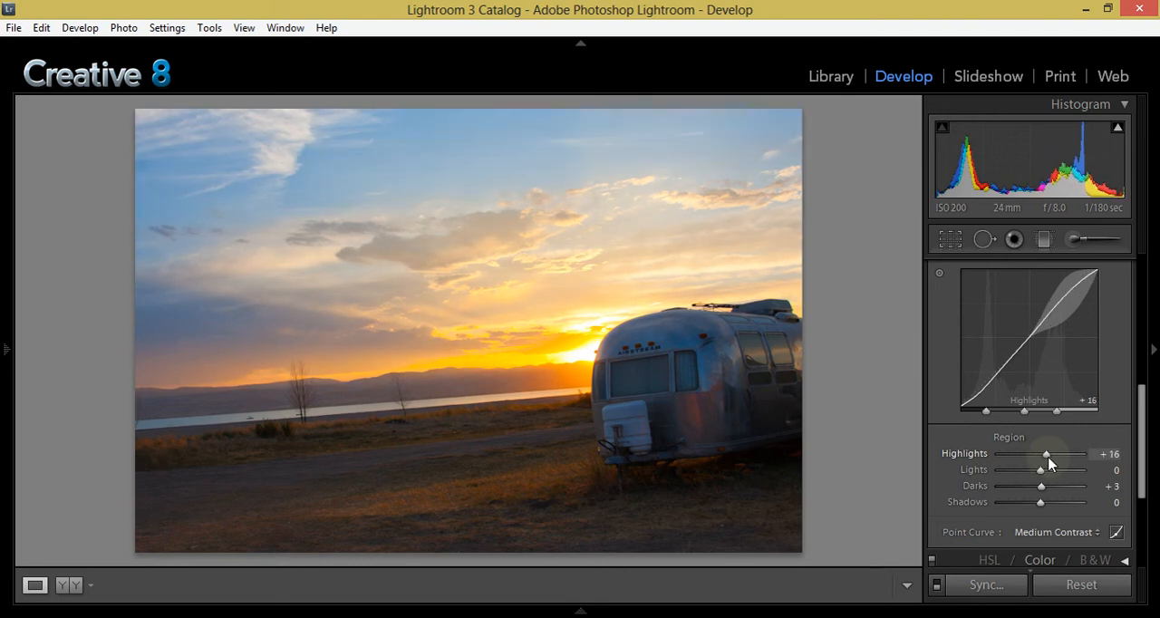
Step: Set the Lights region to about −41 after trying heavier and lighter darkening
drag(1047, 469, 1014, 470)
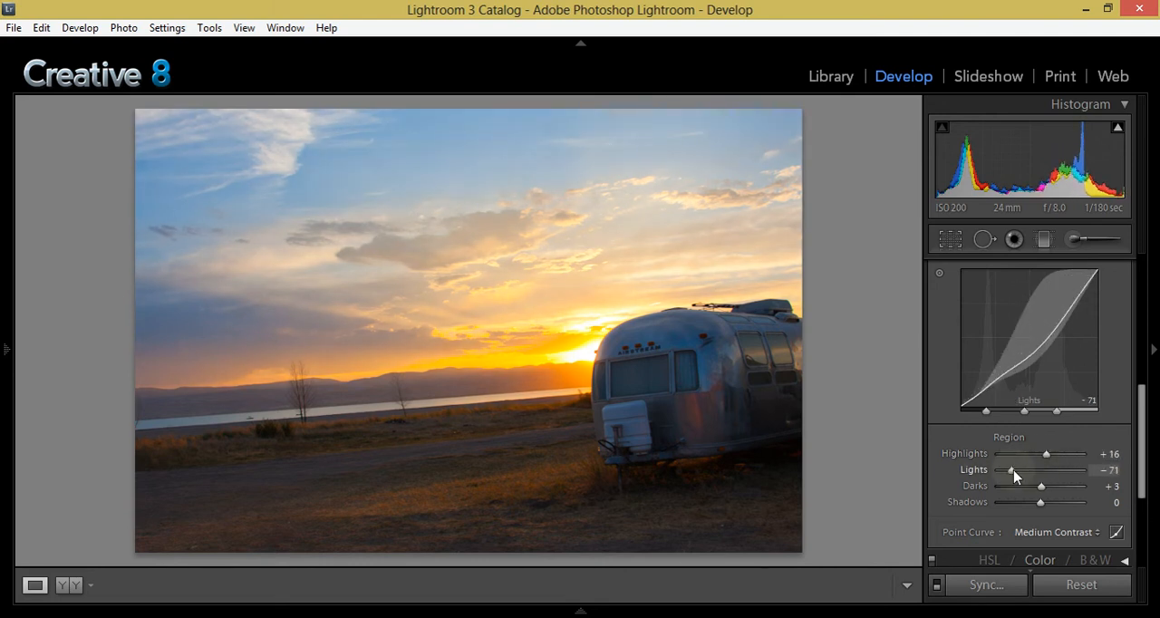
drag(1011, 470, 1022, 469)
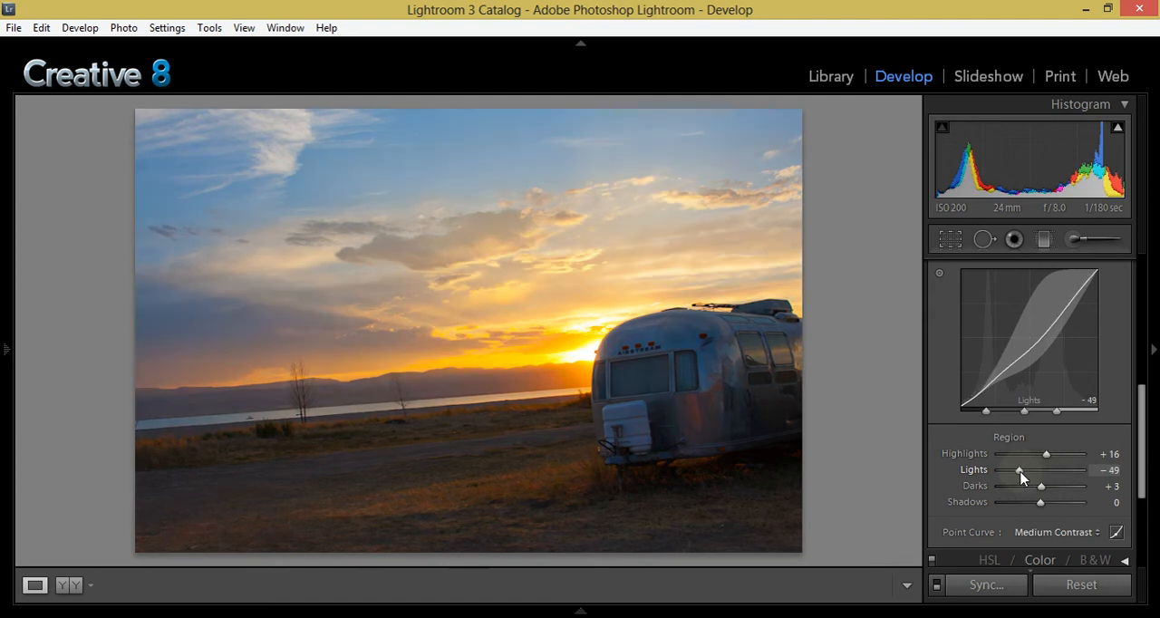
drag(1021, 470, 1040, 469)
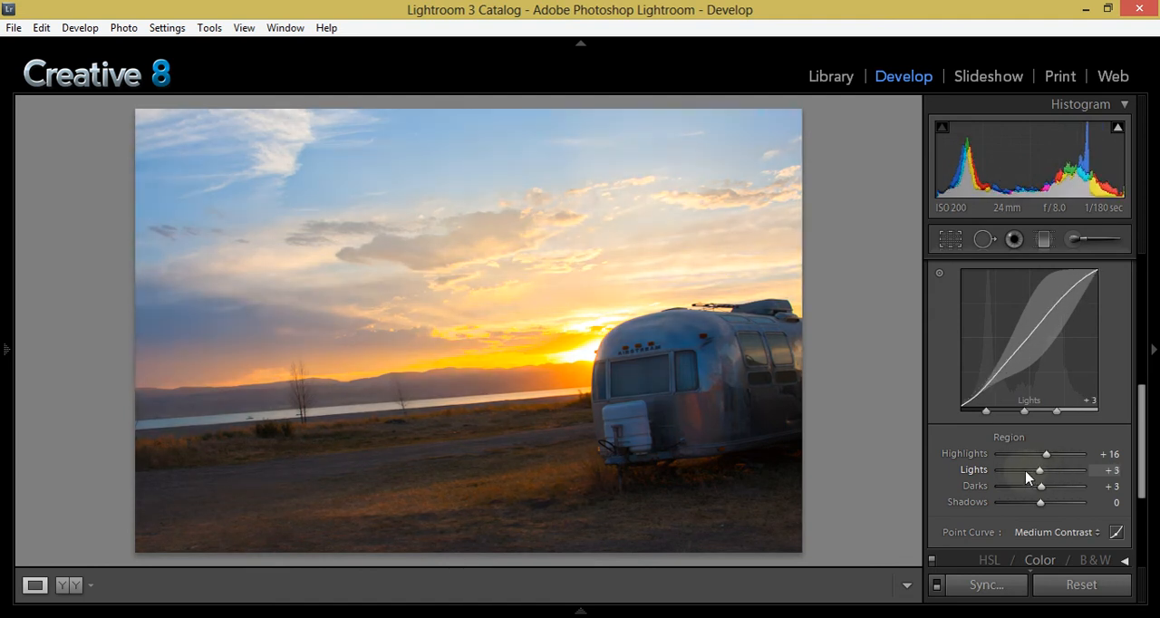
drag(1040, 469, 1022, 470)
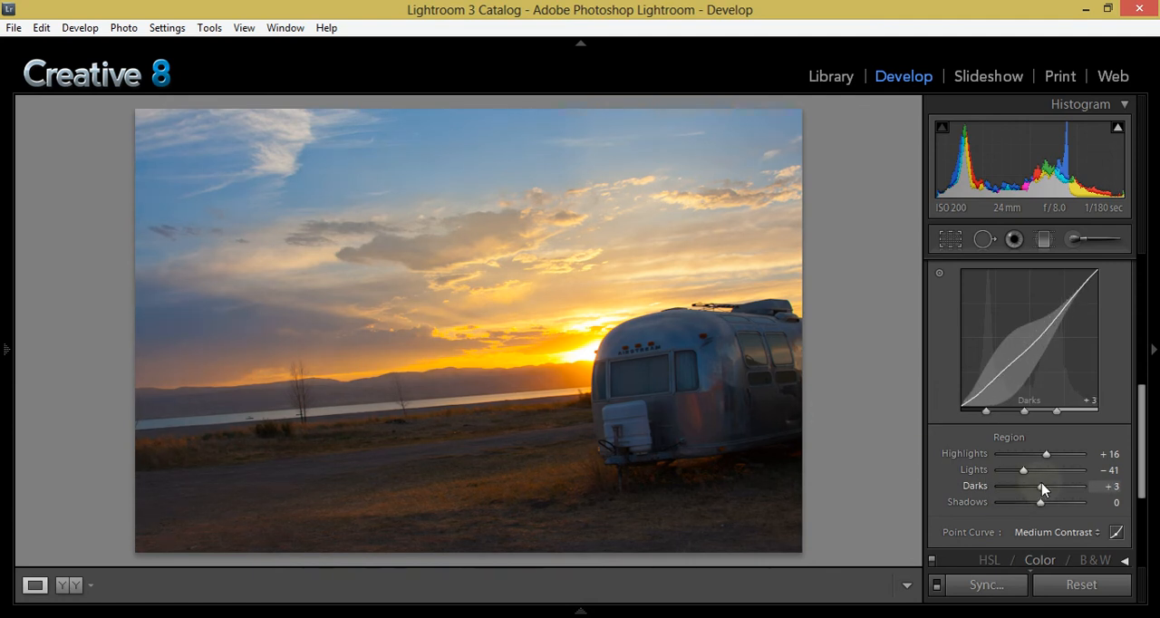
Step: Set Darks to about −31 and lift Shadows to +14
drag(1040, 485, 1024, 486)
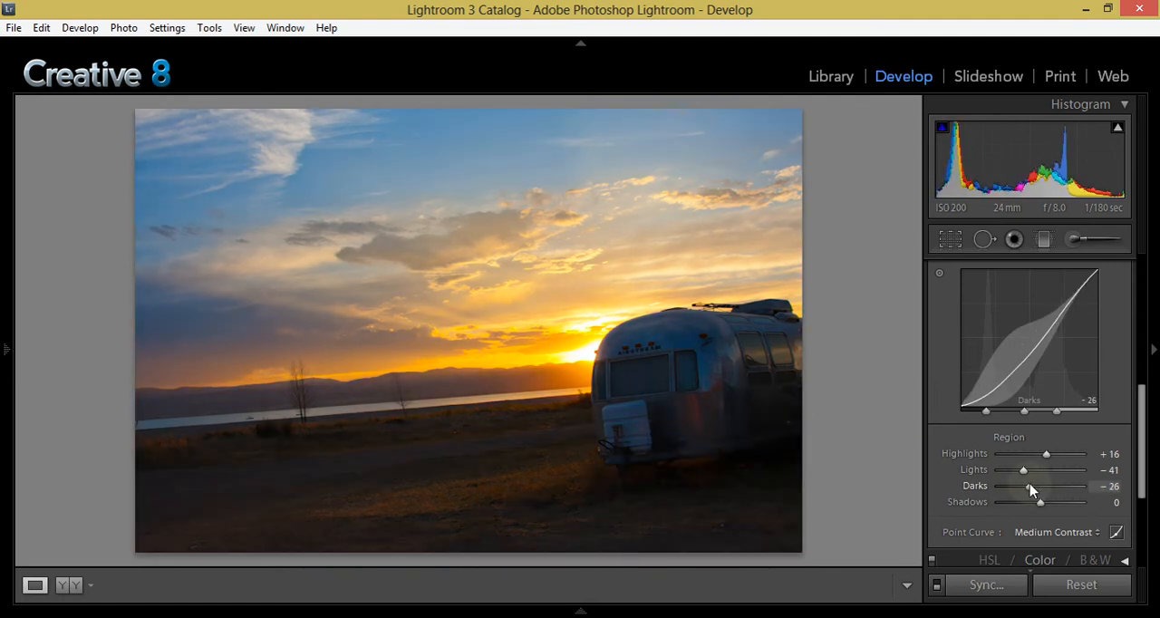
drag(1041, 485, 1029, 486)
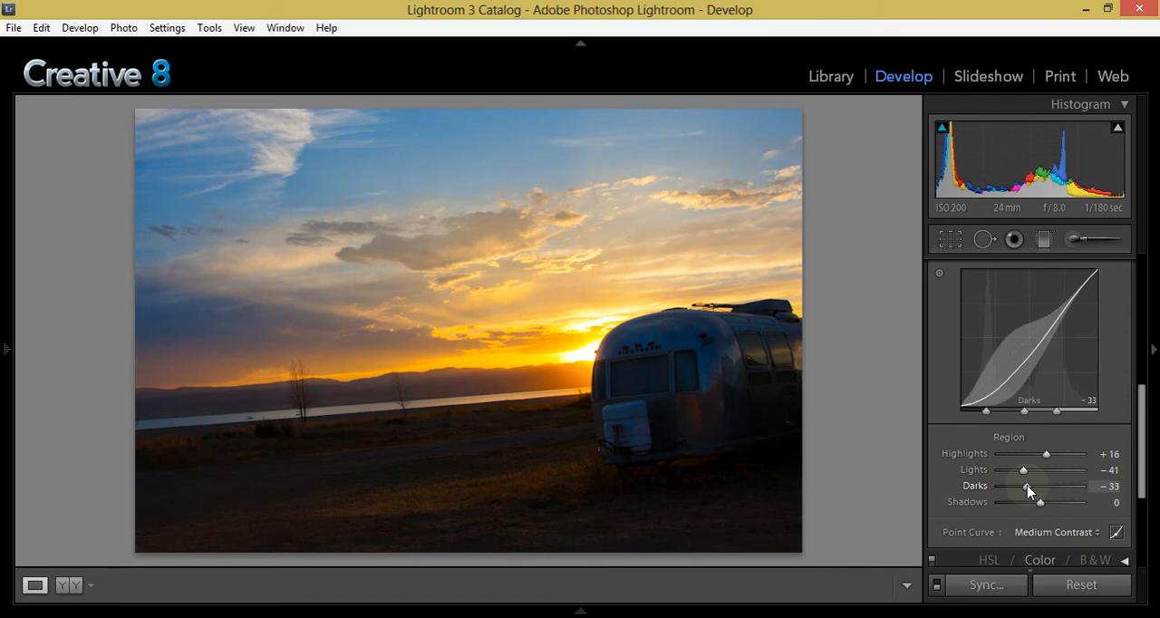
drag(1030, 486, 1033, 486)
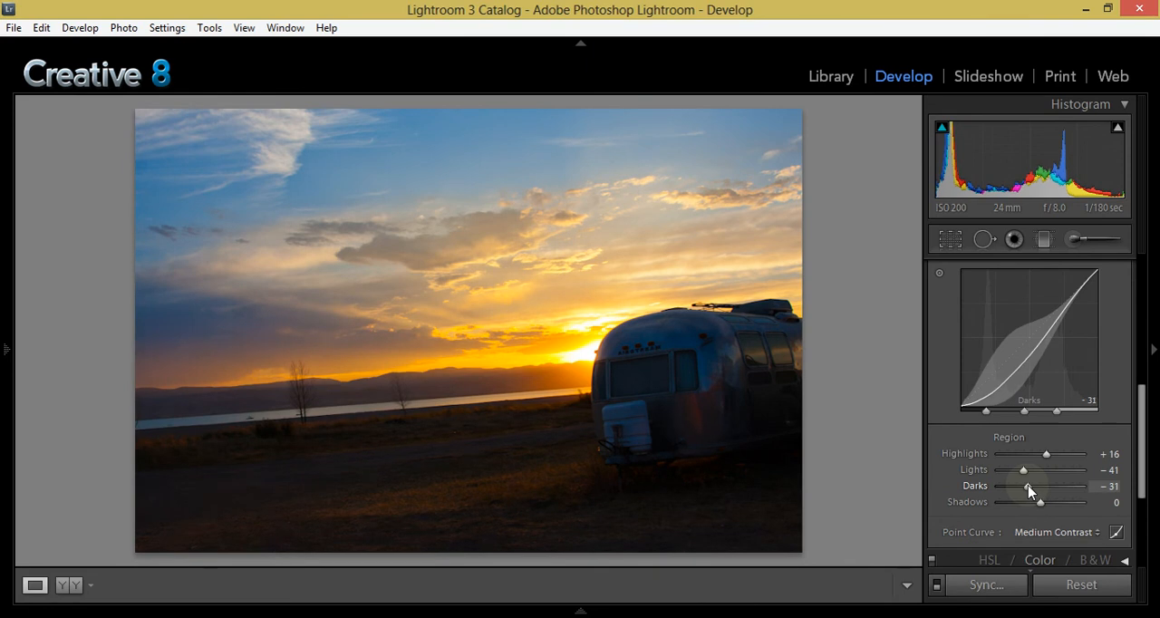
drag(1033, 500, 1040, 500)
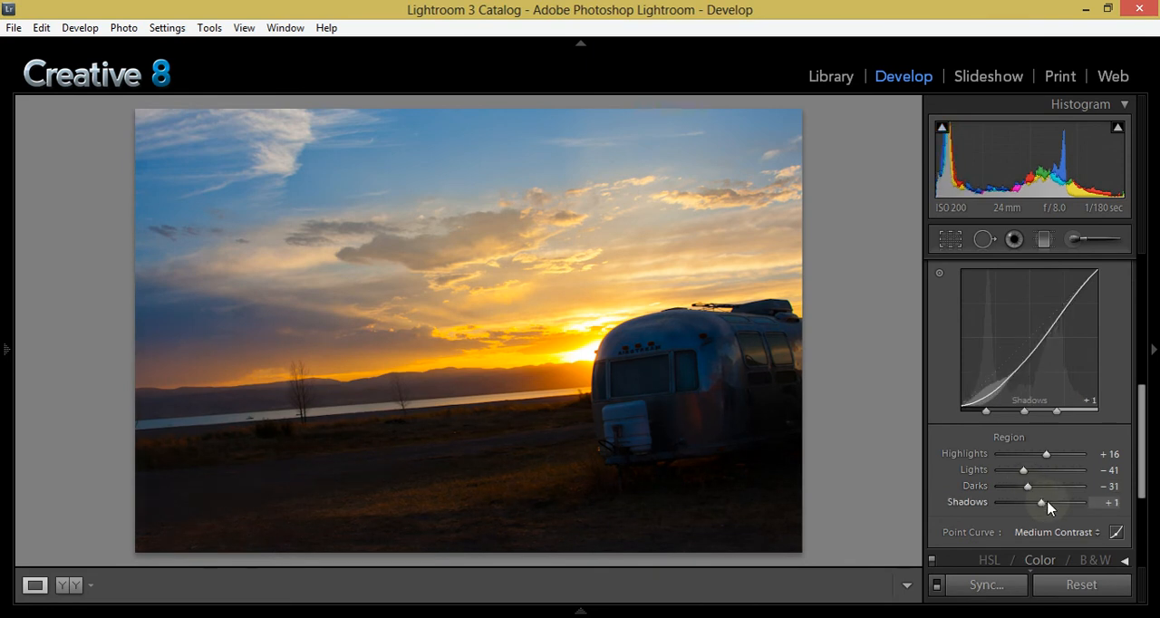
drag(1040, 504, 1066, 504)
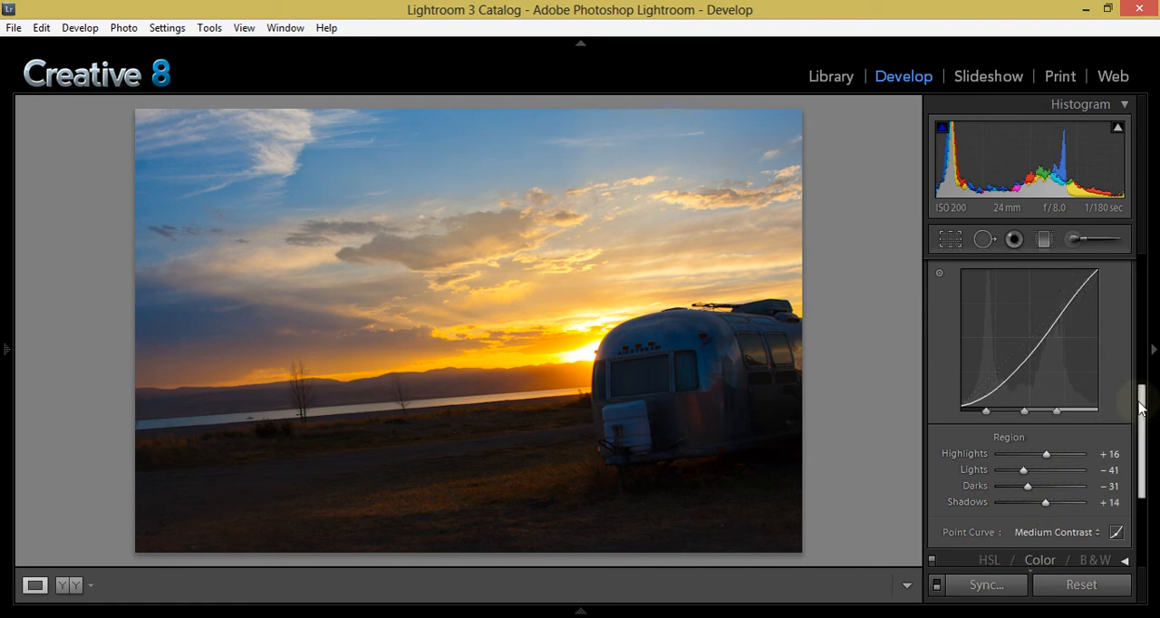
Step: Collapse Tone Curve, expand HSL / Color / B&W and show the per-colour Saturation sliders
scroll(up, 3)
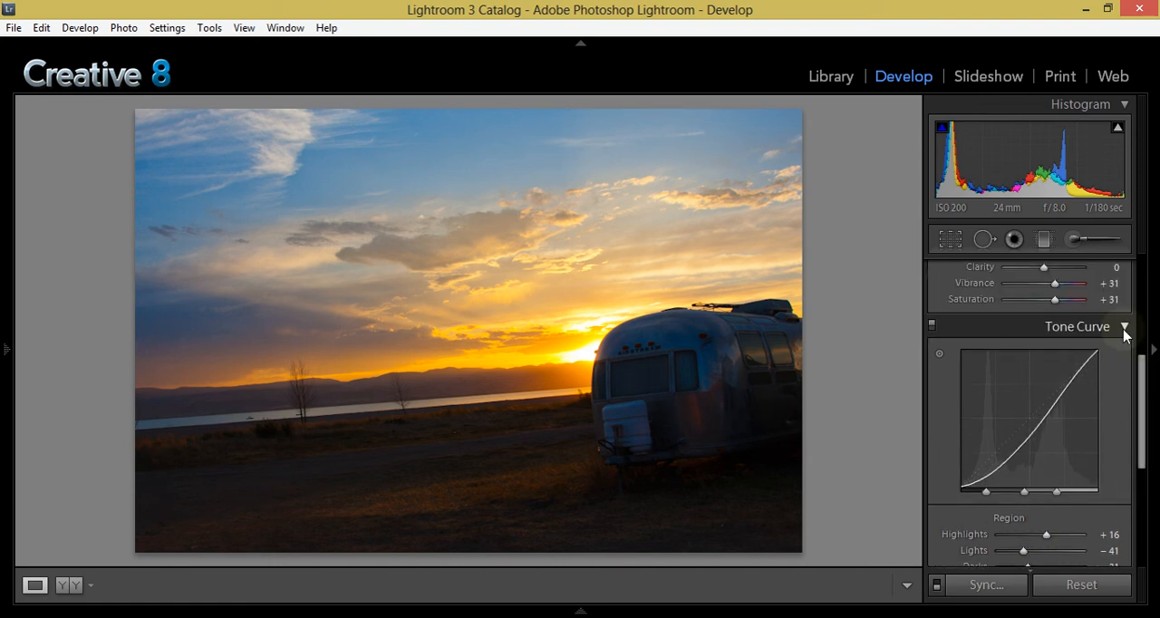
click(1124, 326)
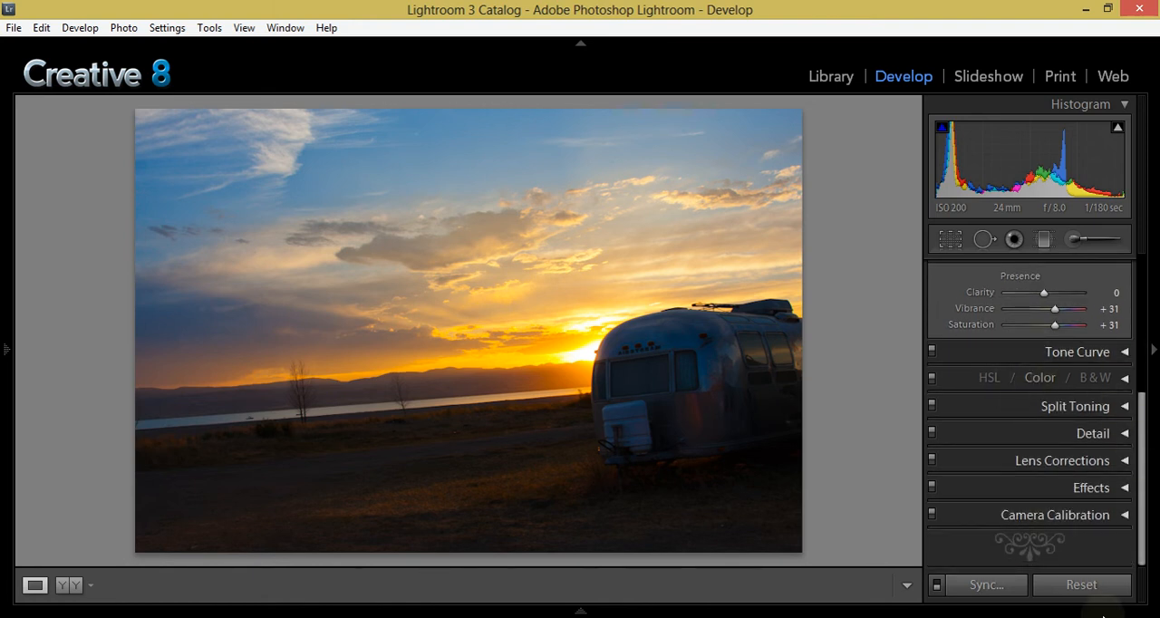
click(1128, 377)
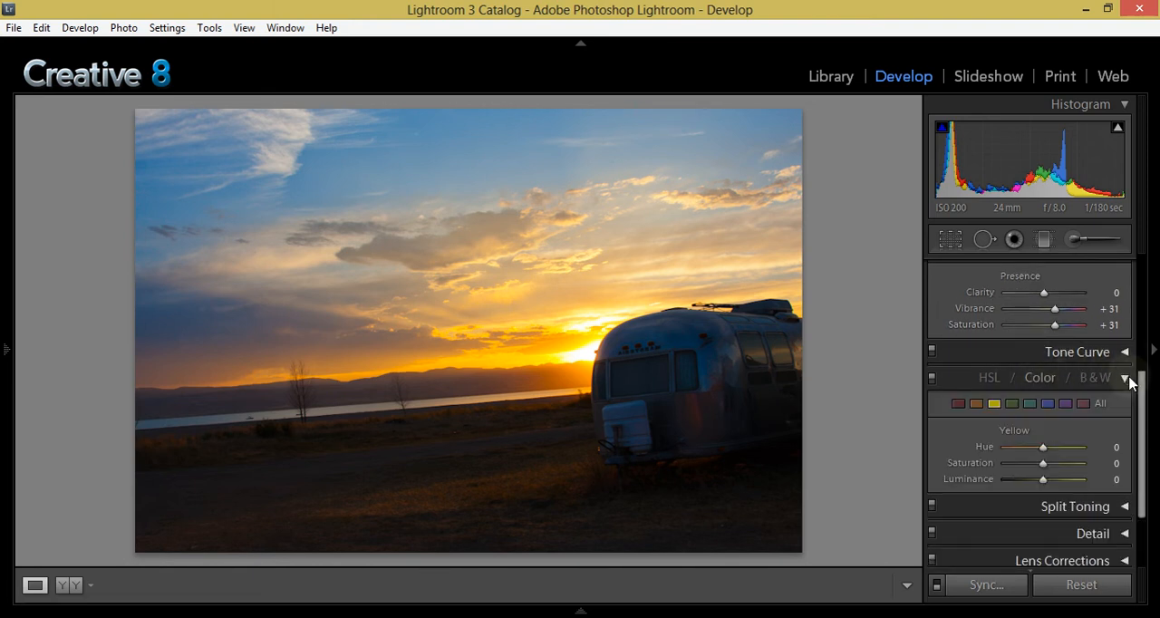
click(988, 377)
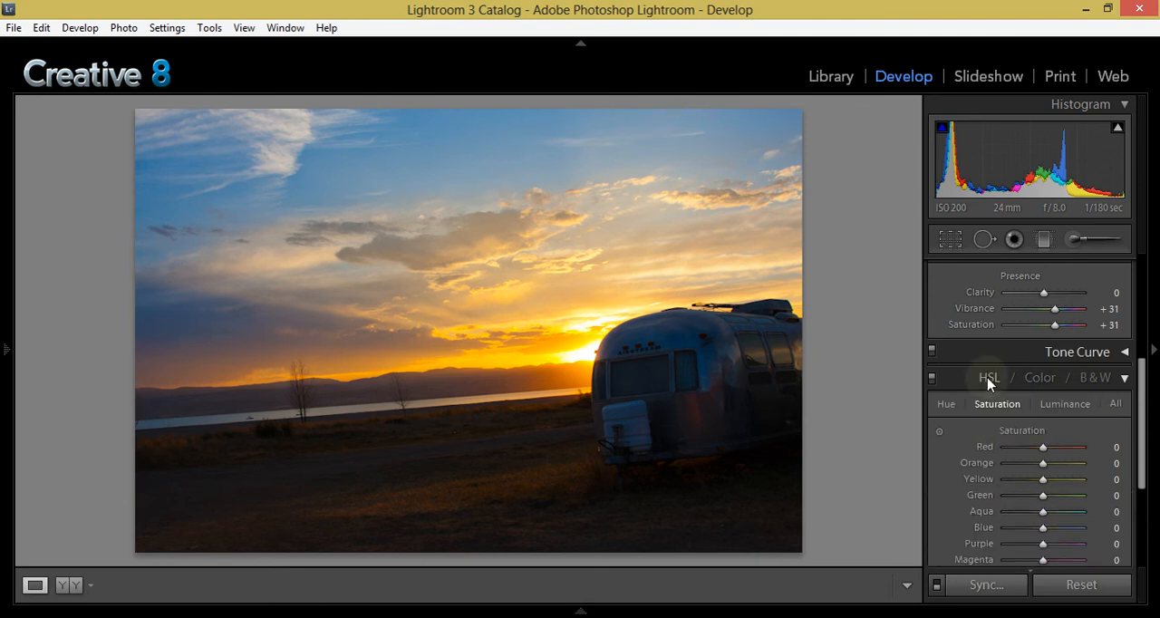
scroll(down, 3)
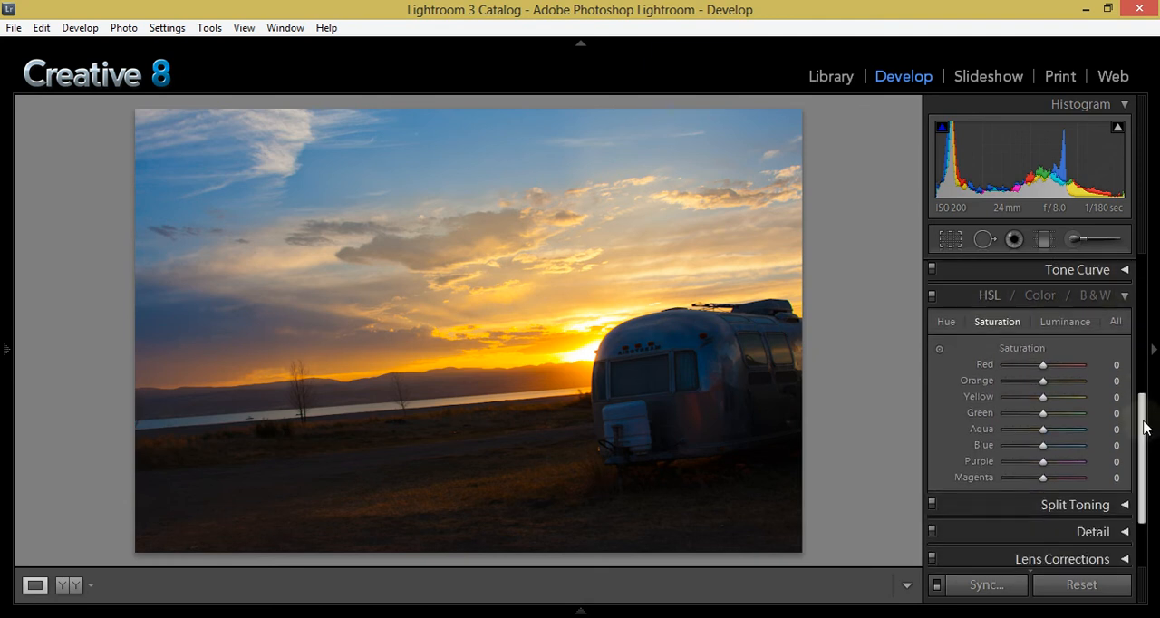
click(947, 315)
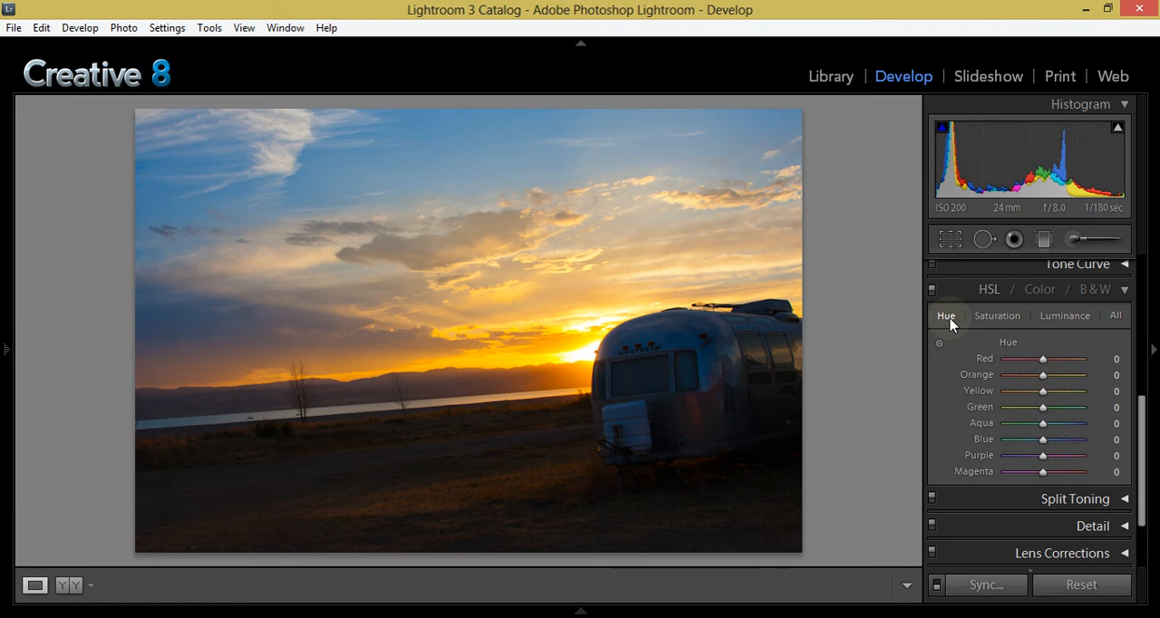
click(997, 315)
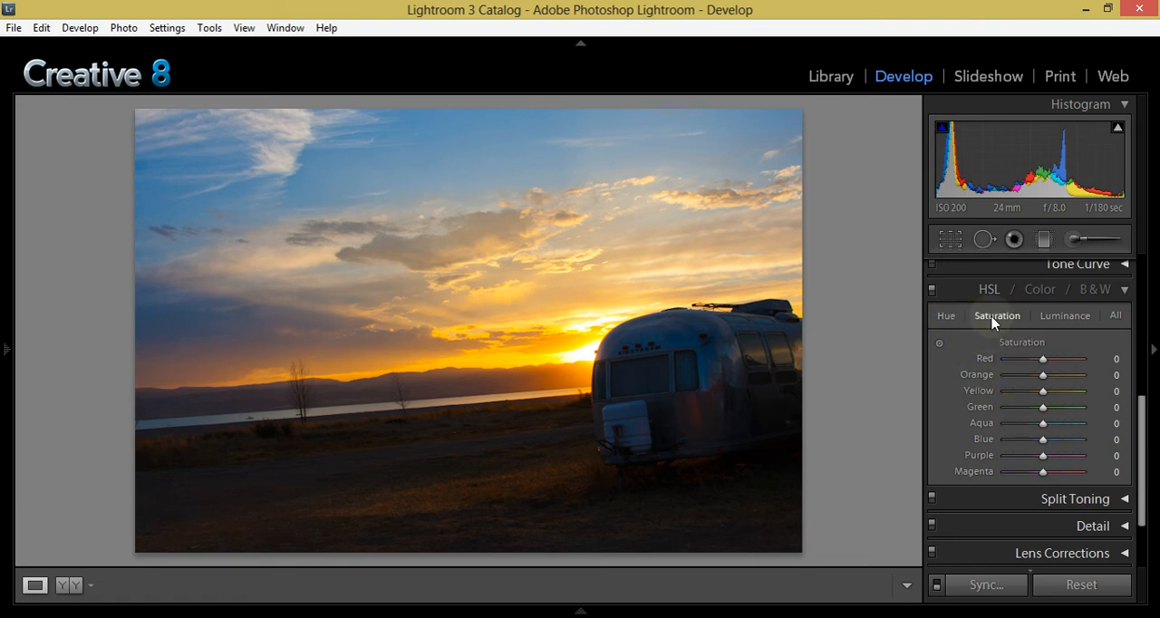
mouse_move(1050, 330)
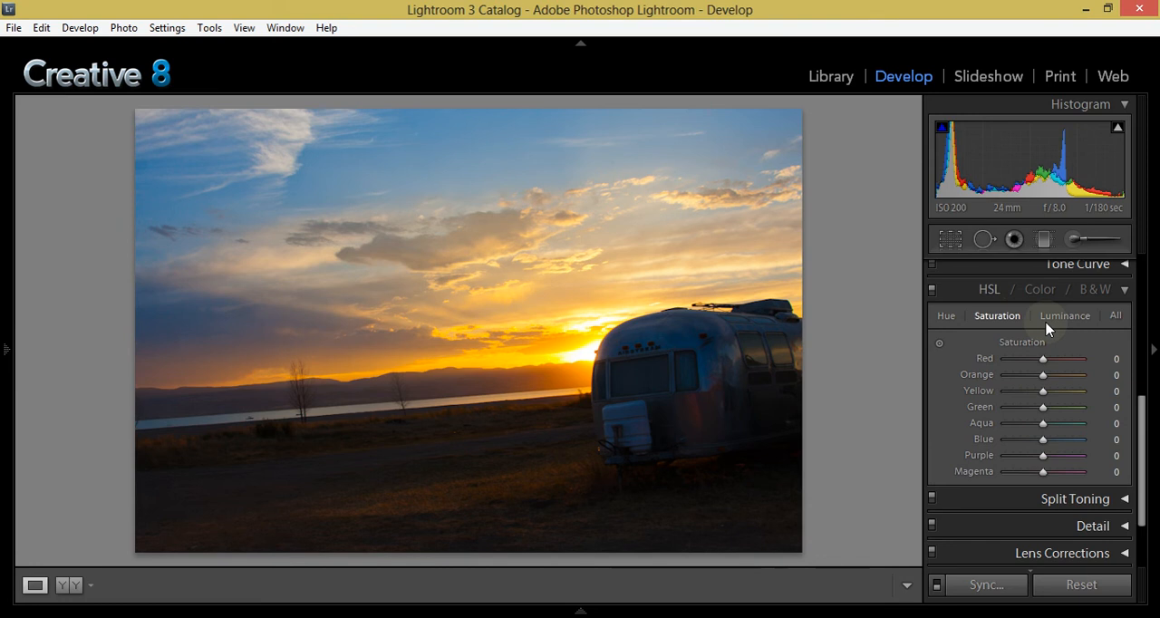
Step: Set Blue saturation to +32 and Green saturation to +20
drag(1044, 438, 1058, 439)
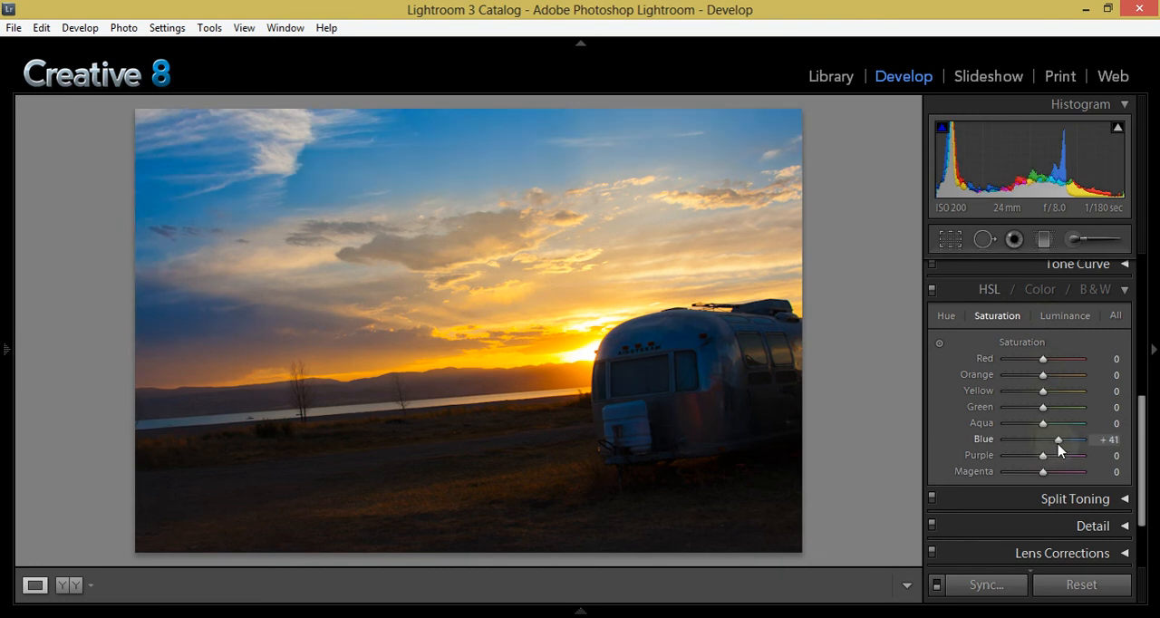
drag(1059, 438, 1051, 438)
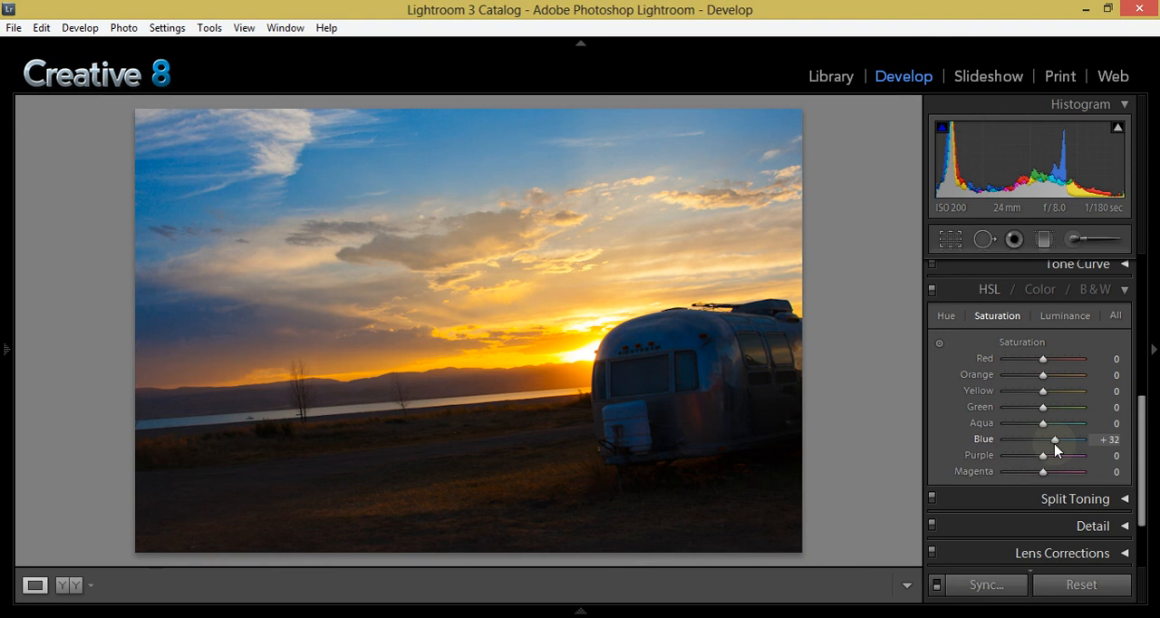
mouse_move(1044, 413)
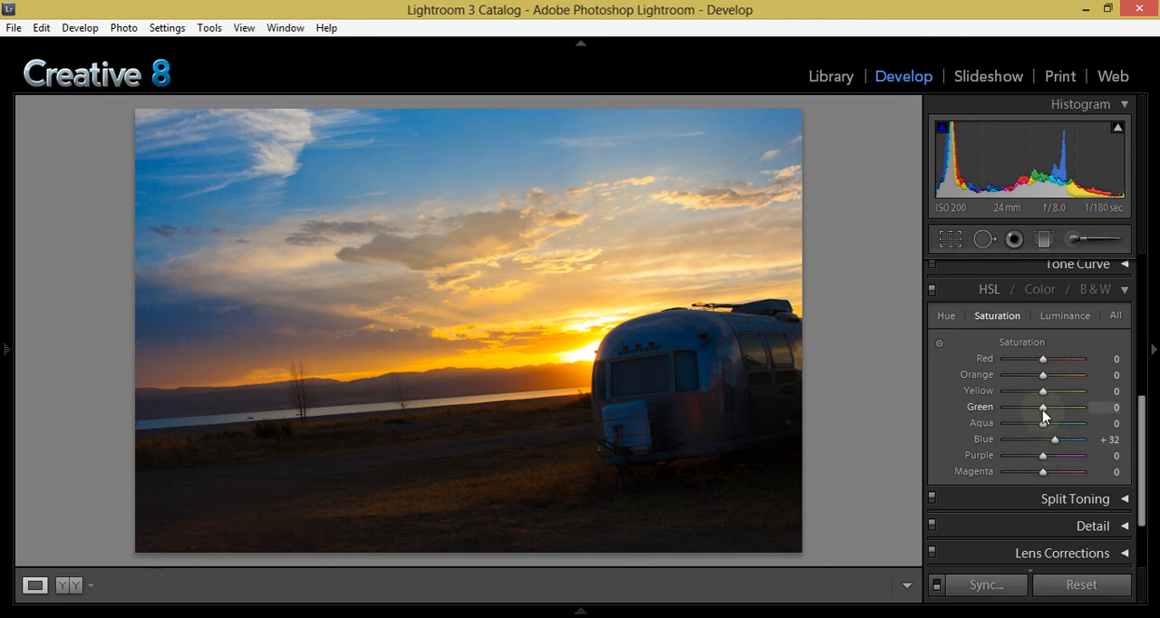
drag(1043, 407, 1051, 406)
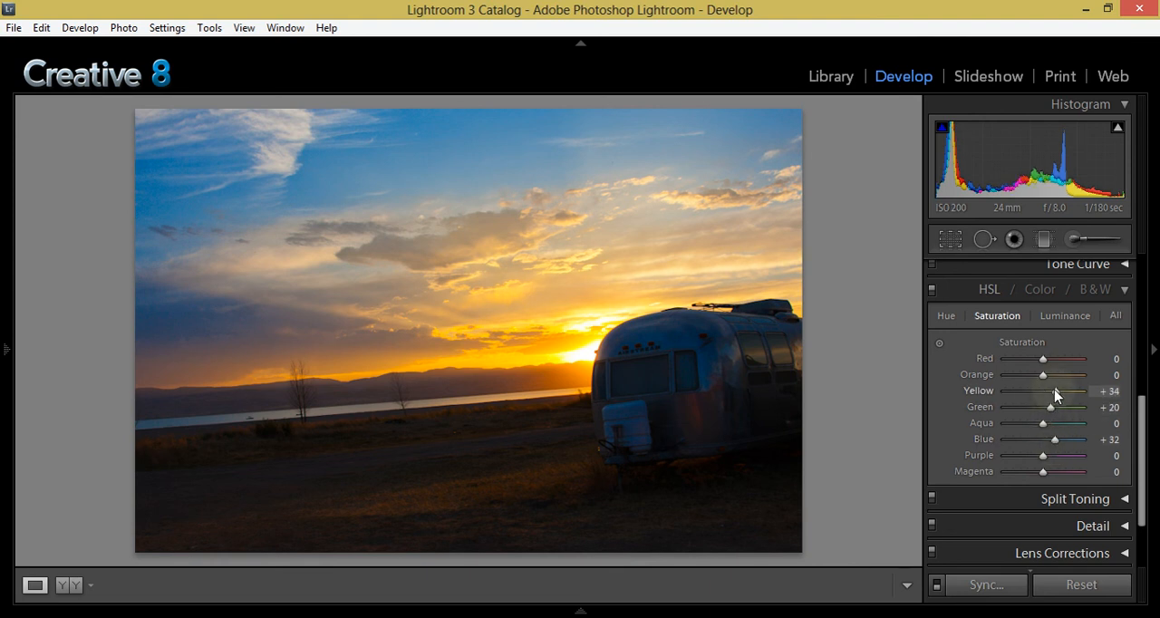
Step: Try Yellow saturation from maximum to fully desaturated, then return it to 0
drag(1062, 392, 1051, 392)
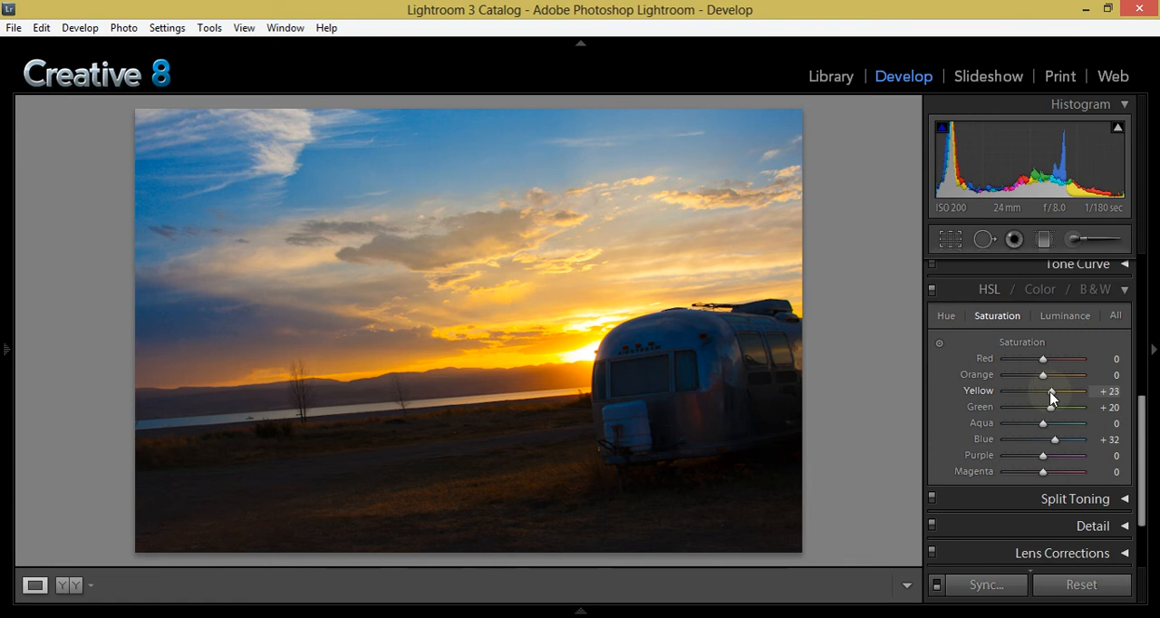
drag(1052, 391, 1088, 392)
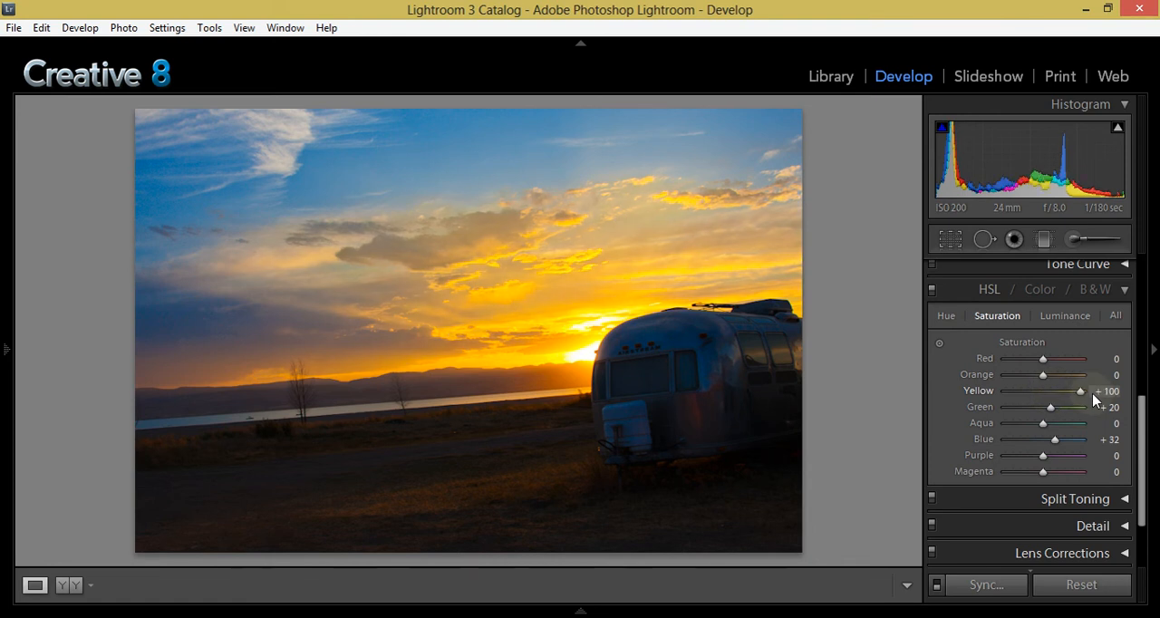
drag(1077, 391, 1055, 392)
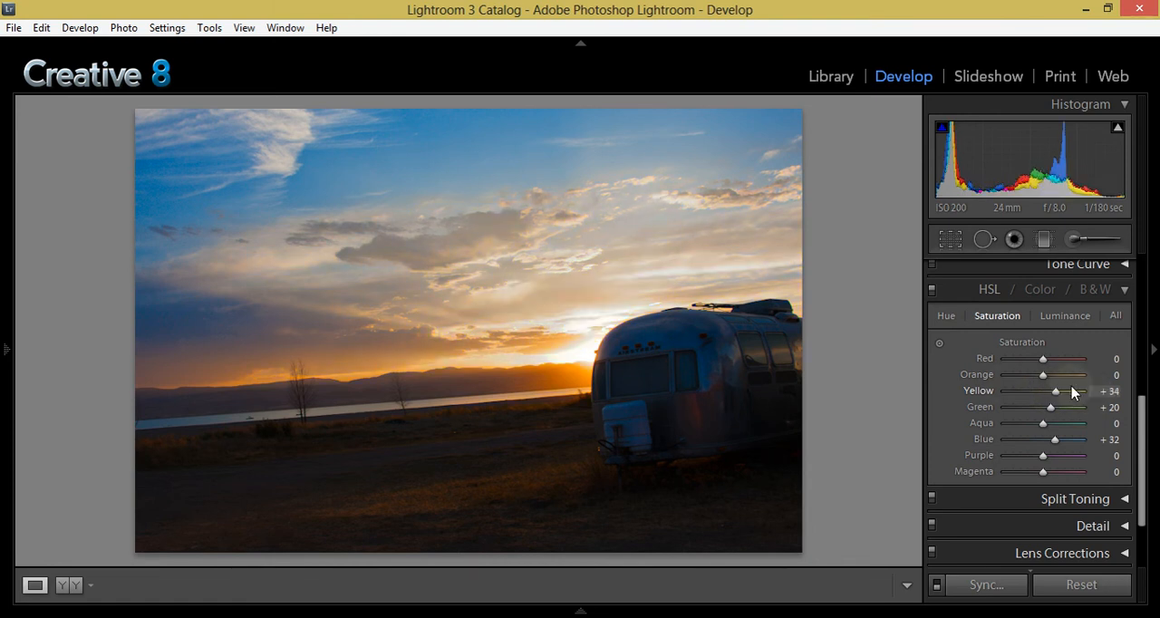
drag(1055, 391, 1004, 391)
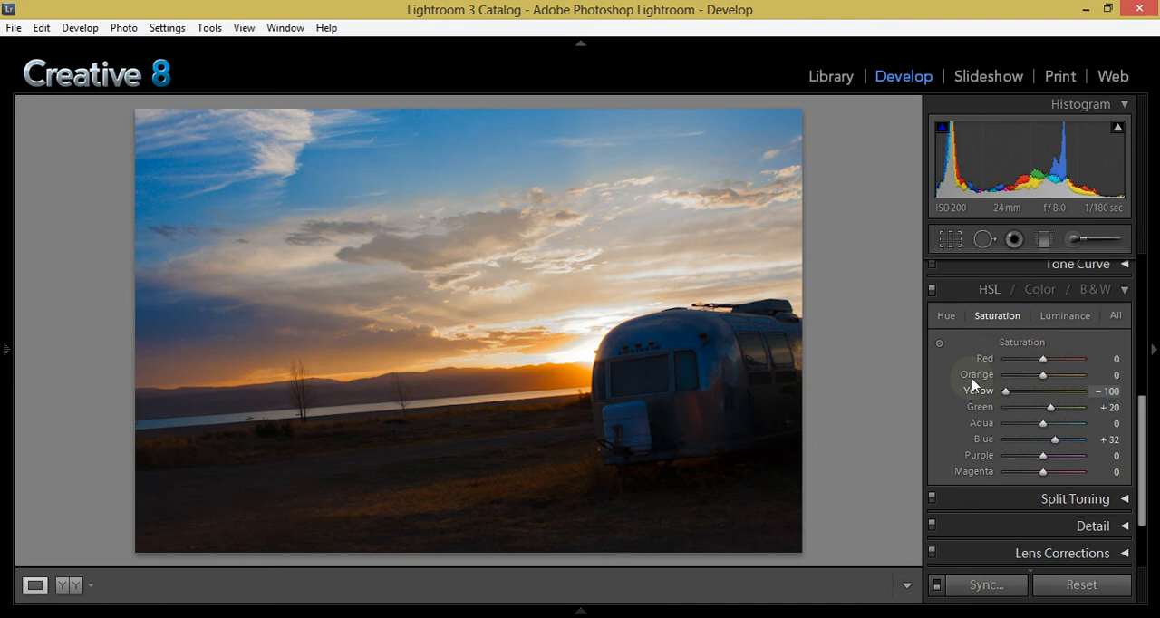
drag(1004, 392, 1006, 391)
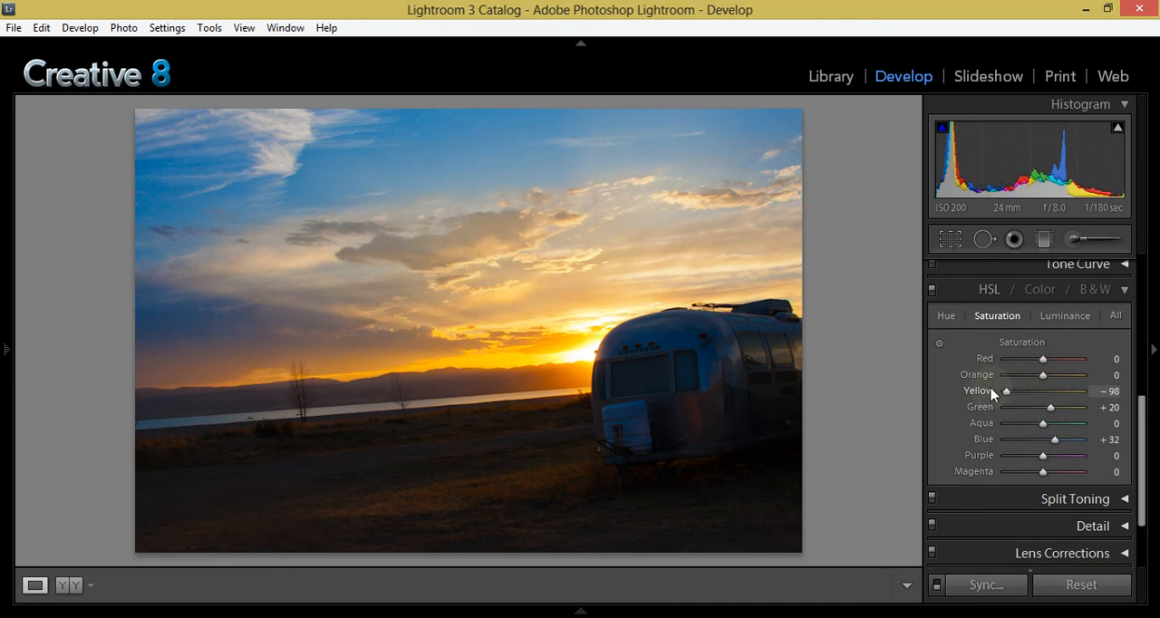
drag(1005, 392, 1055, 391)
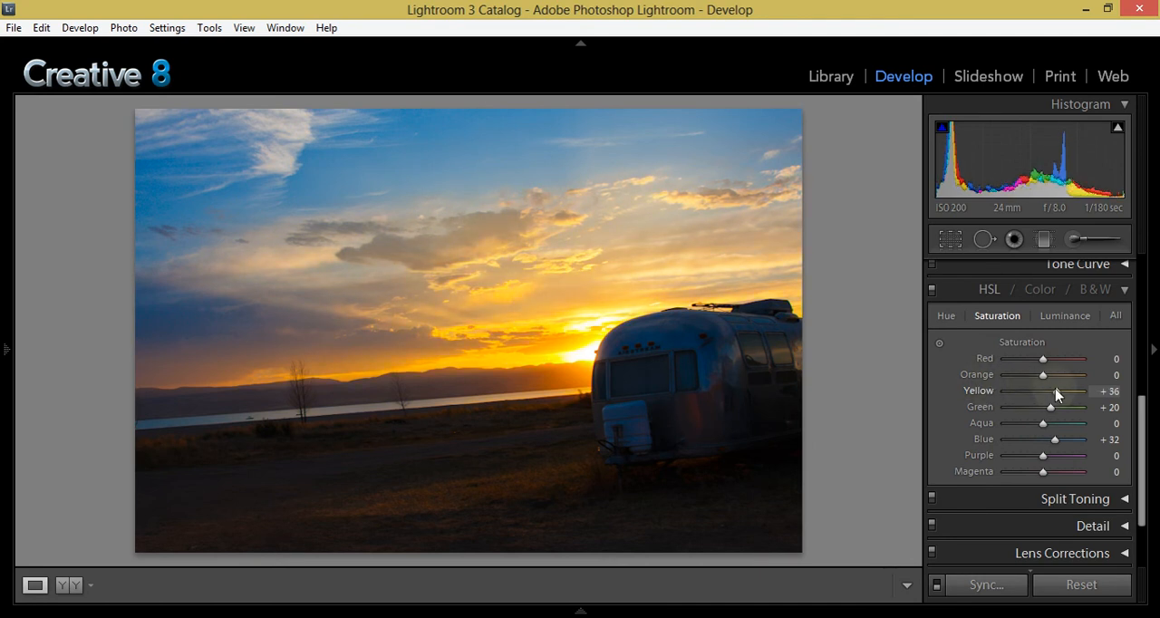
drag(1066, 392, 1048, 391)
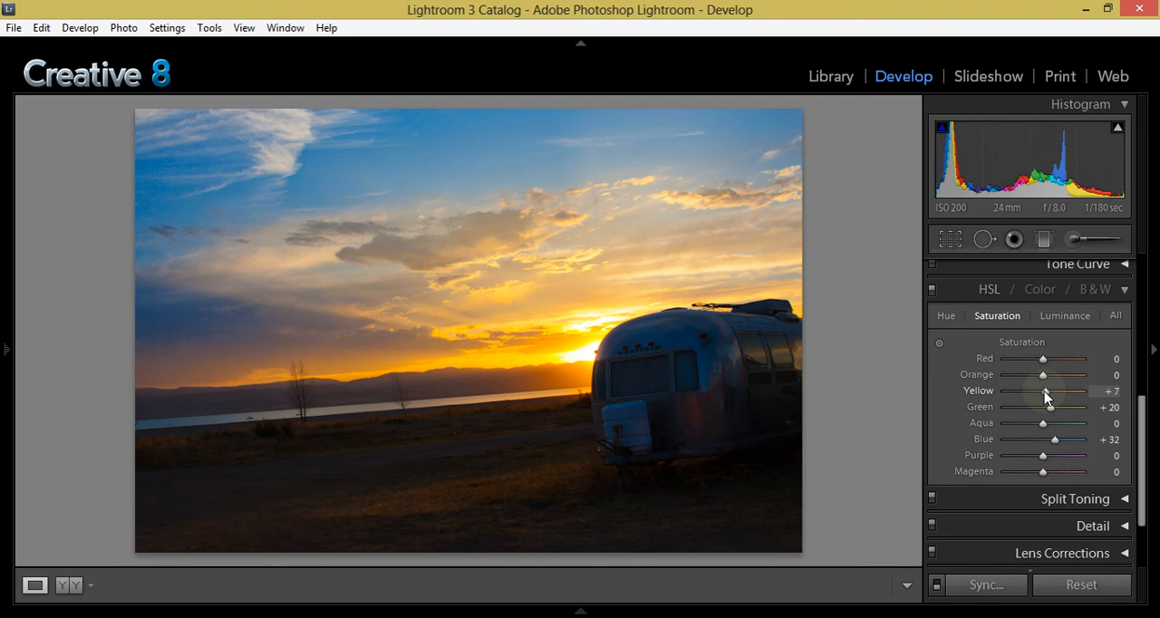
drag(1044, 392, 1066, 391)
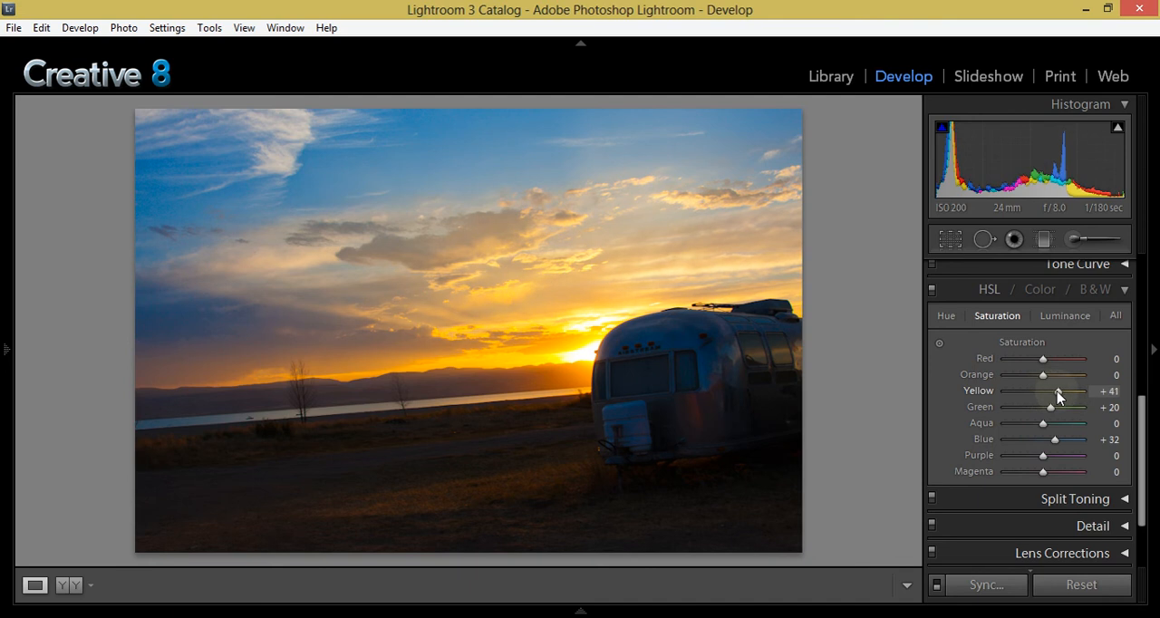
drag(1062, 391, 1048, 392)
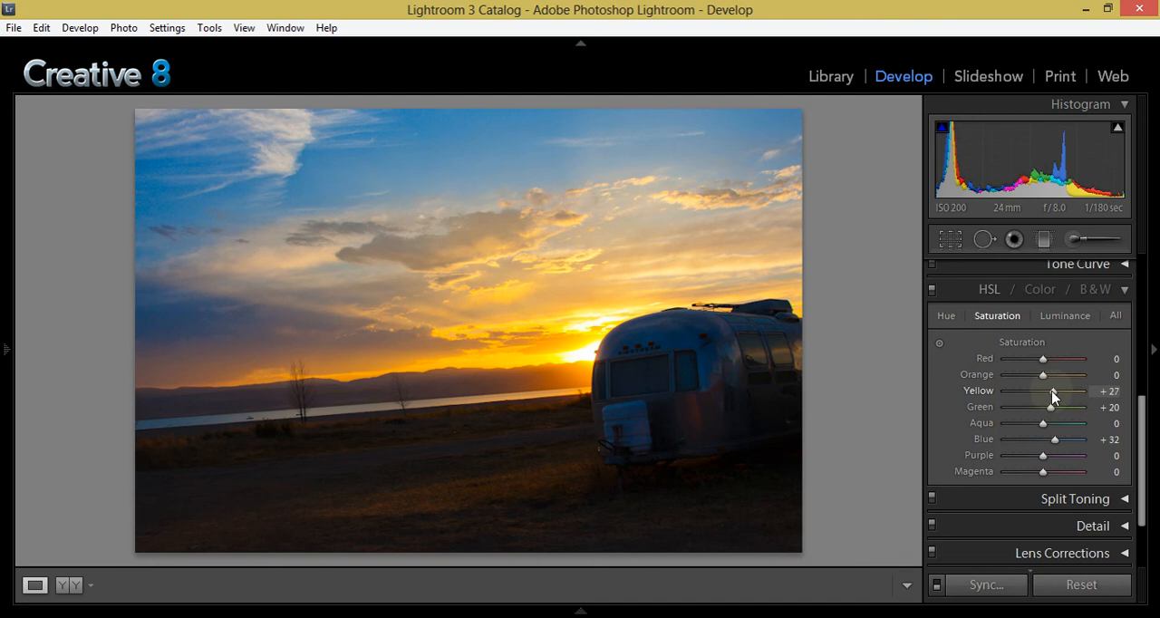
drag(1055, 391, 1050, 392)
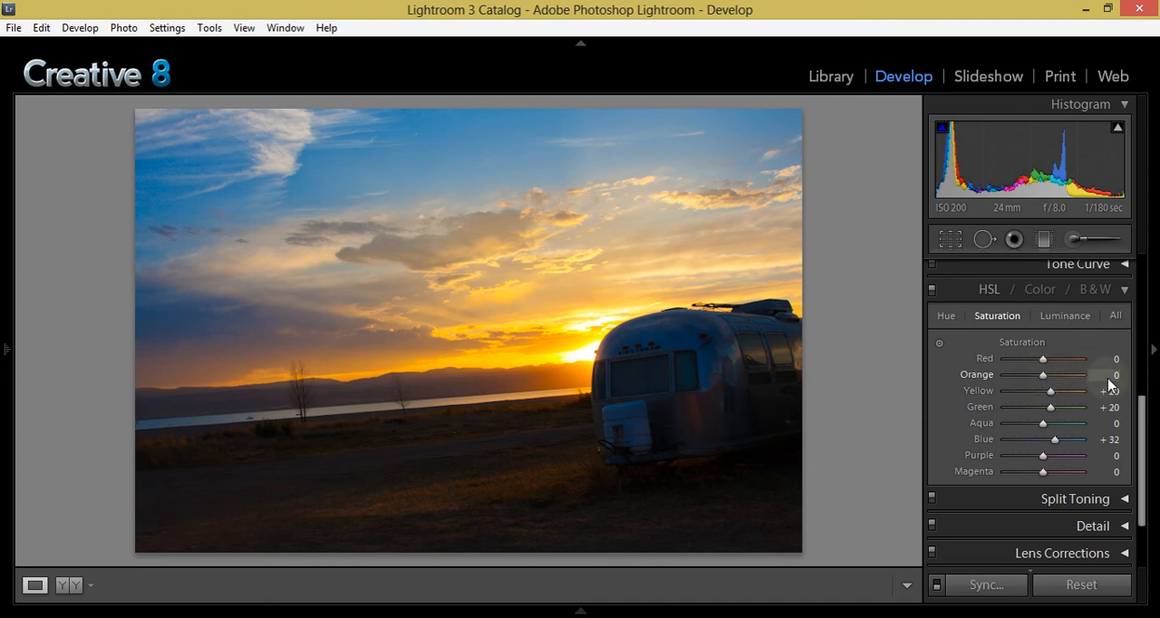
Step: Set Orange saturation to +27 and Red saturation to about +8
scroll(down, 3)
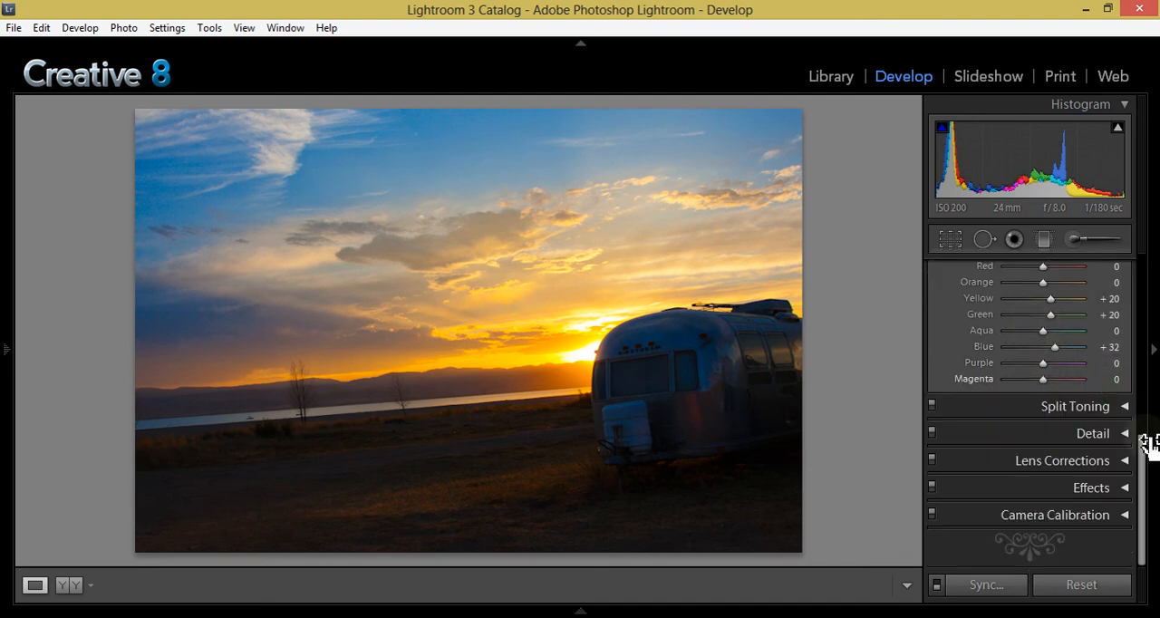
scroll(up, 3)
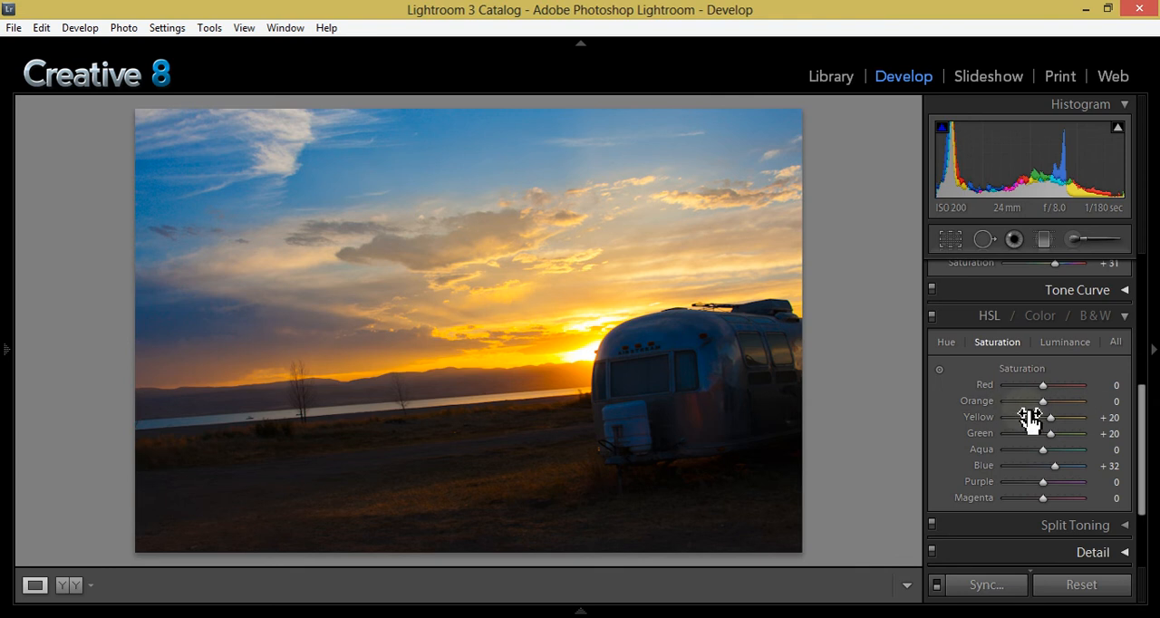
drag(1045, 401, 1088, 400)
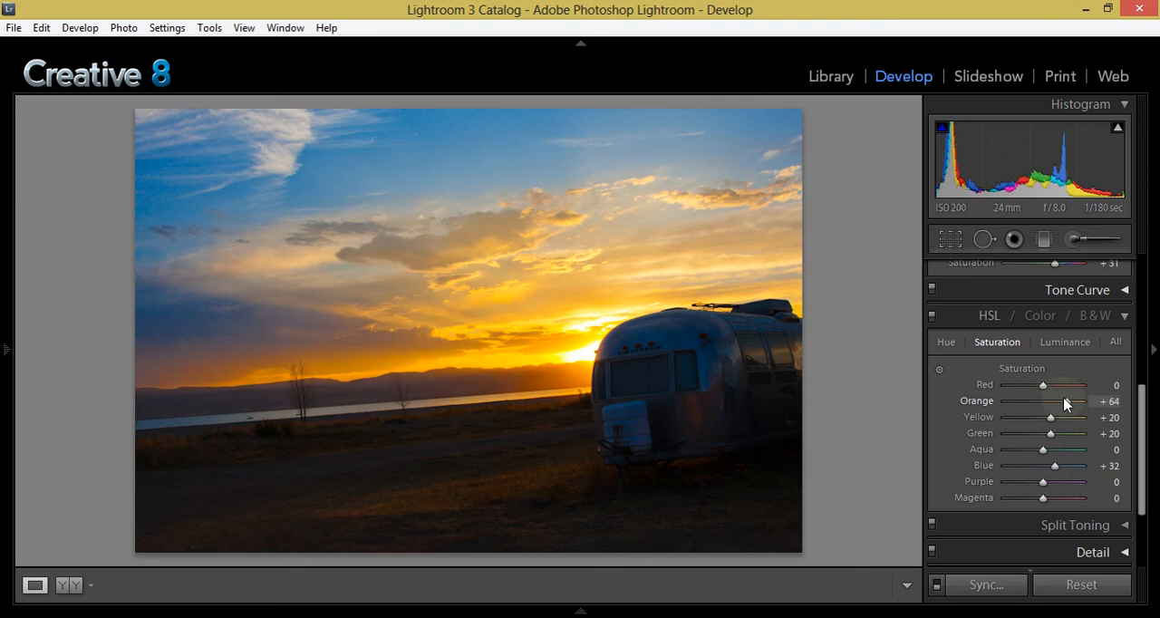
drag(1068, 400, 1052, 401)
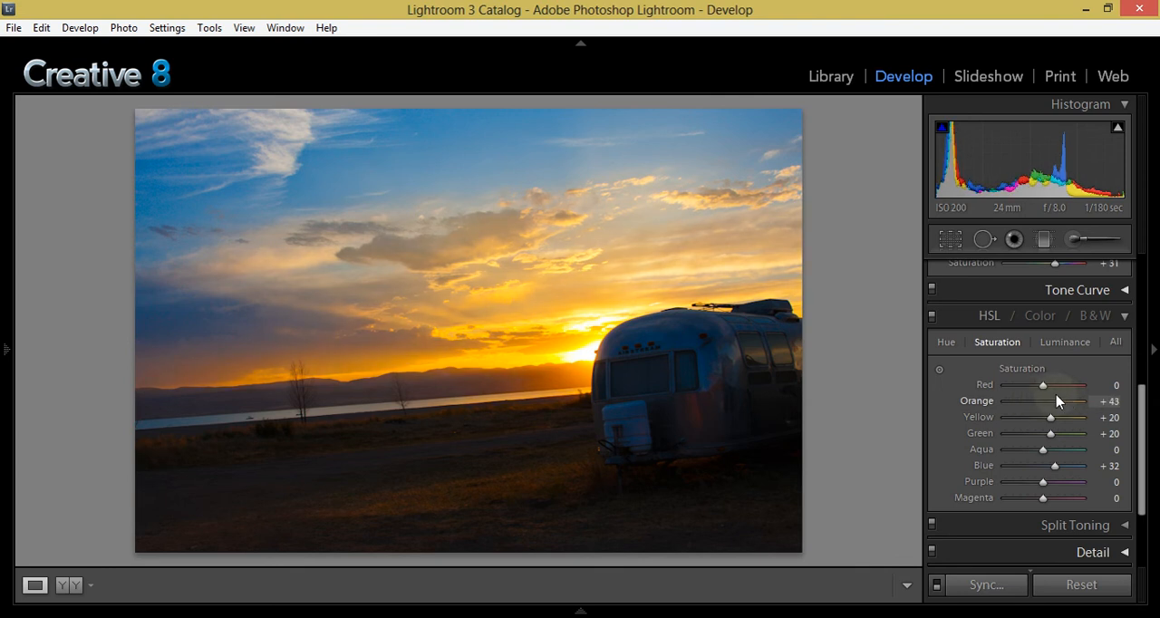
drag(1069, 400, 1054, 401)
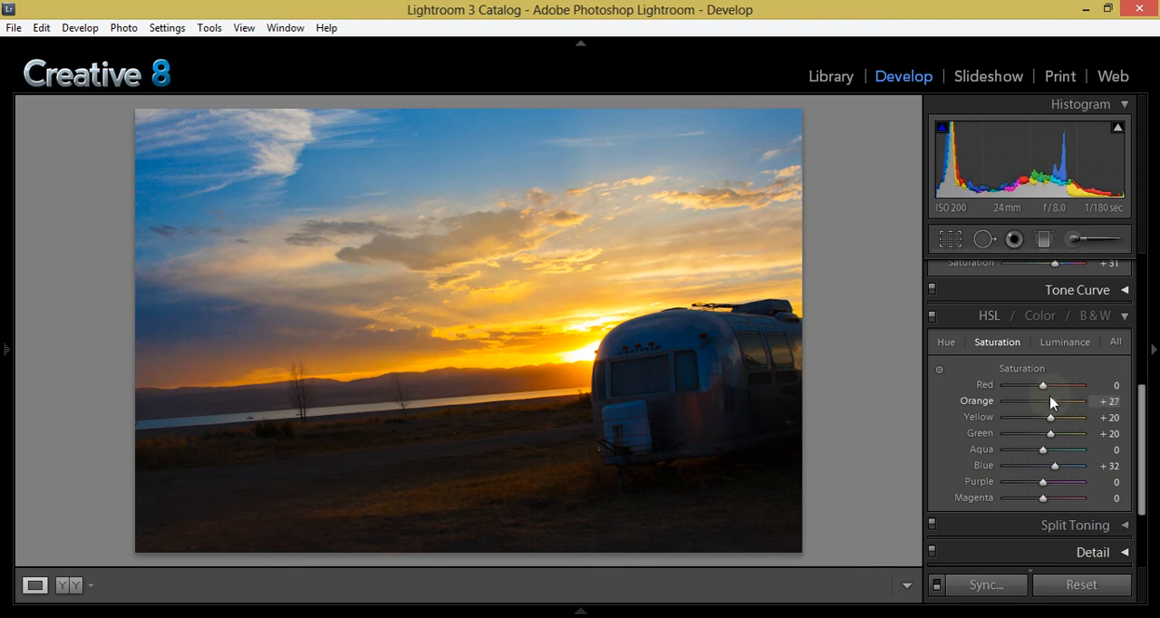
drag(1045, 384, 1052, 385)
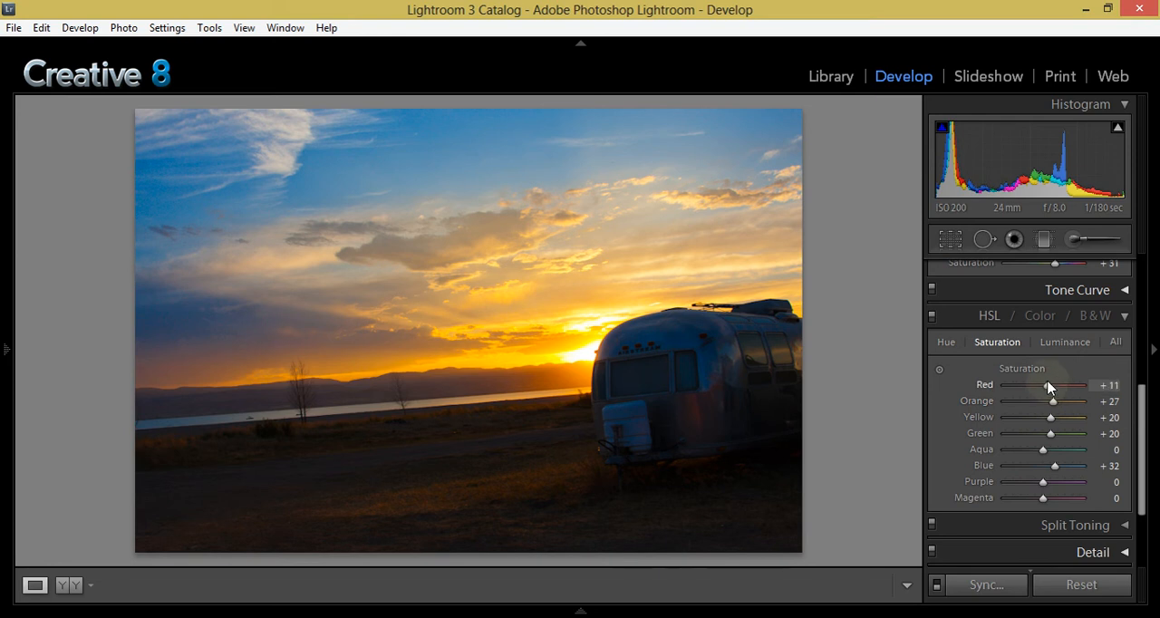
drag(1051, 384, 1029, 385)
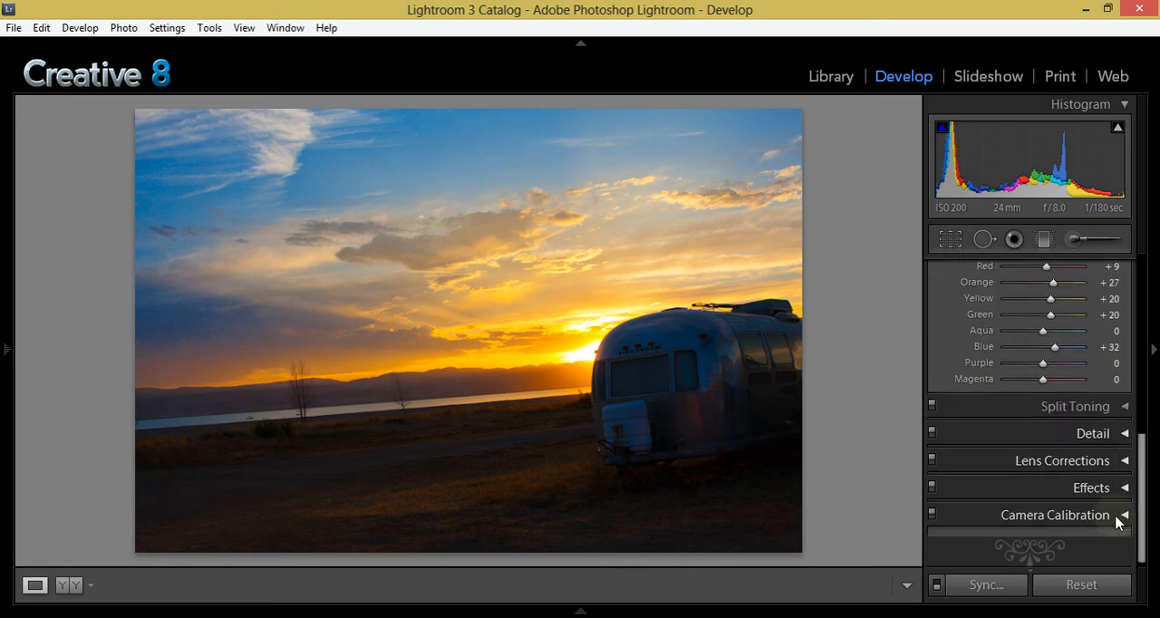
Step: In Camera Calibration, try the ACR 4.4 and Adobe Standard profiles on the sunset photo
click(1056, 332)
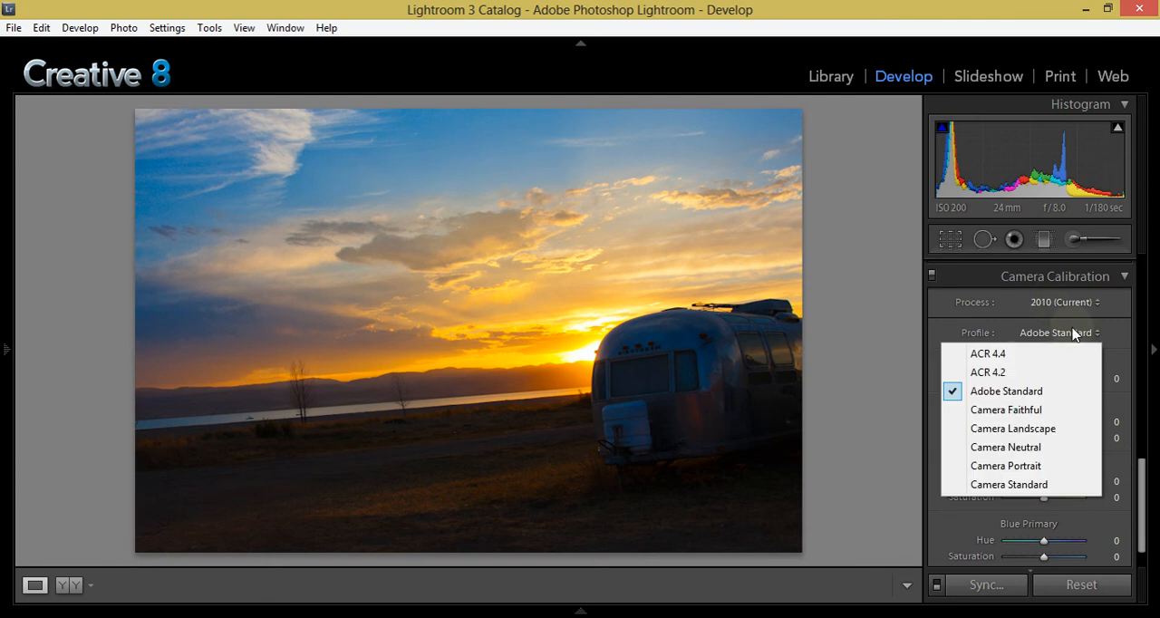
mouse_move(1146, 457)
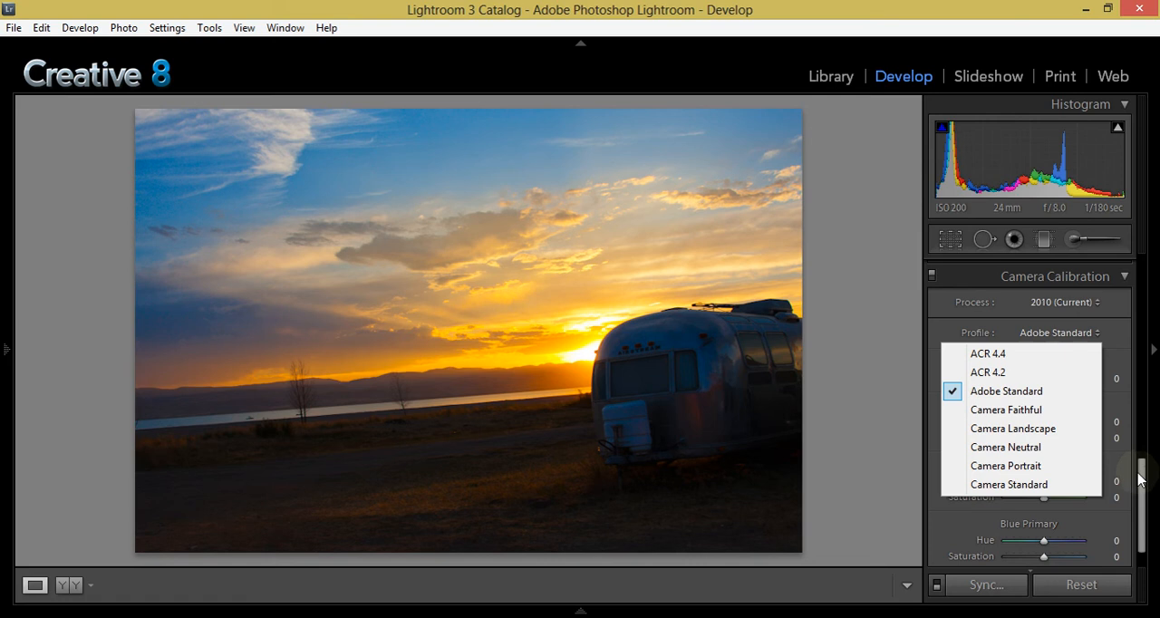
mouse_move(1004, 391)
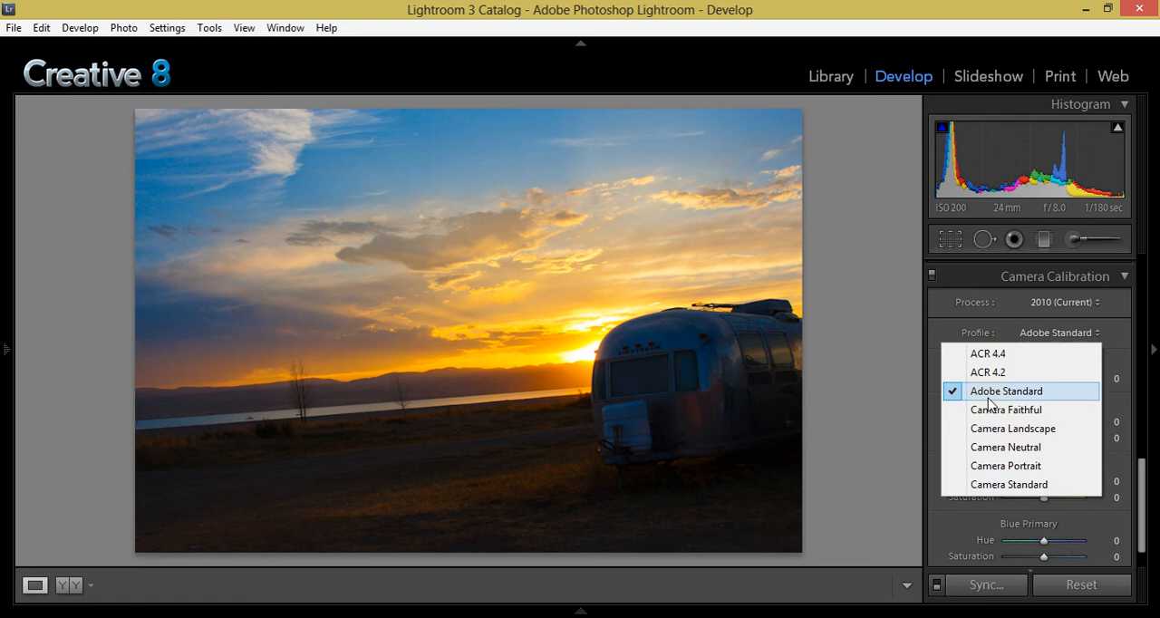
mouse_move(986, 372)
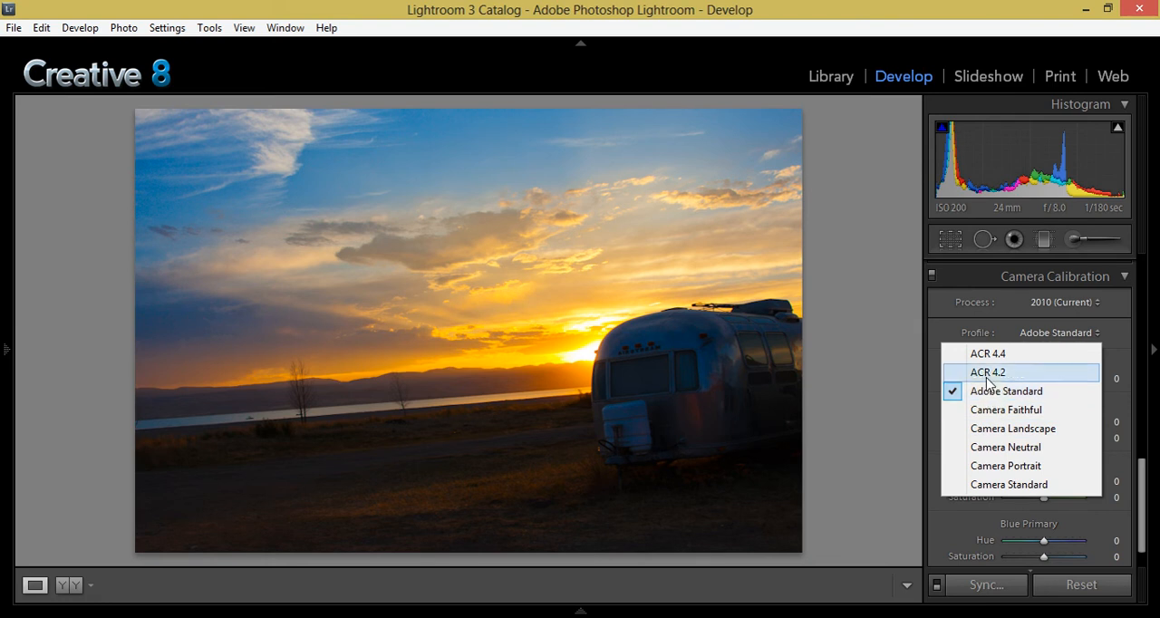
click(986, 353)
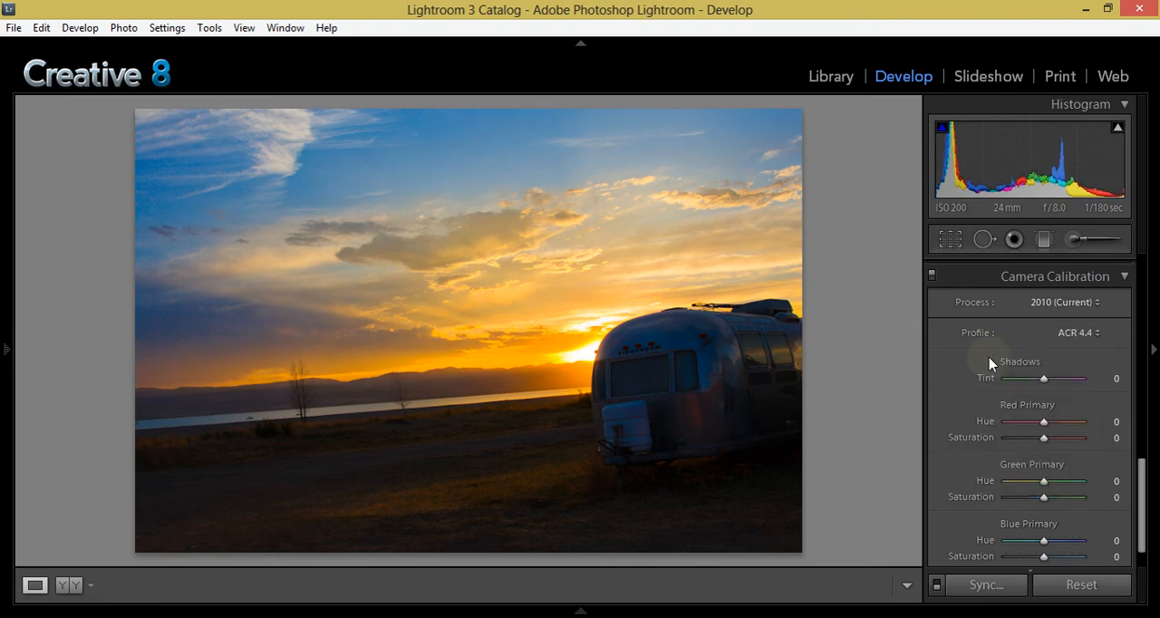
click(1076, 334)
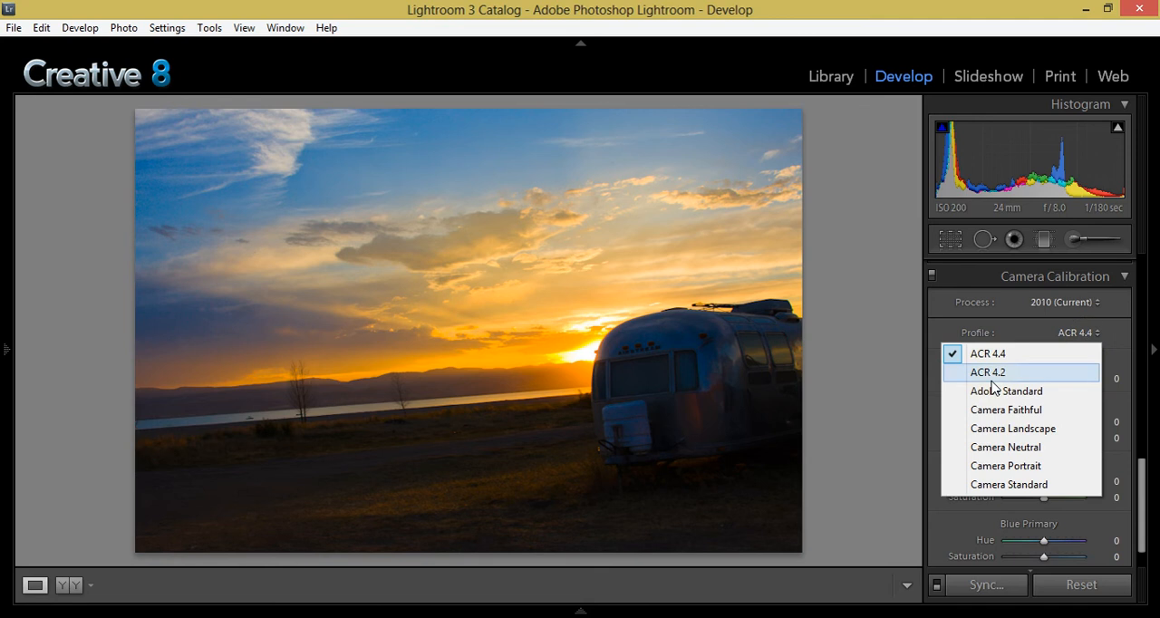
click(987, 371)
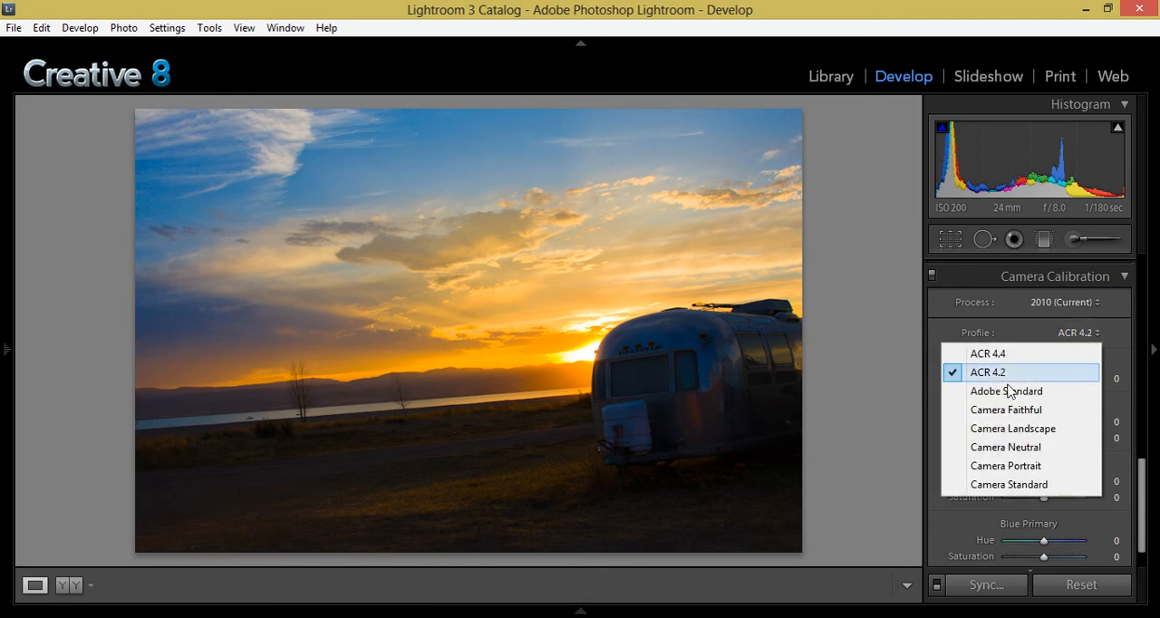
click(1006, 392)
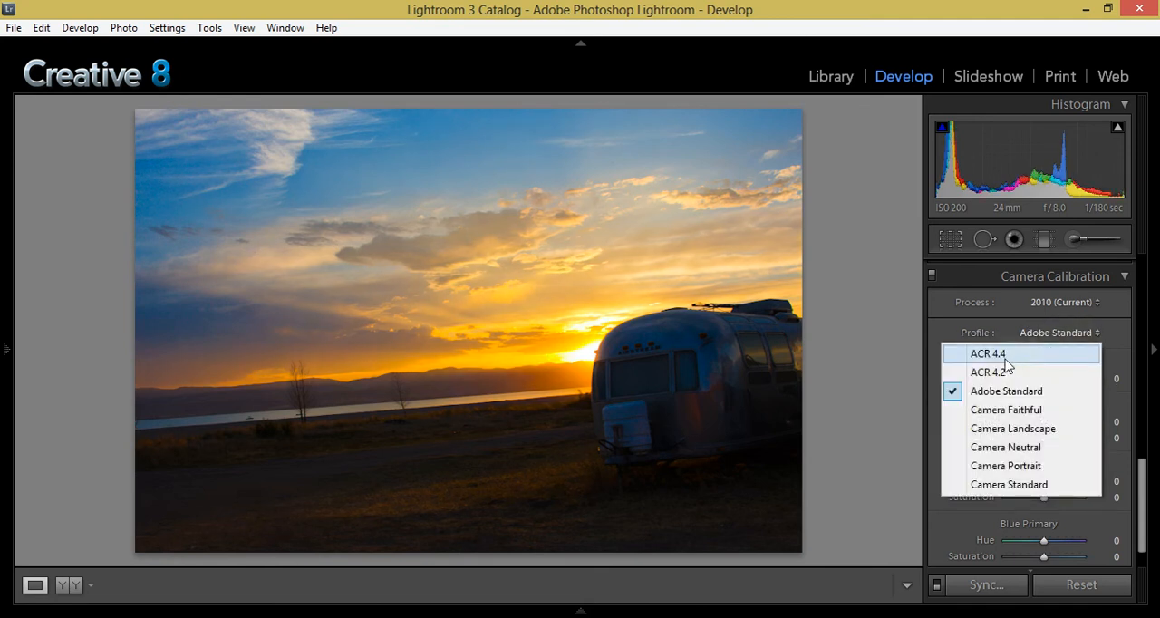
click(986, 354)
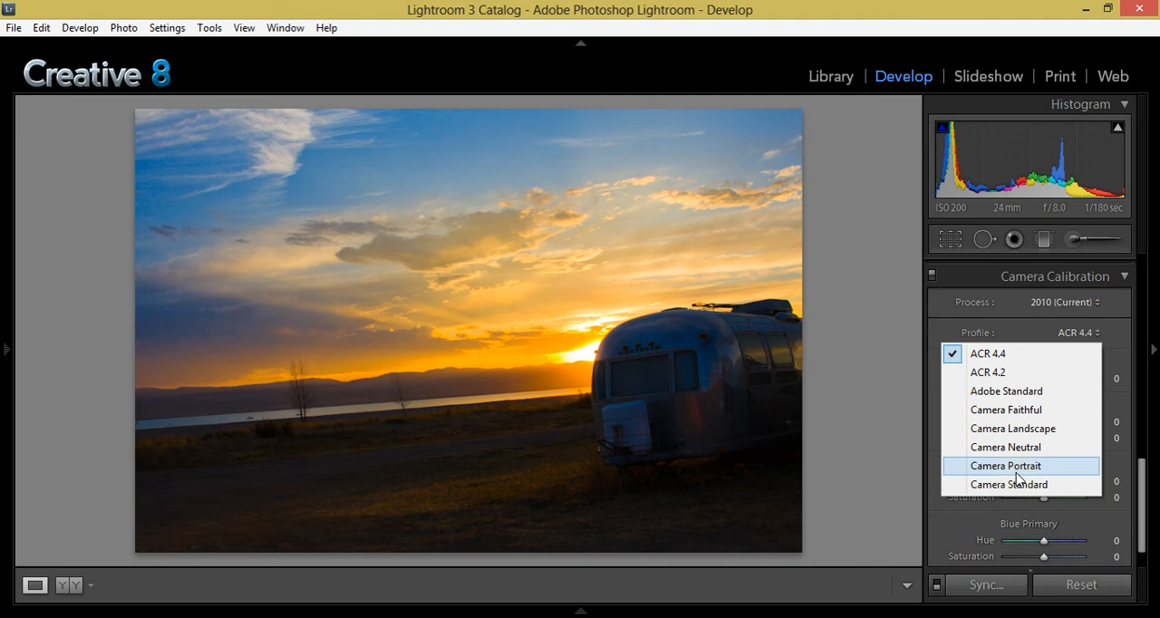
mouse_move(1008, 484)
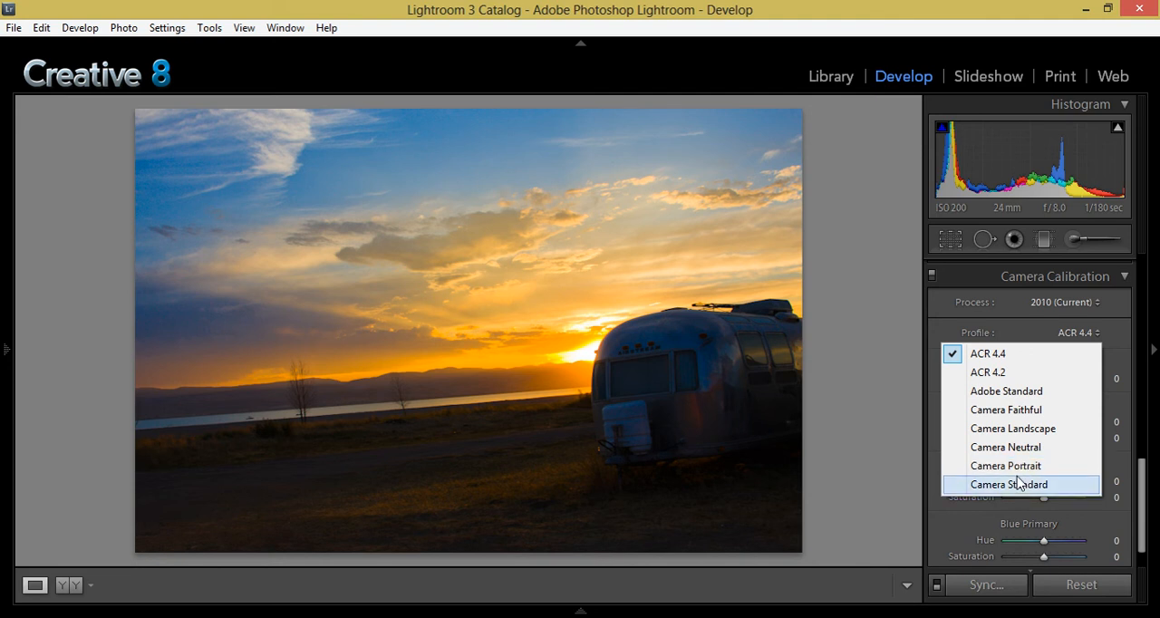
Step: Compare Camera Standard and Camera Landscape profiles, then settle on Camera Standard
click(1008, 484)
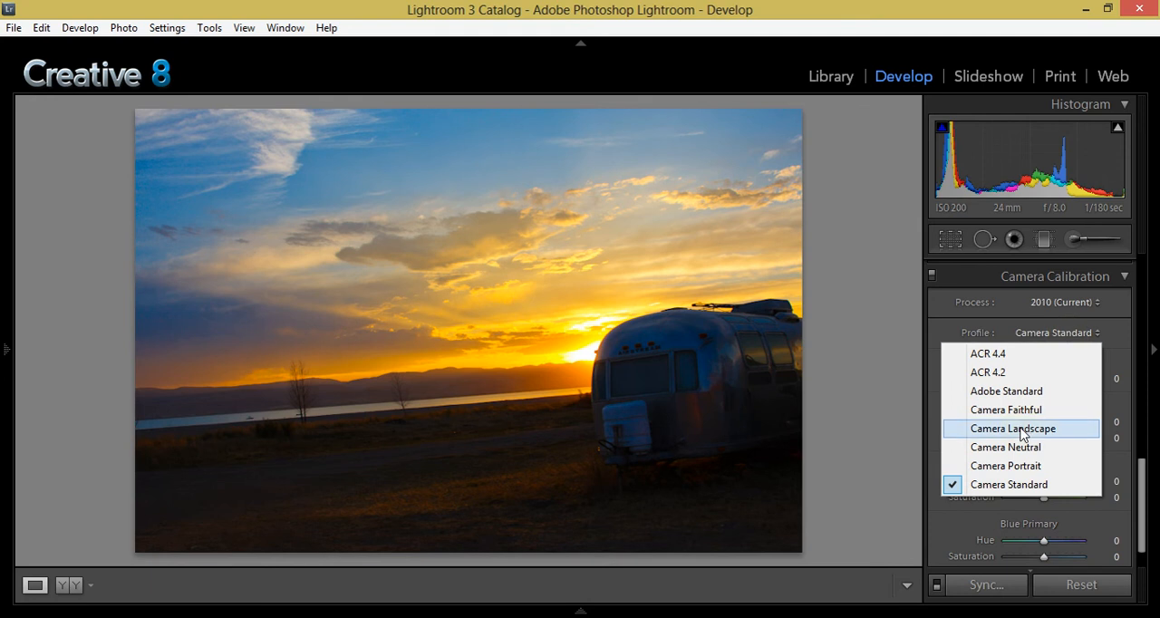
click(1012, 427)
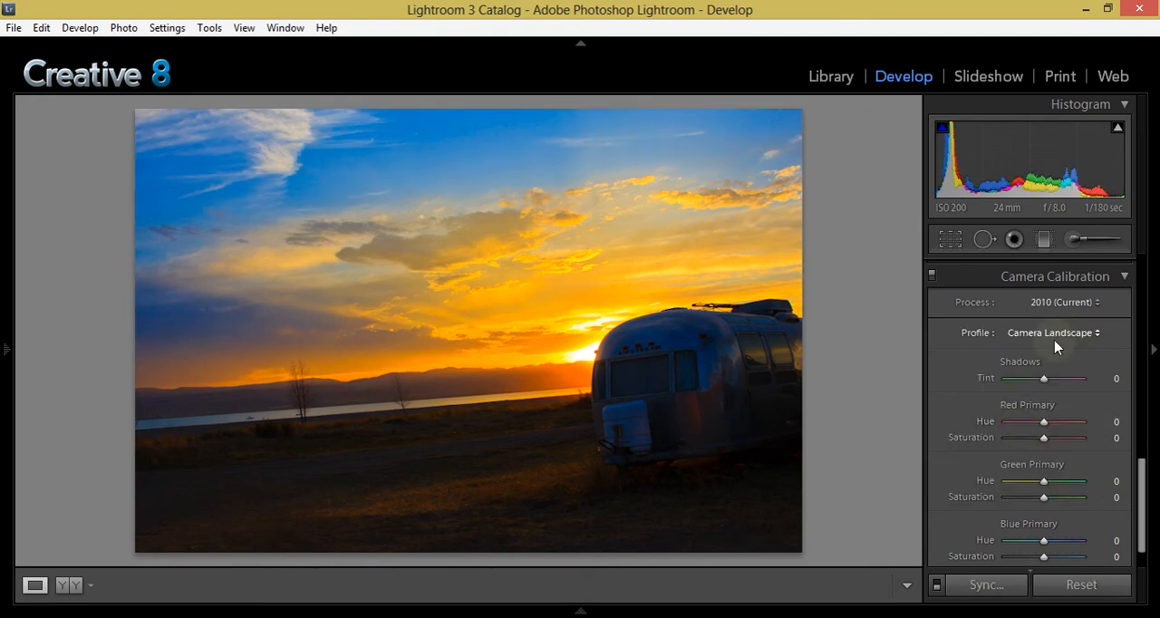
mouse_move(571, 279)
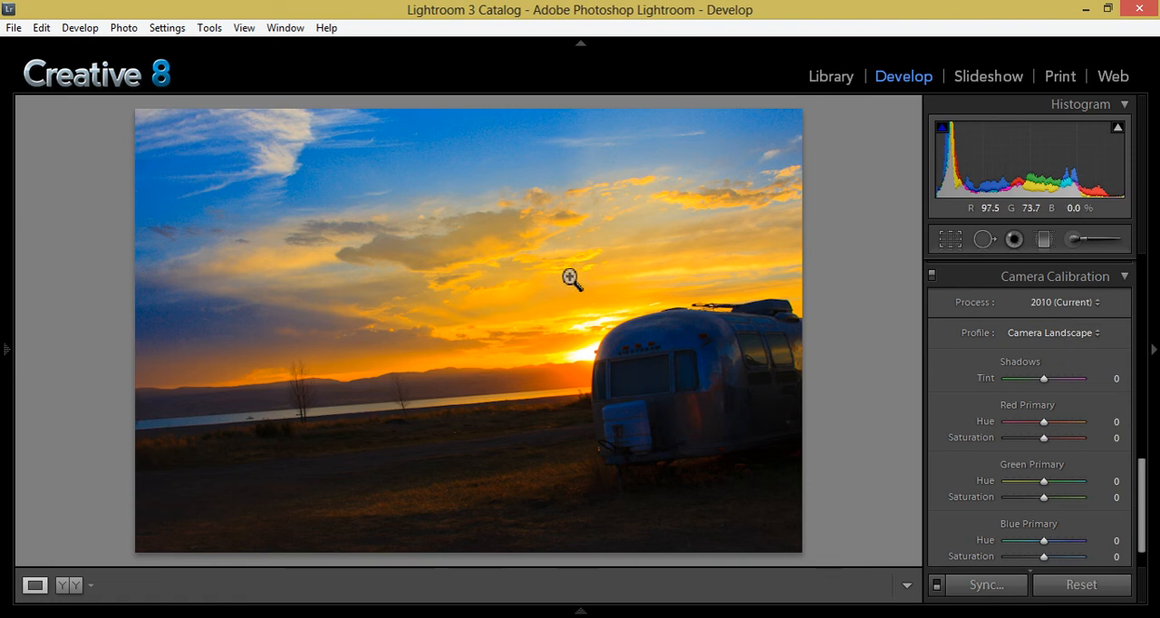
mouse_move(511, 346)
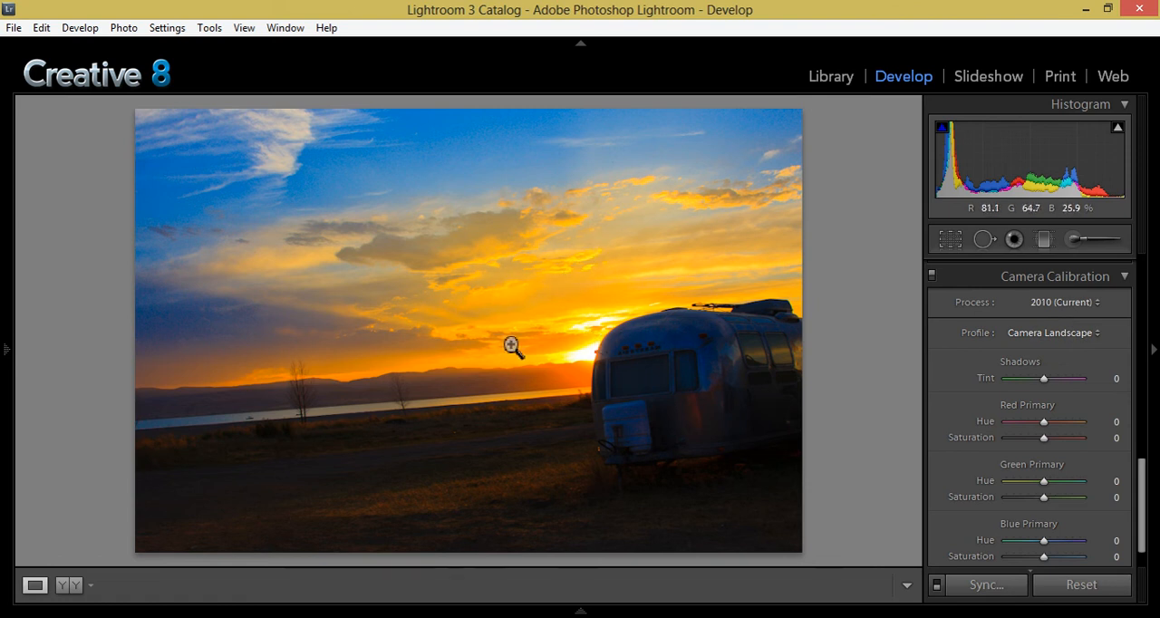
click(1051, 334)
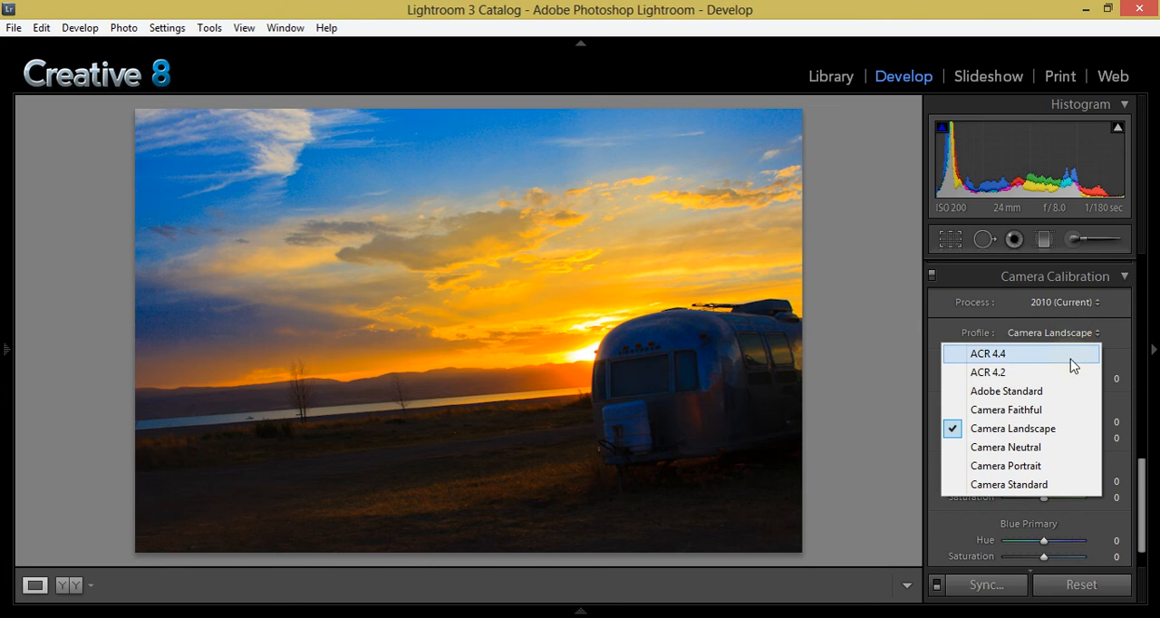
click(1008, 484)
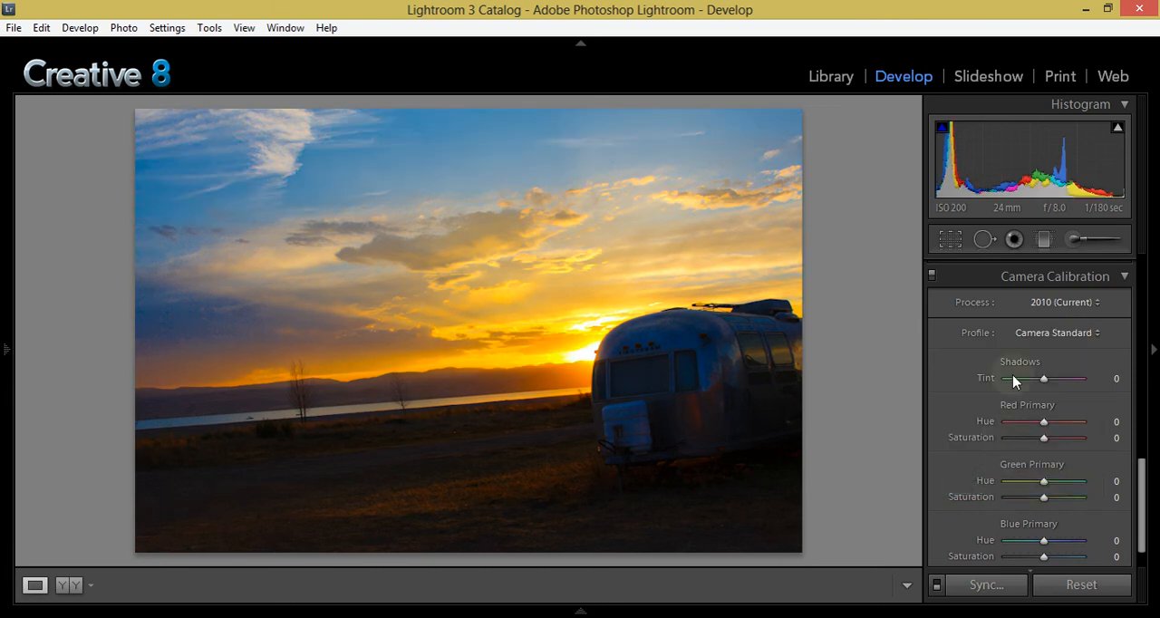
mouse_move(1066, 363)
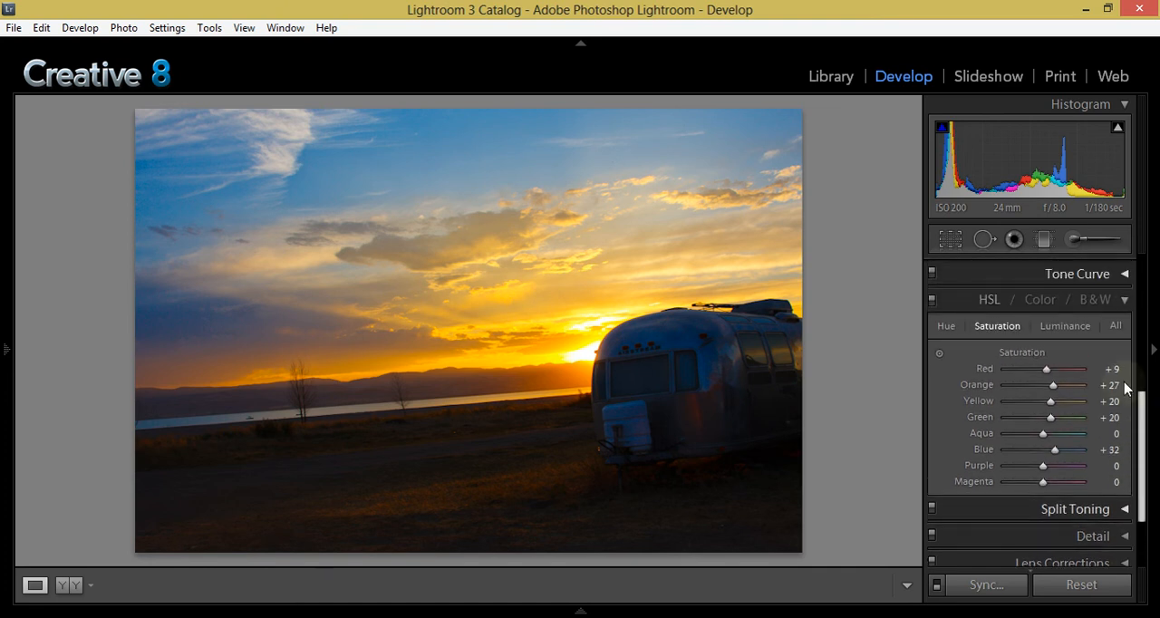
Step: Switch HSL to Luminance and settle Blue at about −16 after testing stronger darkening
click(1066, 326)
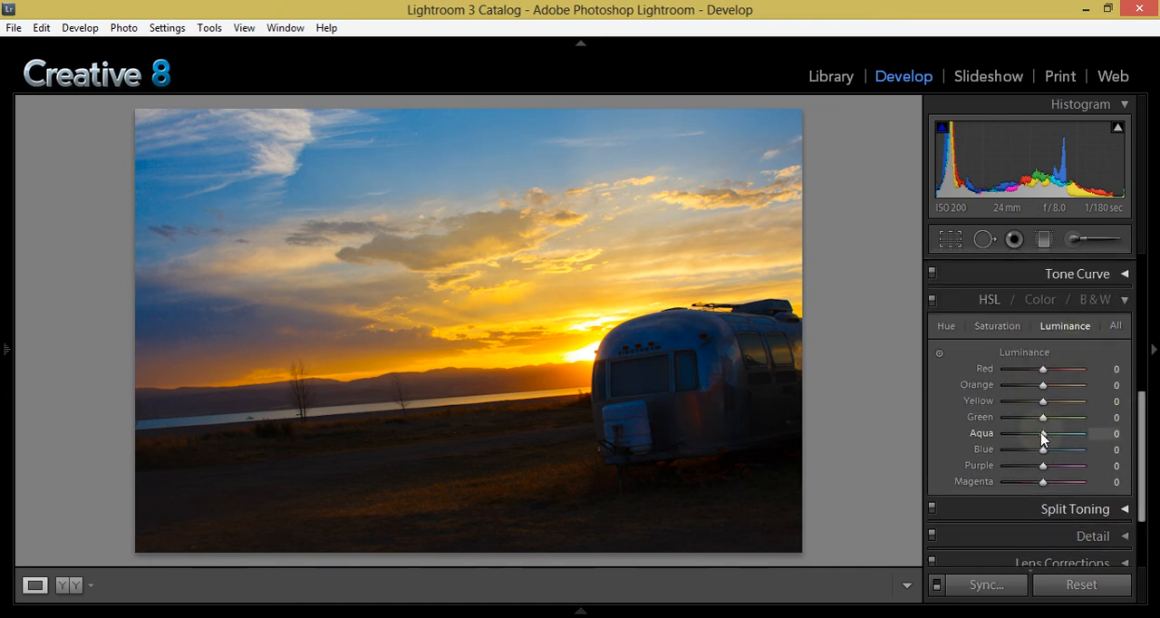
drag(1042, 450, 1008, 450)
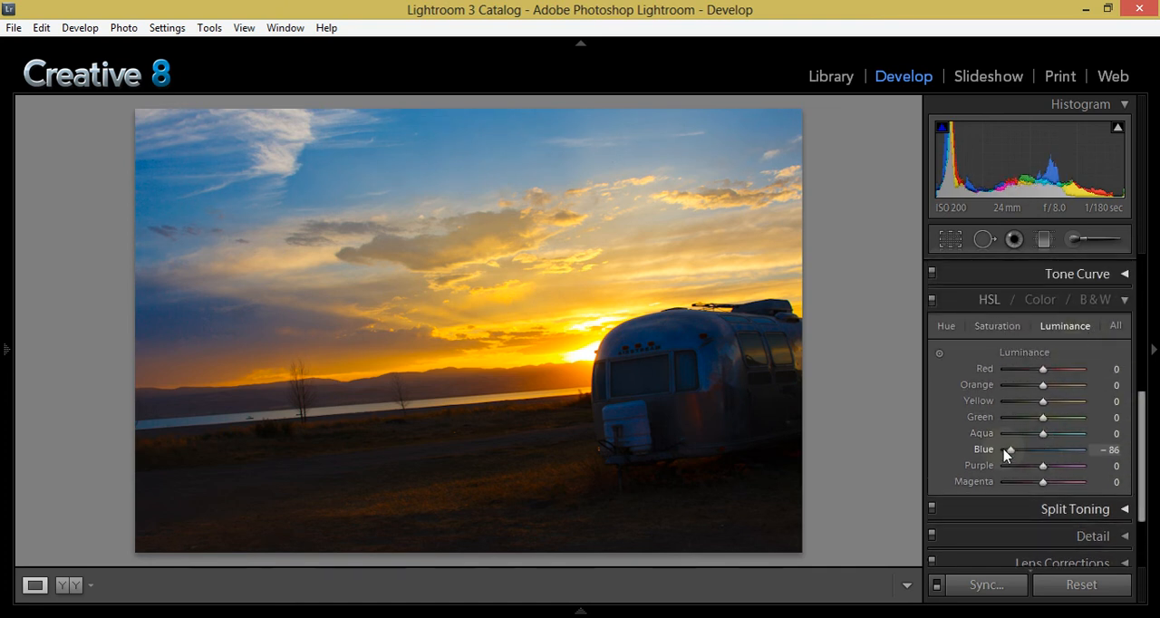
drag(1008, 449, 1015, 450)
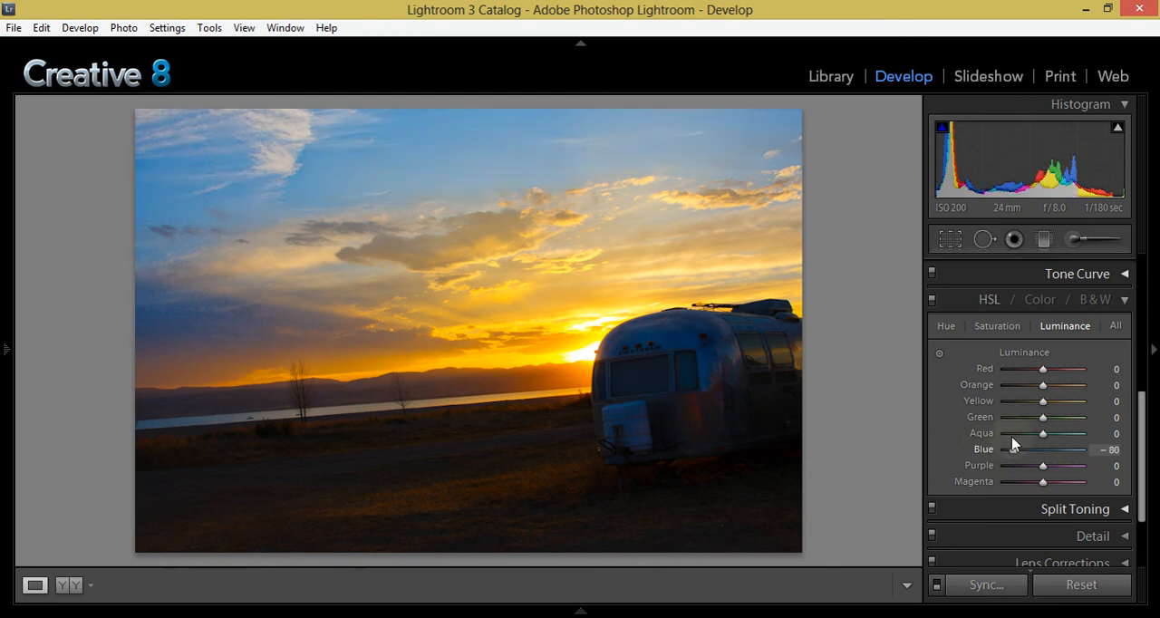
drag(1015, 450, 1055, 449)
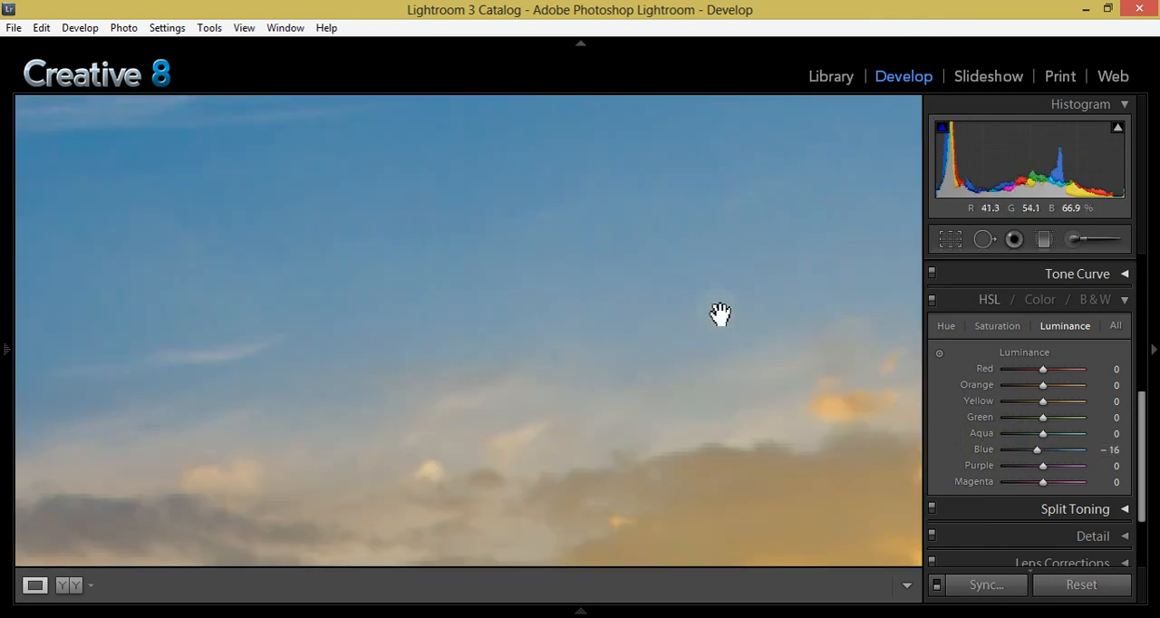
drag(1037, 449, 1001, 450)
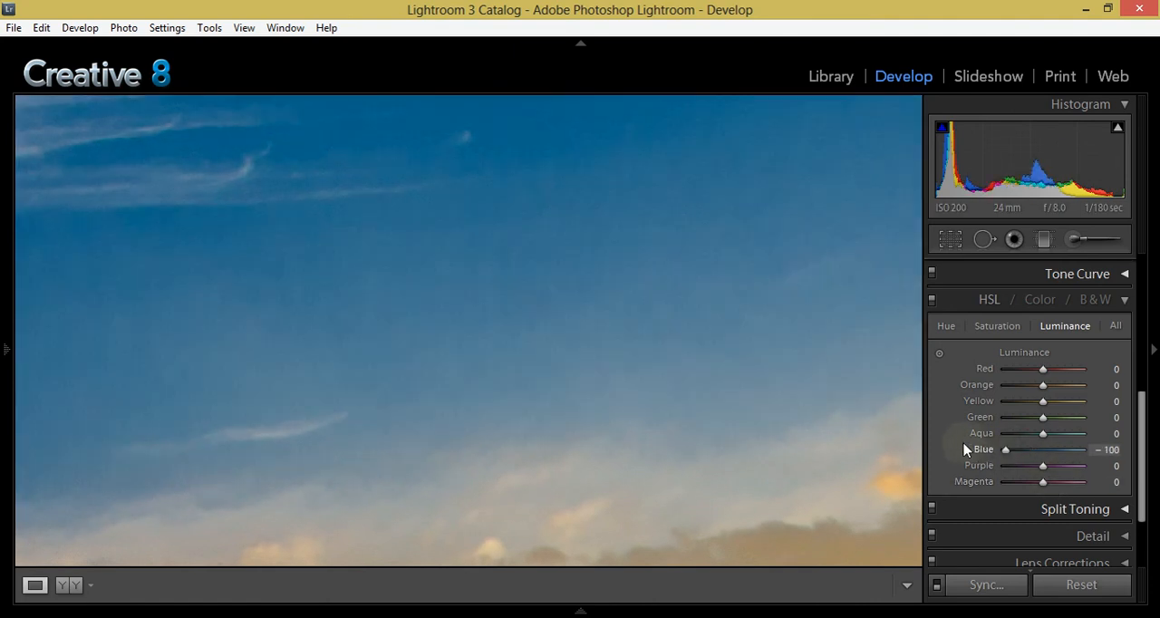
drag(1005, 450, 1016, 450)
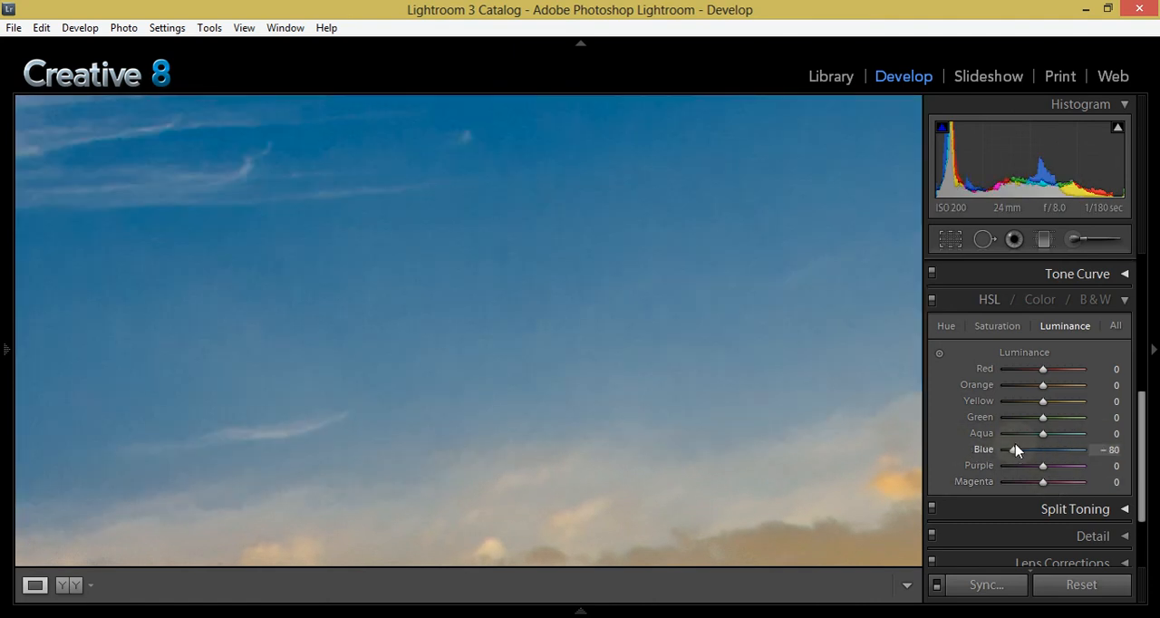
drag(1013, 450, 1041, 450)
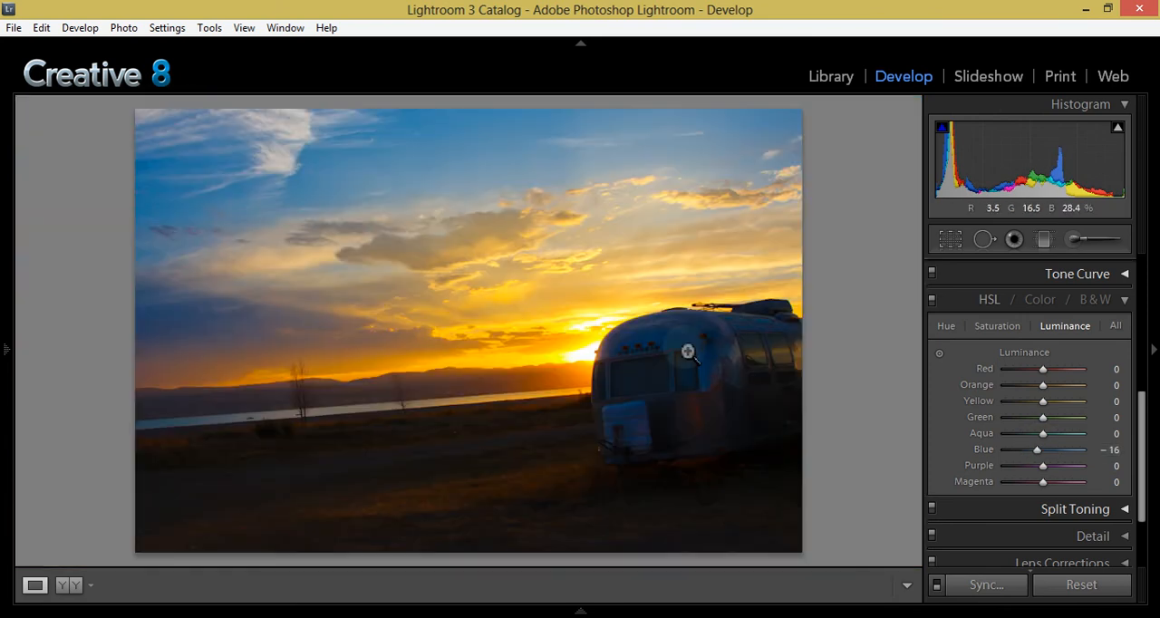
mouse_move(1048, 378)
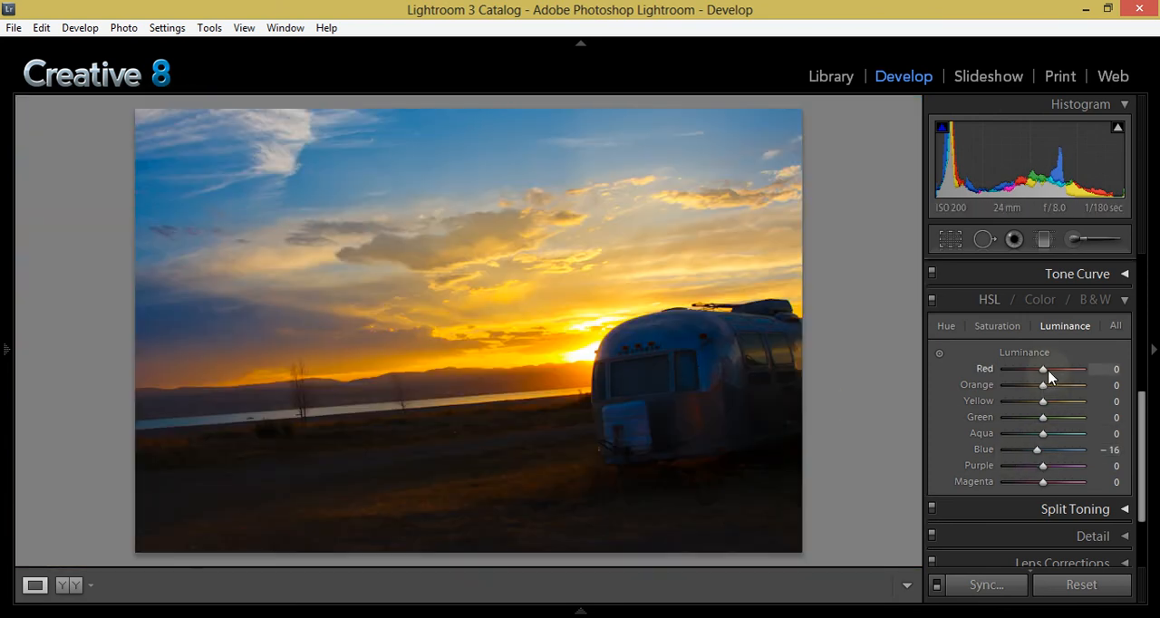
Step: Set Red luminance to +18 and Purple luminance to −23
drag(1044, 369, 1055, 370)
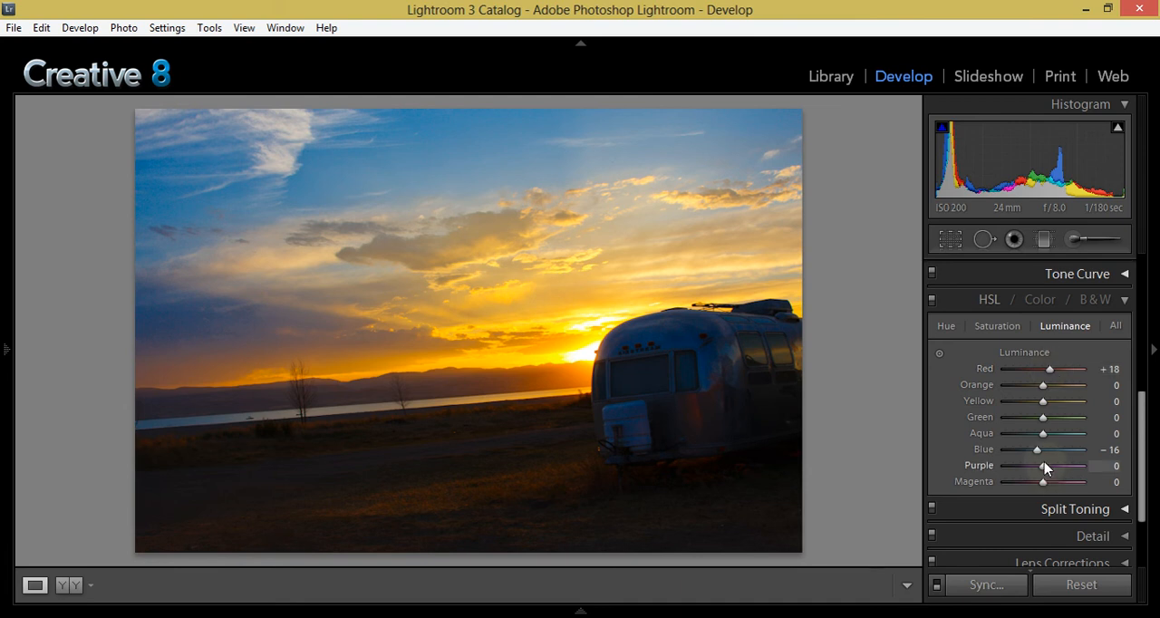
drag(1044, 466, 1040, 466)
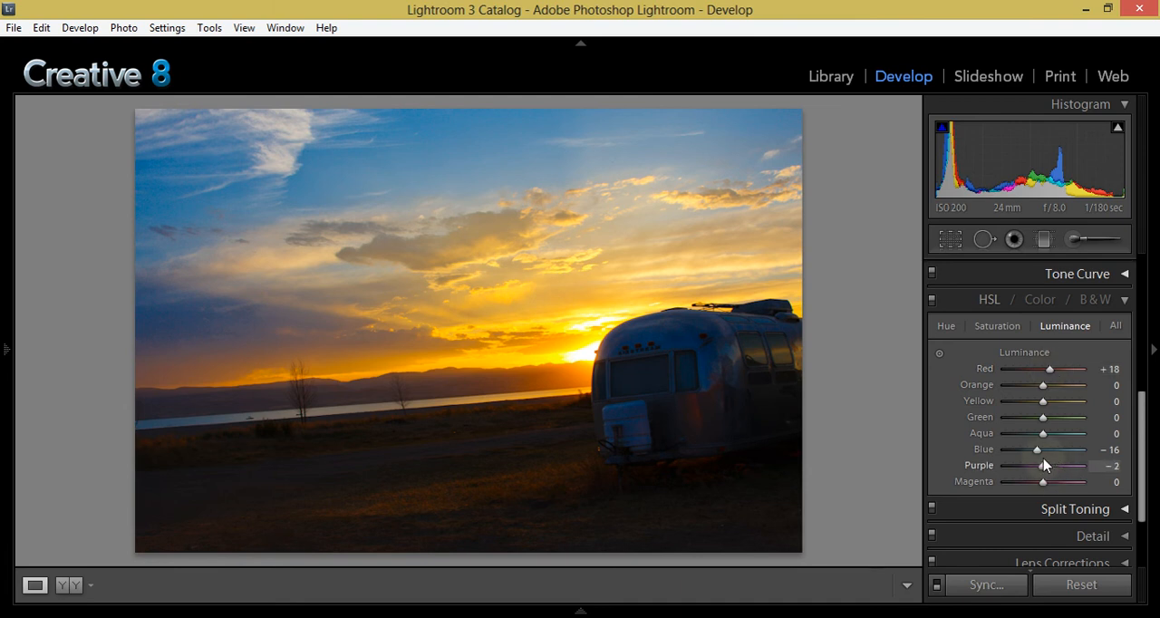
drag(1070, 466, 1041, 466)
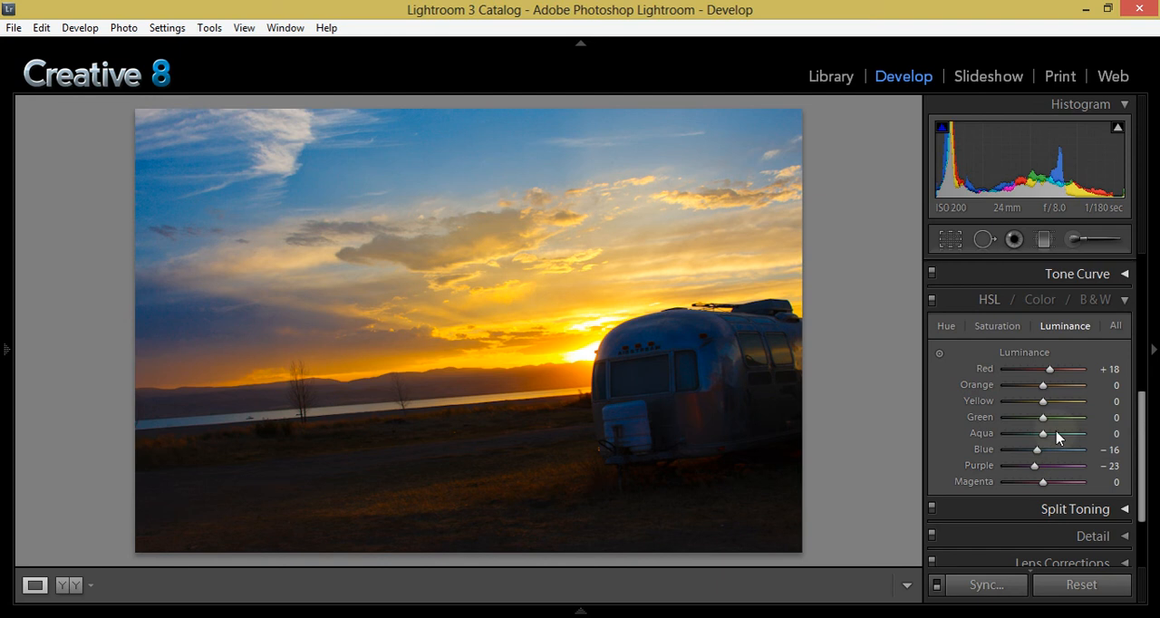
mouse_move(209, 328)
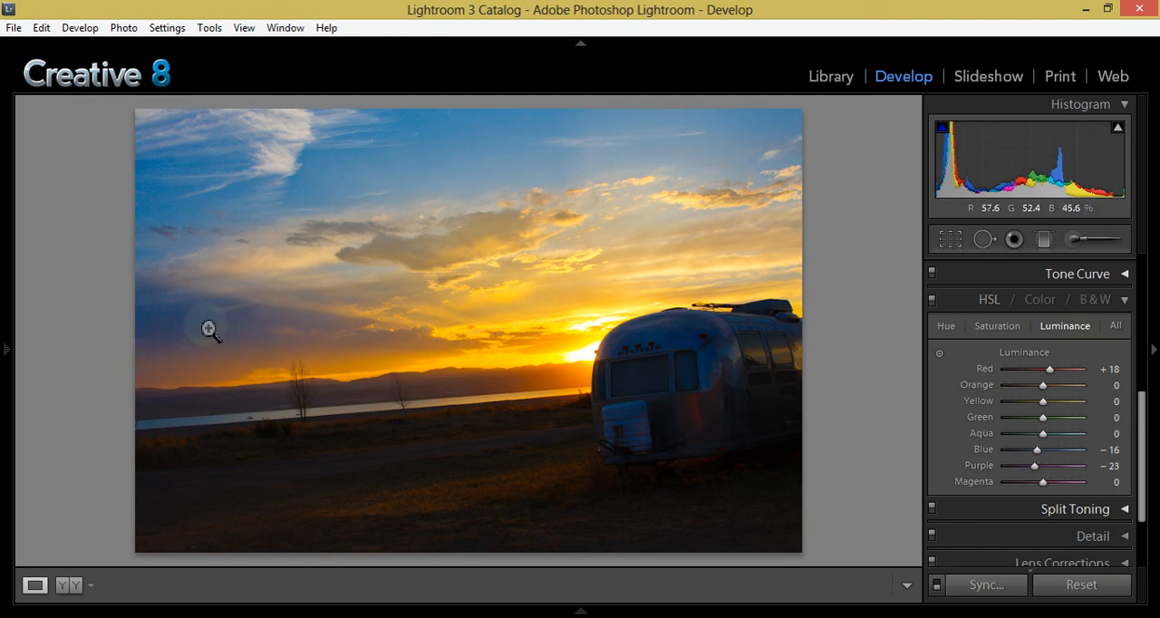
mouse_move(1127, 299)
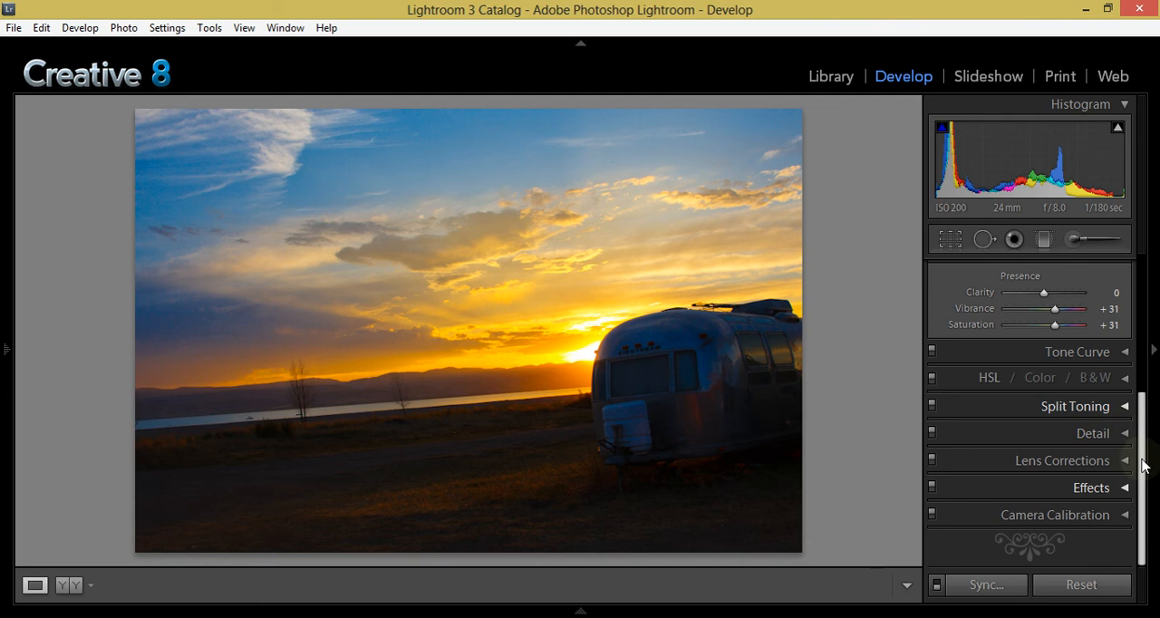
mouse_move(1133, 464)
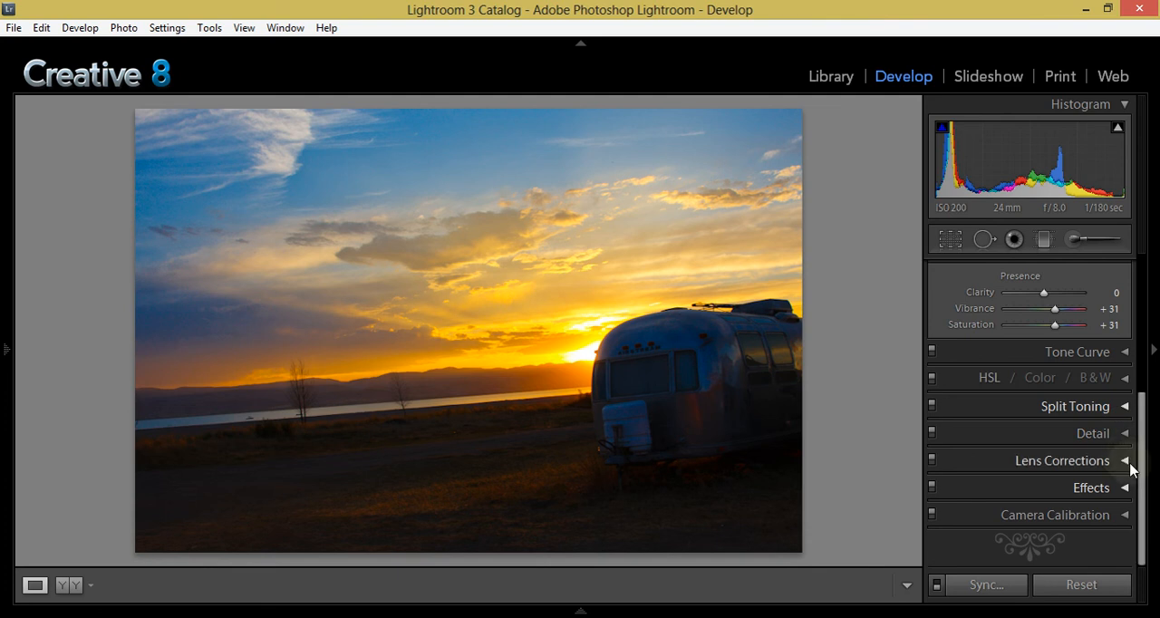
mouse_move(1122, 493)
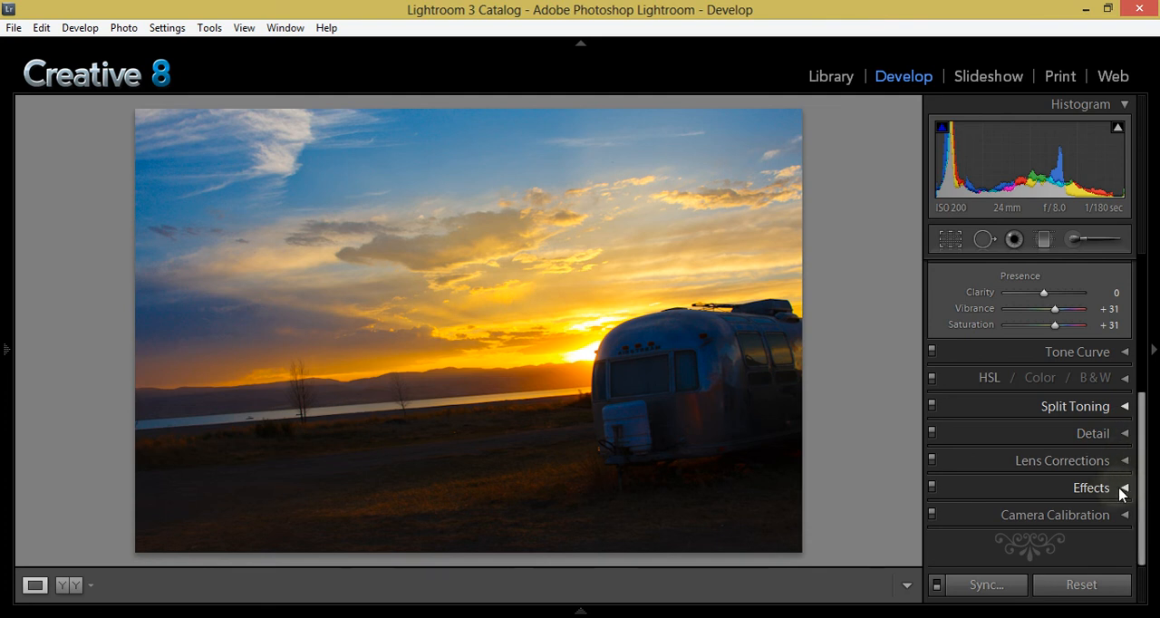
mouse_move(1131, 433)
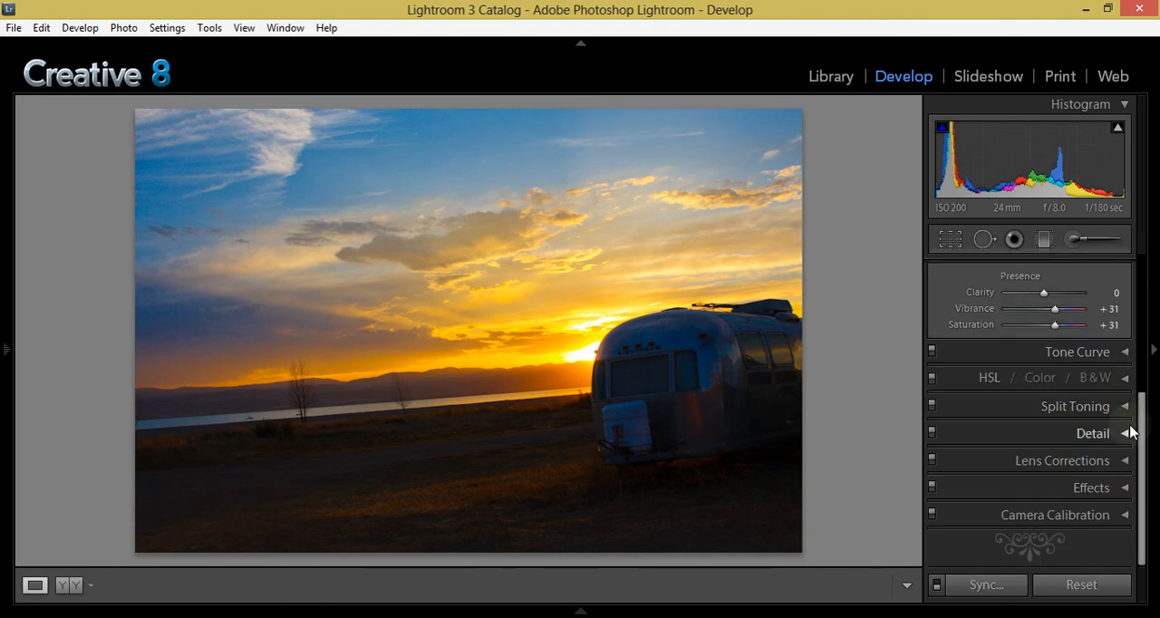
Step: Bring the Basic tone settings (Recovery 51, Fill Light 23, Contrast +45) back into view
click(1044, 239)
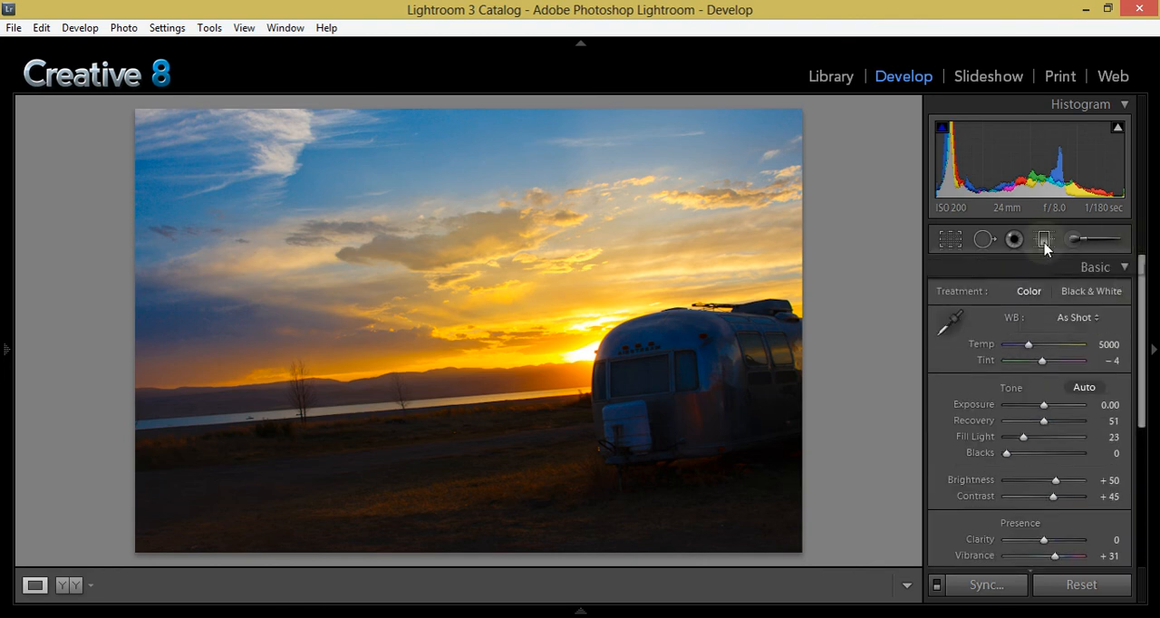
Step: Start a new graduated filter over the sky and settle its exposure at -0.49
click(1044, 240)
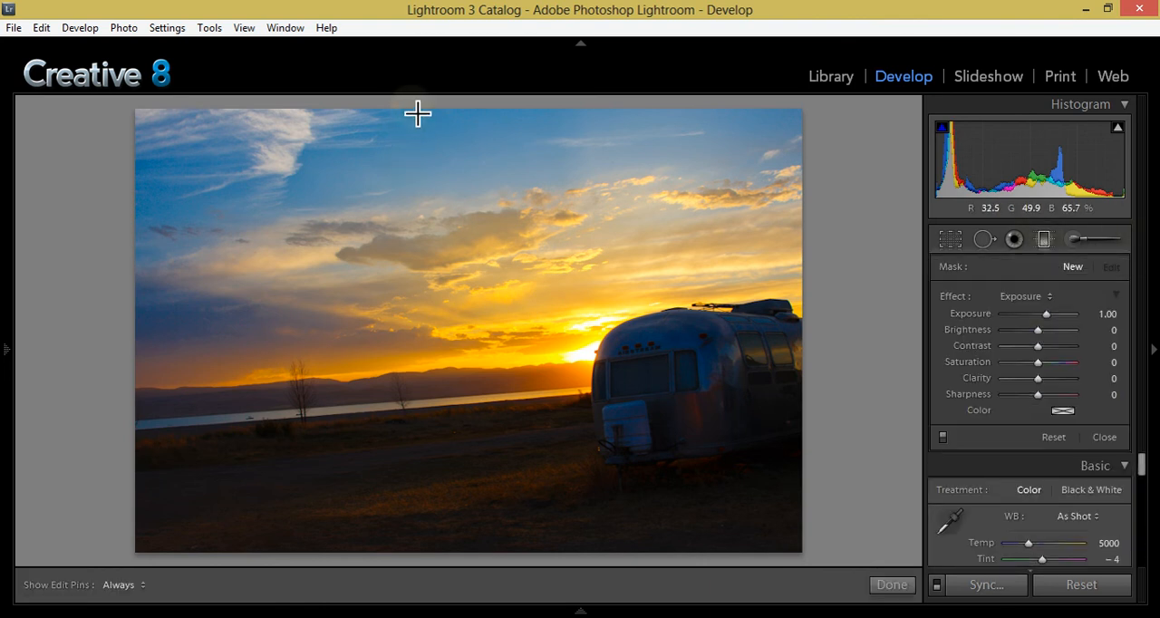
mouse_move(431, 152)
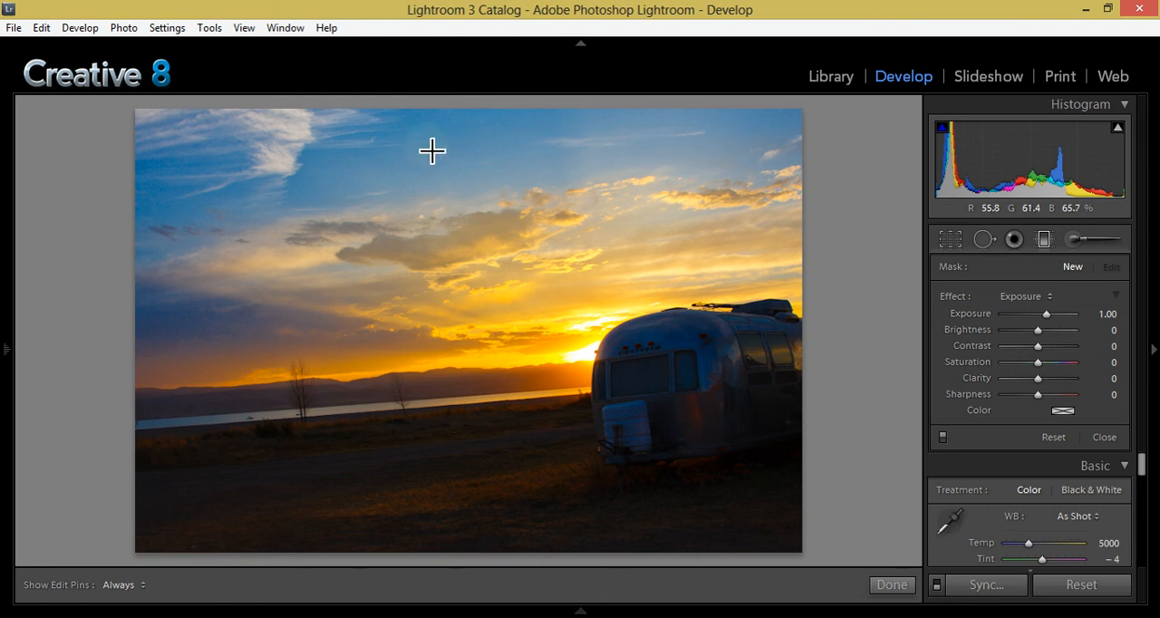
mouse_move(435, 118)
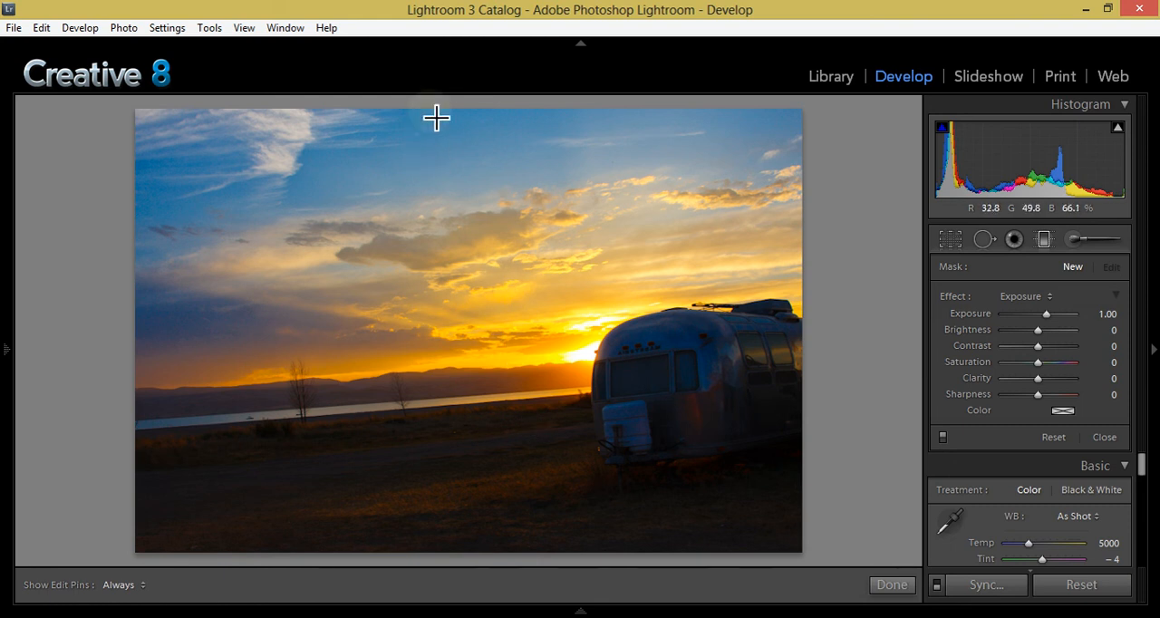
mouse_move(435, 167)
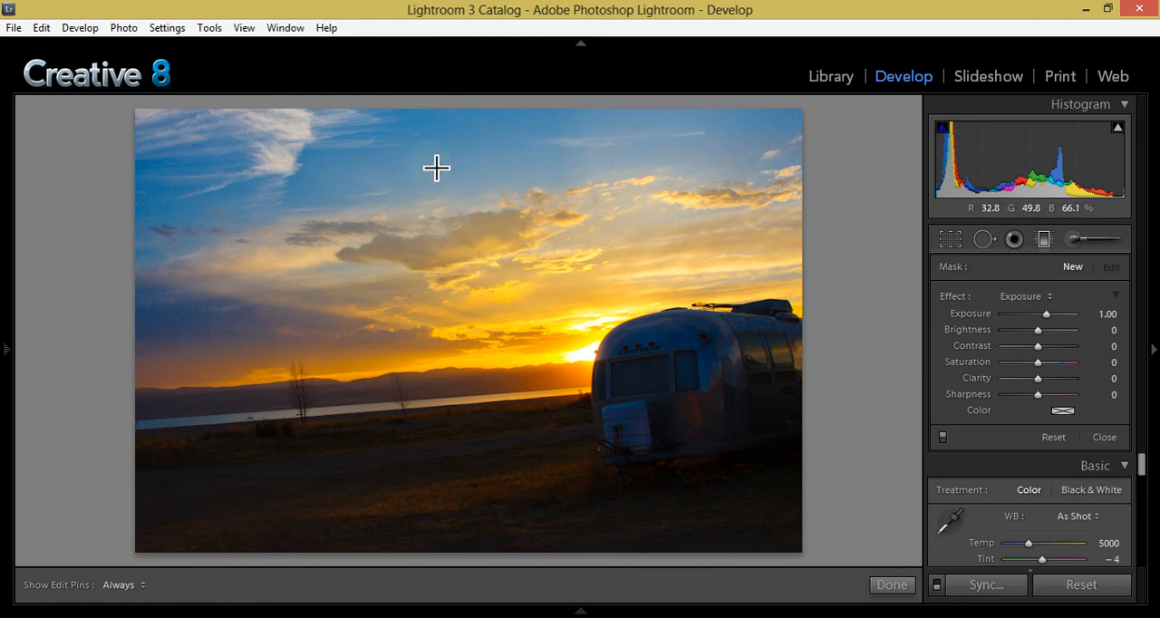
mouse_move(431, 116)
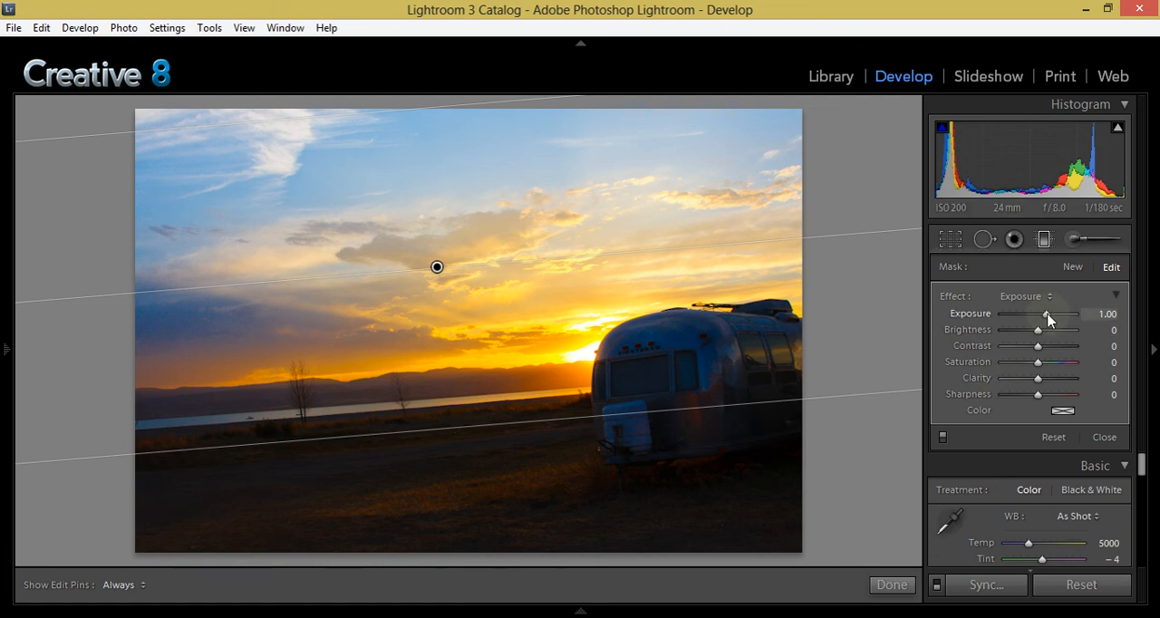
drag(1073, 314, 1030, 314)
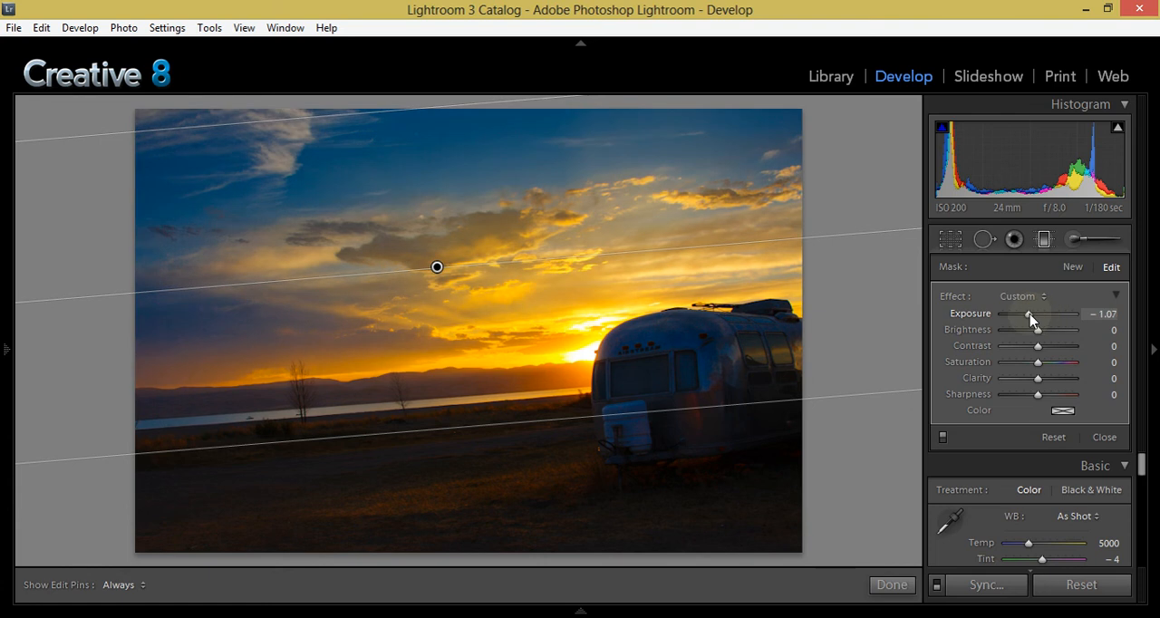
drag(1029, 316, 1037, 315)
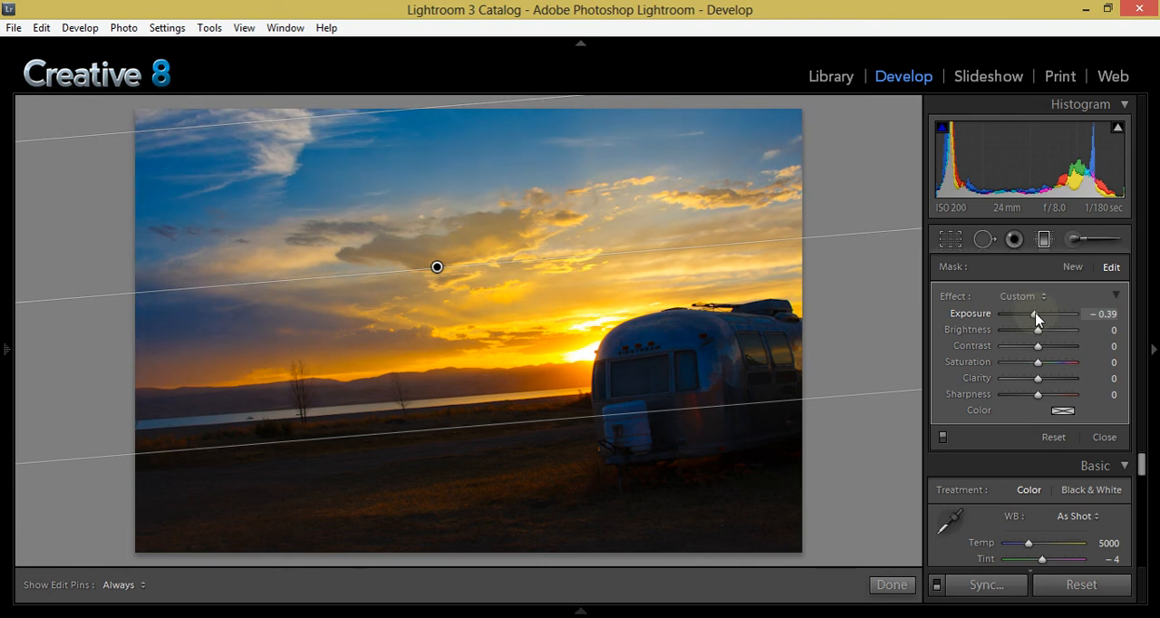
drag(1037, 314, 1037, 314)
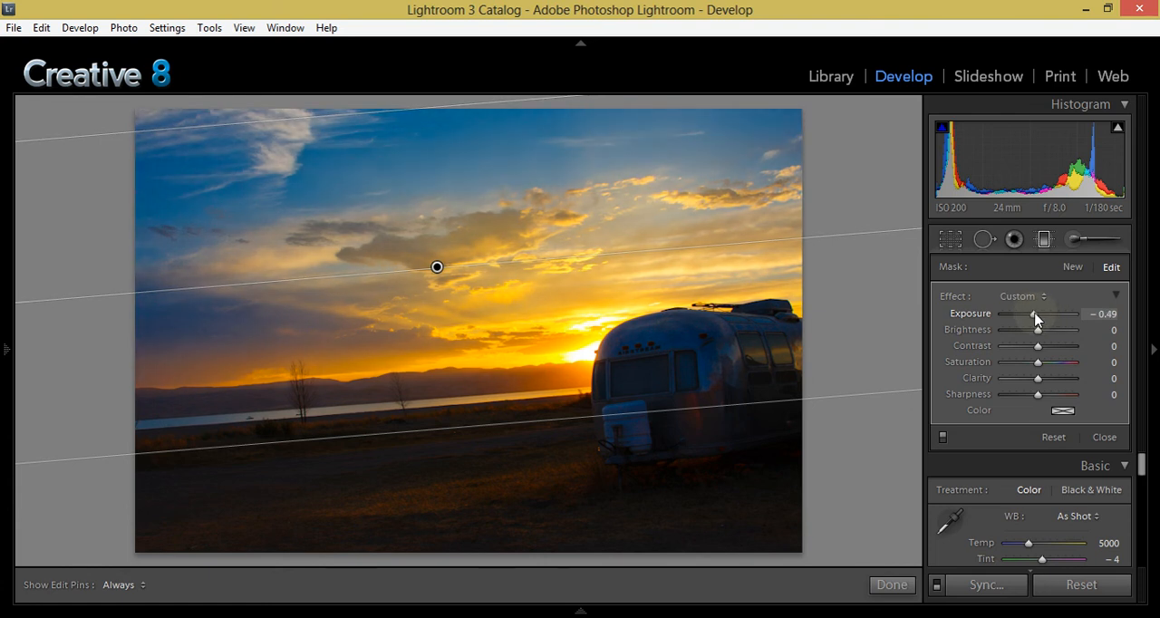
drag(1034, 313, 1040, 314)
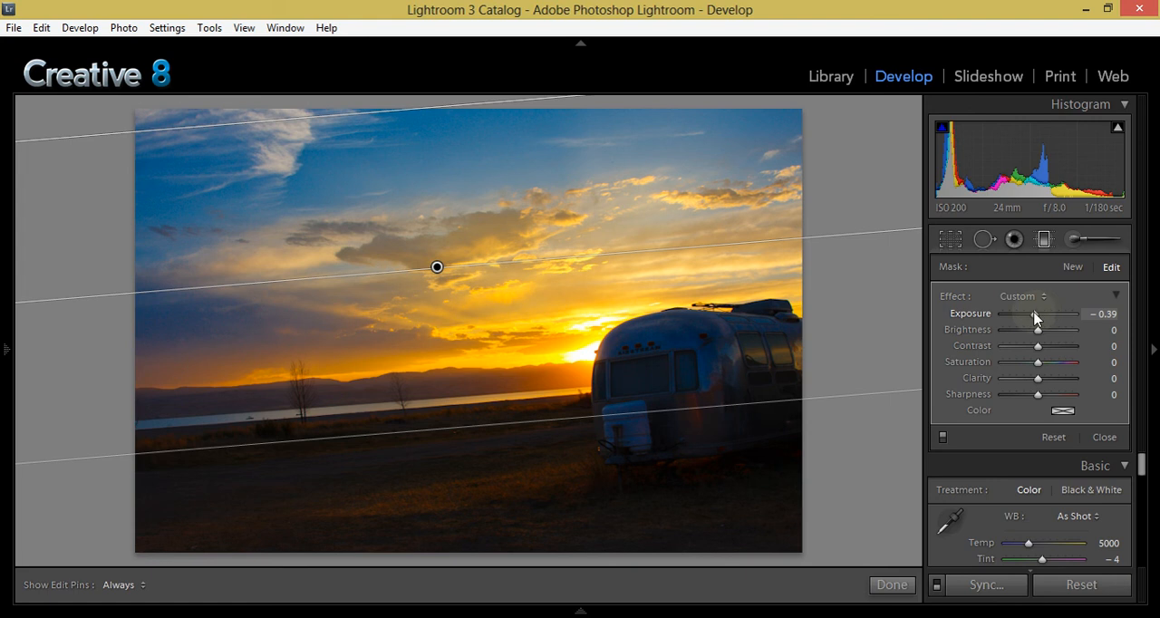
drag(1037, 314, 1031, 313)
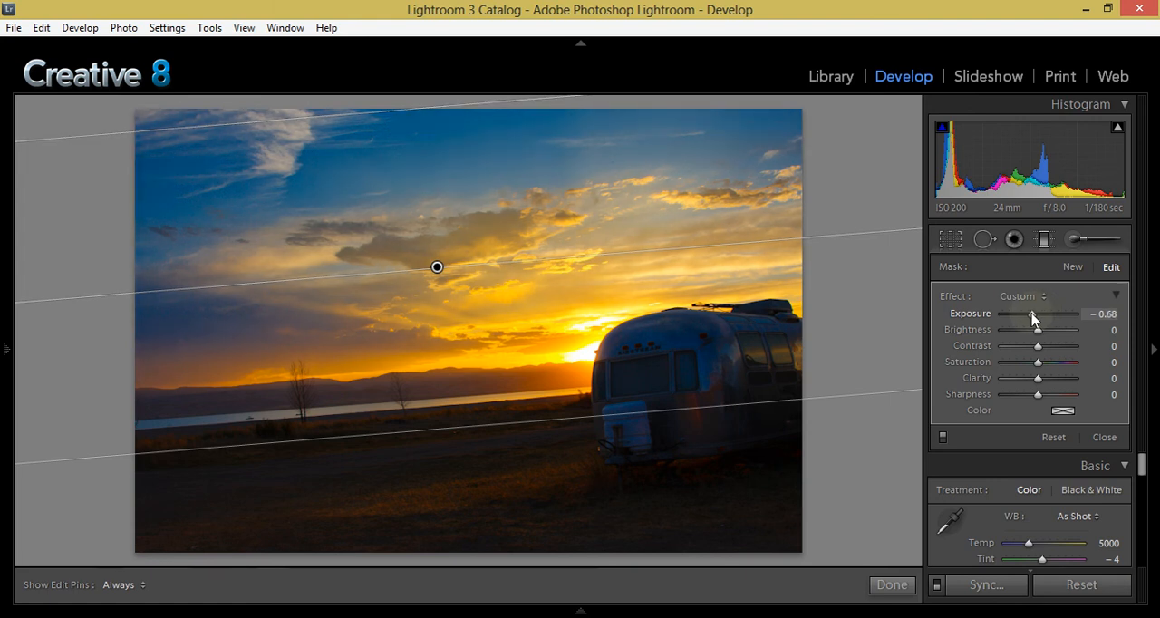
drag(1032, 313, 1037, 314)
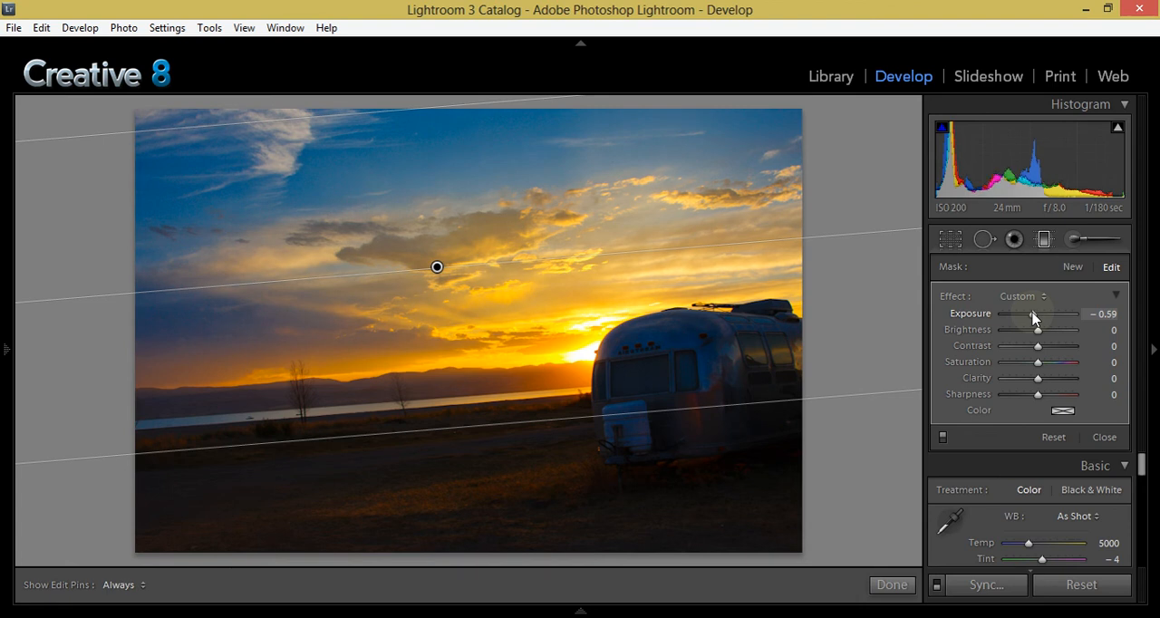
drag(1032, 313, 1037, 313)
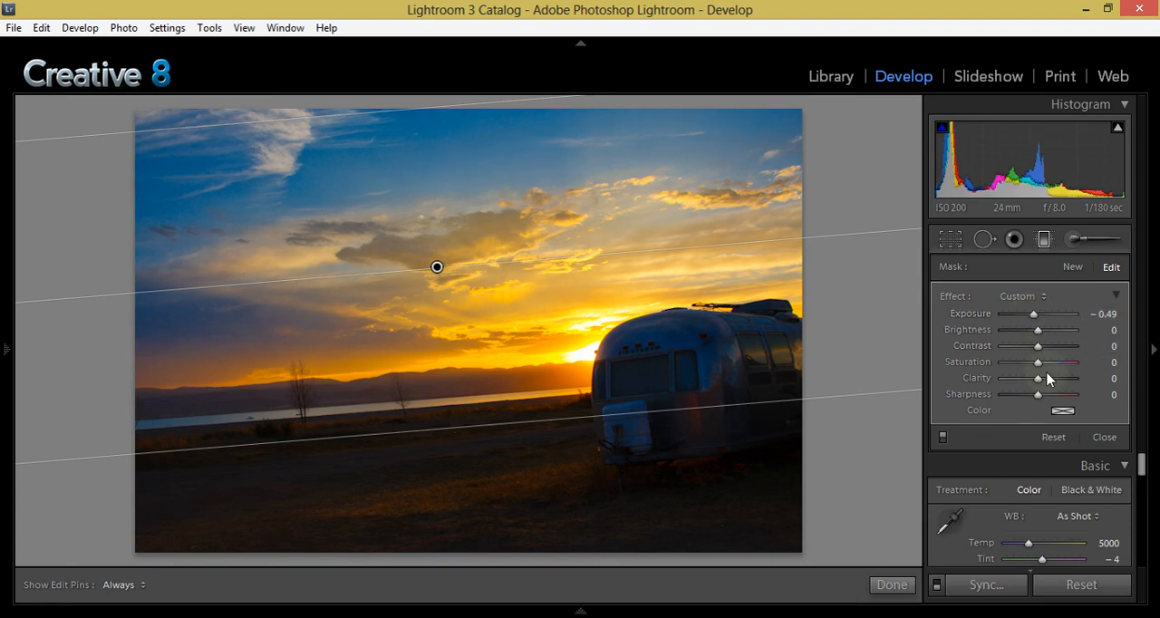
Step: Give the sky filter saturation 15, contrast 20 and clarity 20
drag(1037, 363, 1074, 362)
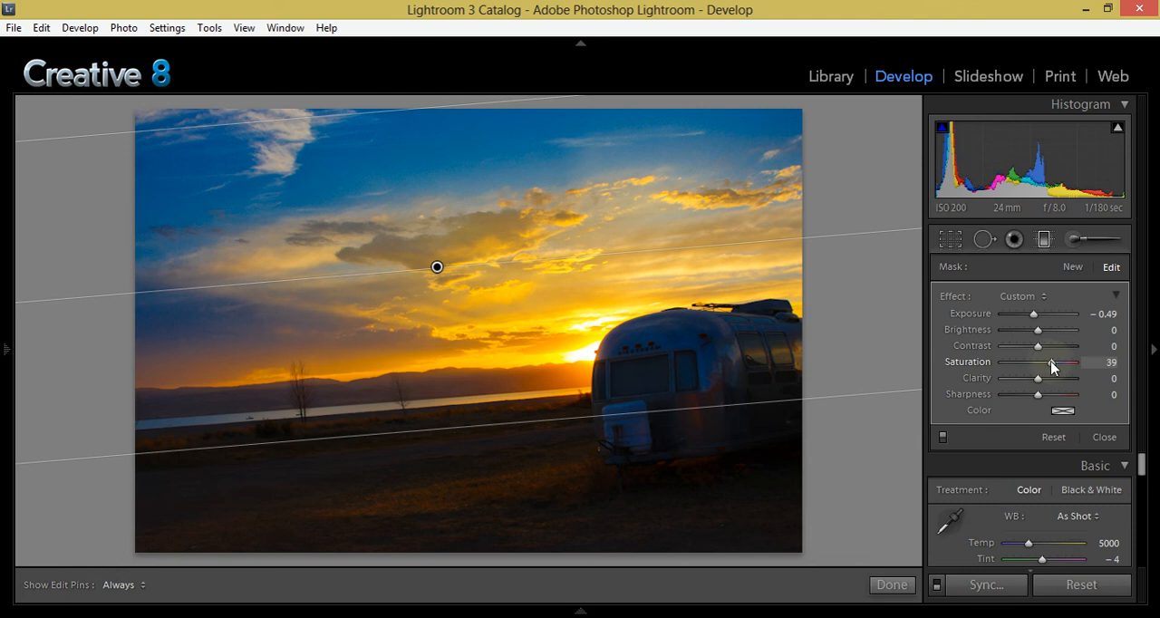
drag(1075, 363, 1040, 363)
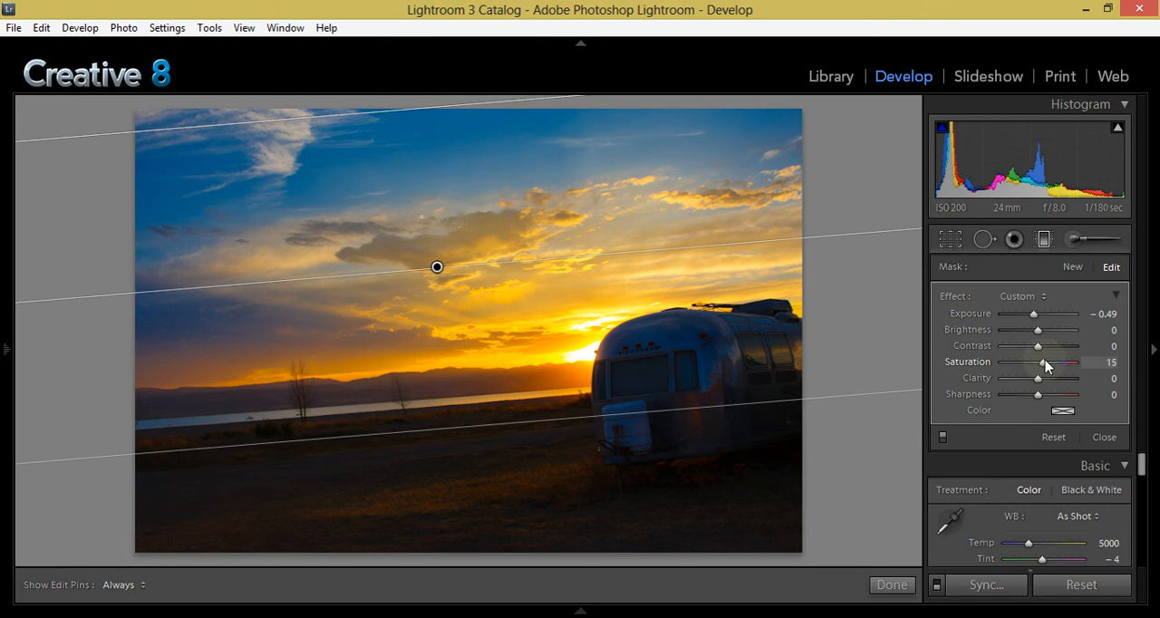
drag(1037, 345, 1049, 345)
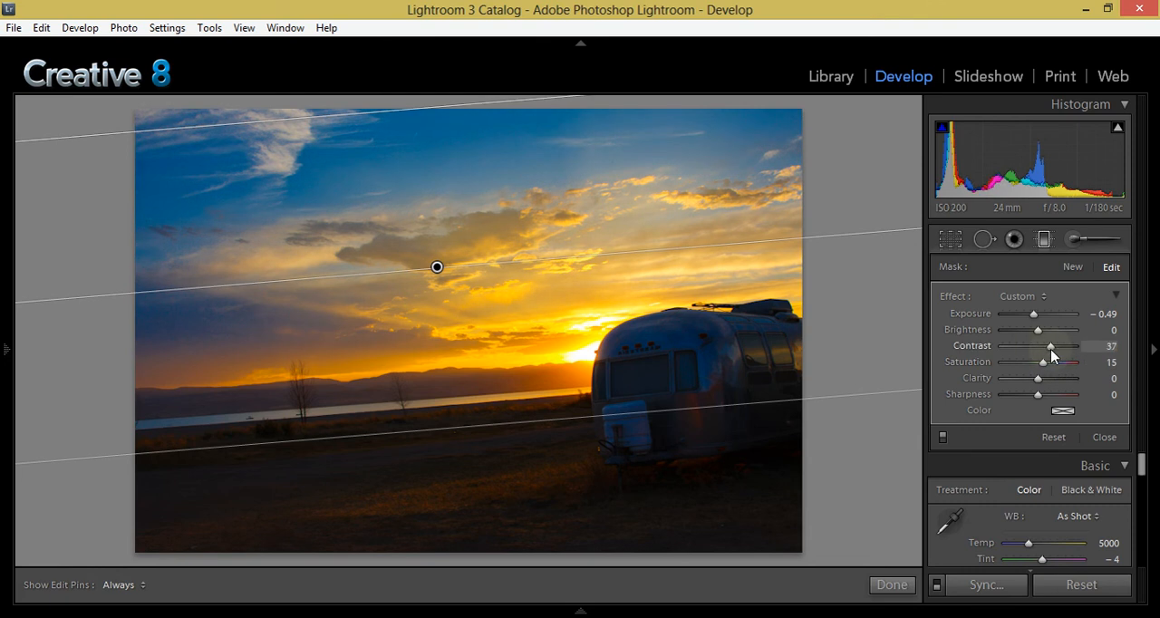
drag(1074, 344, 1059, 344)
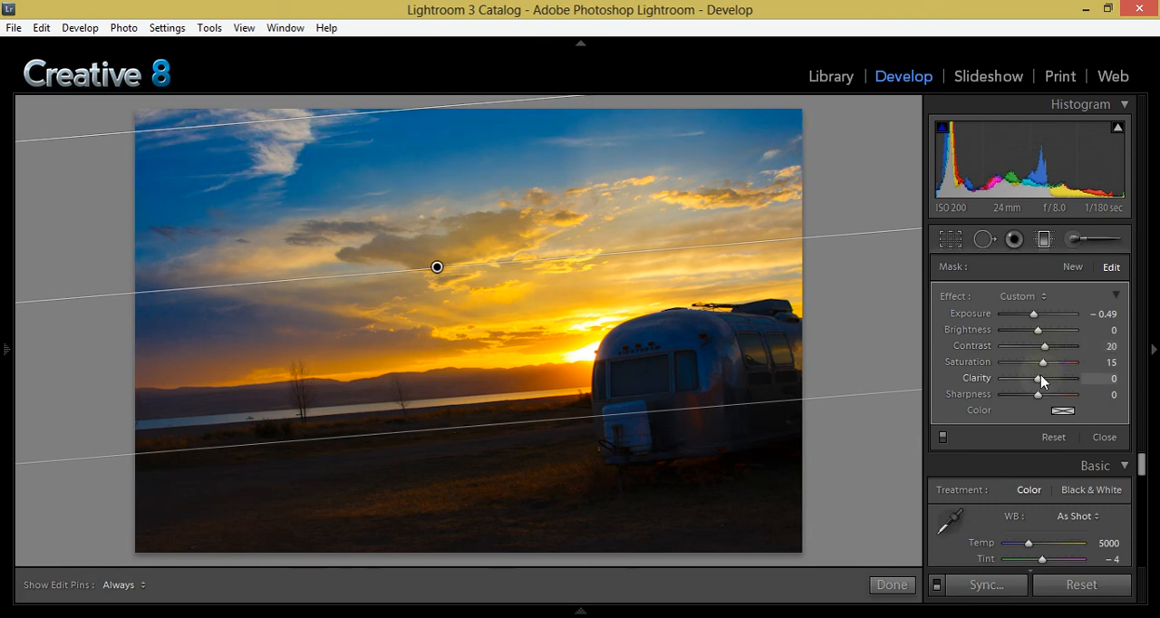
drag(1039, 377, 1052, 378)
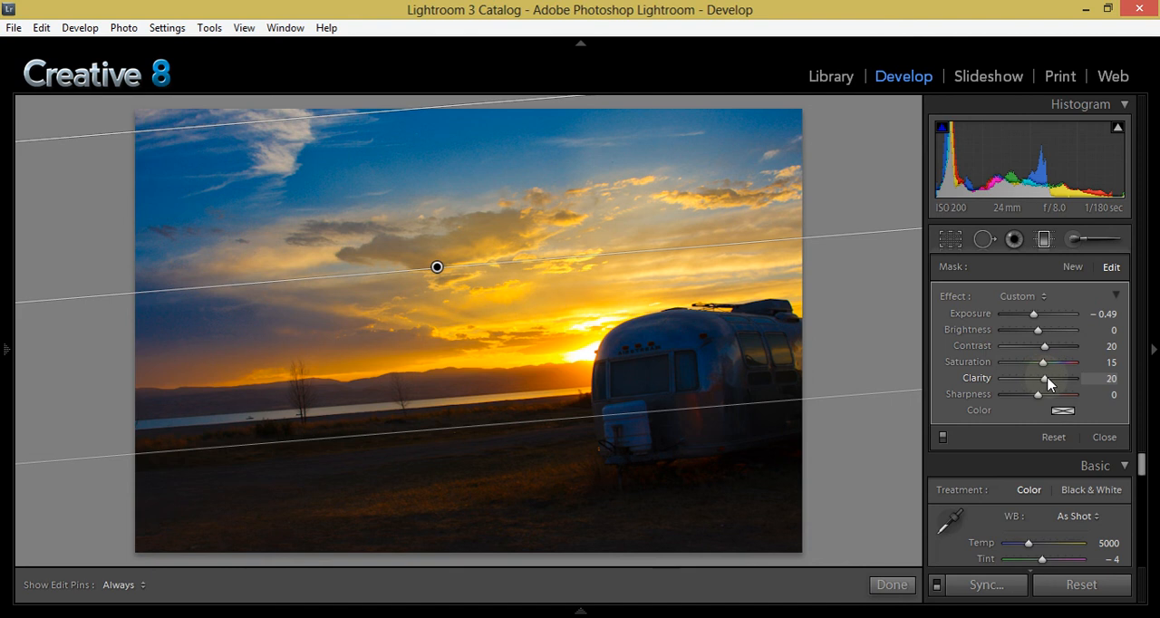
mouse_move(1063, 419)
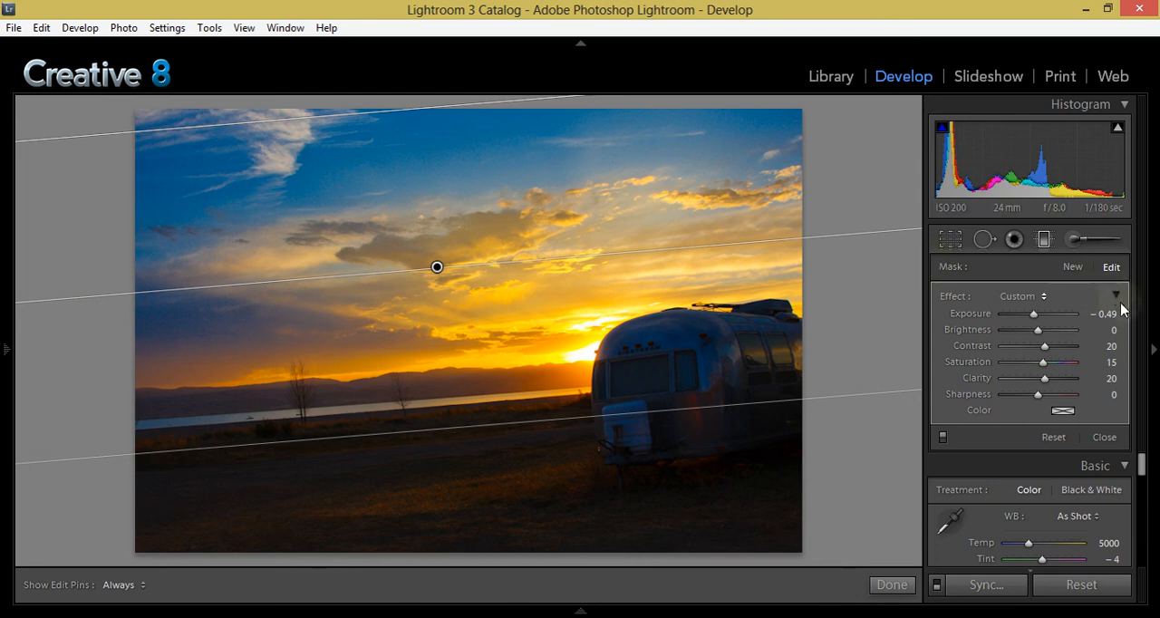
Step: Paint an exposure boost over the trailer, then erase edge spill with Auto Mask on
click(1117, 298)
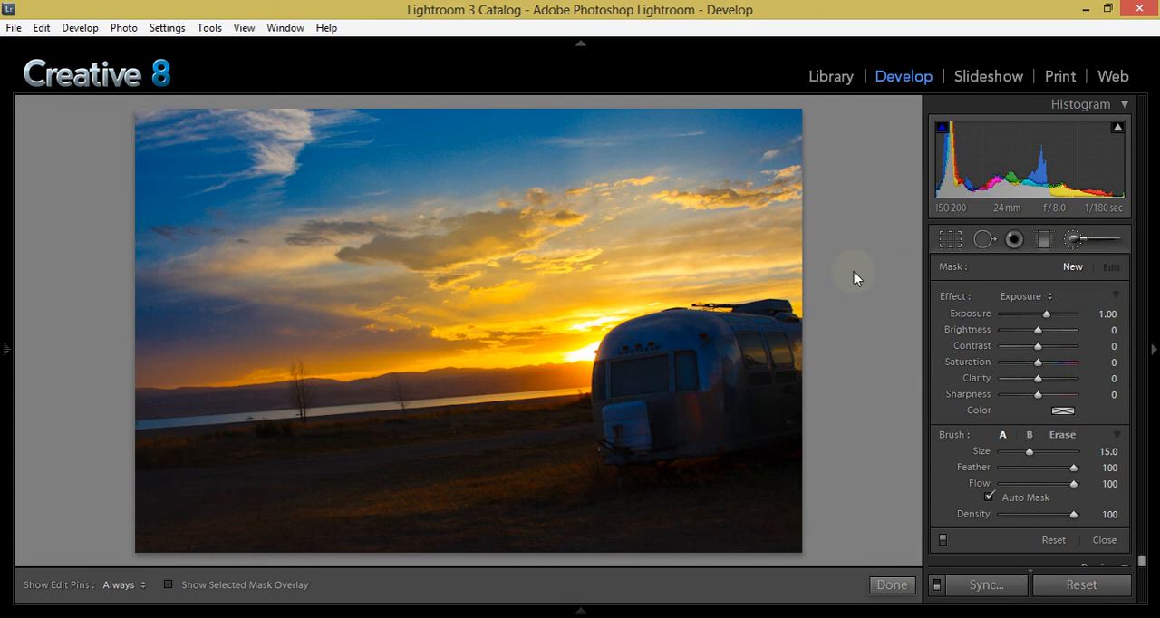
mouse_move(1074, 239)
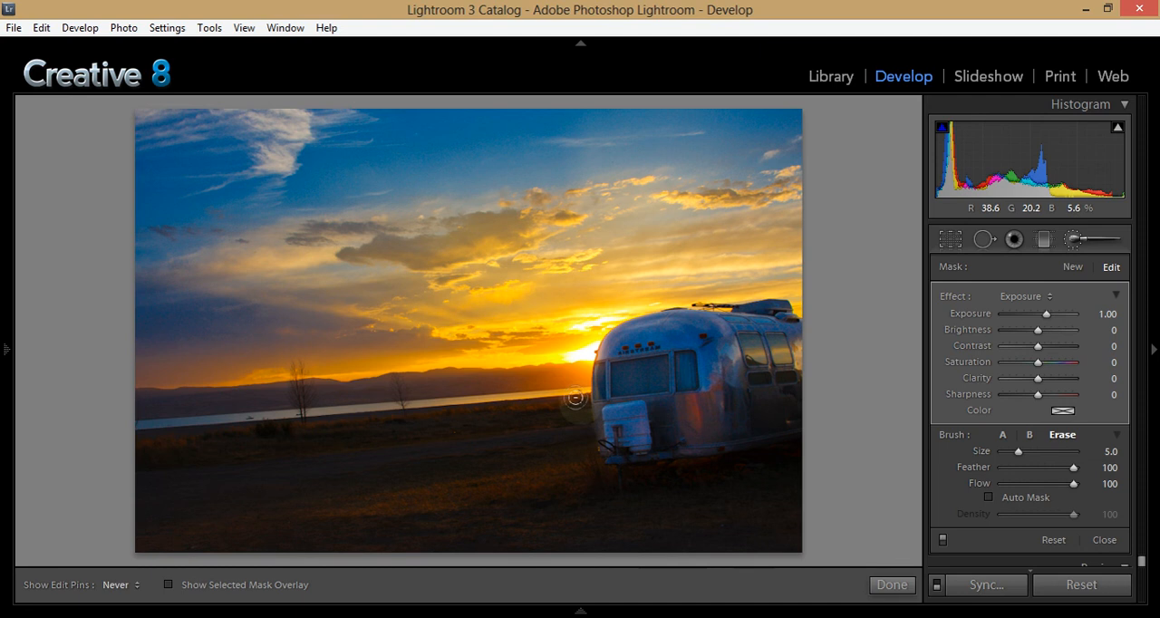
click(120, 584)
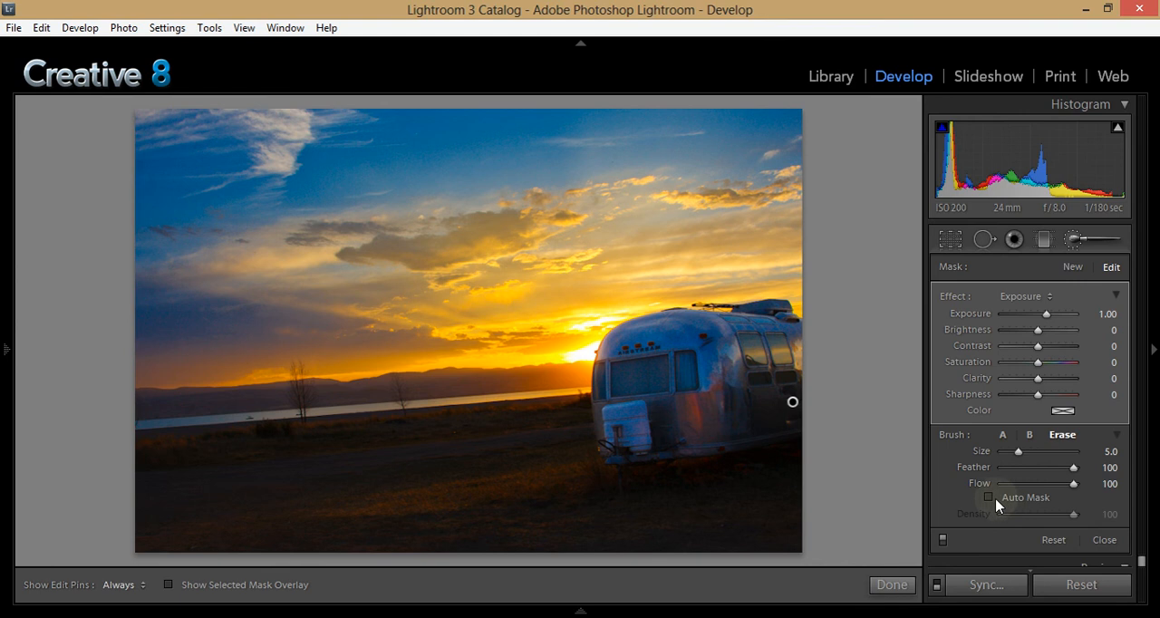
click(990, 497)
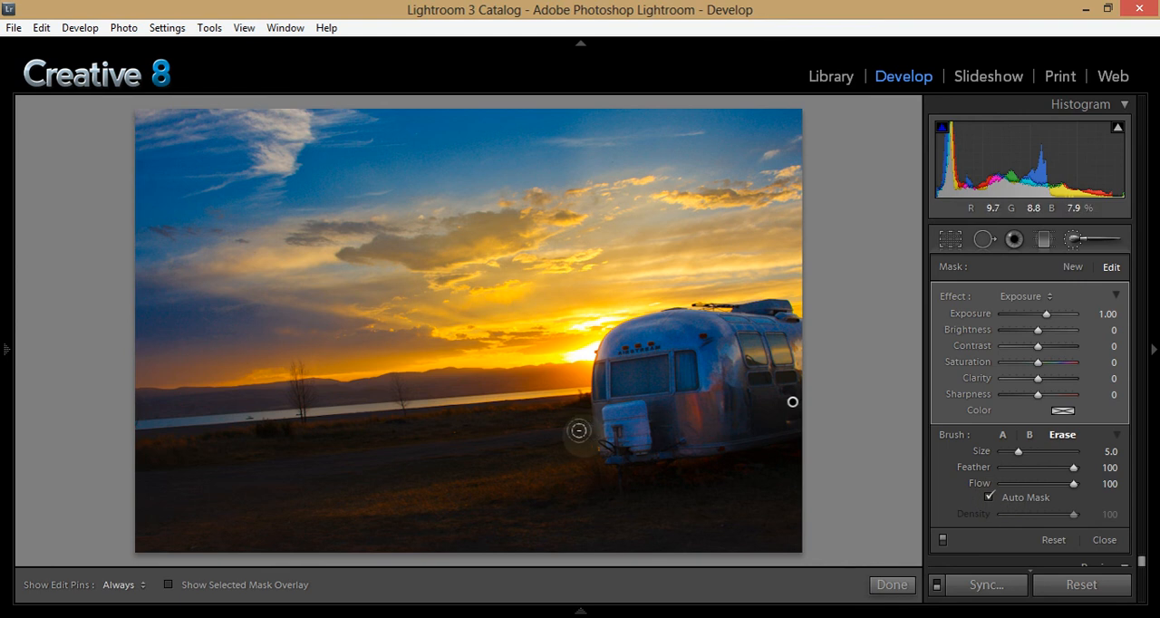
click(120, 584)
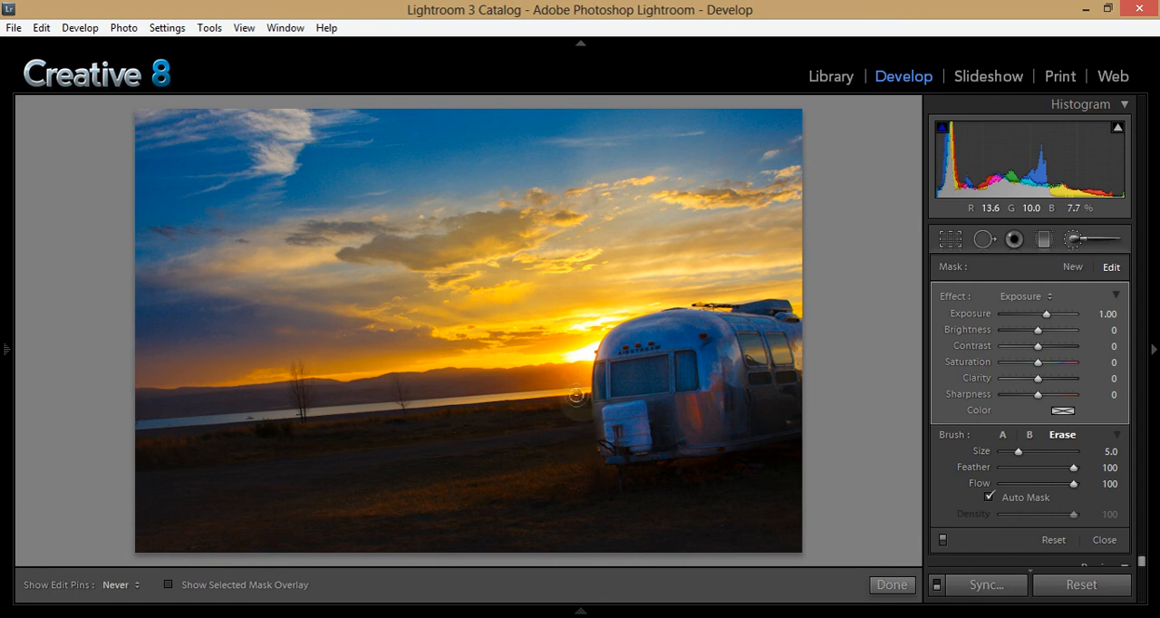
mouse_move(580, 422)
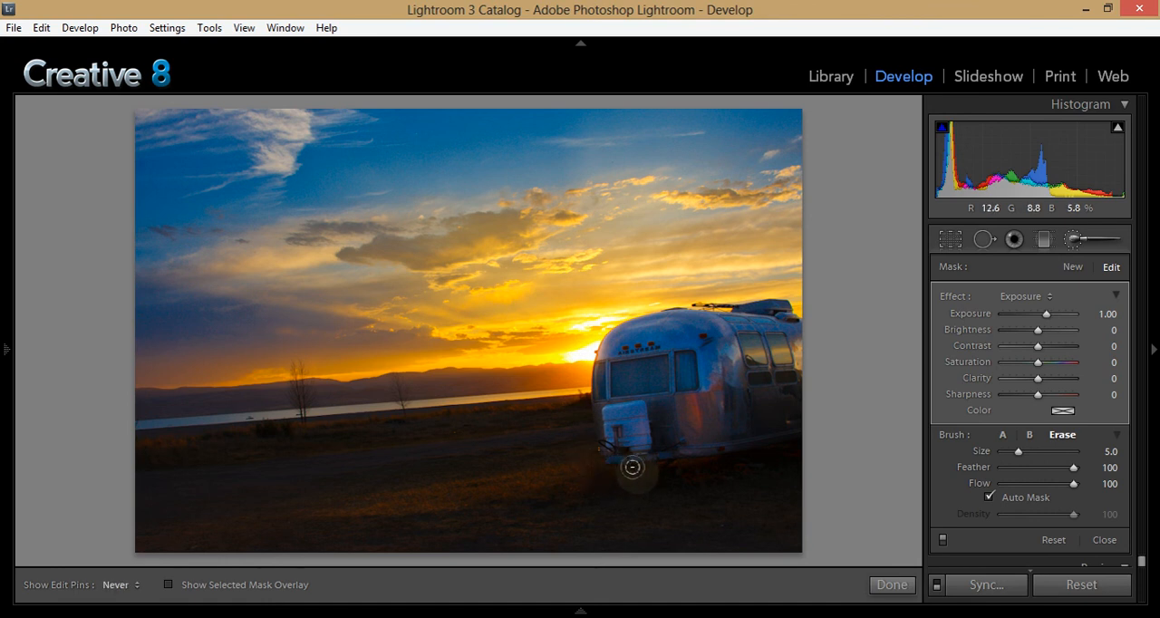
mouse_move(736, 453)
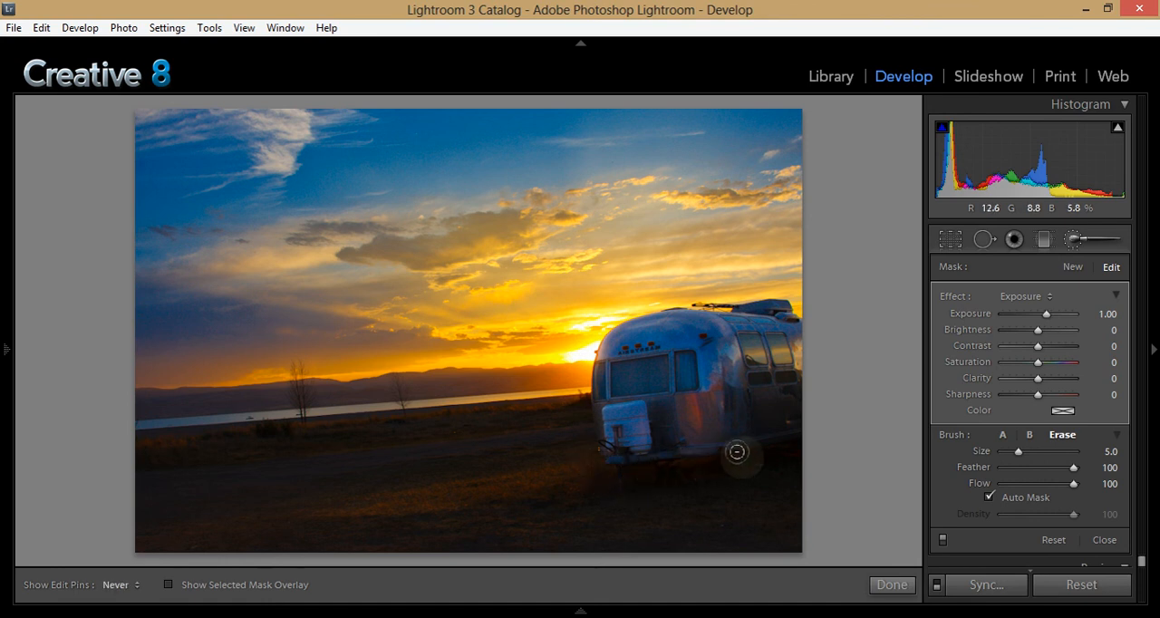
mouse_move(718, 482)
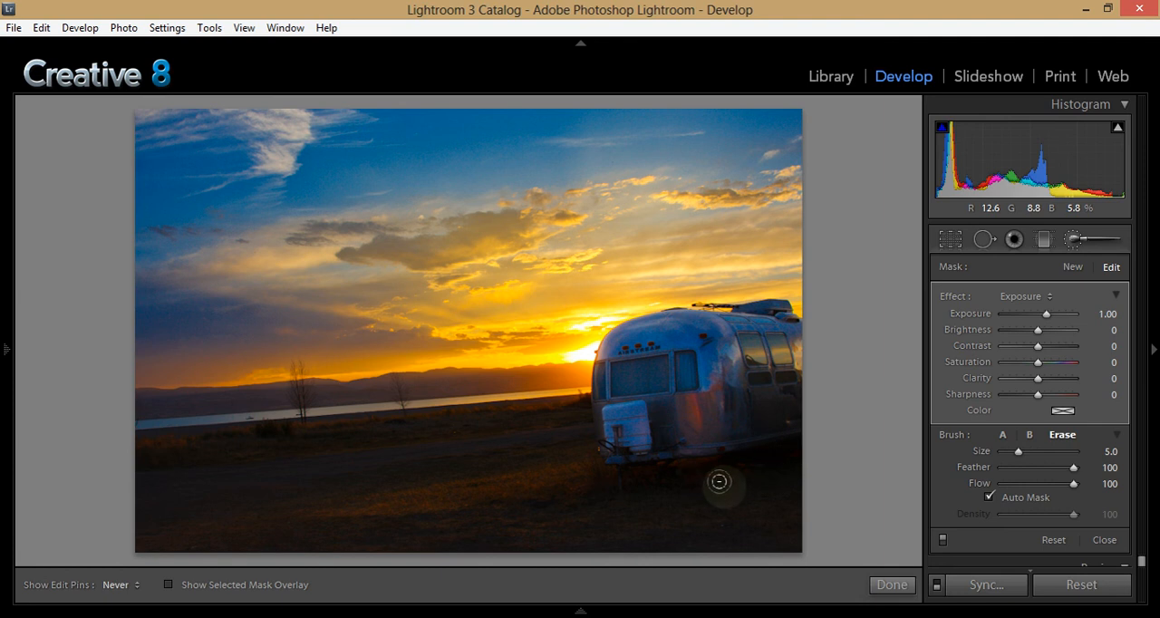
mouse_move(656, 487)
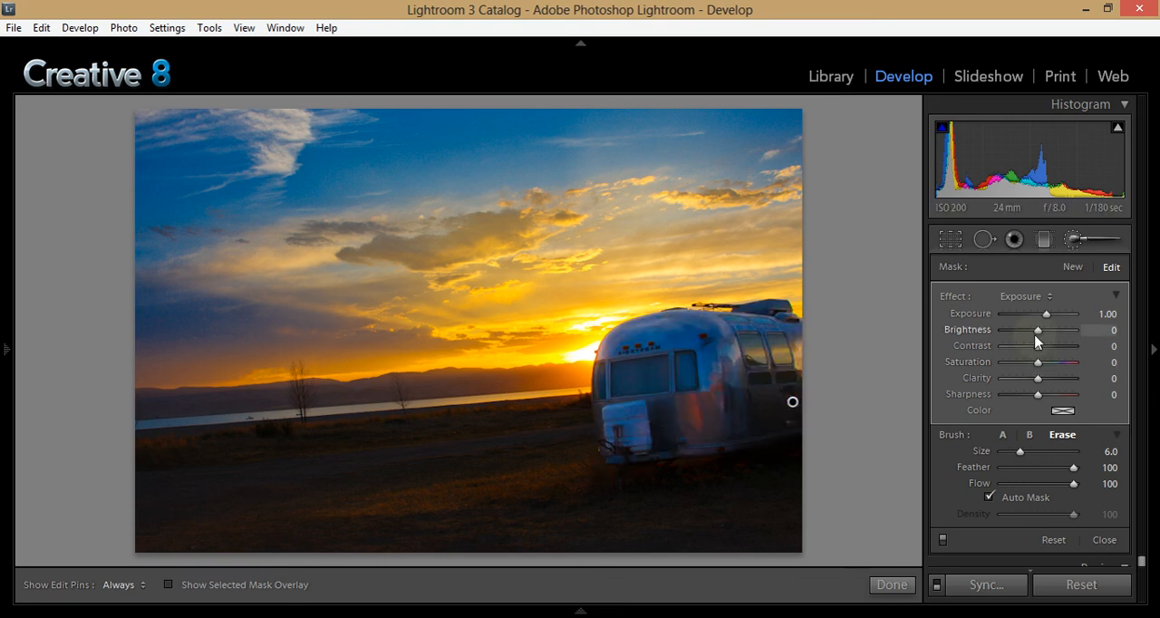
Step: Set the trailer brush to exposure 0.68, contrast +39, saturation -20, clarity 20 and sharpness 10
drag(1060, 314, 1044, 314)
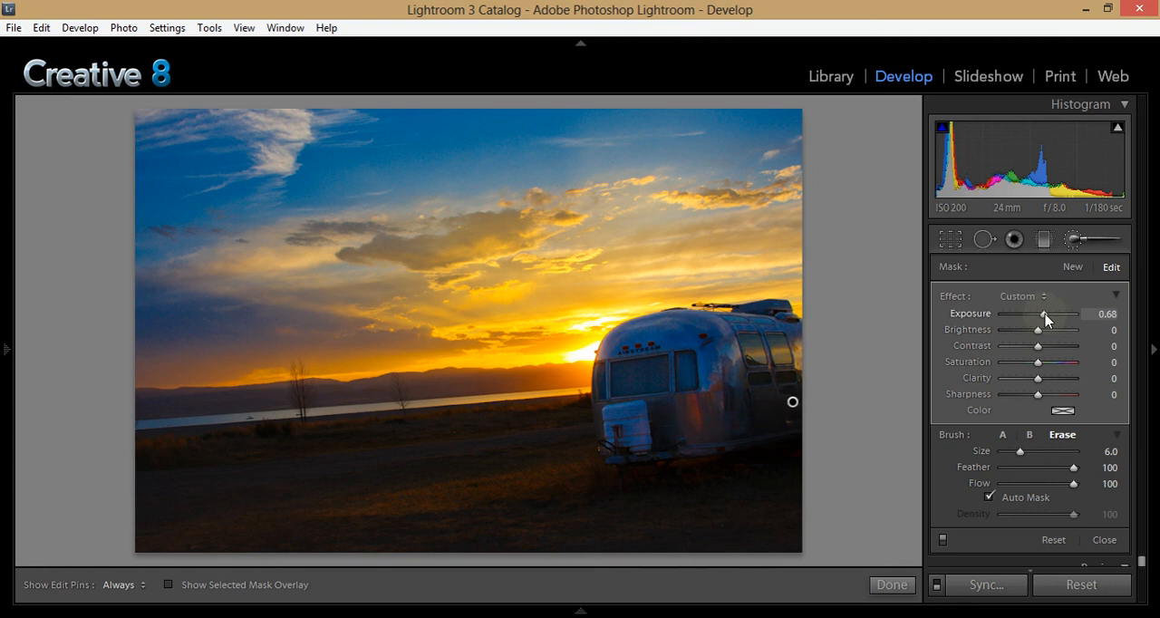
drag(1037, 345, 1044, 345)
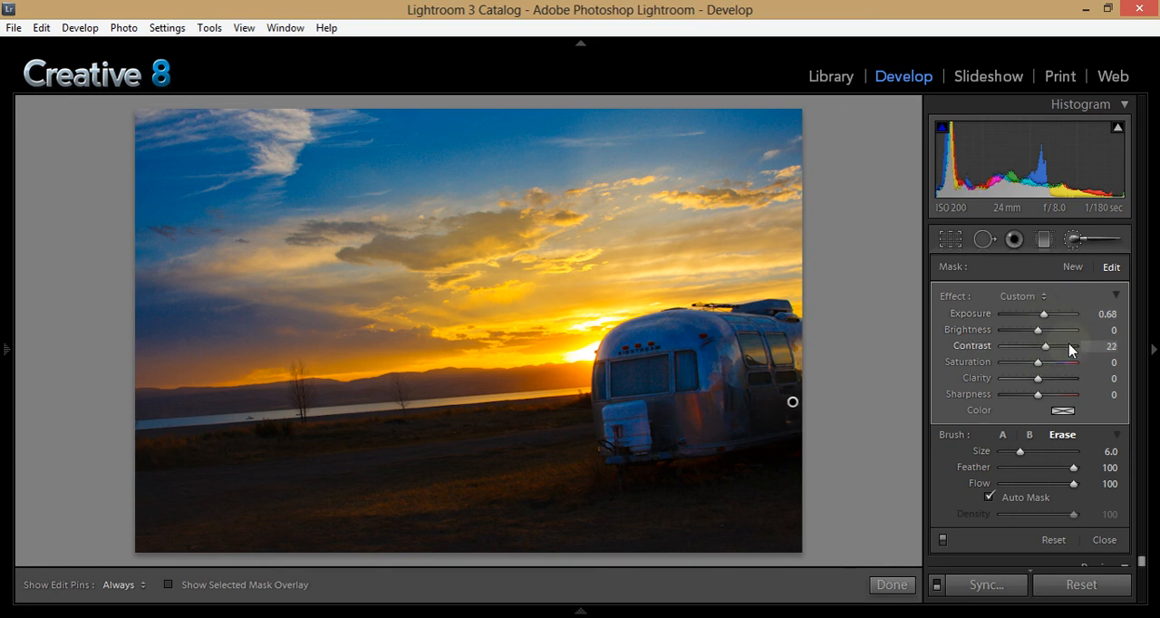
drag(1045, 346, 1053, 346)
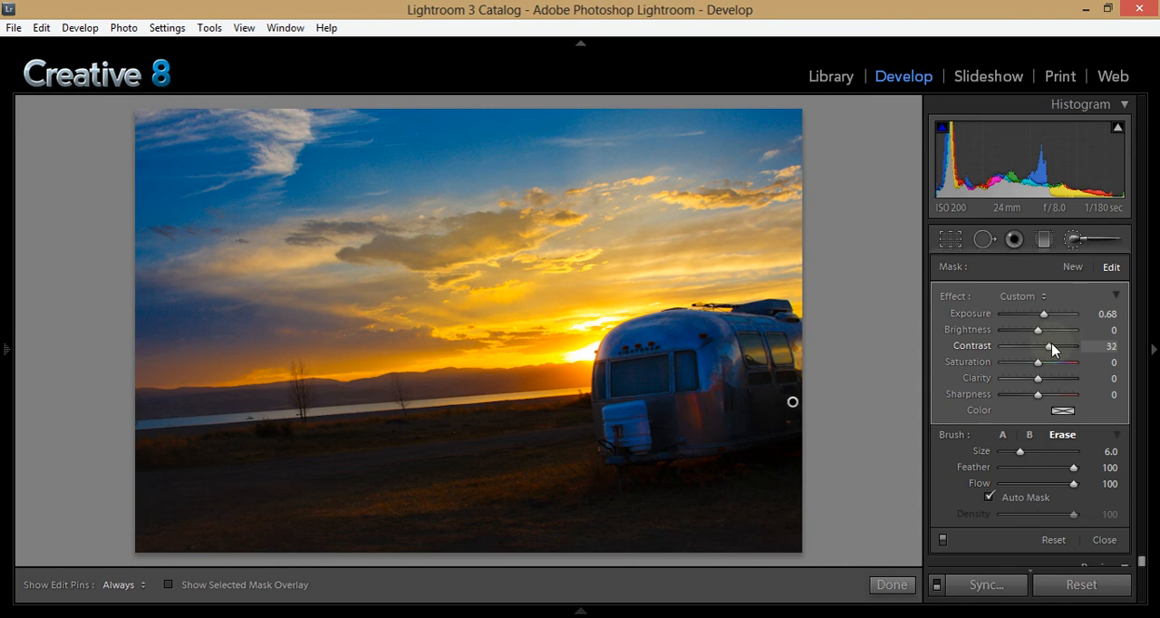
drag(1038, 330, 1041, 330)
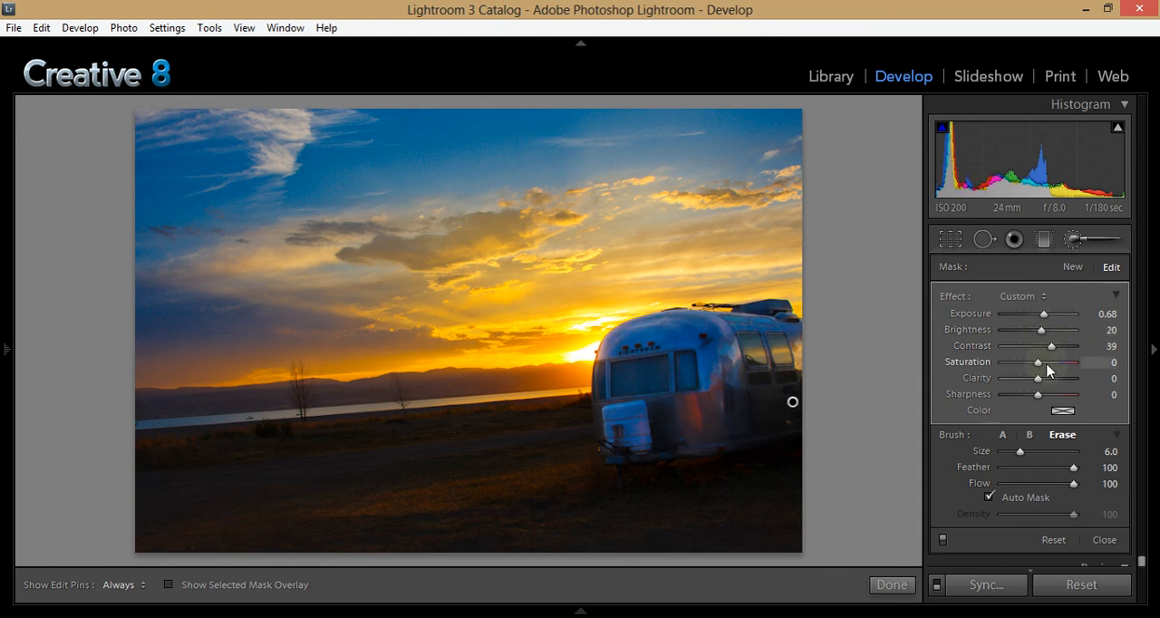
drag(1037, 363, 1016, 363)
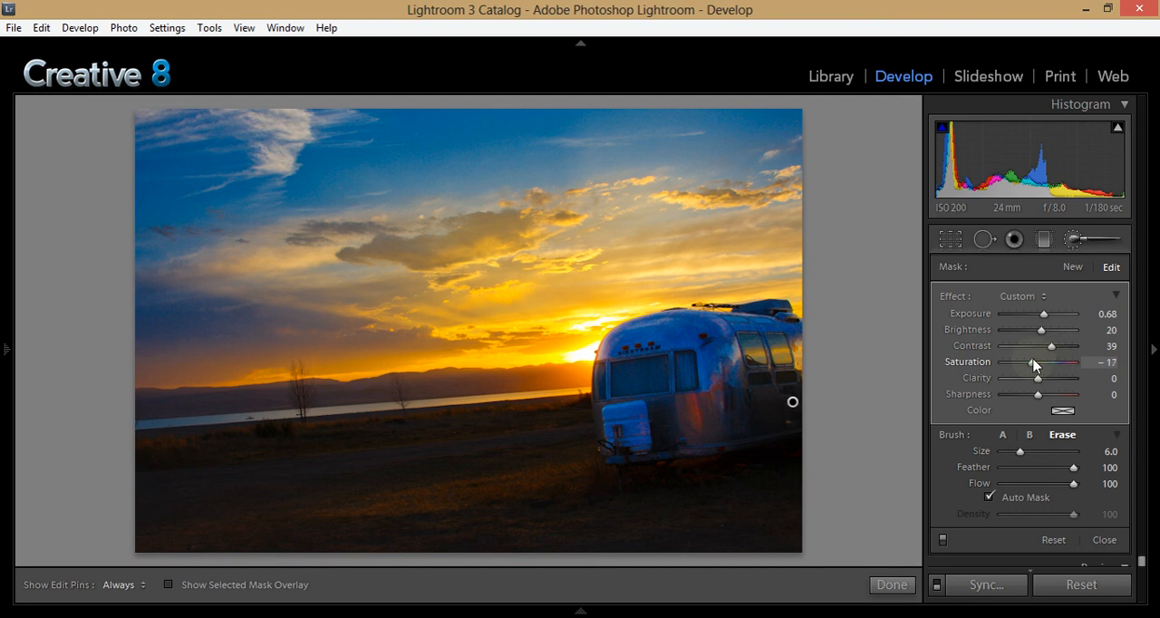
drag(1036, 362, 1034, 362)
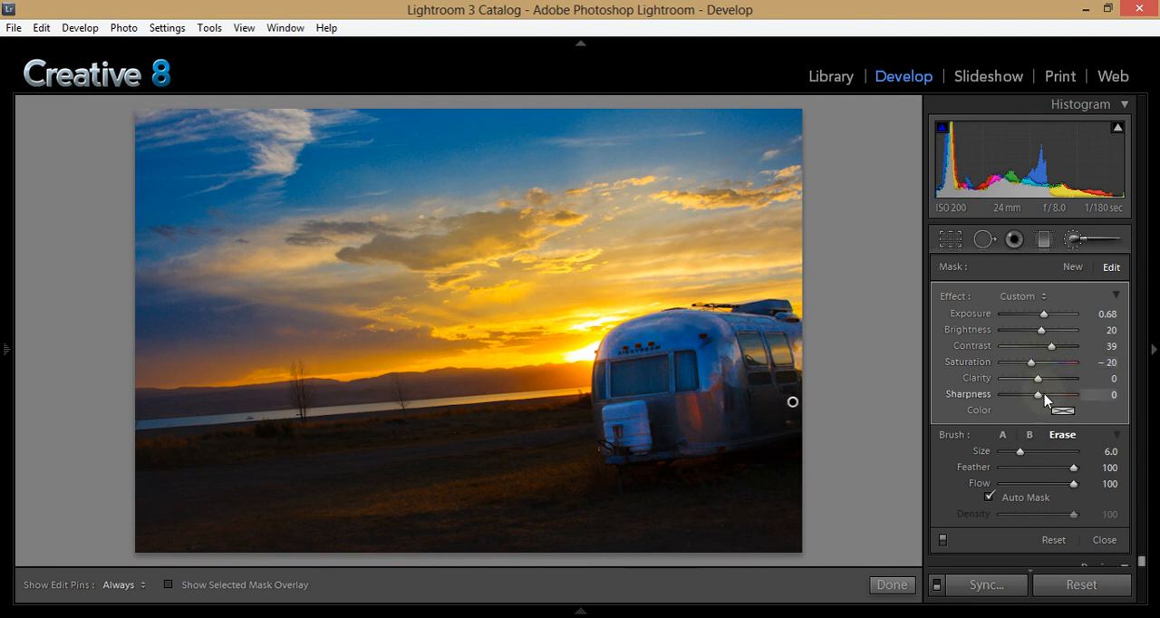
drag(1060, 377, 1084, 377)
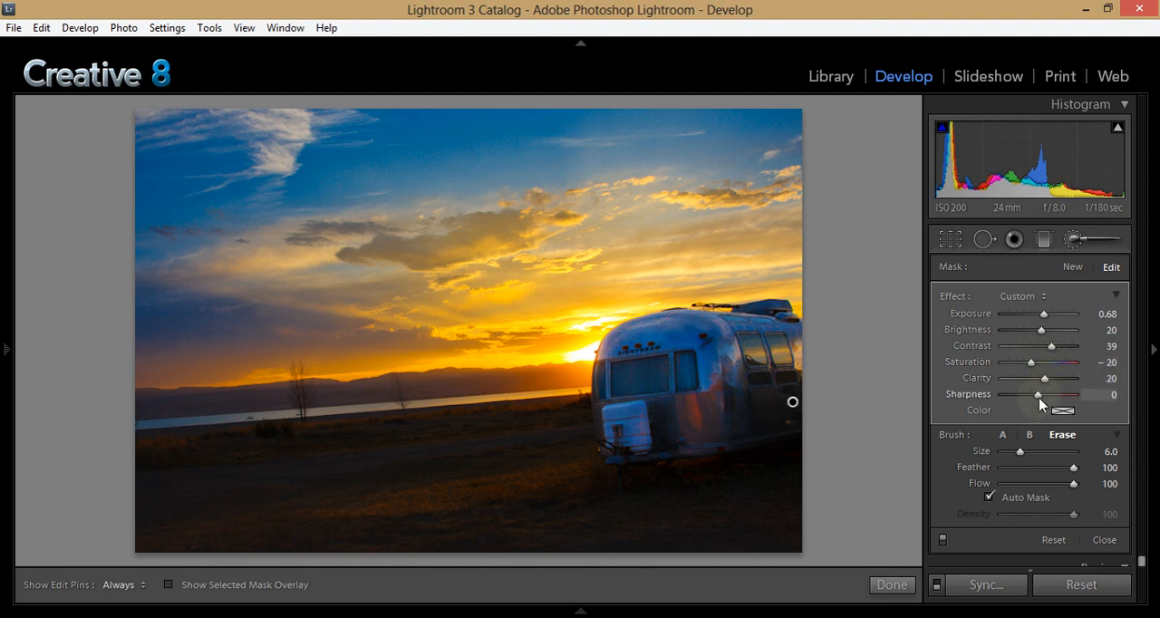
drag(1039, 395, 1044, 395)
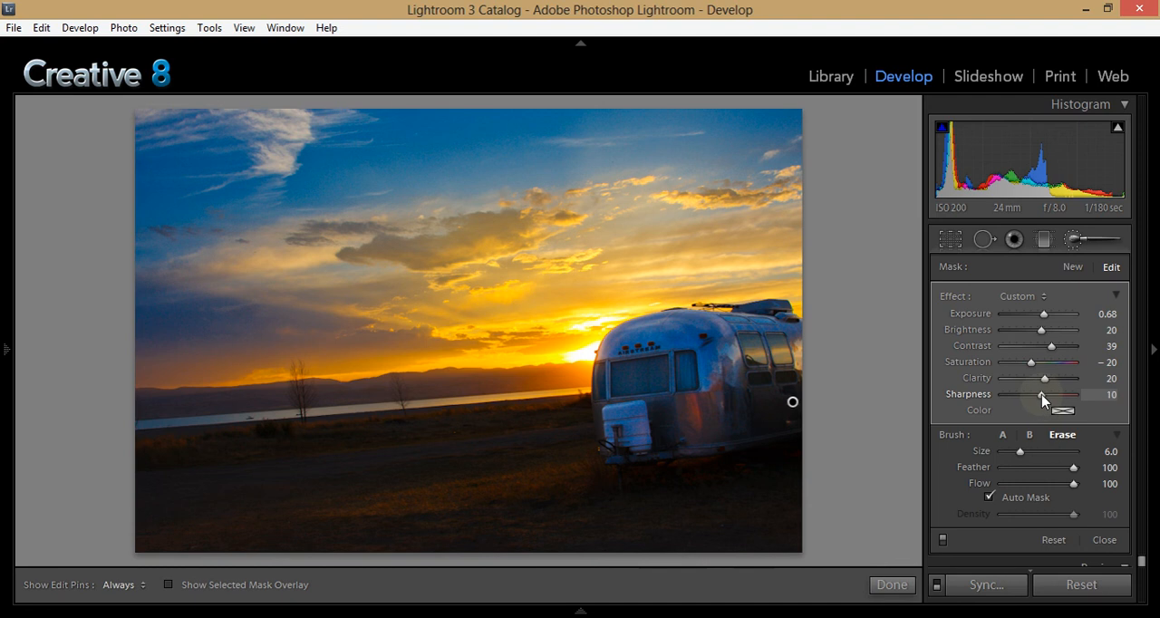
Step: Tint the trailer brush with a warm orange-yellow colour
click(1062, 409)
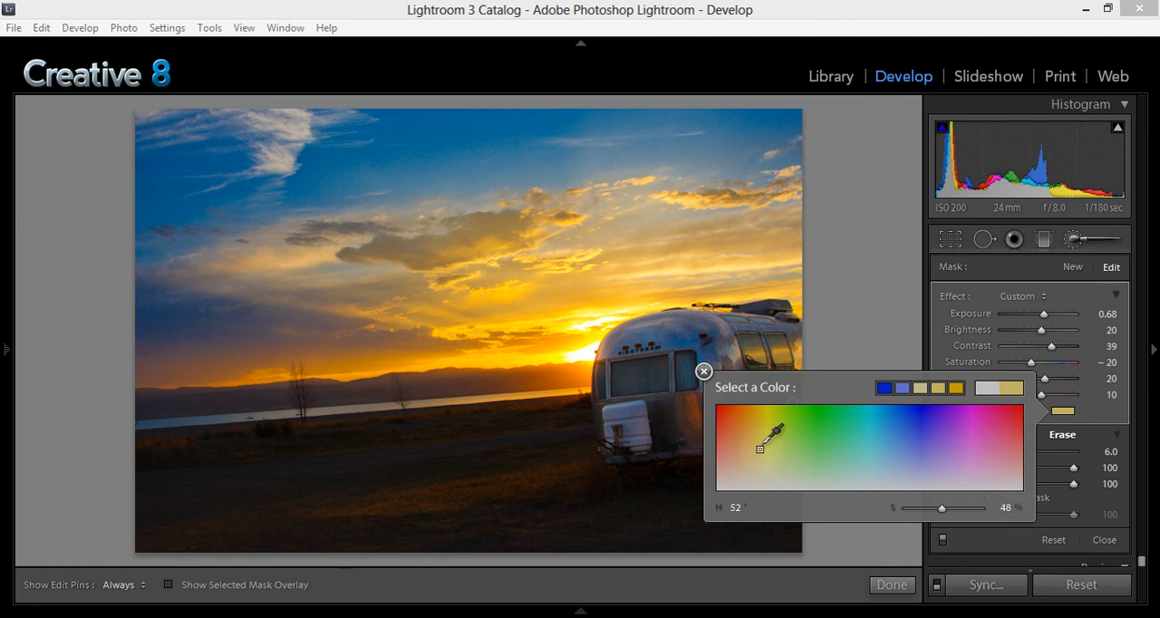
drag(776, 431, 759, 450)
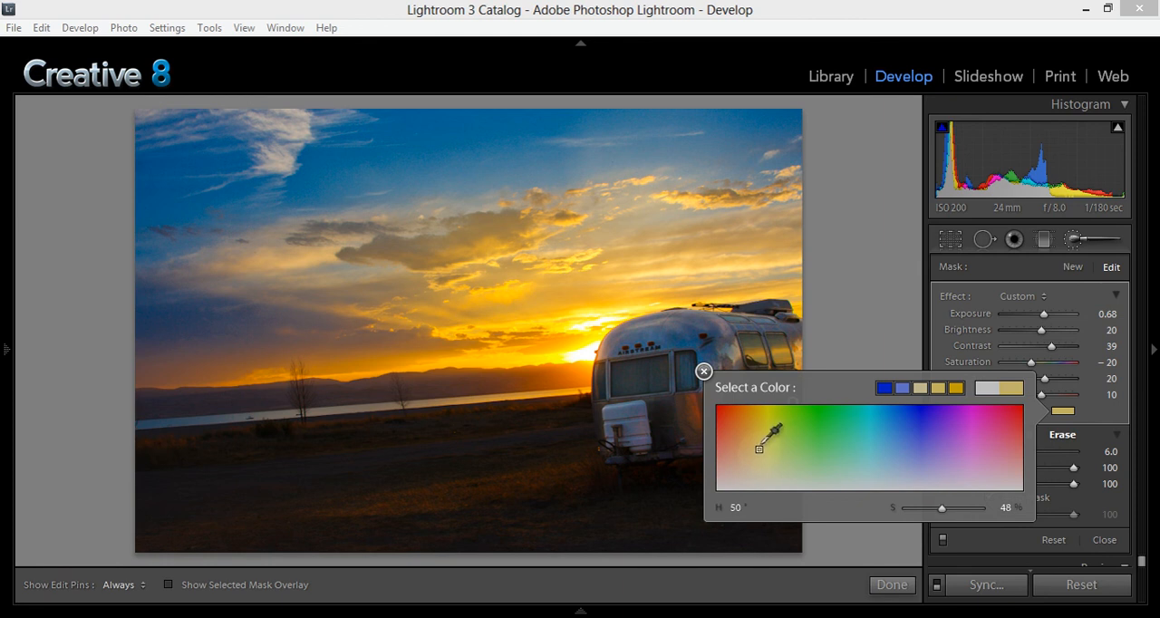
drag(776, 432, 758, 449)
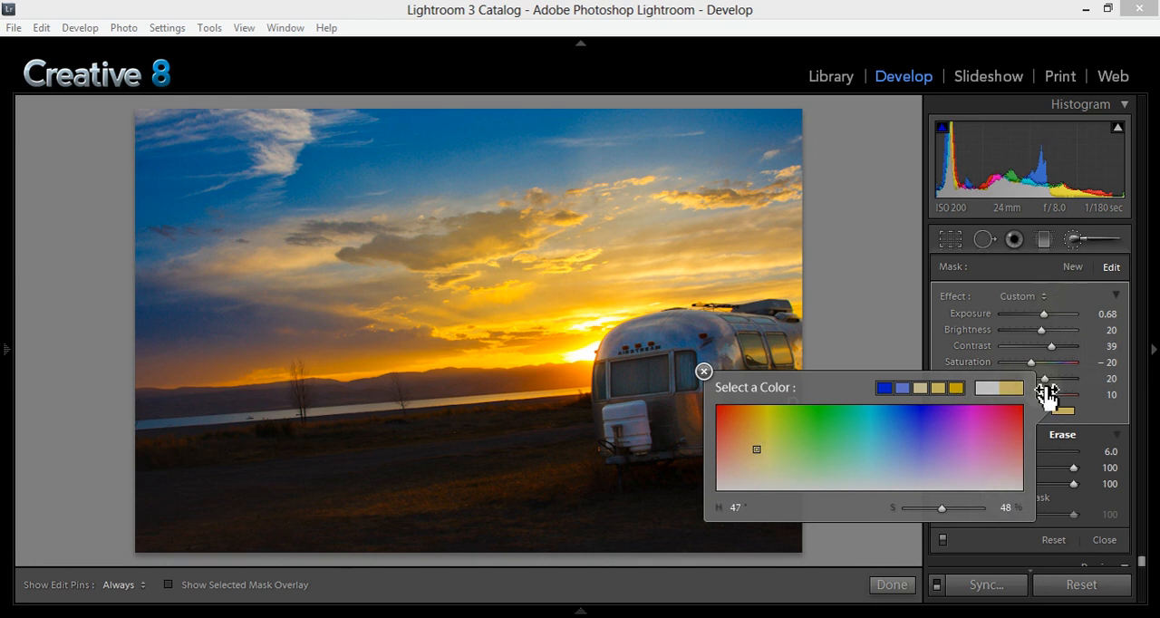
mouse_move(689, 363)
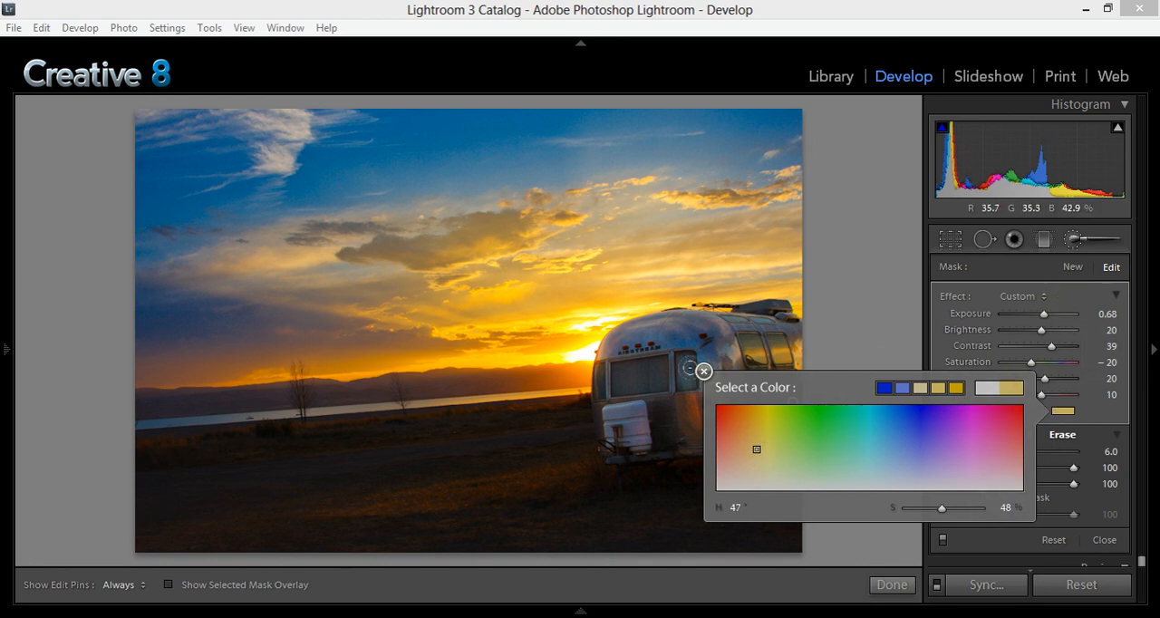
click(704, 371)
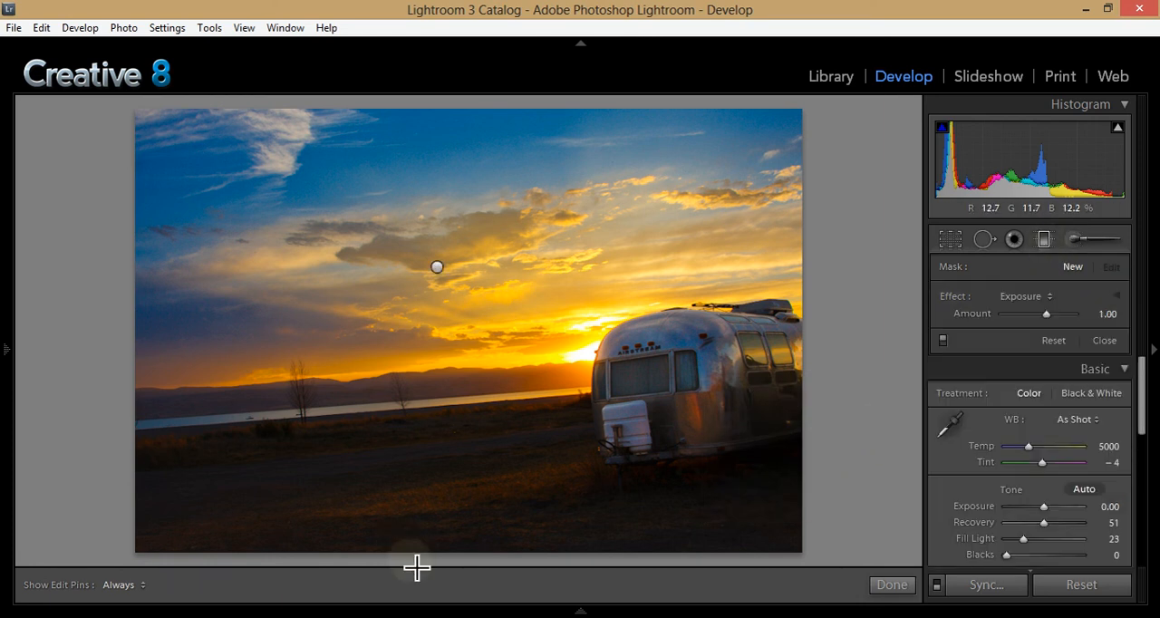
mouse_move(479, 422)
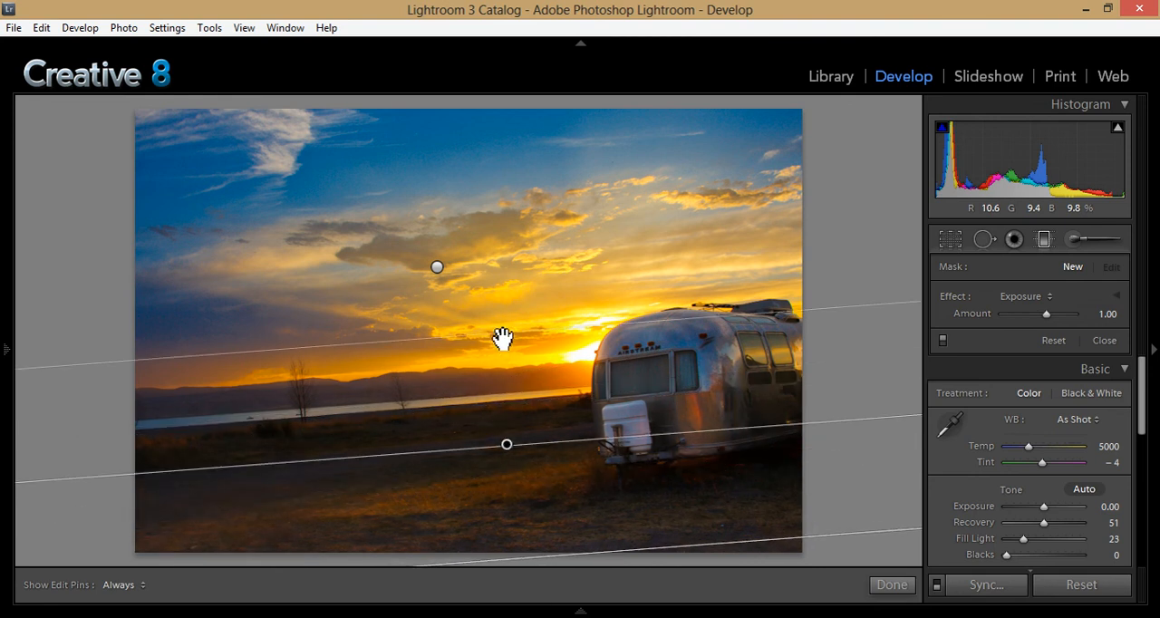
mouse_move(524, 339)
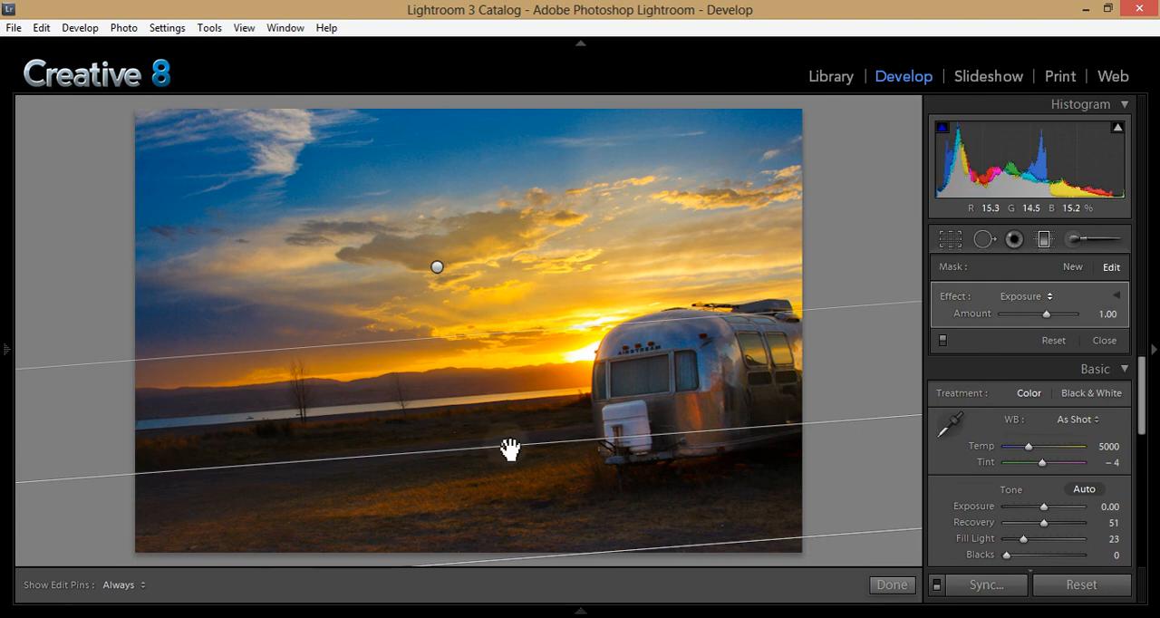
mouse_move(486, 339)
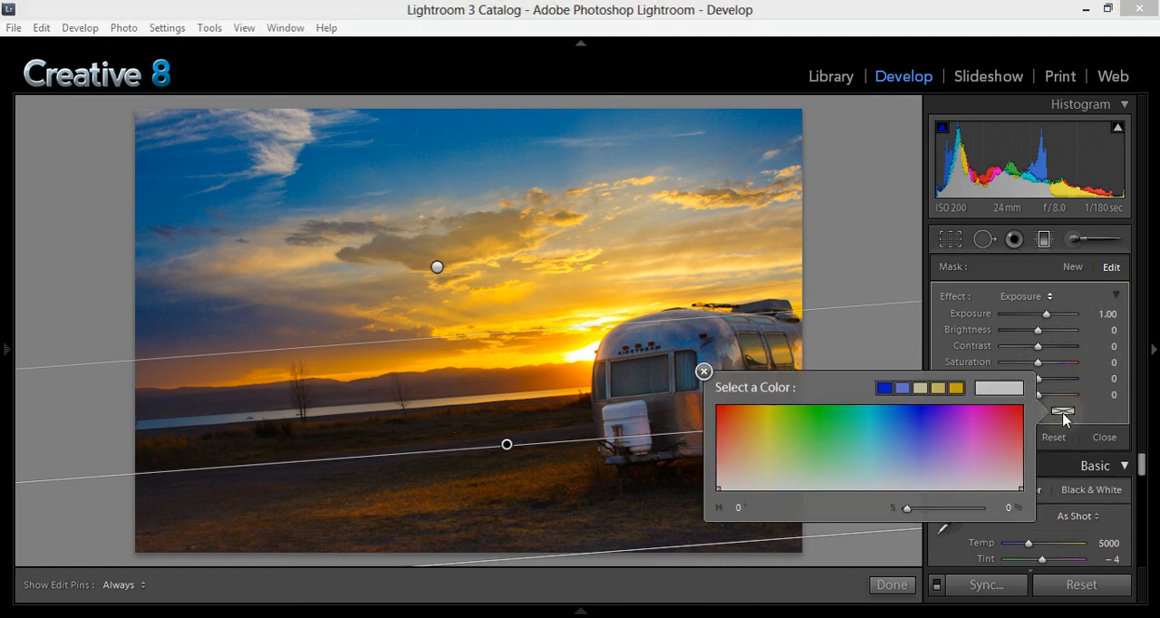
Step: Pick a green tint for the foreground filter and tune its strength
click(794, 426)
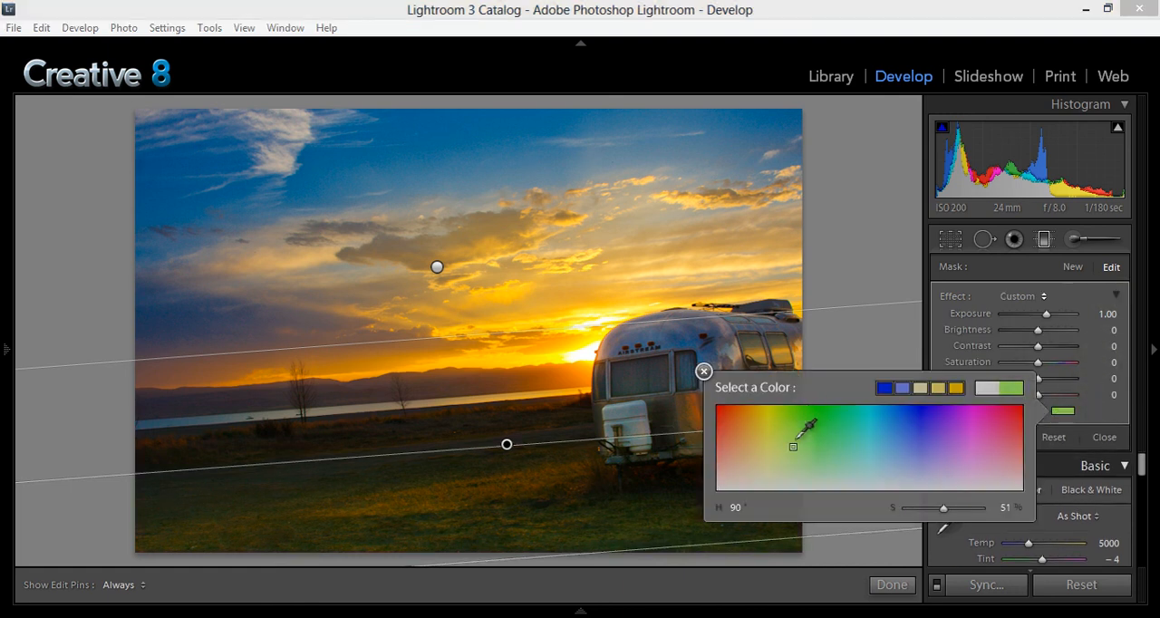
drag(794, 446, 807, 403)
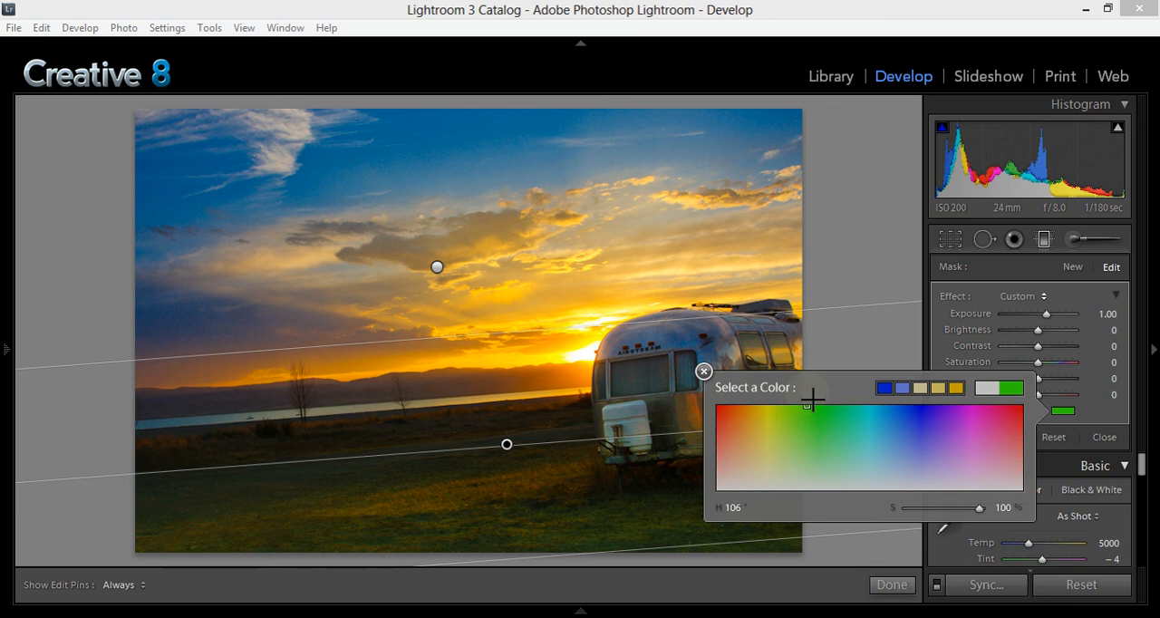
drag(806, 402, 801, 433)
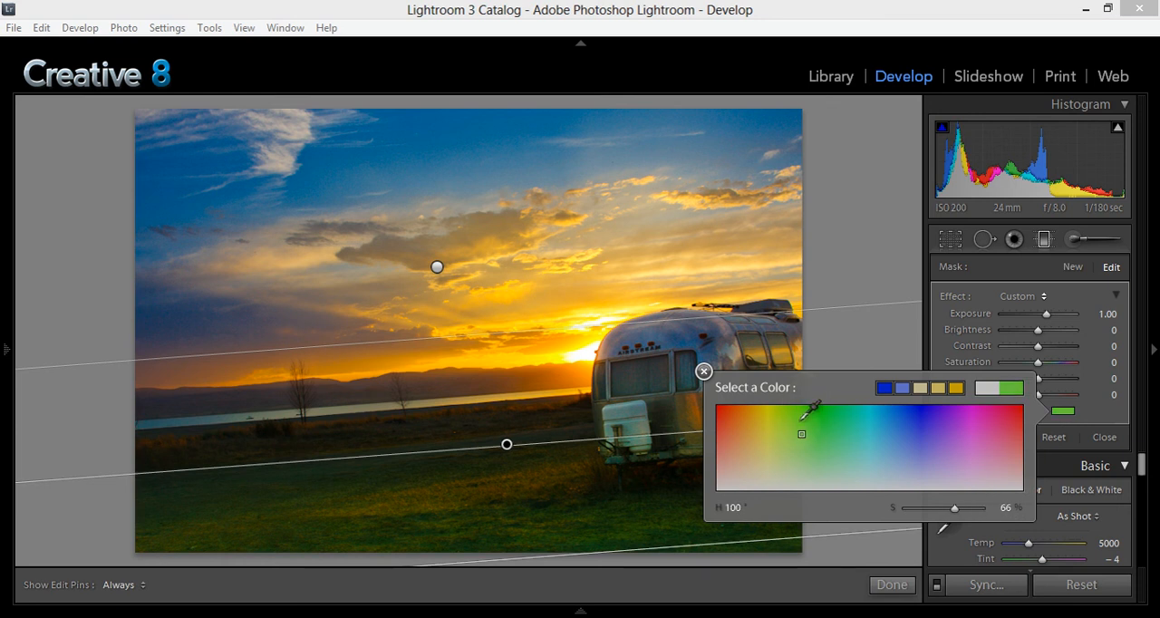
drag(801, 435, 799, 417)
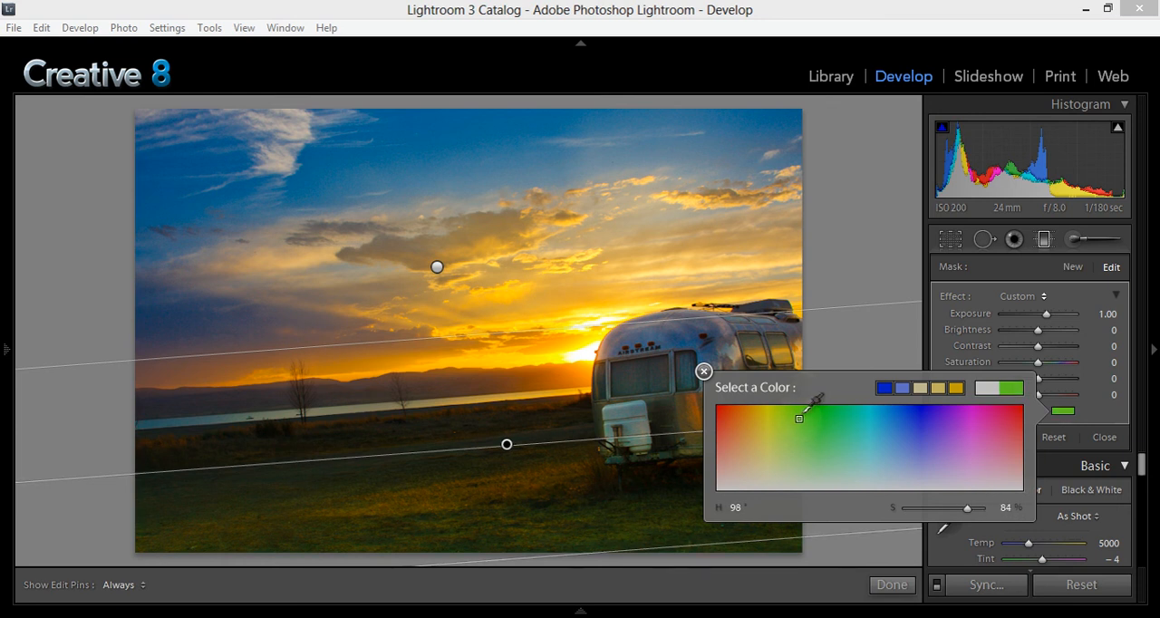
drag(800, 419, 805, 415)
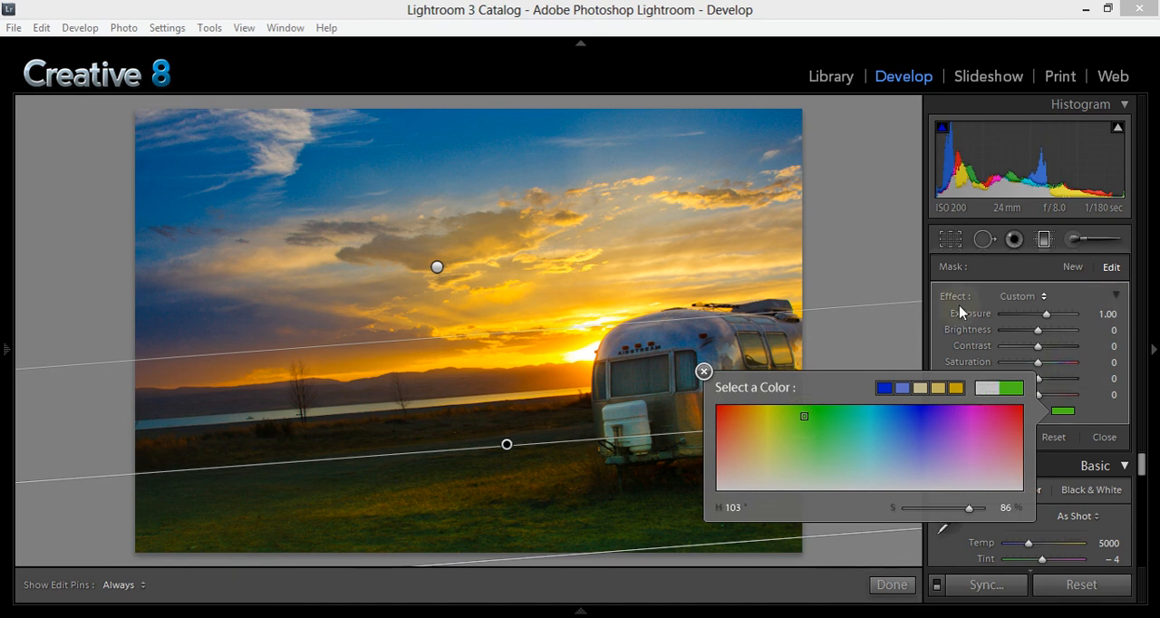
click(703, 372)
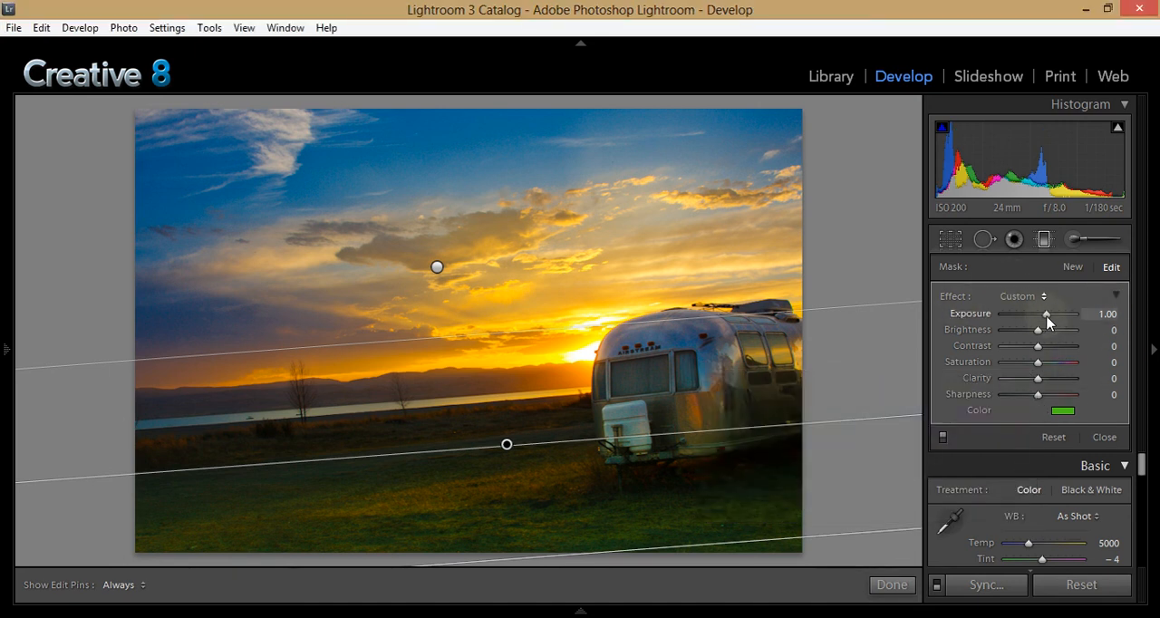
Step: Set the foreground filter to exposure 0.68, contrast 56 and saturation 37
drag(1048, 313, 1042, 314)
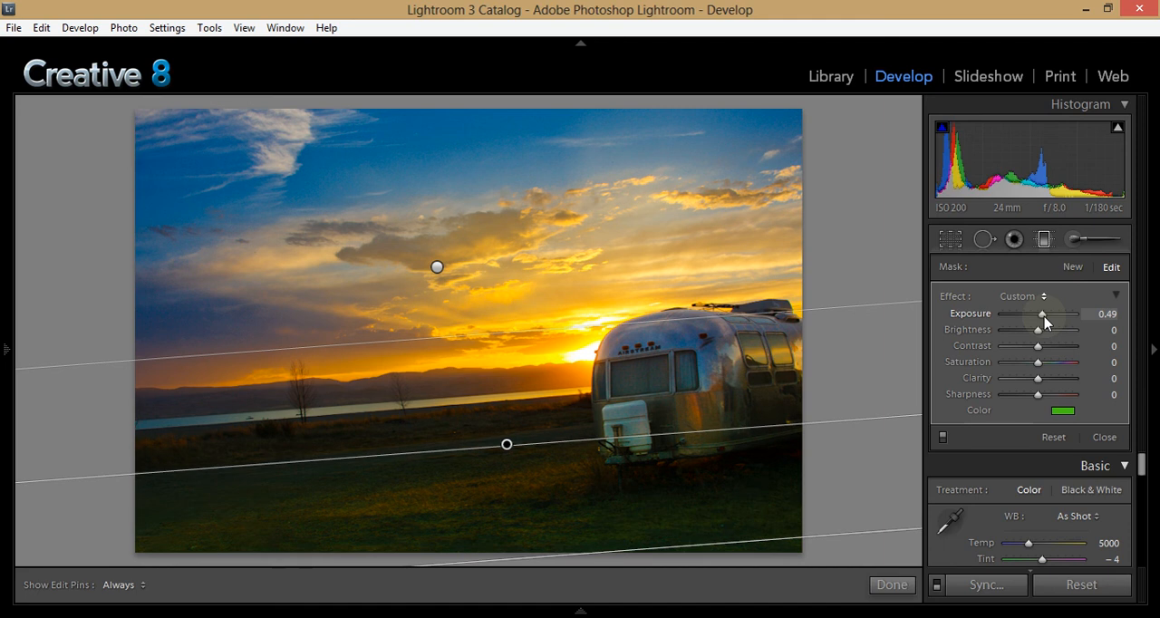
drag(1041, 314, 1048, 314)
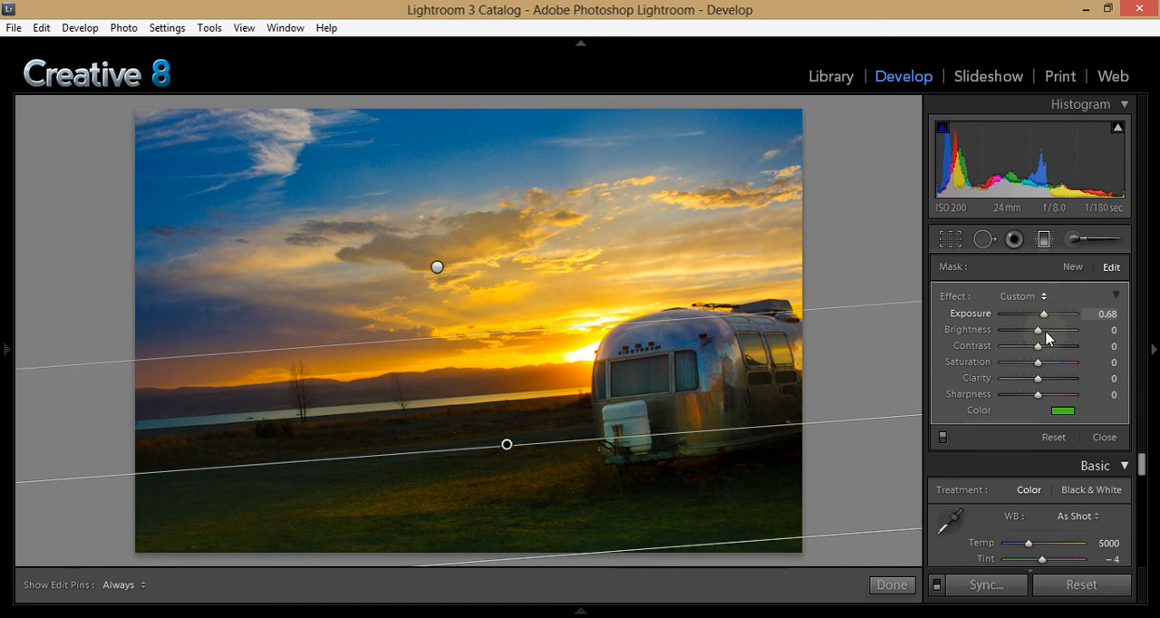
drag(1037, 344, 1062, 344)
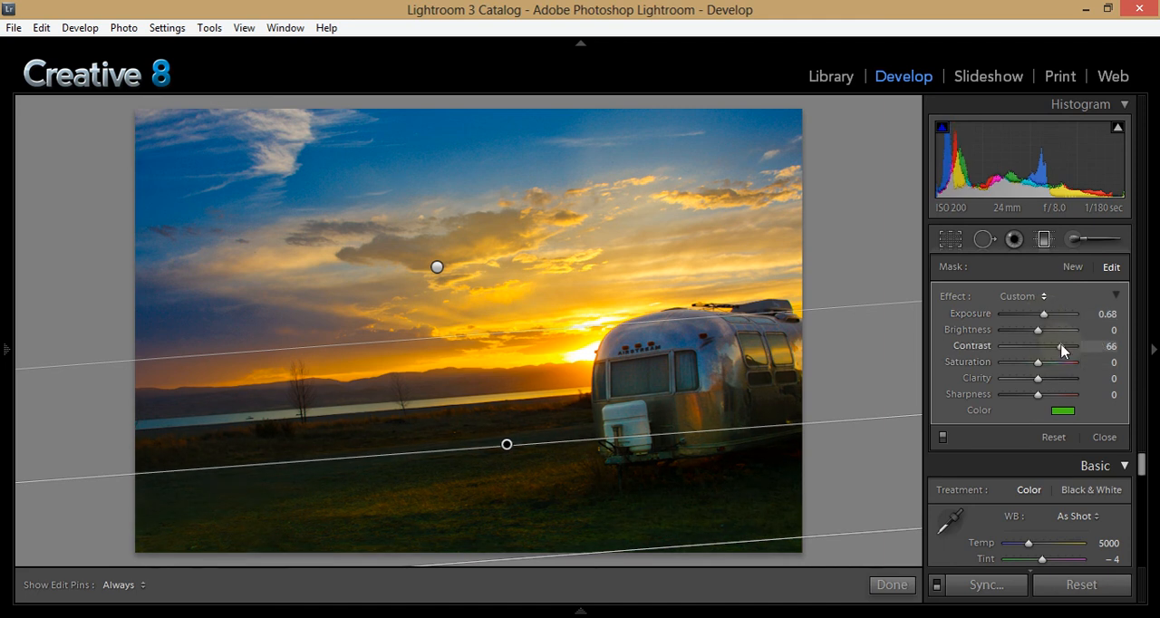
drag(1062, 344, 1037, 344)
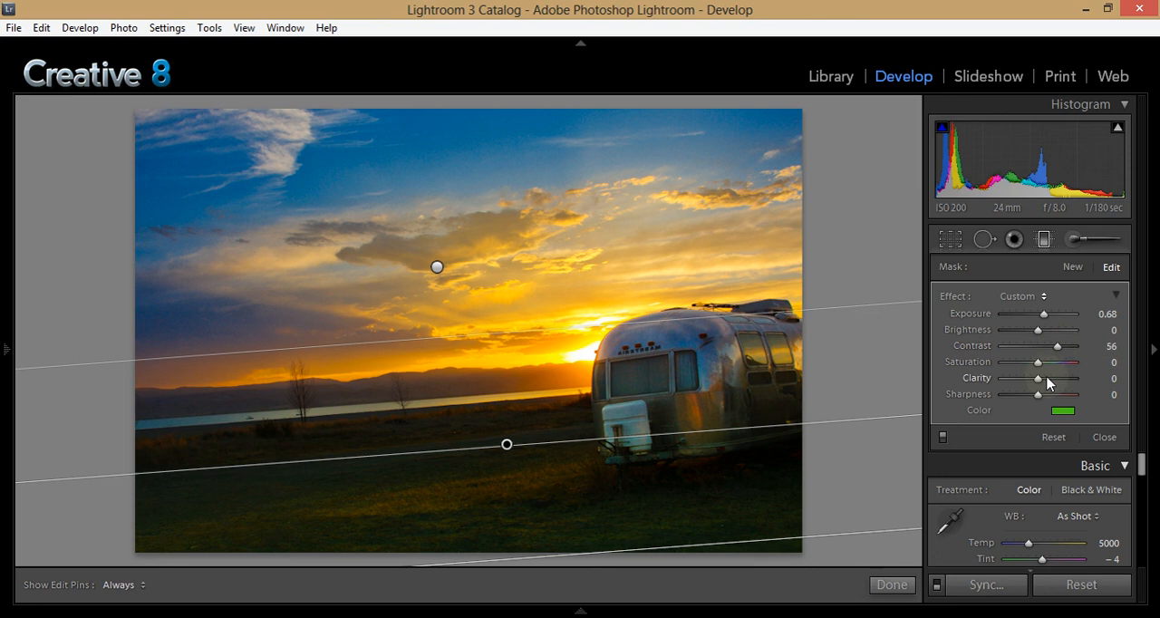
drag(1062, 362, 1079, 363)
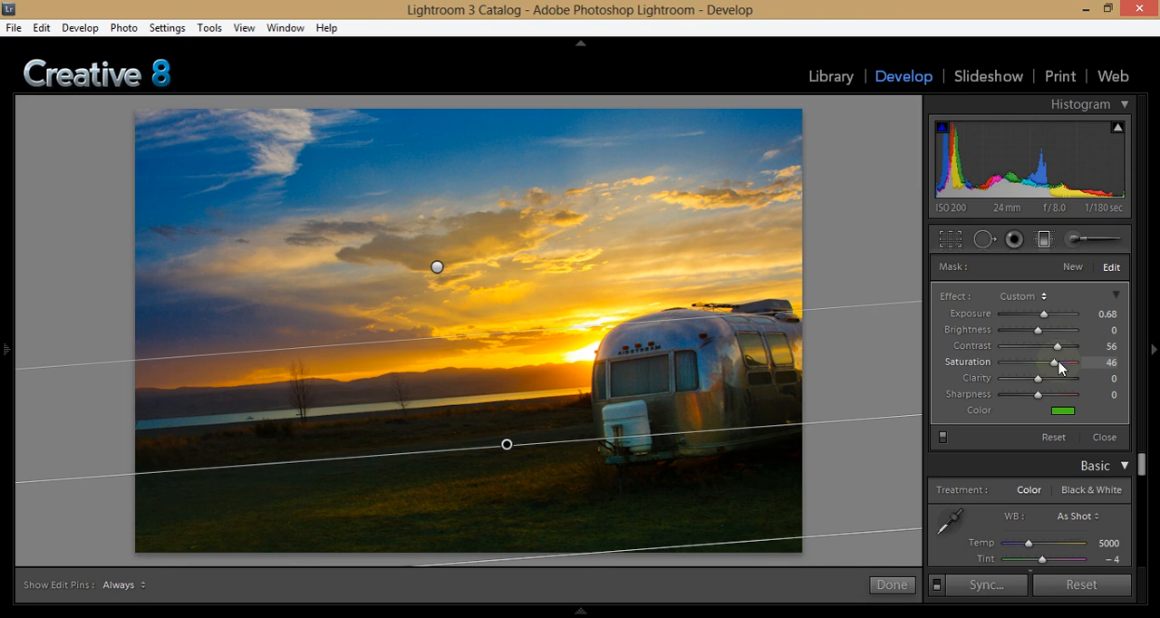
drag(1058, 363, 1063, 362)
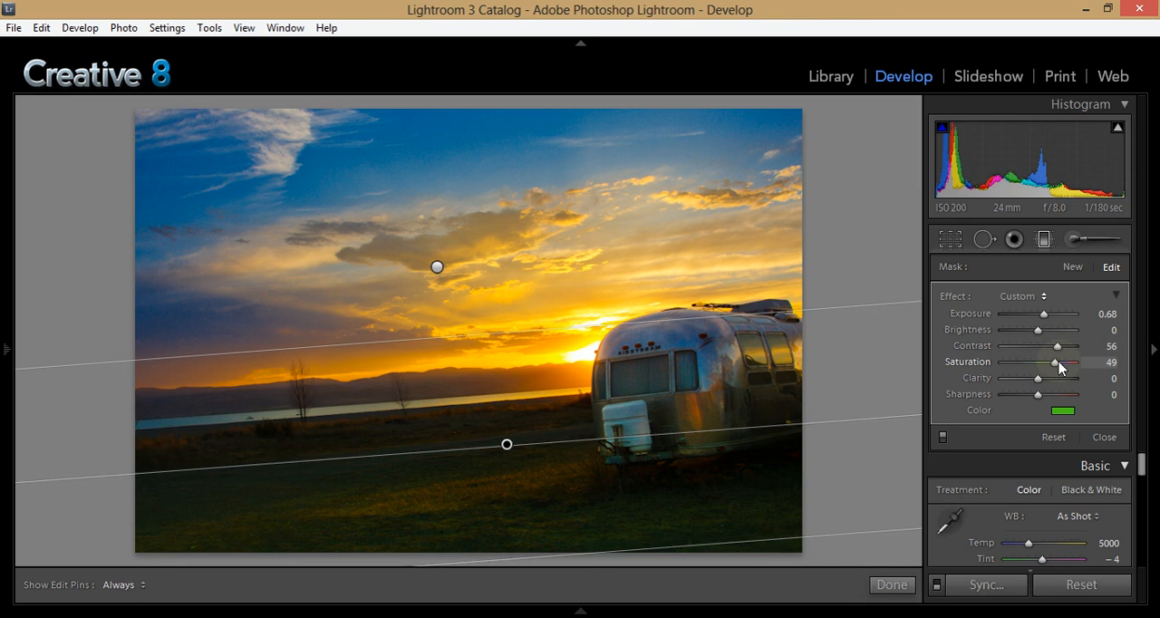
Step: Nudge the green tint once more and fine-tune the filter exposure
click(1063, 410)
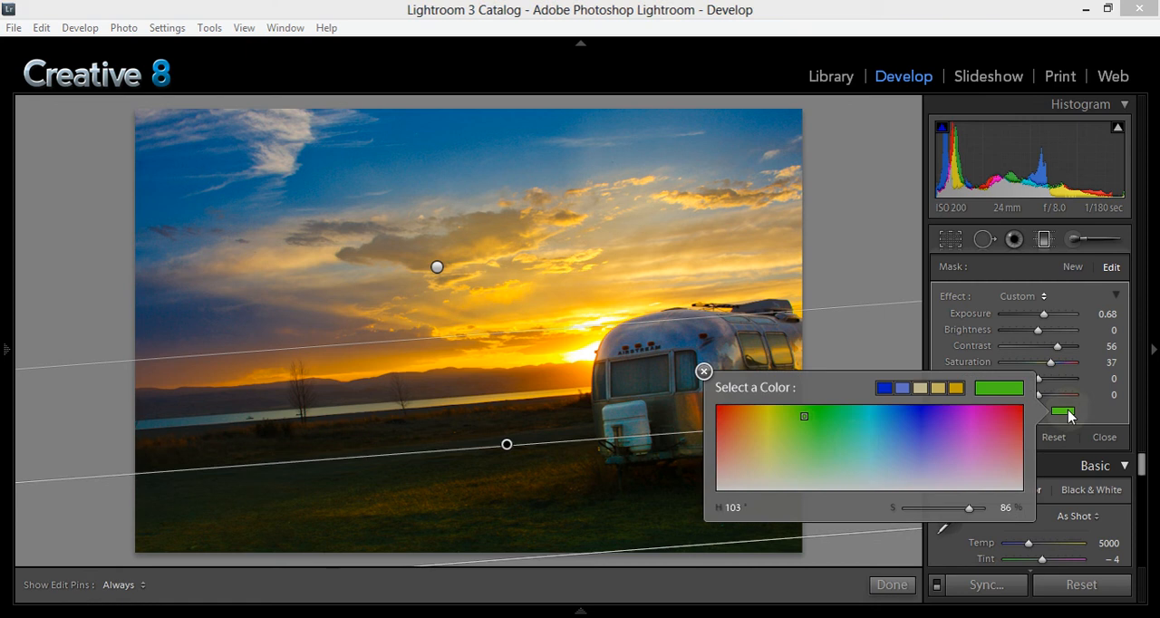
drag(805, 415, 805, 422)
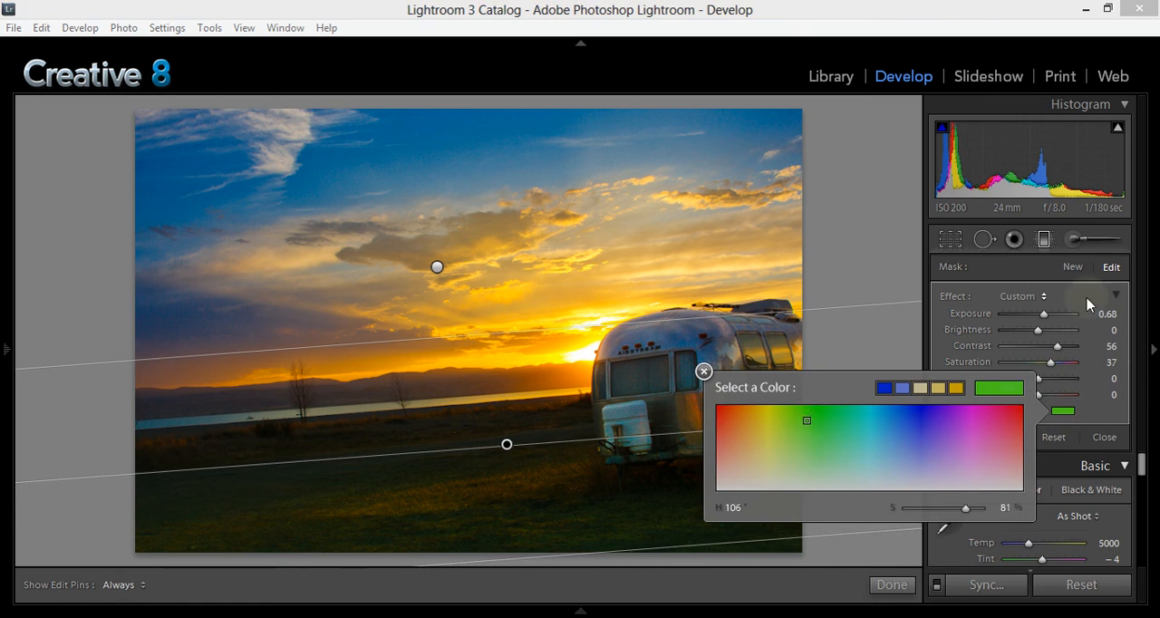
click(703, 372)
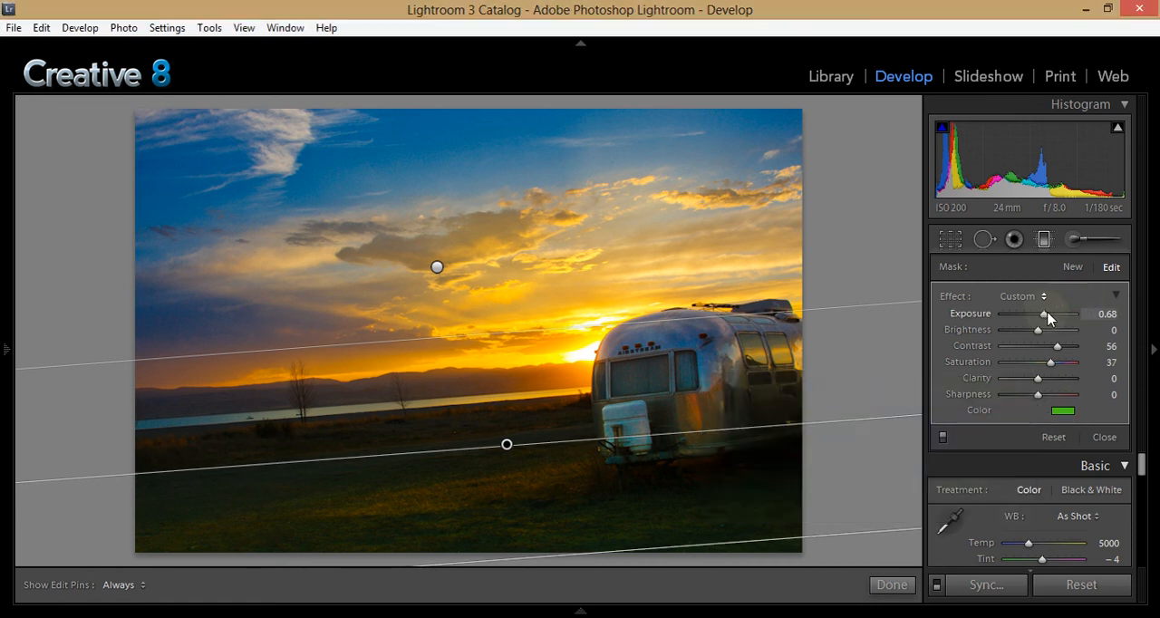
drag(1044, 313, 1055, 313)
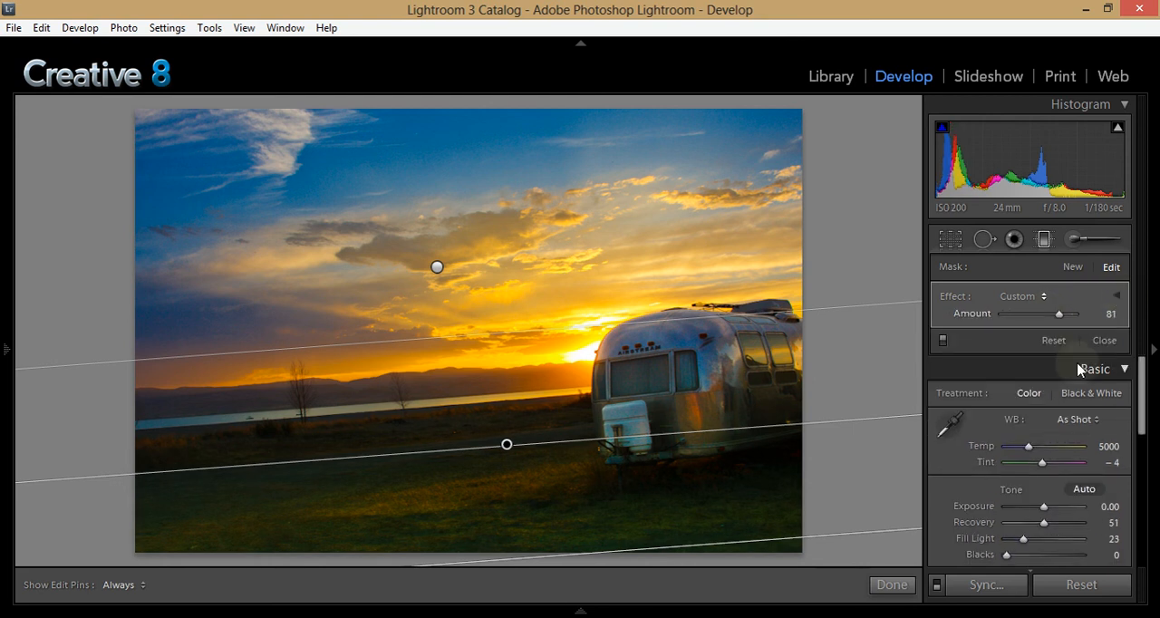
Step: Raise the global Basic exposure to about +0.41
drag(1044, 508, 1048, 508)
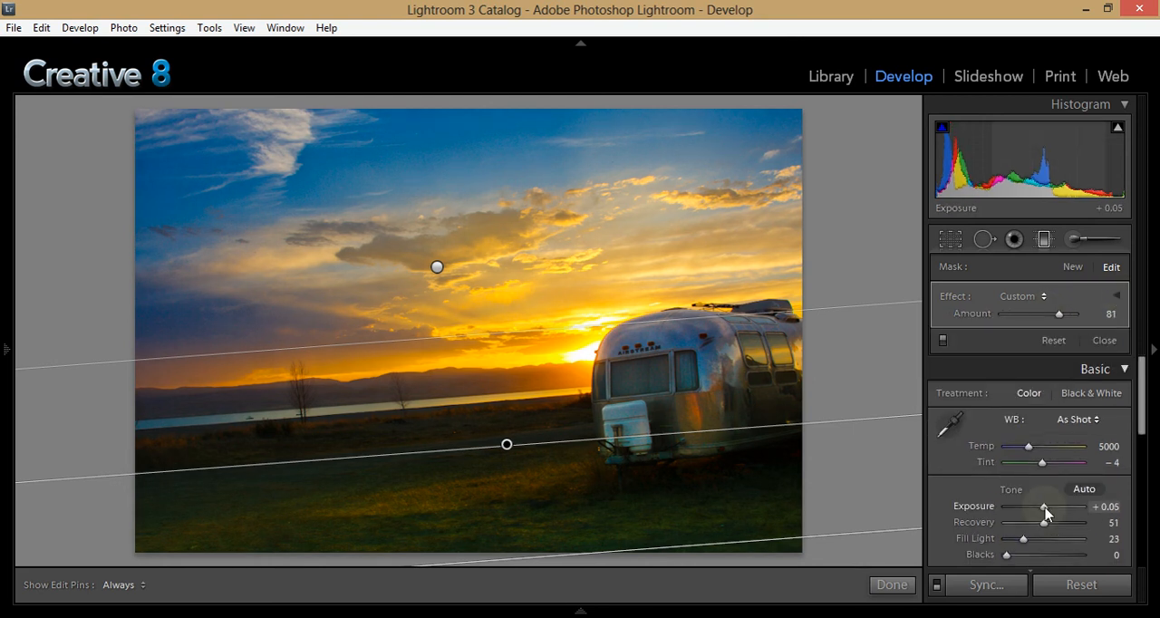
drag(1042, 508, 1048, 508)
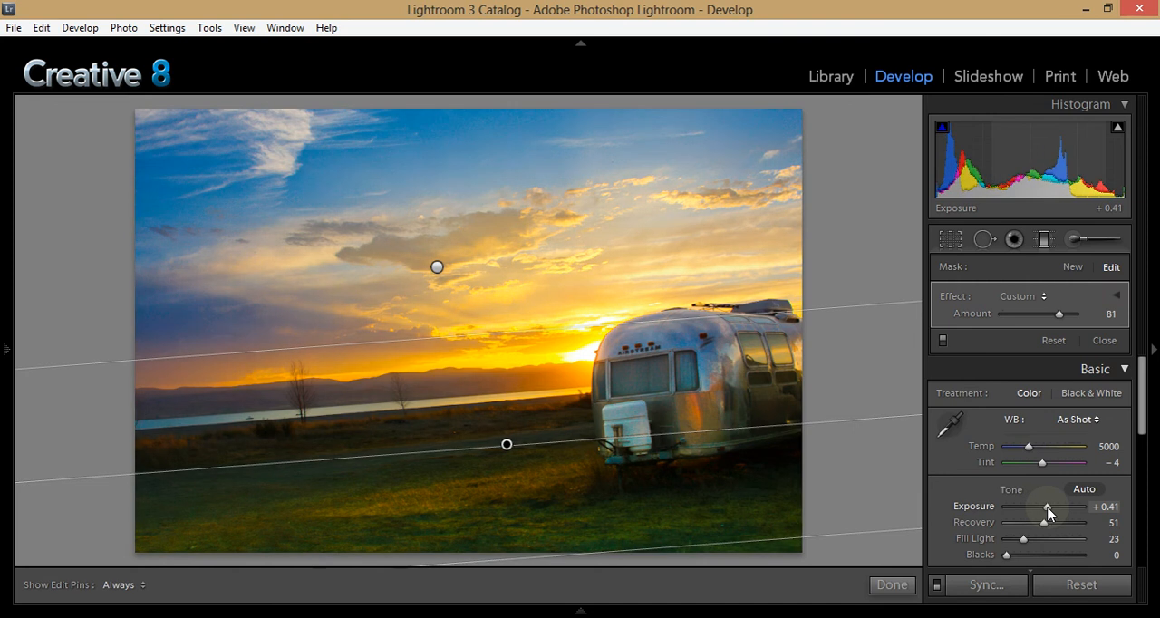
mouse_move(1047, 179)
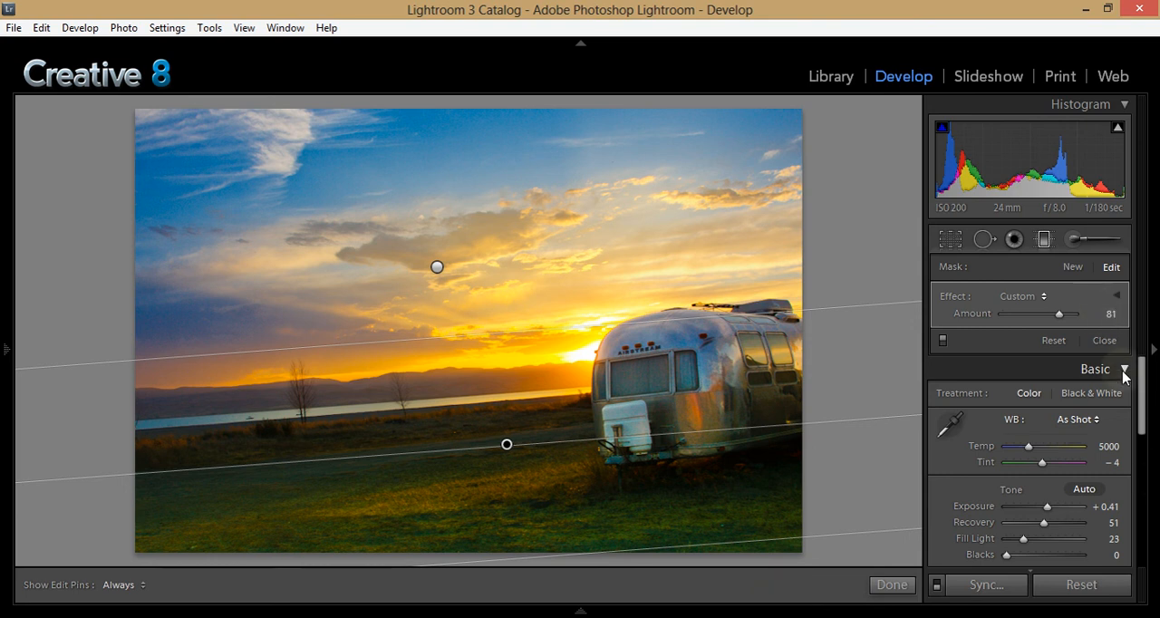
Step: Warm the split-toning highlights to hue 46 with saturation 60
click(1124, 369)
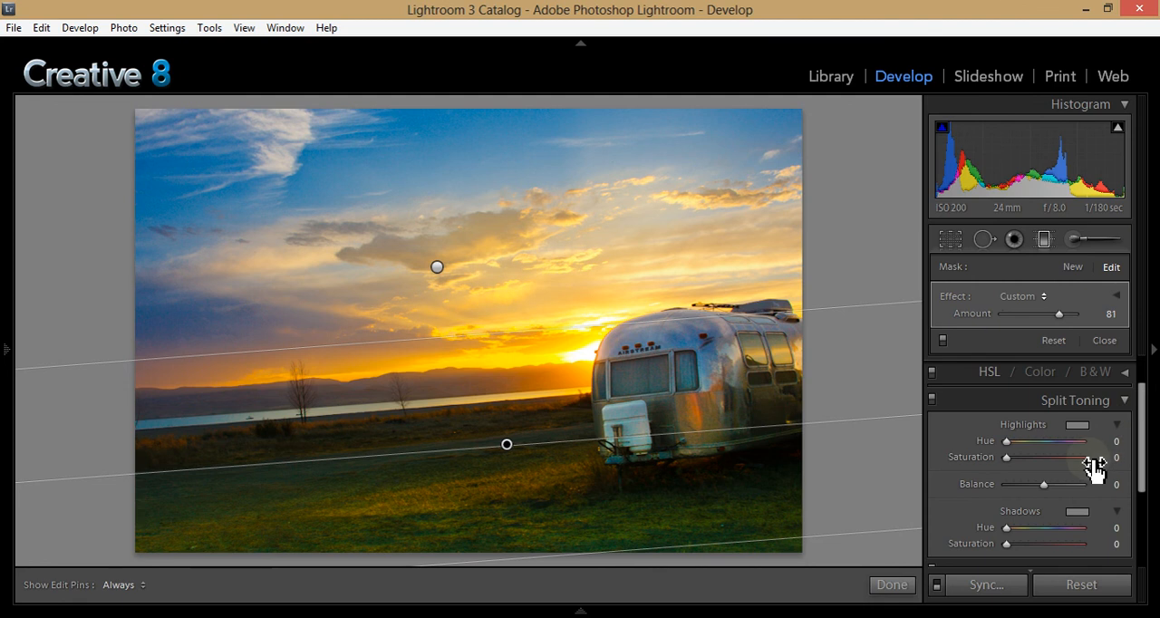
mouse_move(1008, 446)
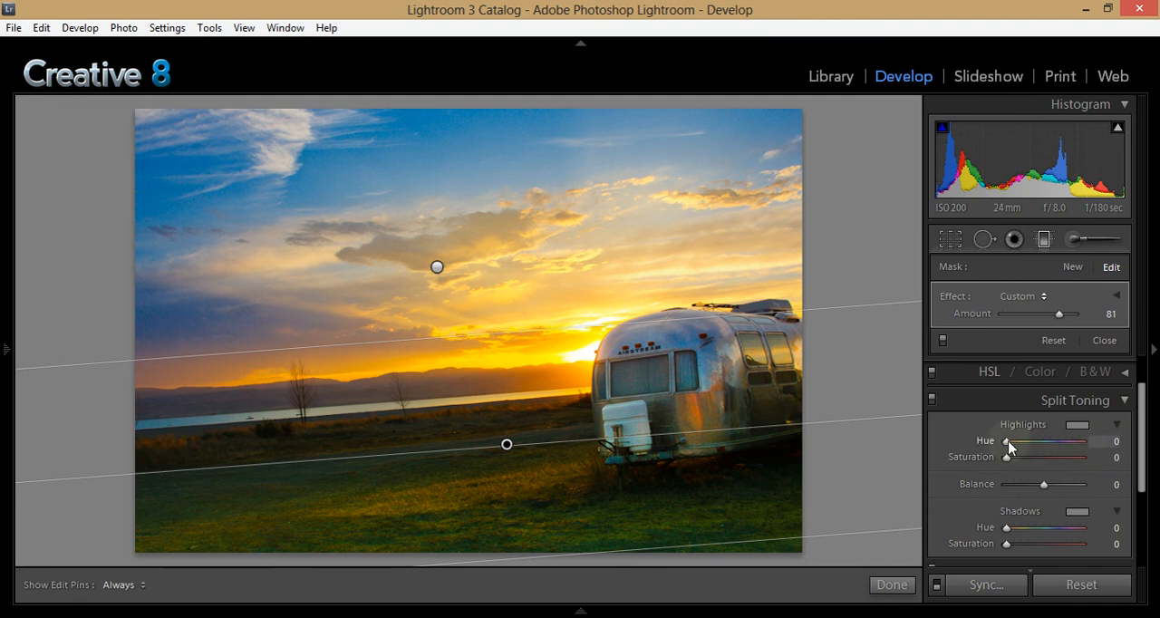
drag(1029, 442, 1052, 443)
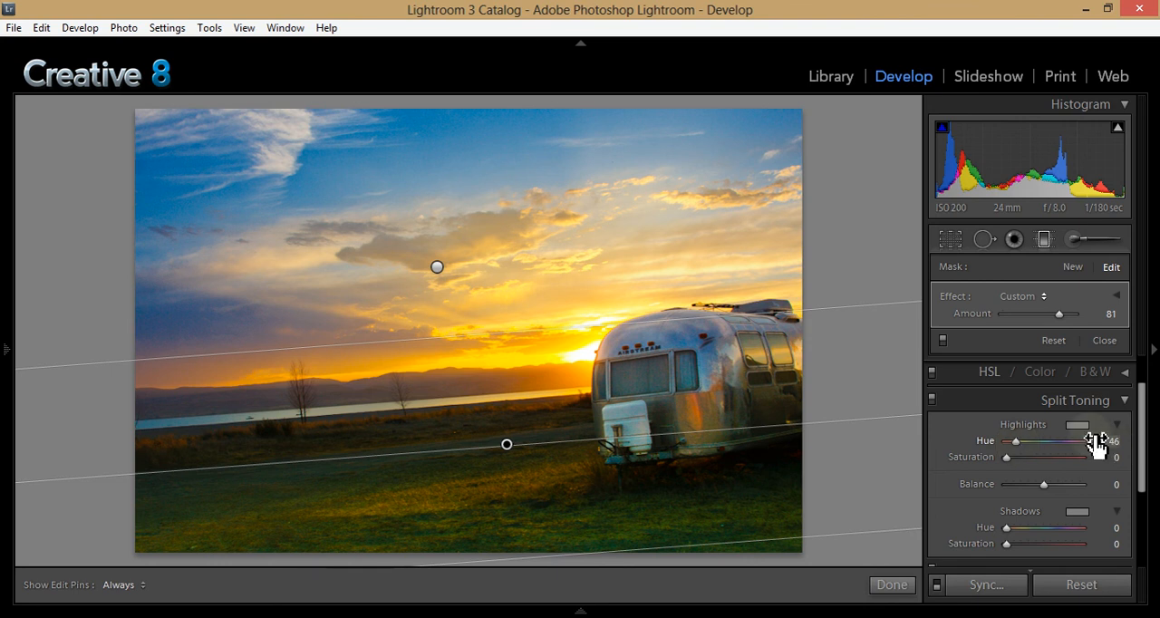
drag(1019, 457, 1052, 457)
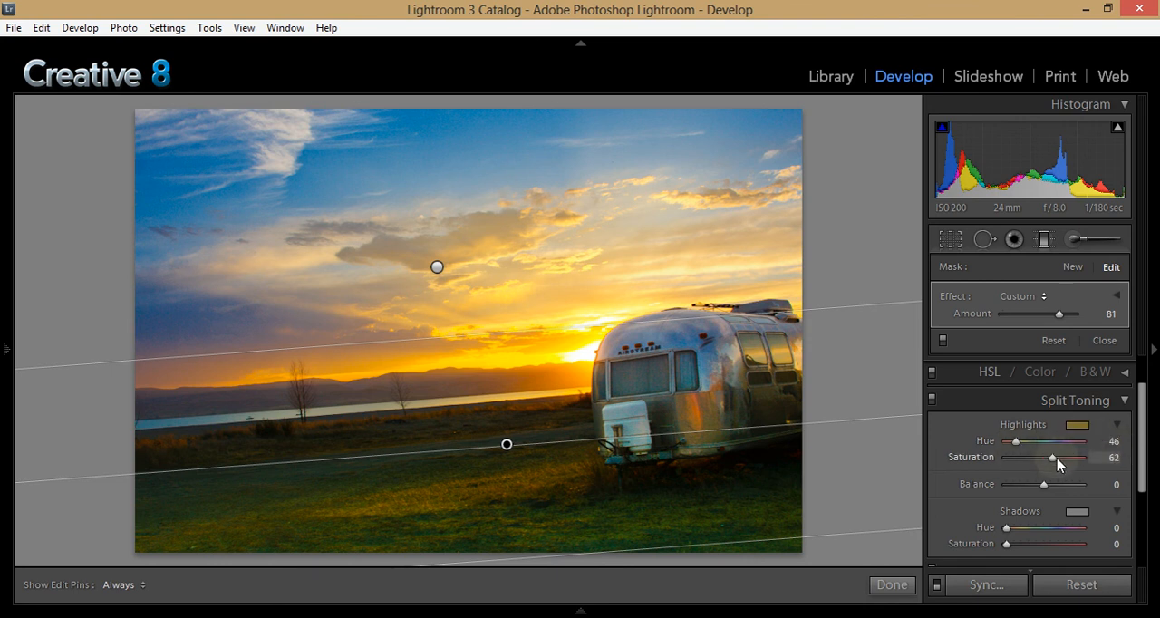
drag(1077, 457, 1052, 456)
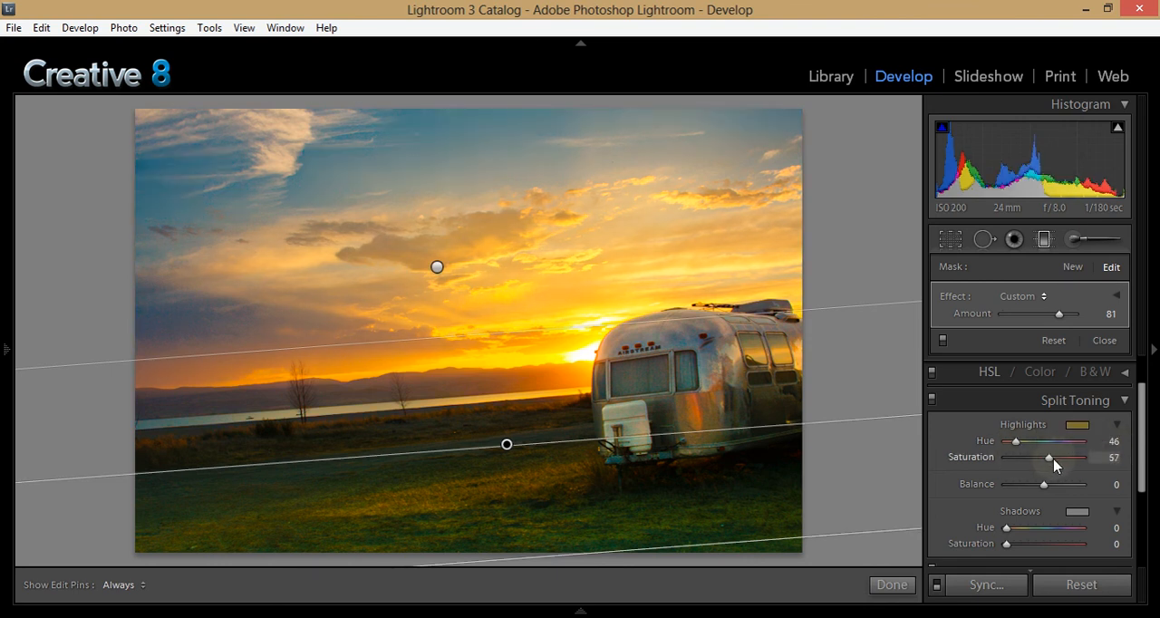
drag(1049, 457, 1062, 457)
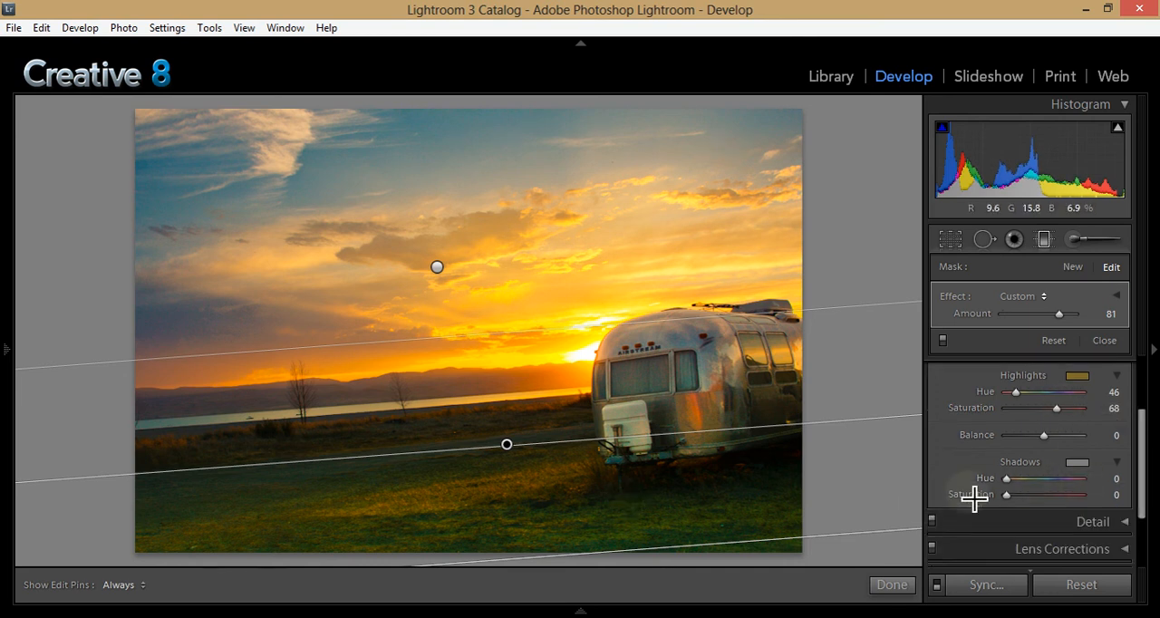
Step: Cool the shadows to hue 211 with saturation 30, then switch to the Library
drag(1006, 479, 1042, 479)
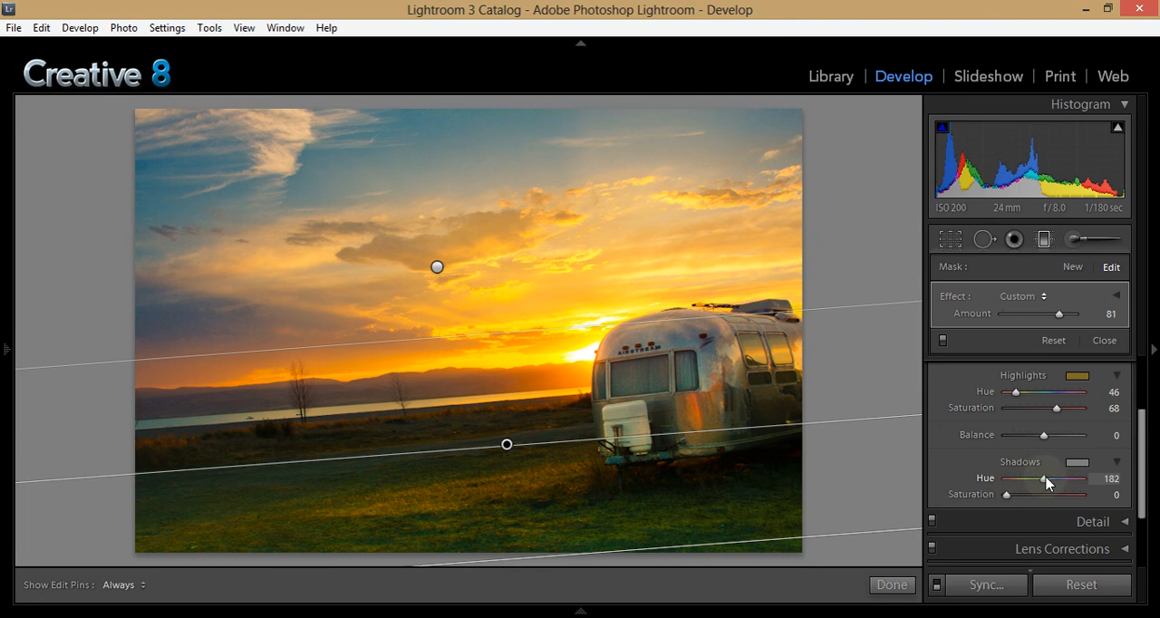
drag(1042, 479, 1051, 478)
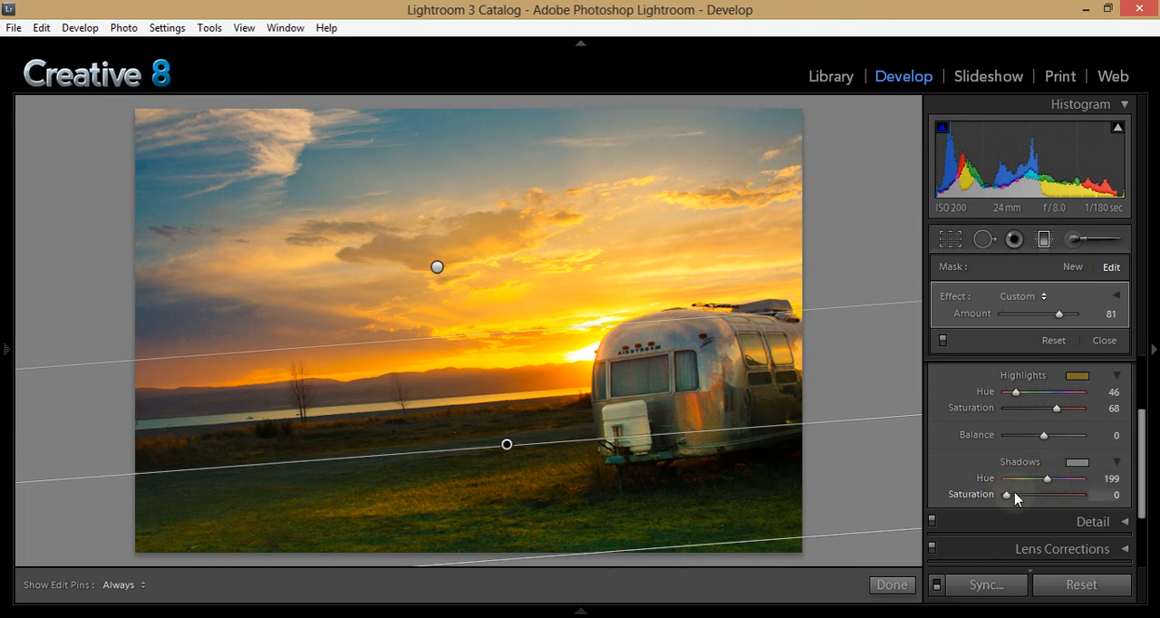
drag(1006, 495, 1037, 495)
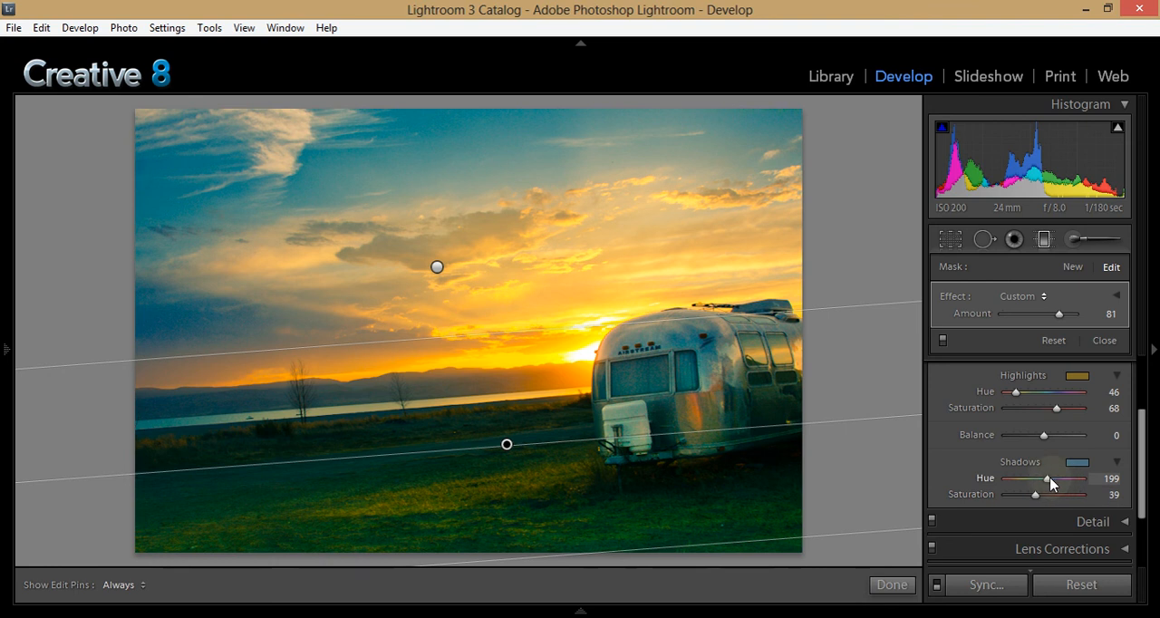
drag(1046, 479, 1049, 478)
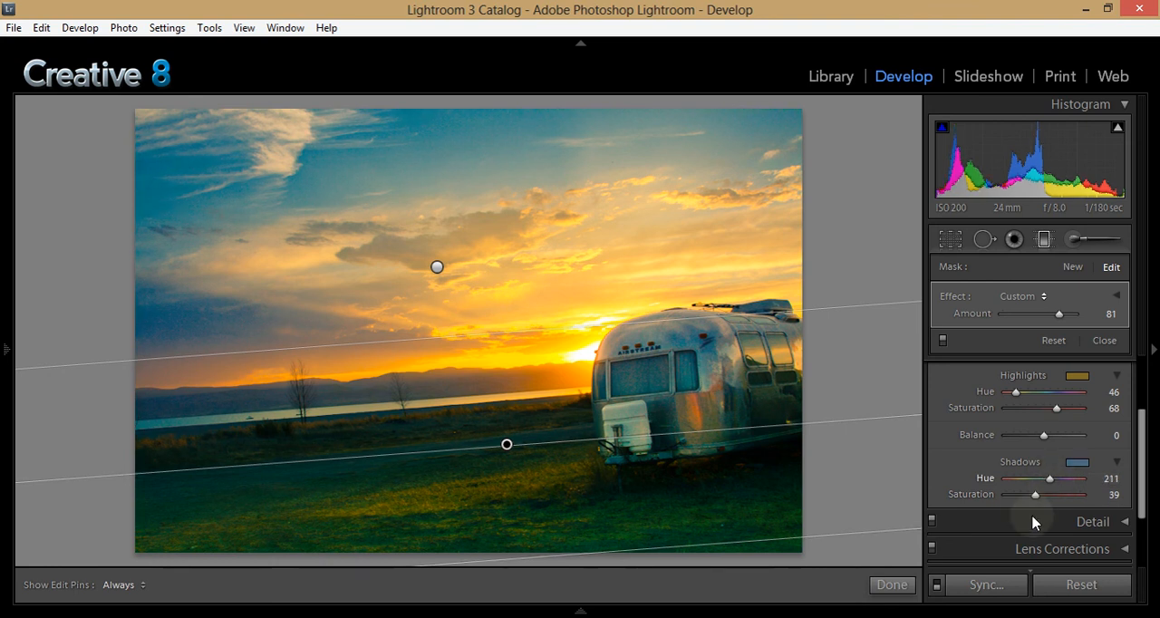
drag(1035, 495, 1024, 495)
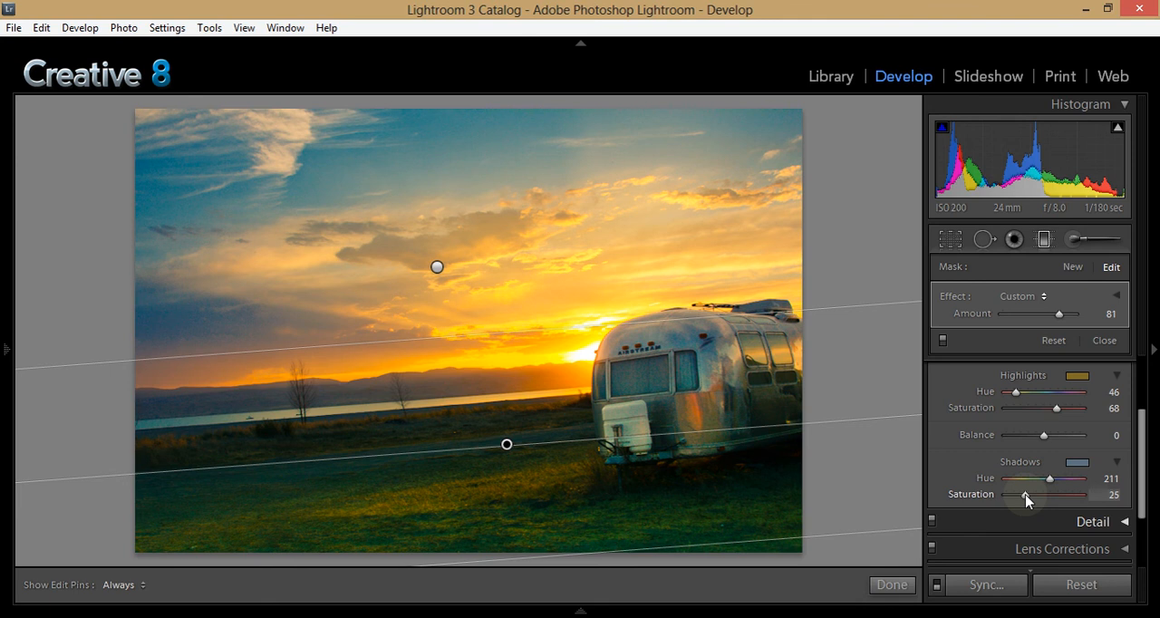
drag(1024, 500, 1029, 501)
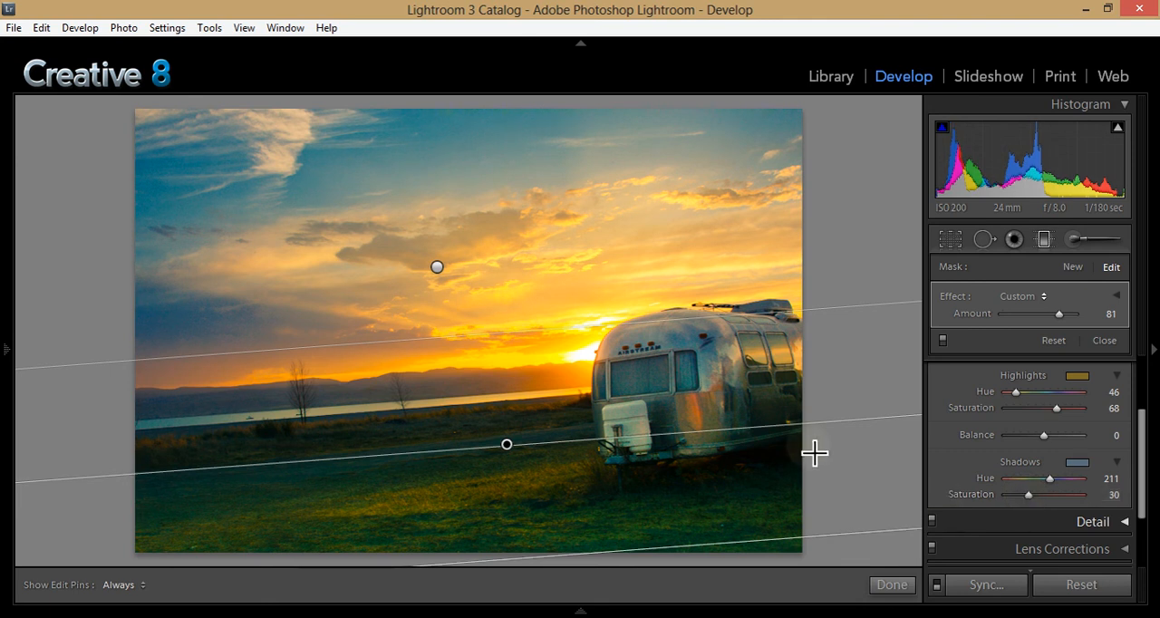
mouse_move(716, 370)
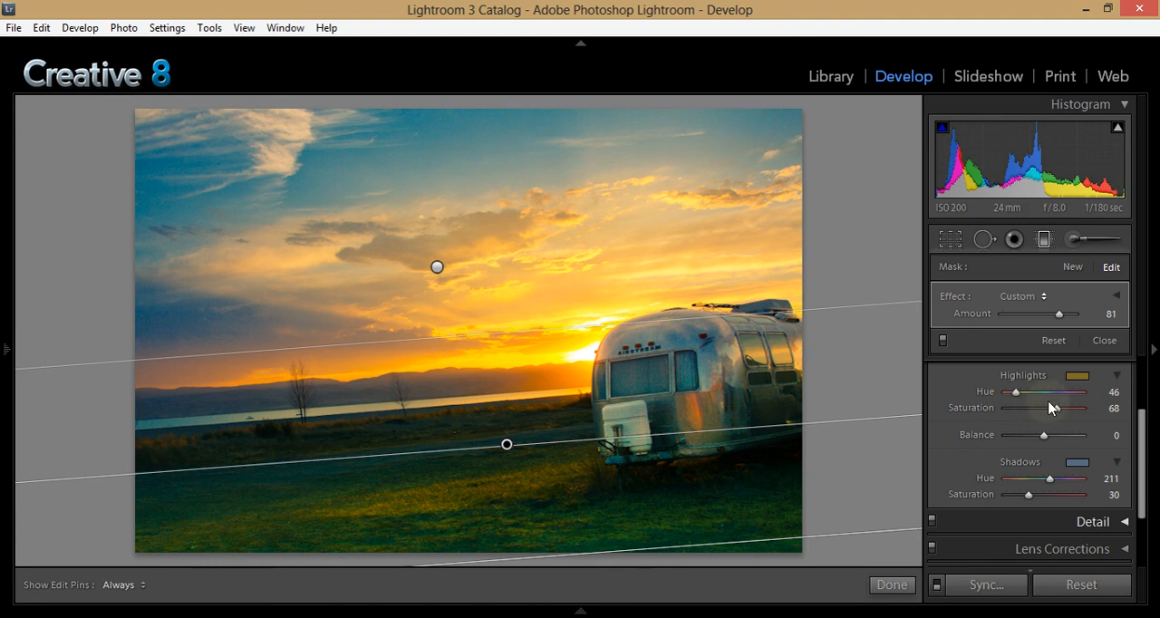
click(830, 76)
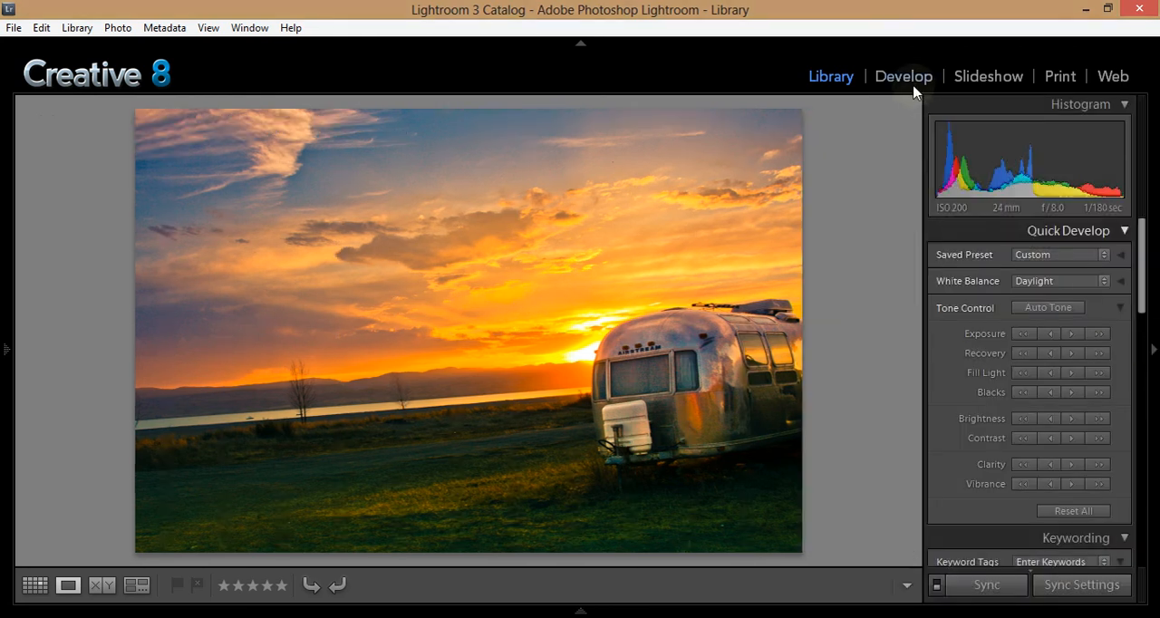
Step: Check the reference edit's split toning in Develop, then show both photos side by side in Library
click(902, 76)
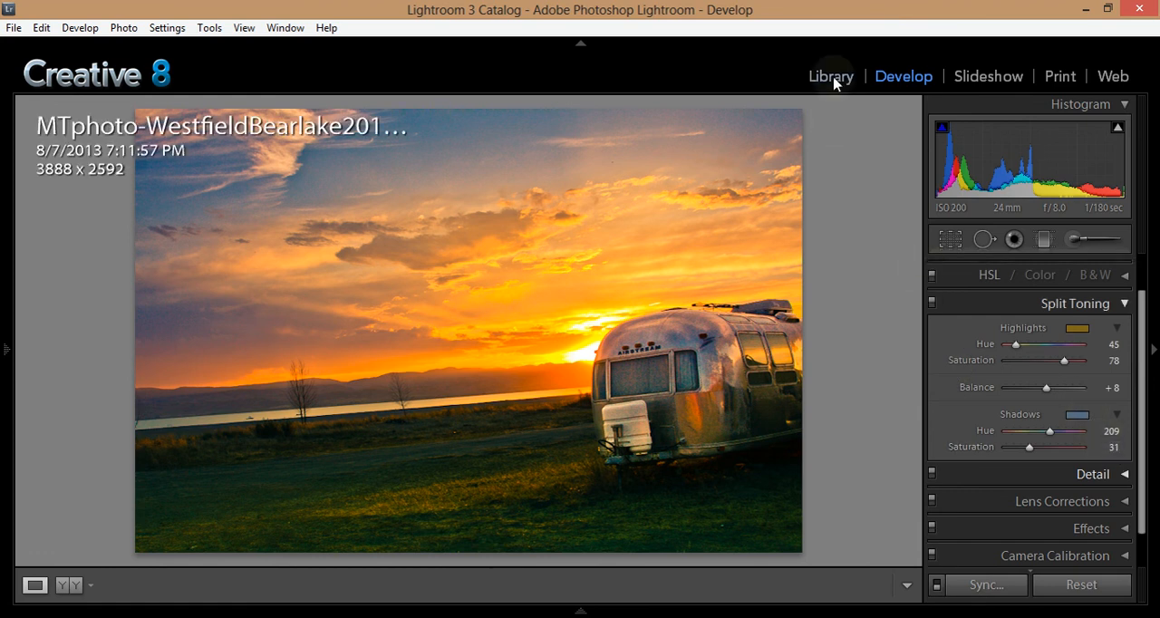
click(830, 76)
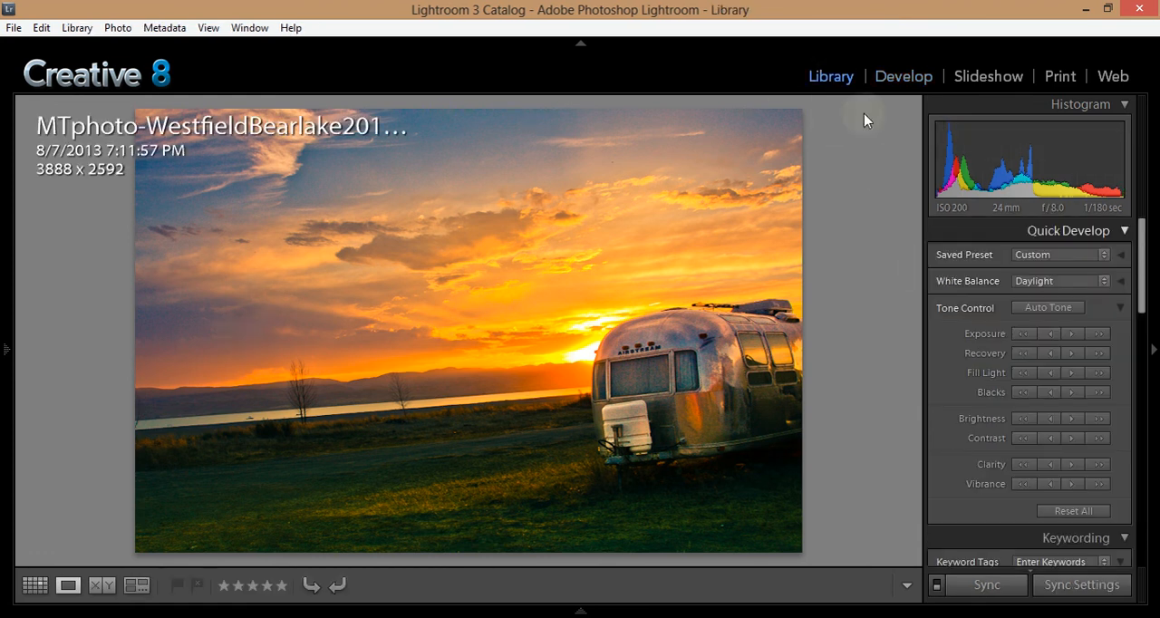
click(37, 583)
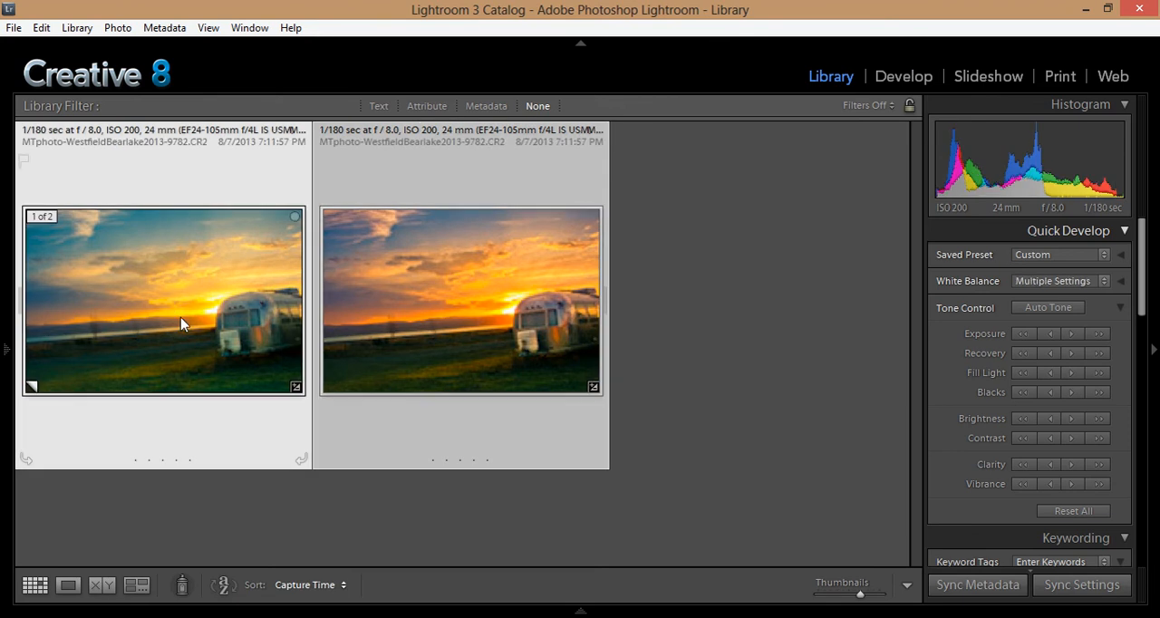
mouse_move(194, 330)
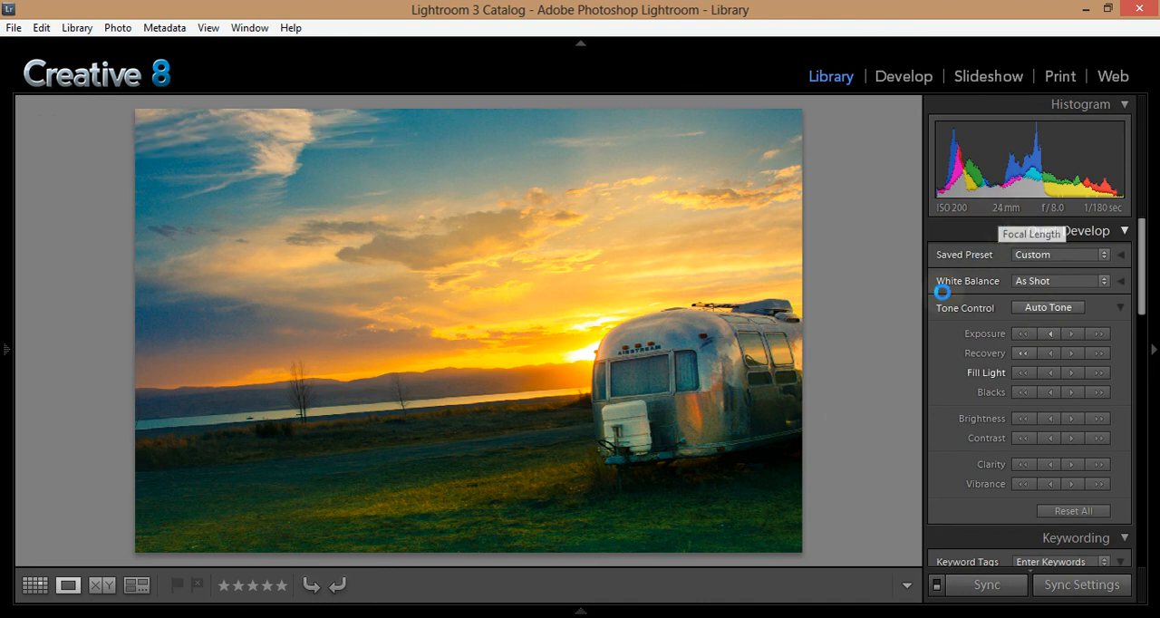
Step: Reopen your edit and set the shadow tint to hue 203, saturation 13
click(902, 76)
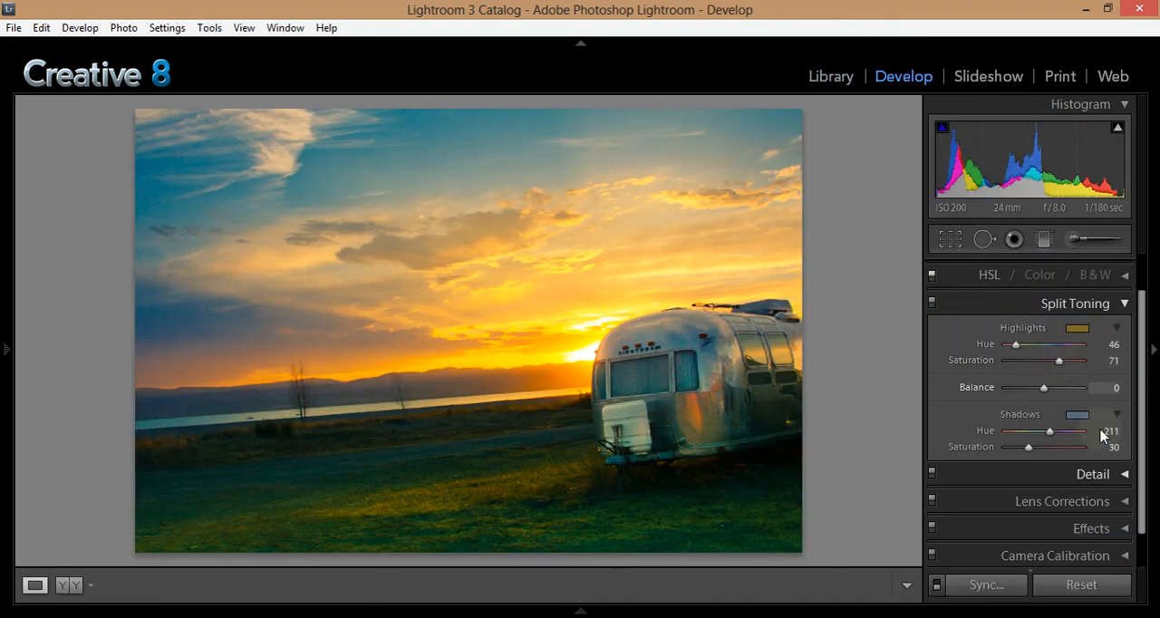
drag(1052, 432, 1049, 432)
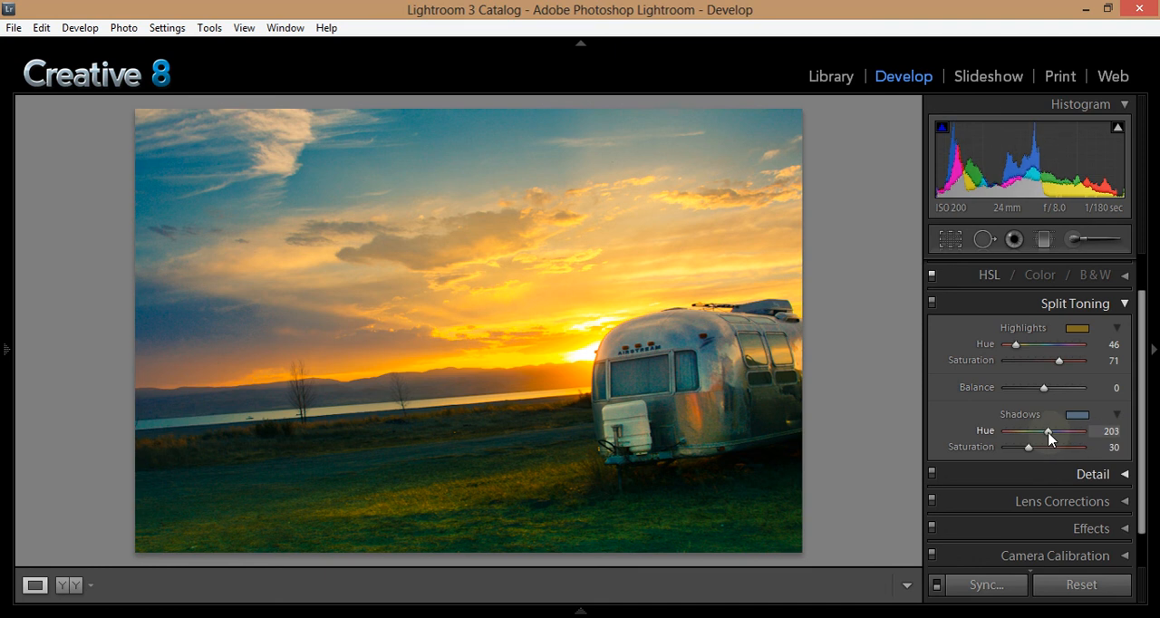
drag(1030, 446, 1021, 446)
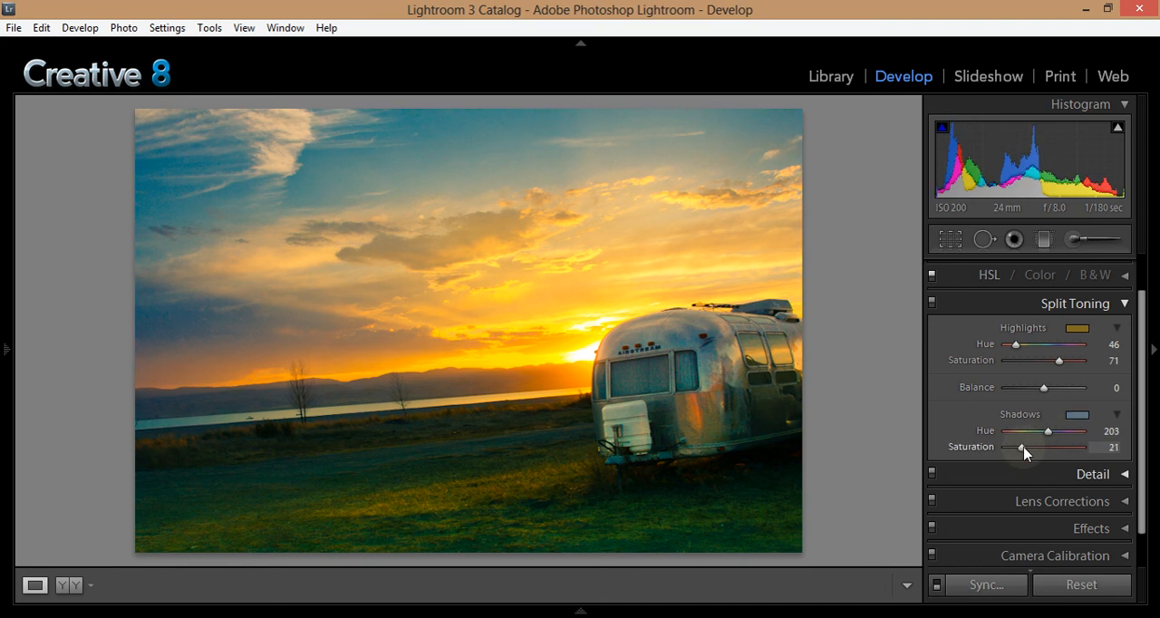
drag(1022, 446, 1015, 446)
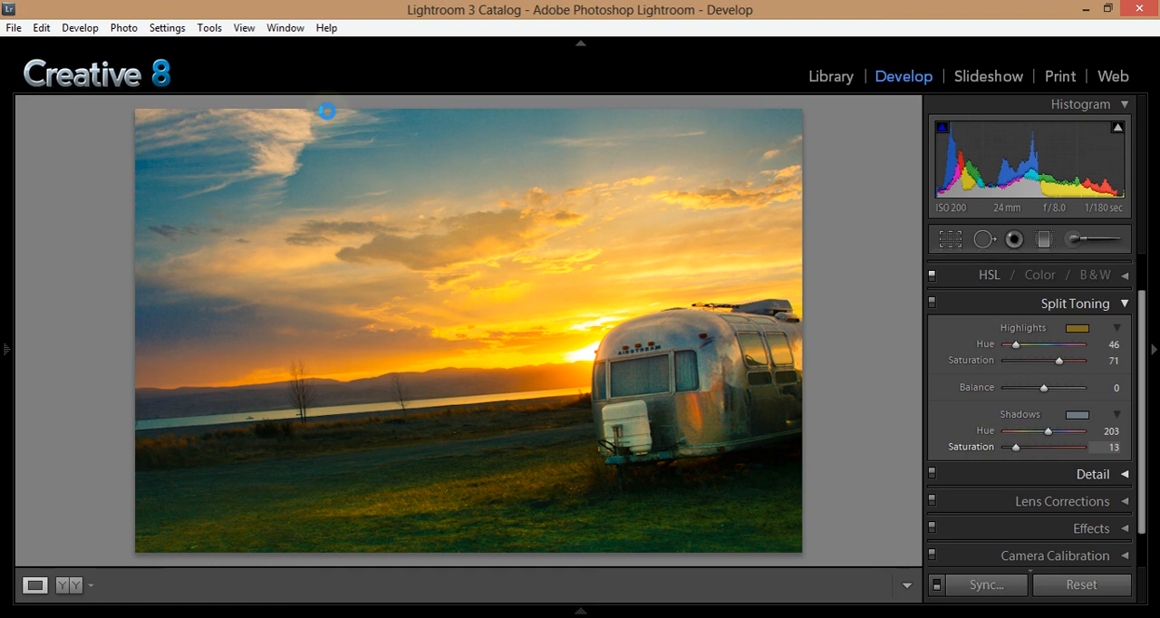
Step: Return to the Library and view the edited photo large
click(830, 76)
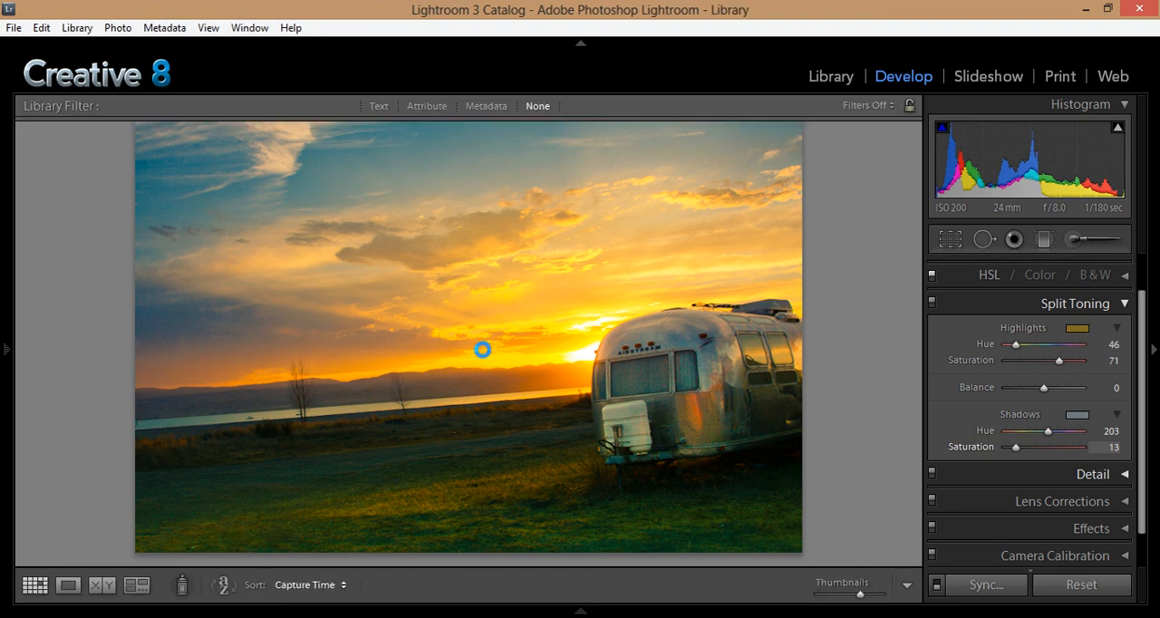
click(831, 76)
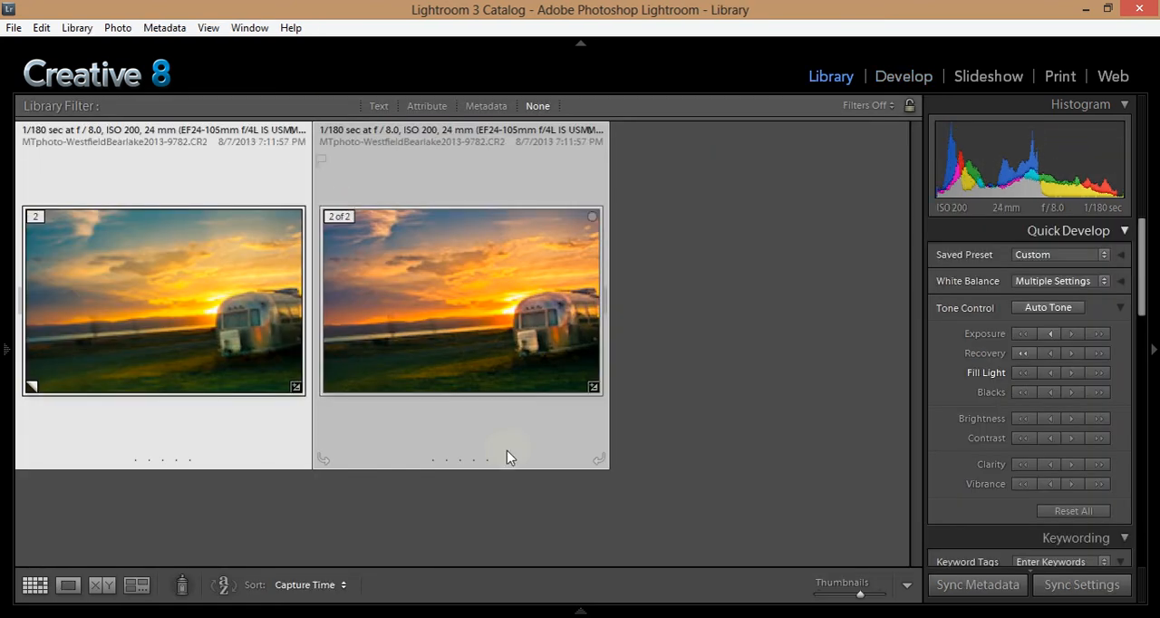
click(163, 301)
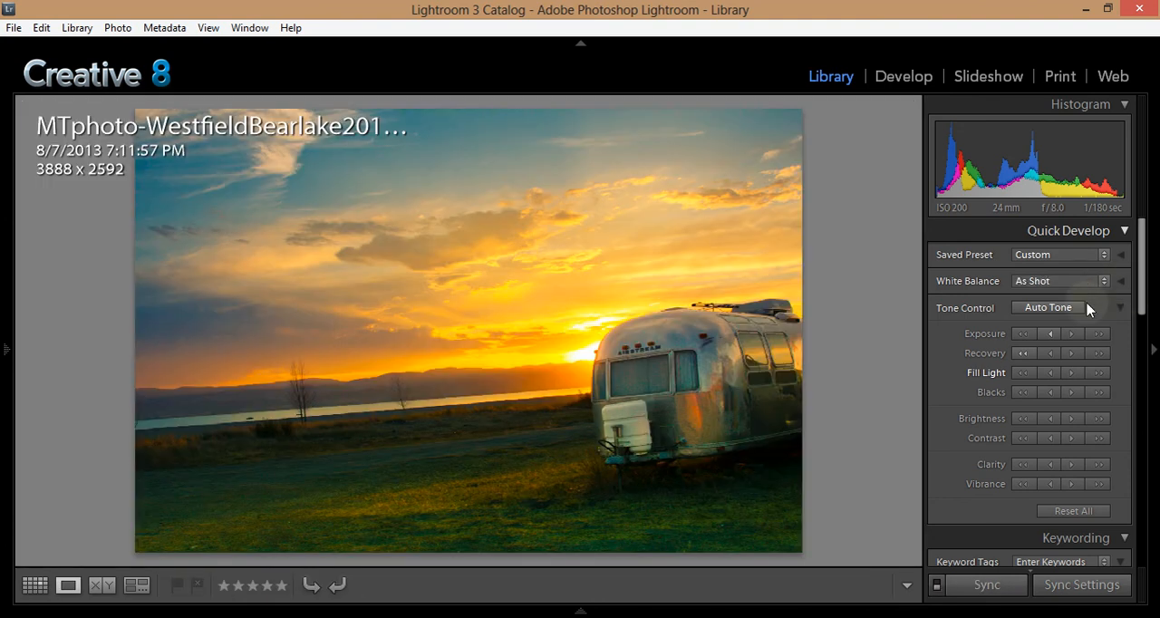
Step: In the HSL Hue controls, shift the orange hue to -25
click(903, 76)
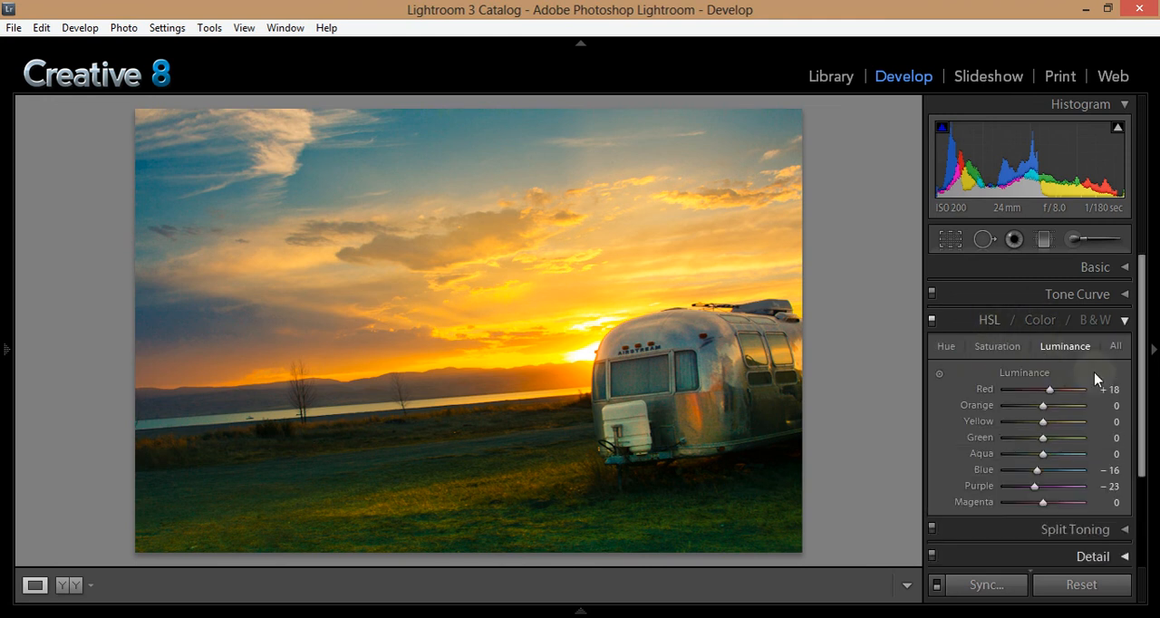
click(947, 346)
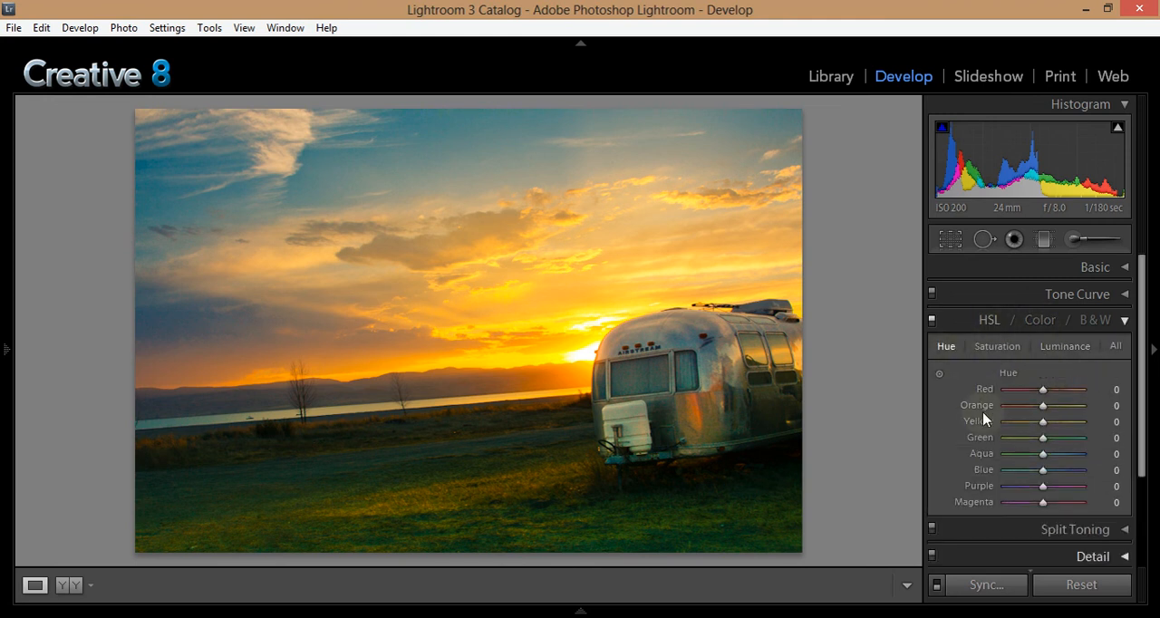
drag(1045, 406, 1030, 406)
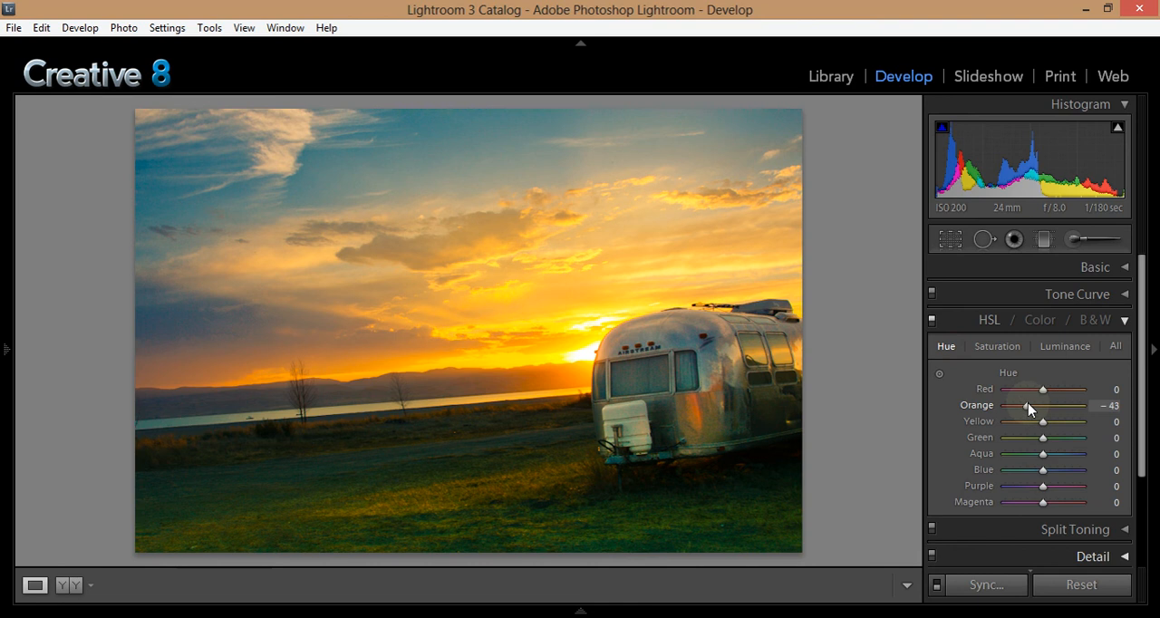
drag(1030, 406, 1042, 406)
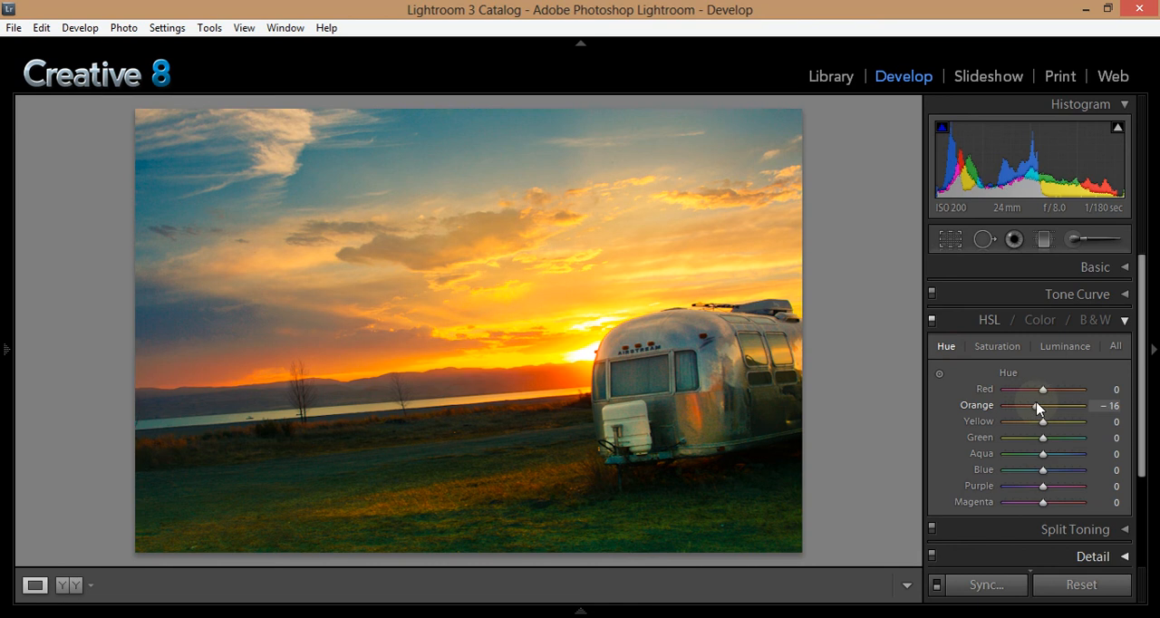
drag(1037, 406, 1043, 406)
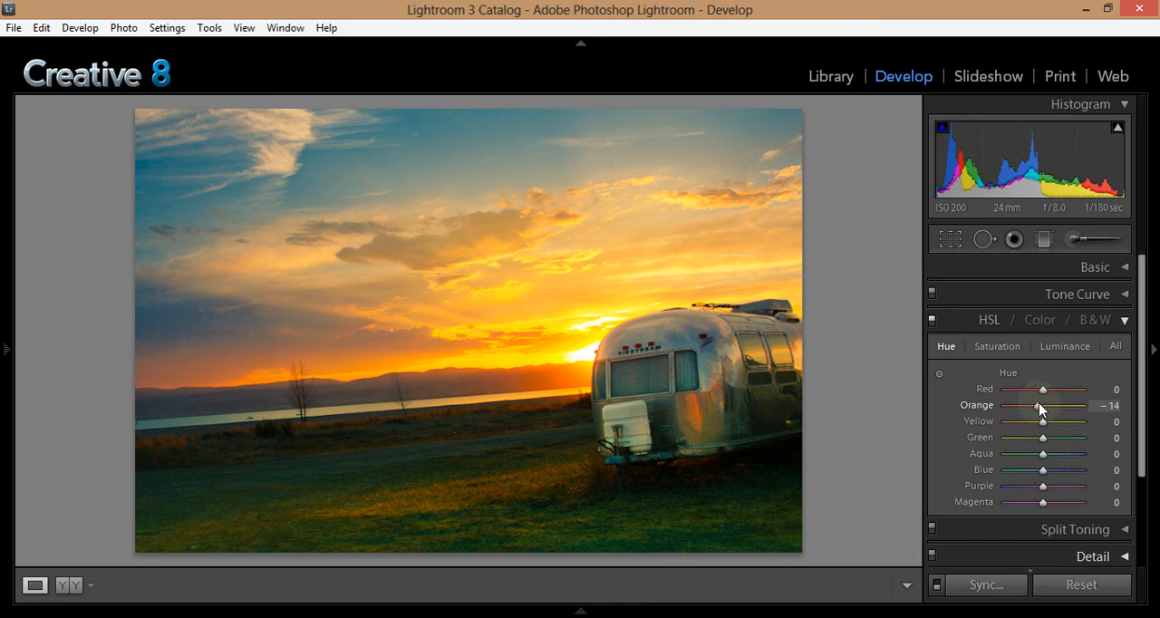
drag(1043, 406, 1029, 406)
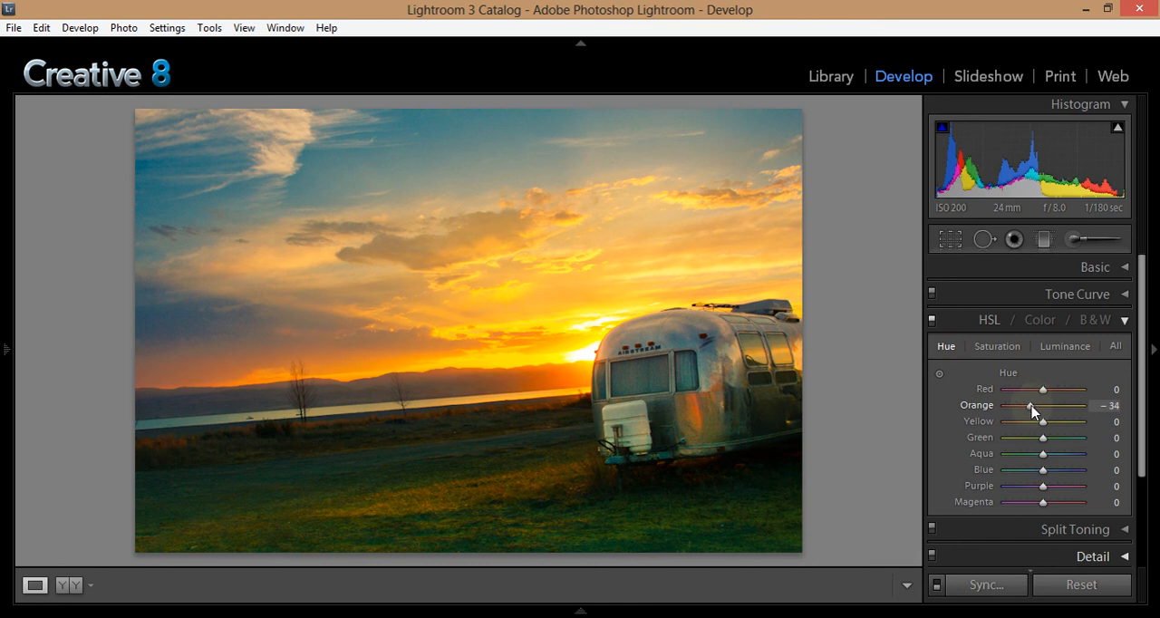
drag(1030, 406, 1041, 406)
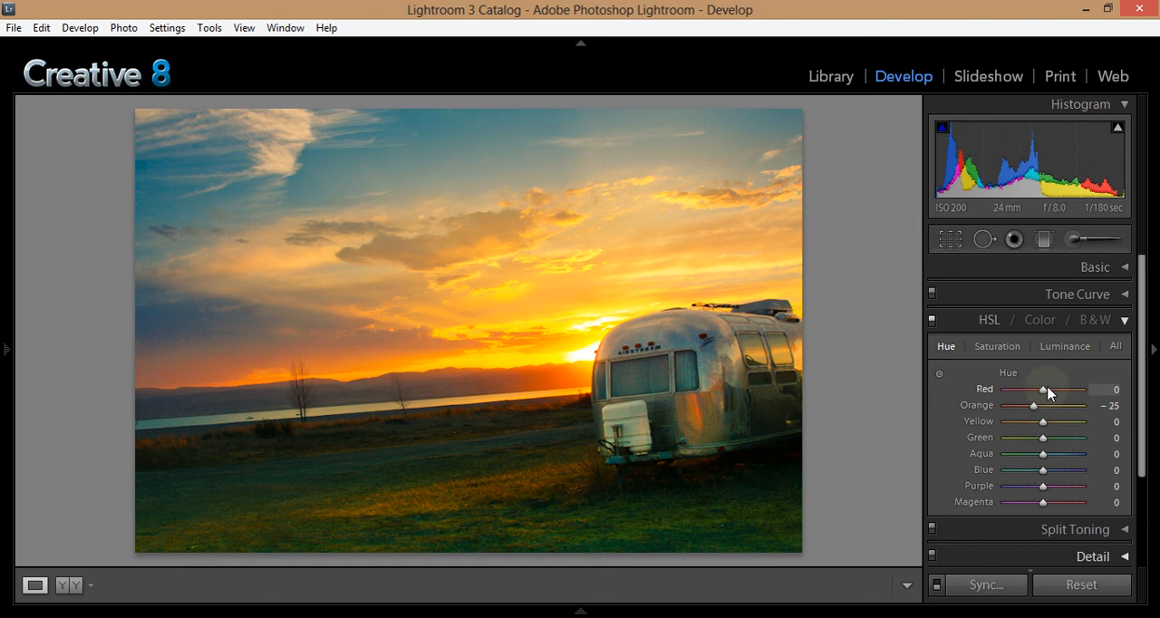
Step: Shift reds to -34 and yellows to -23, then view the photo in Library
drag(1042, 388, 1030, 388)
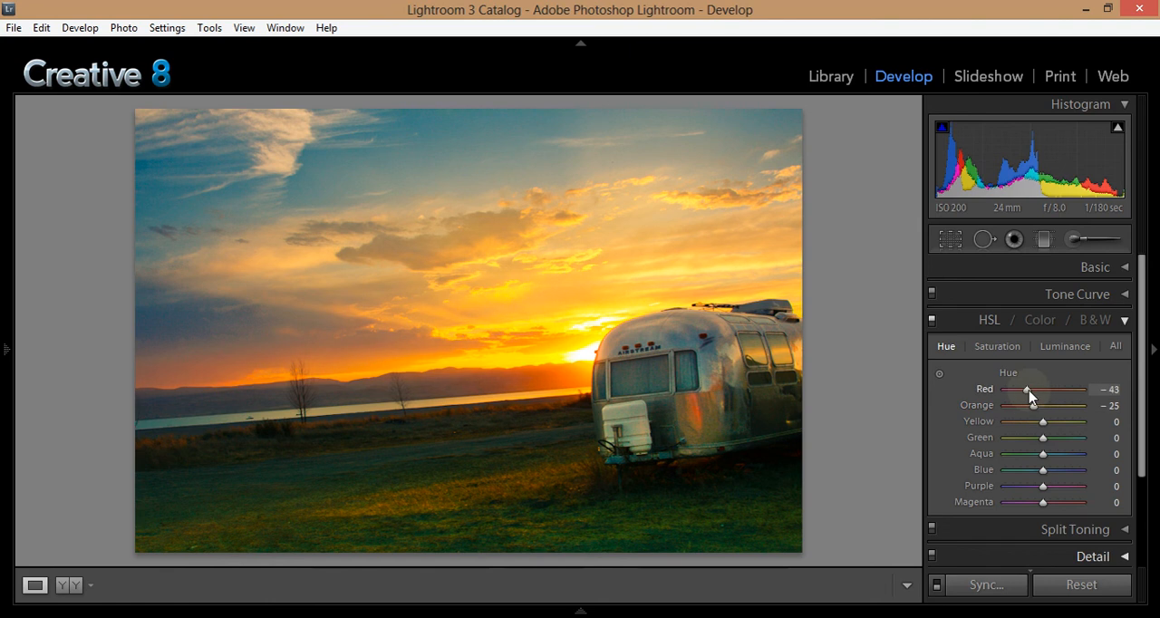
drag(1028, 388, 1037, 388)
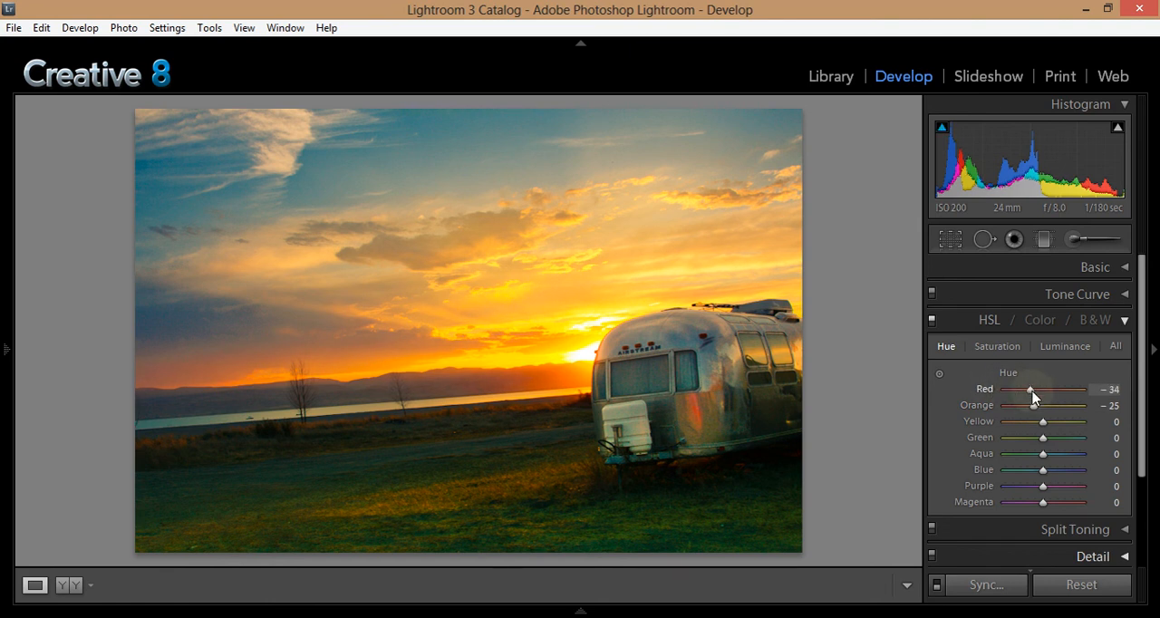
drag(1043, 420, 1087, 420)
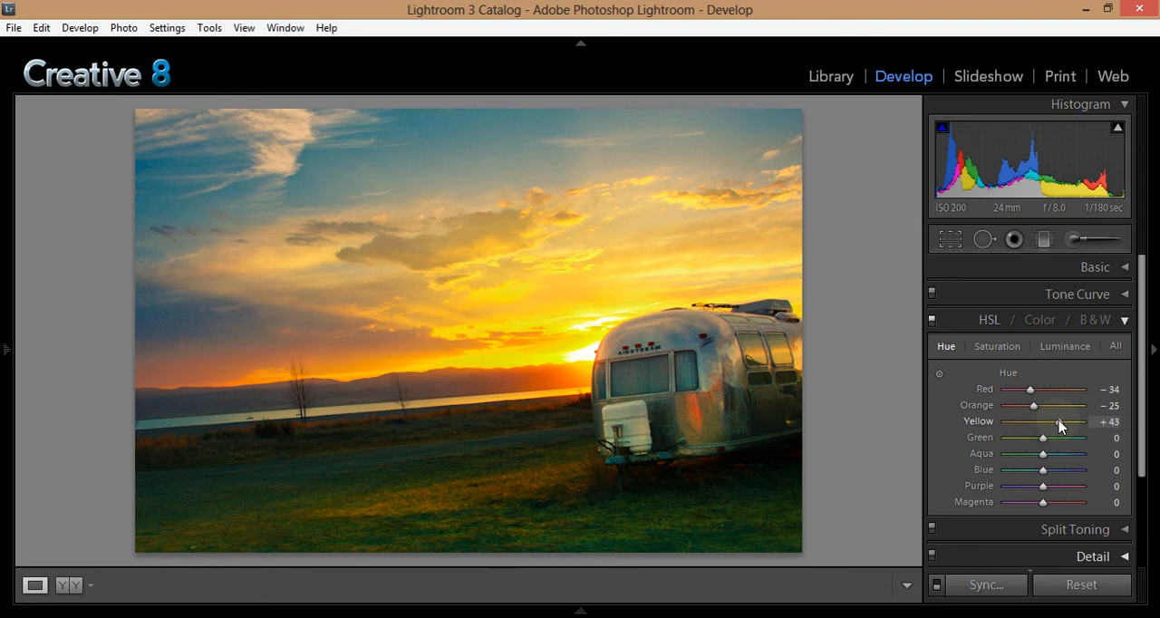
drag(1070, 421, 1006, 420)
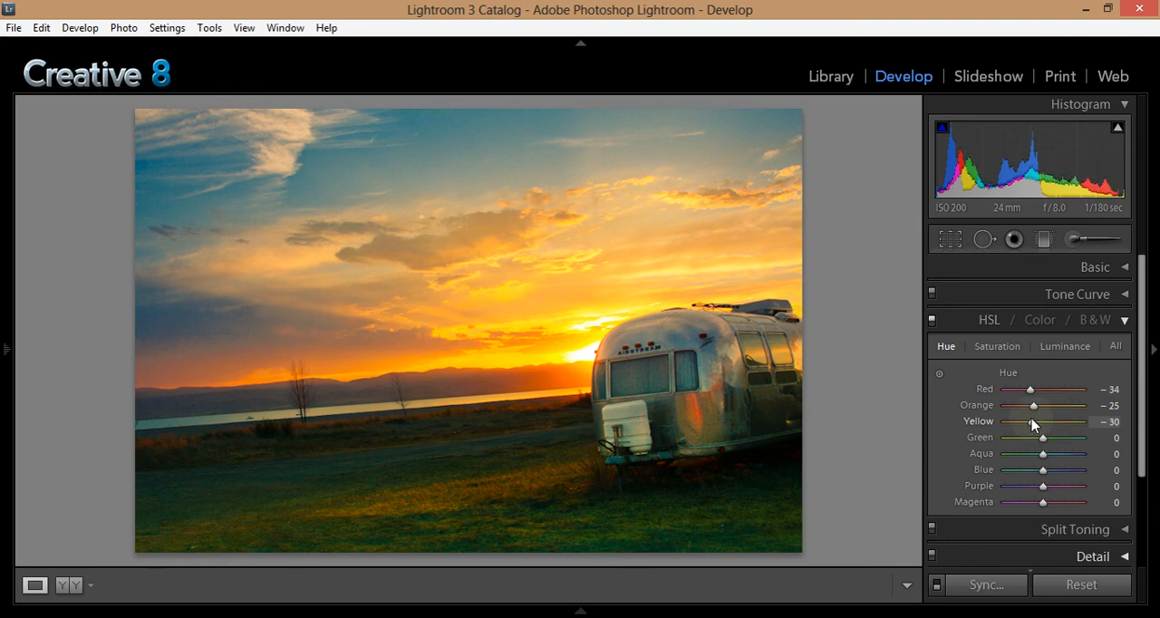
drag(1028, 421, 1040, 421)
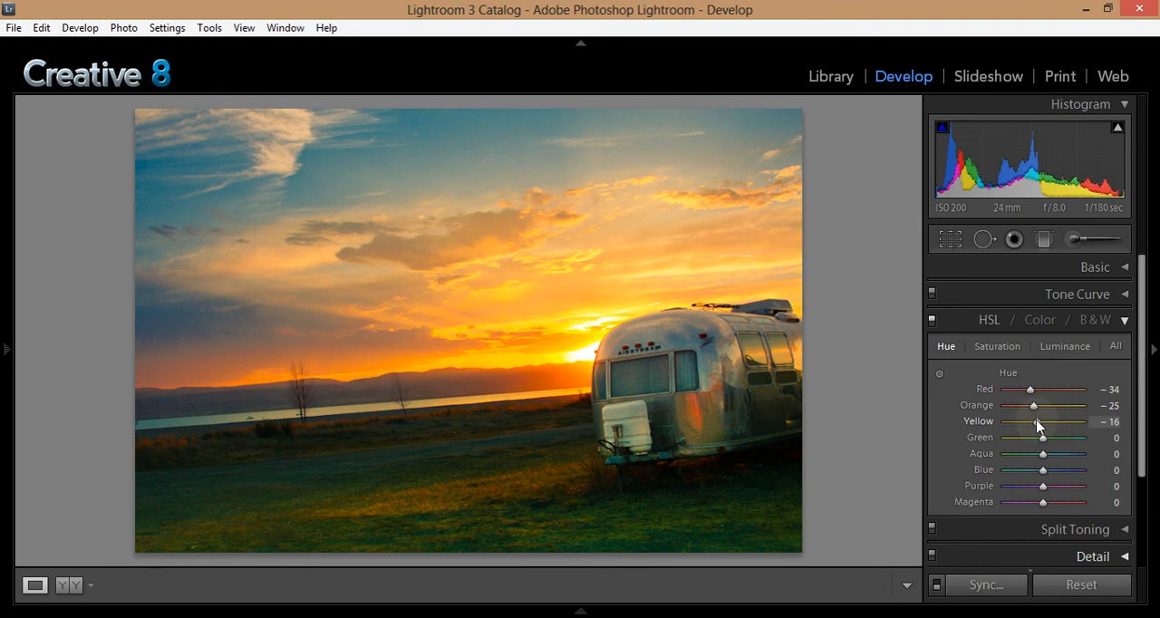
drag(1042, 421, 1037, 420)
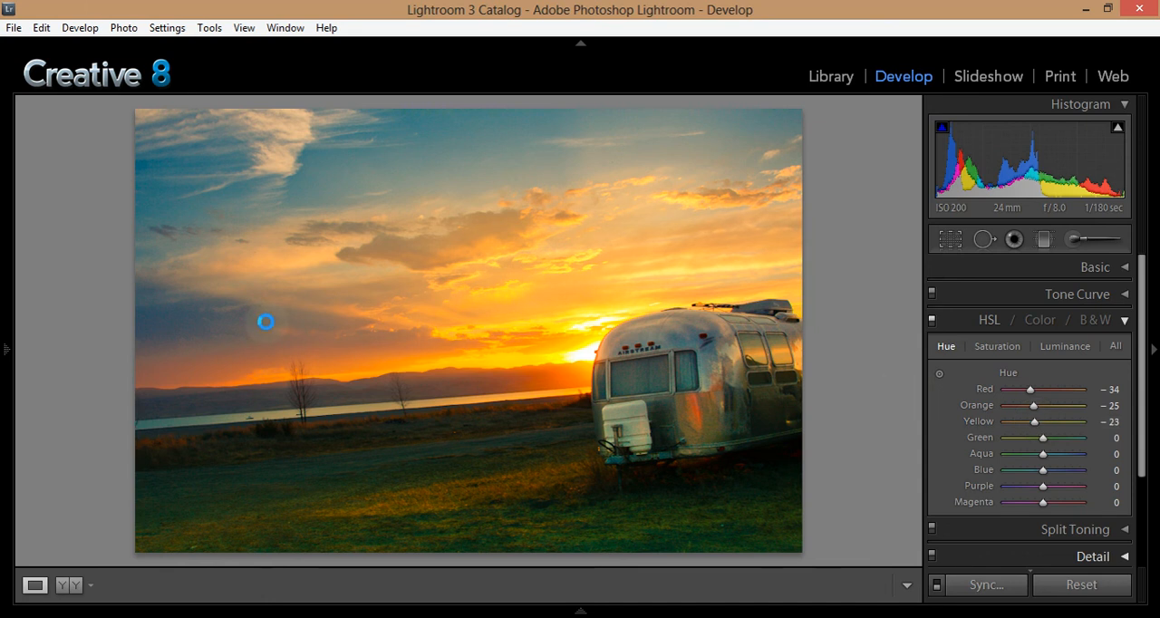
click(830, 76)
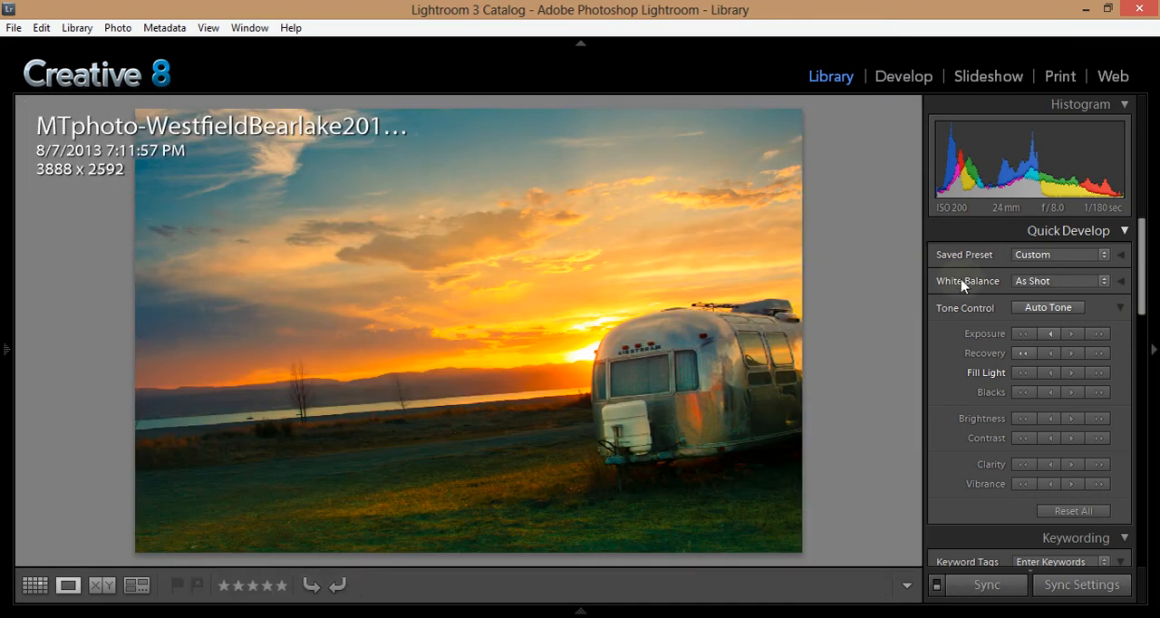
click(903, 76)
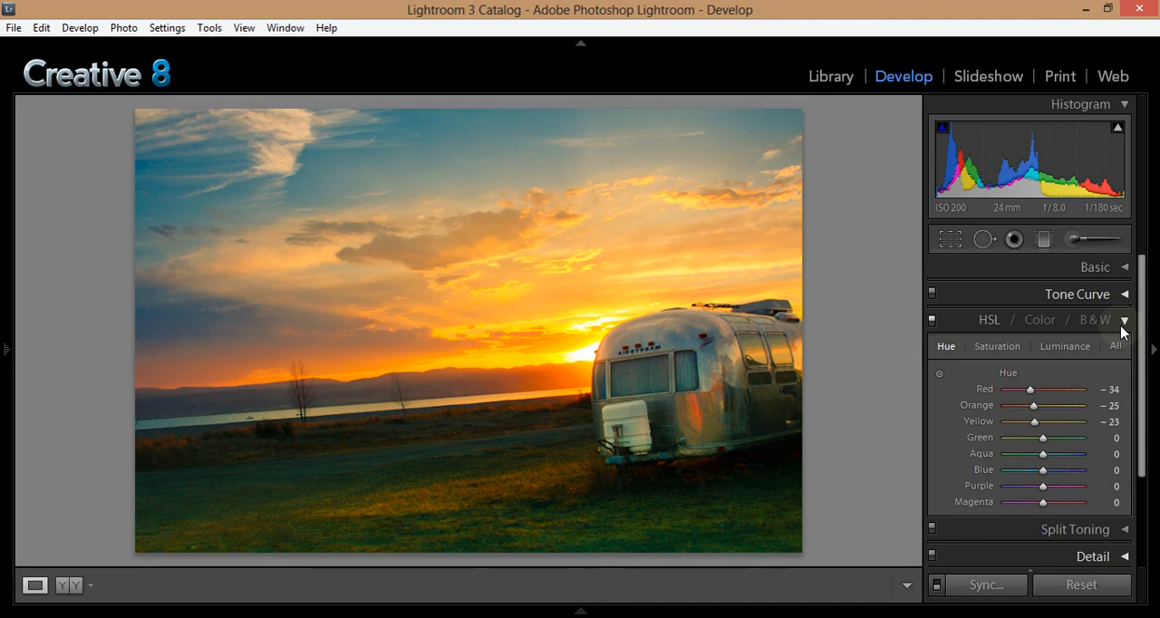
click(1124, 319)
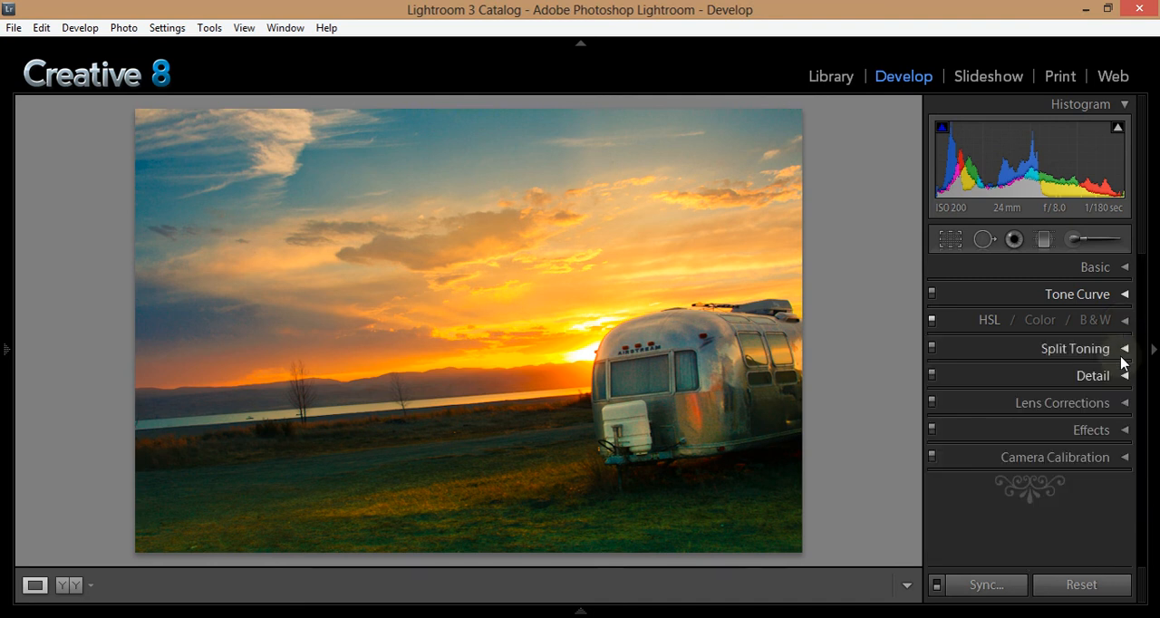
mouse_move(1051, 377)
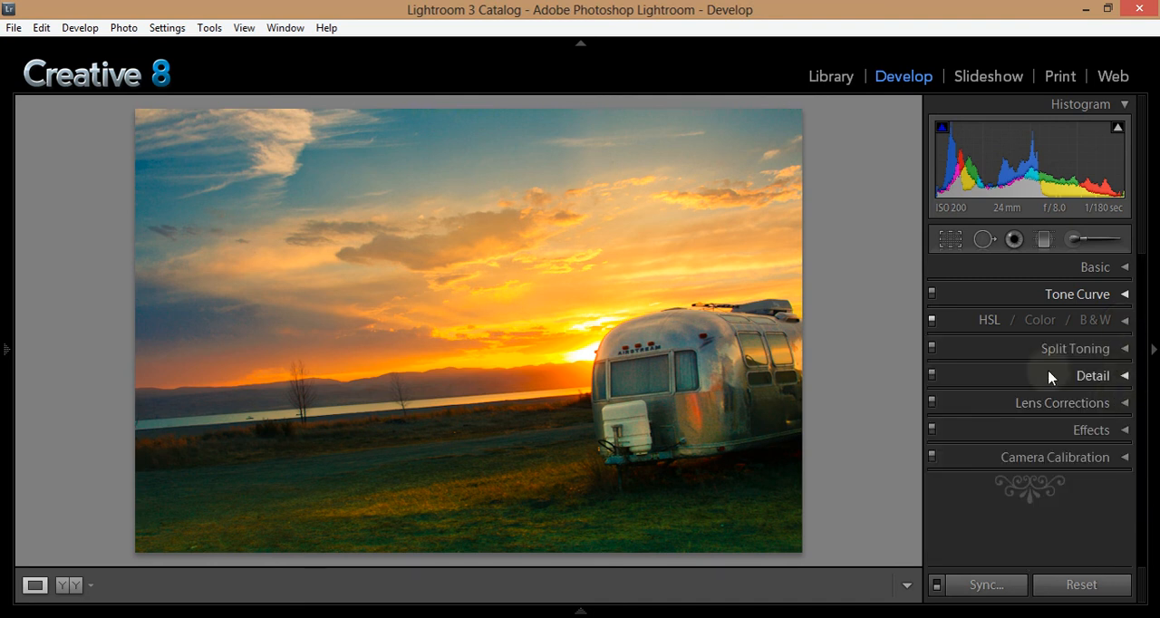
click(830, 76)
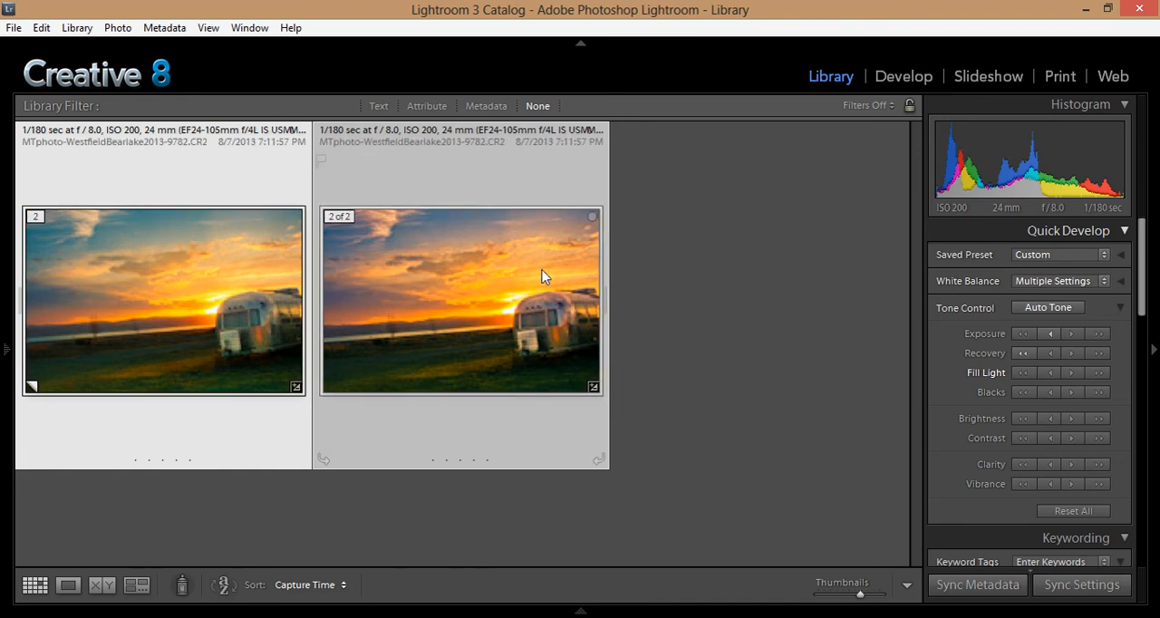
mouse_move(431, 333)
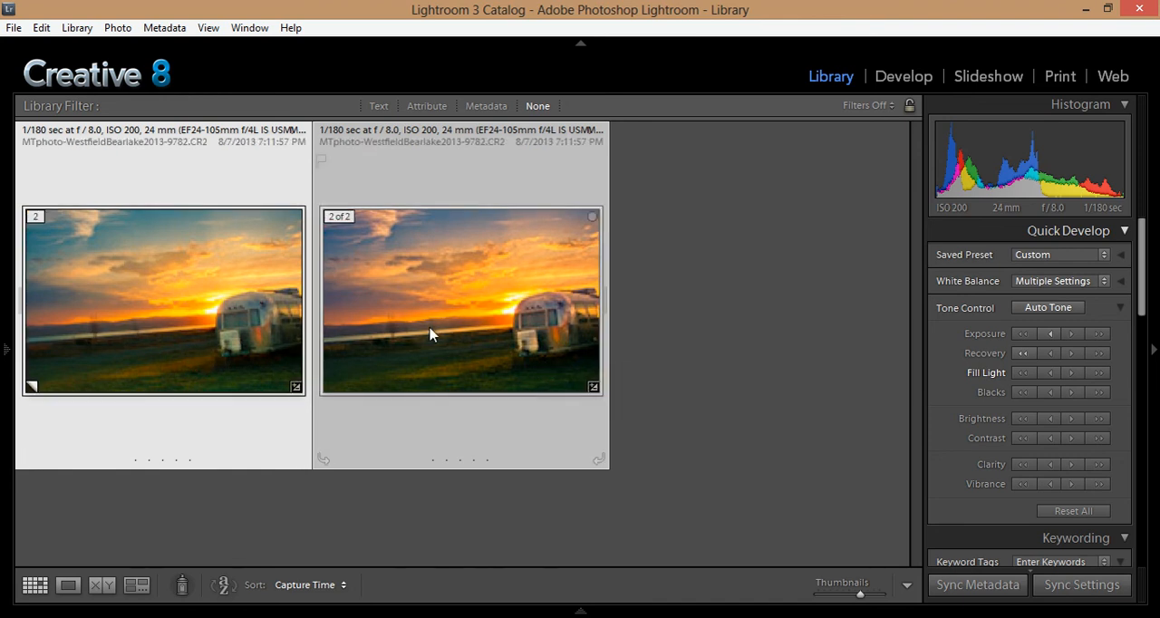
click(163, 305)
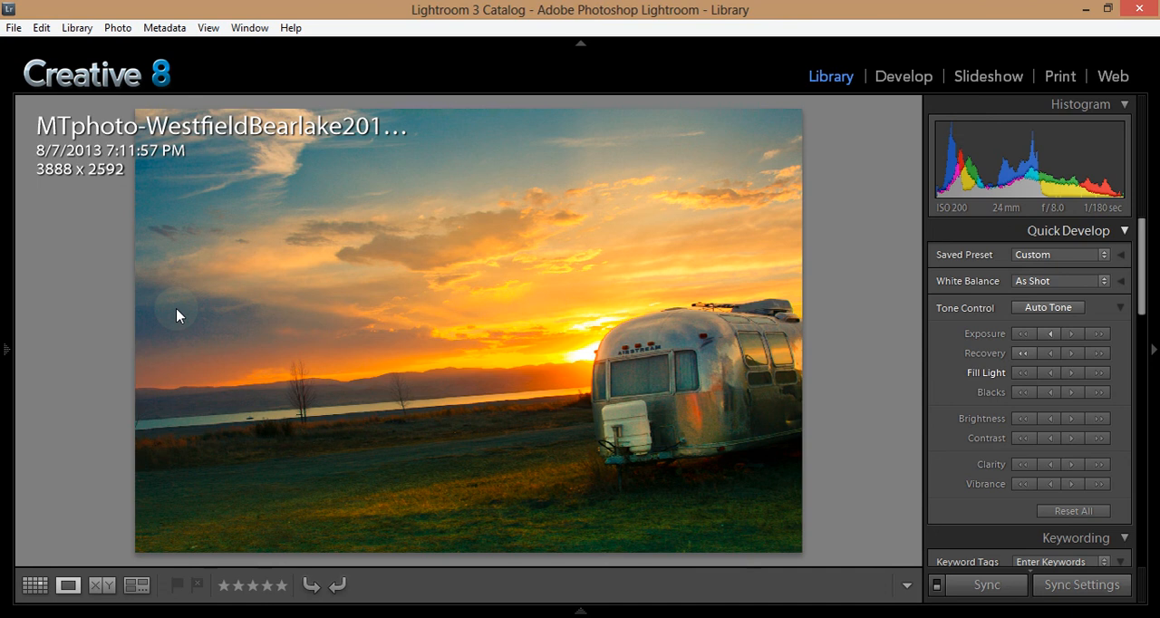
mouse_move(1048, 259)
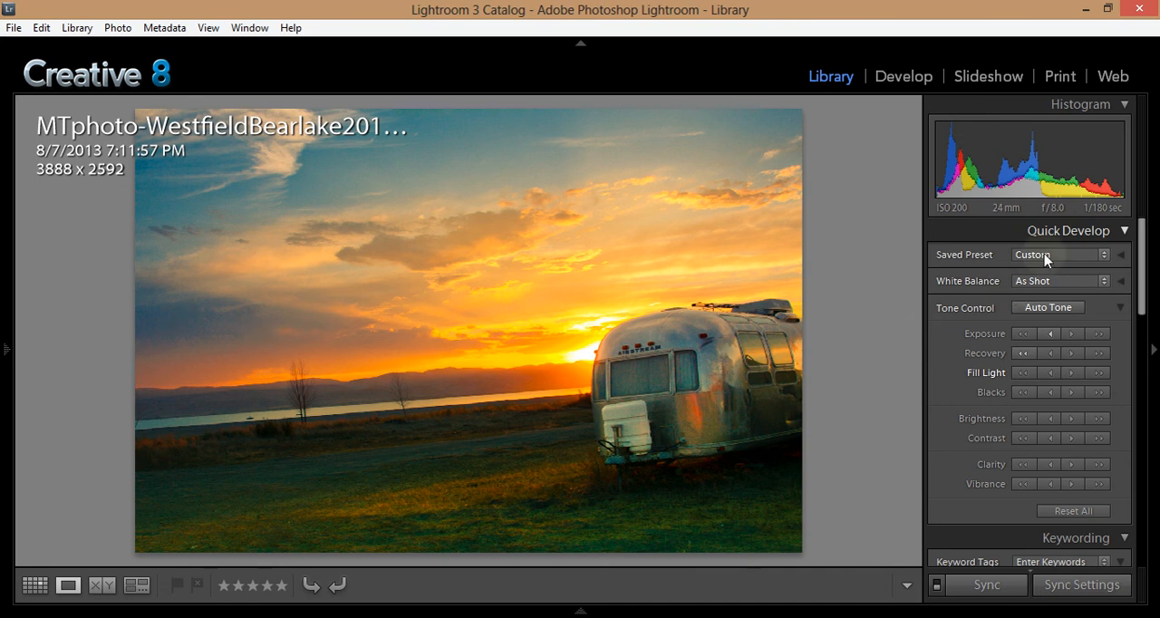
Step: Switch the edited sunset photo back into the Develop module
click(903, 76)
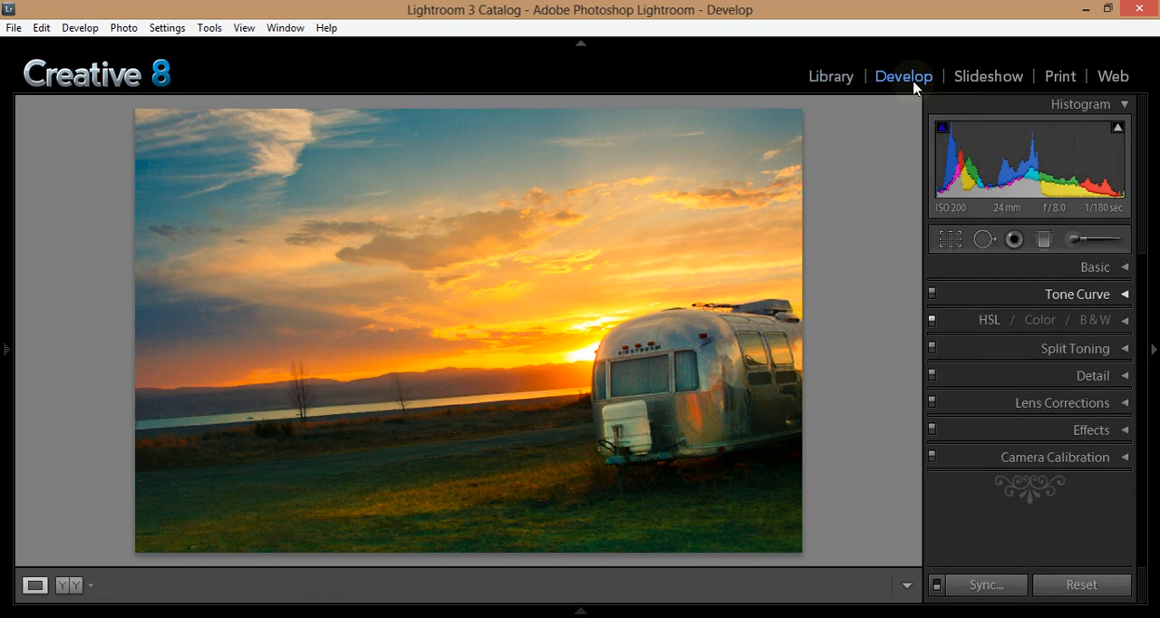
mouse_move(438, 337)
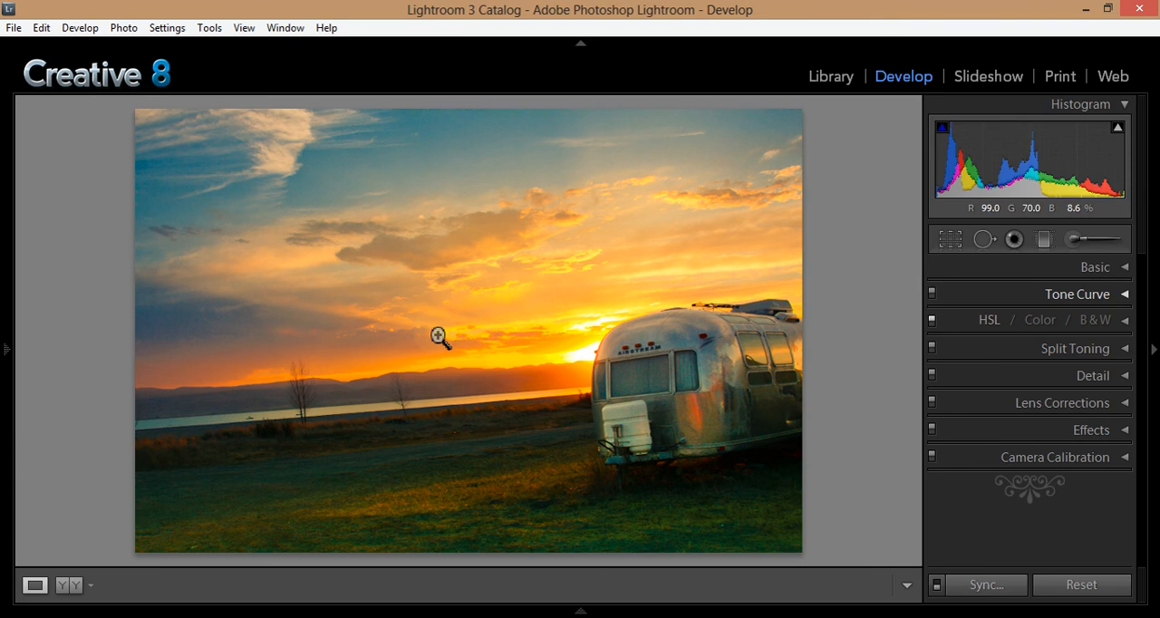
mouse_move(529, 339)
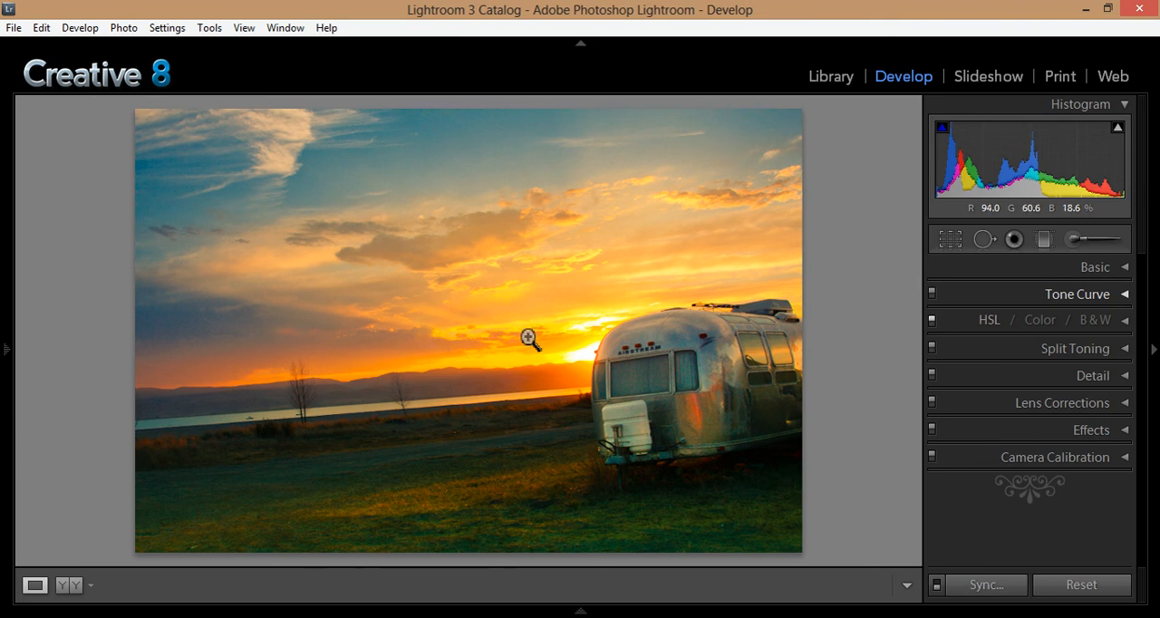
mouse_move(576, 359)
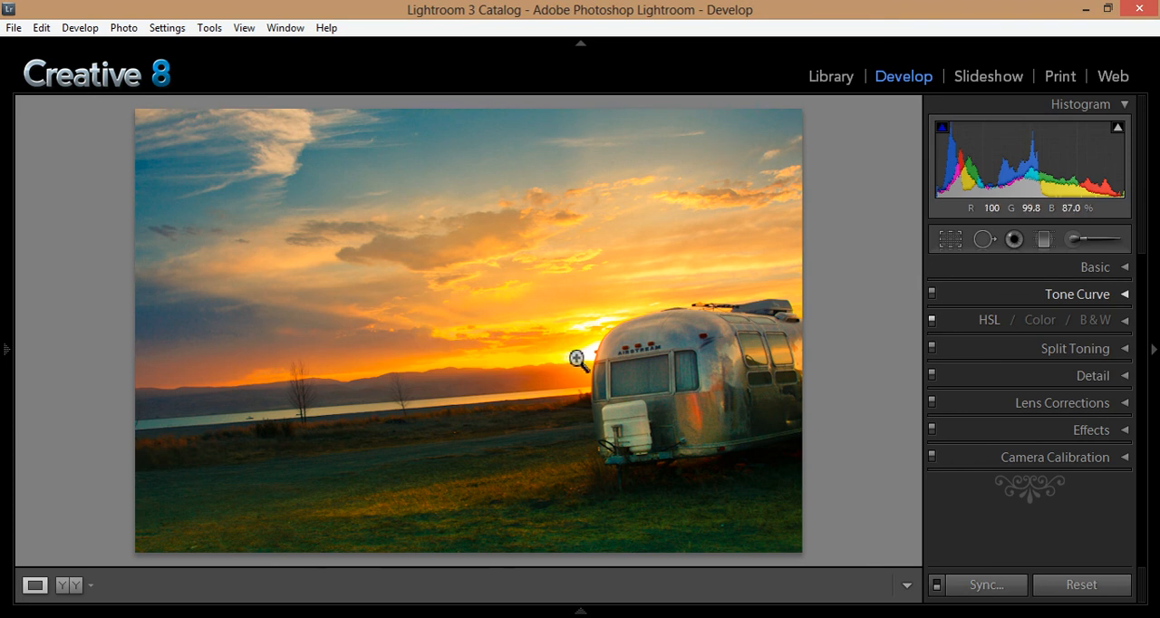